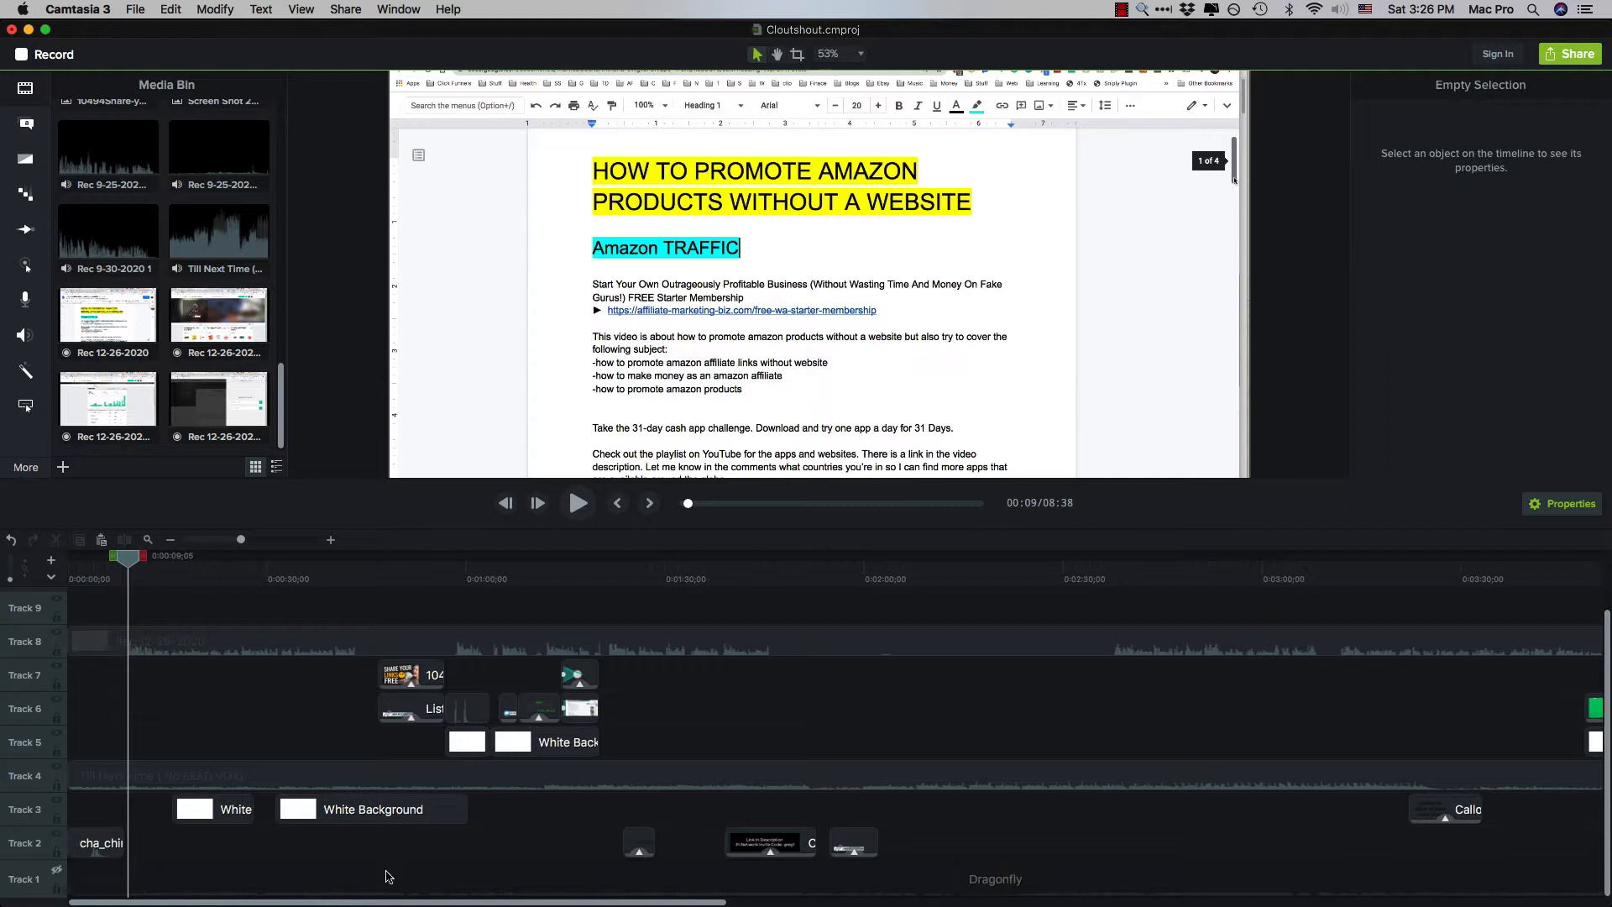
mouse_move(389, 894)
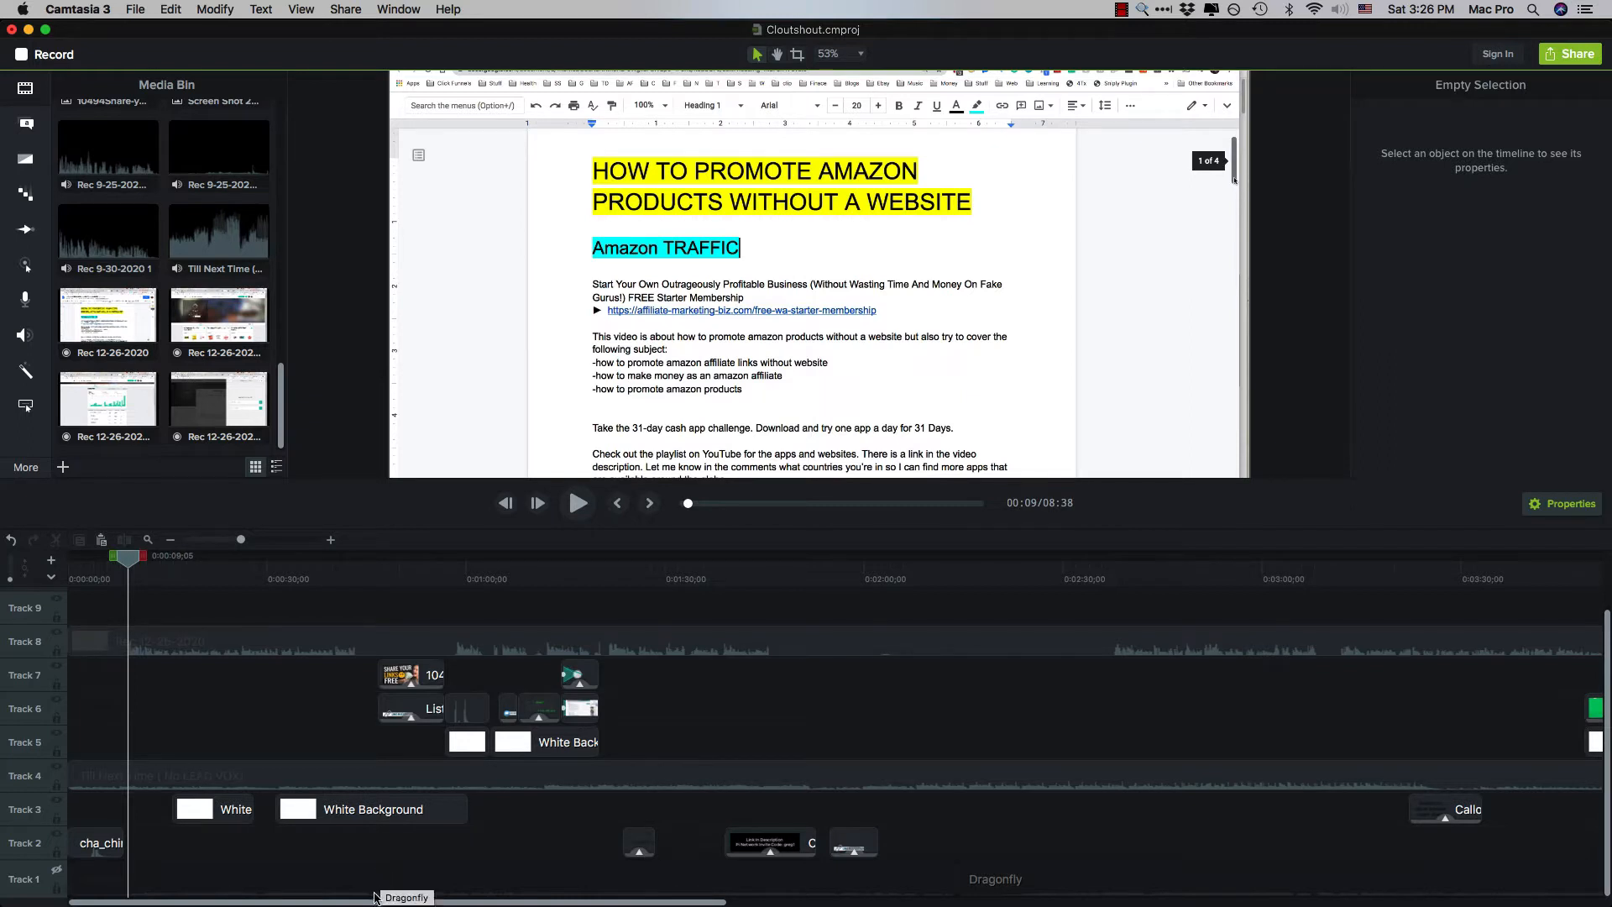
mouse_move(326, 897)
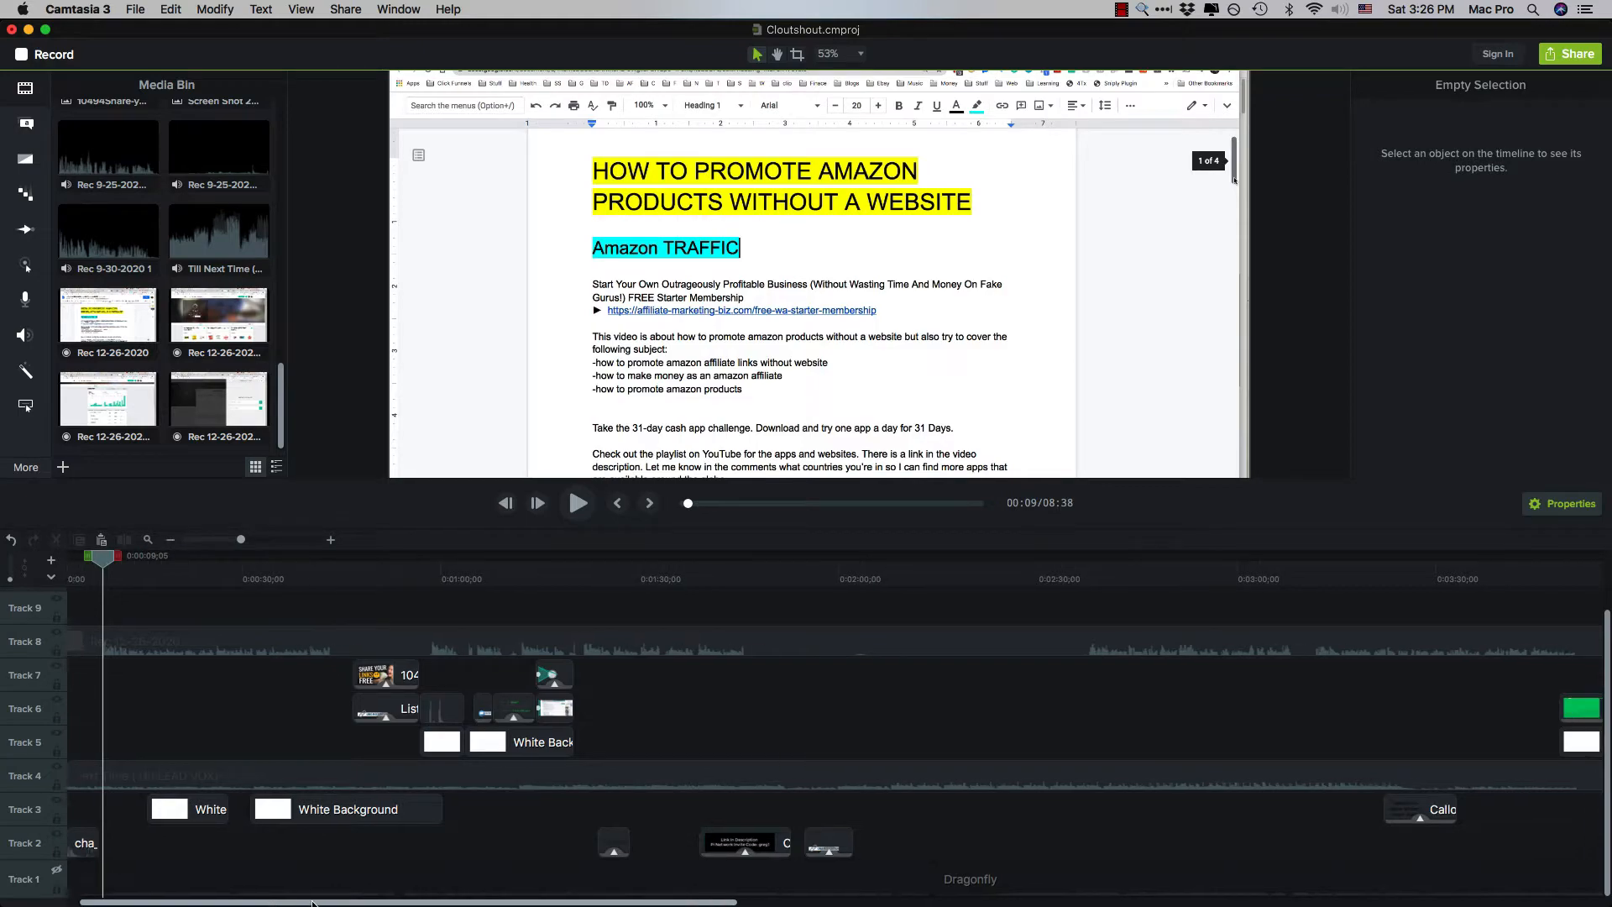
Scroll the timeline, then apply the Volume Leveling audio effect to the voice-over.
scroll("right", 3)
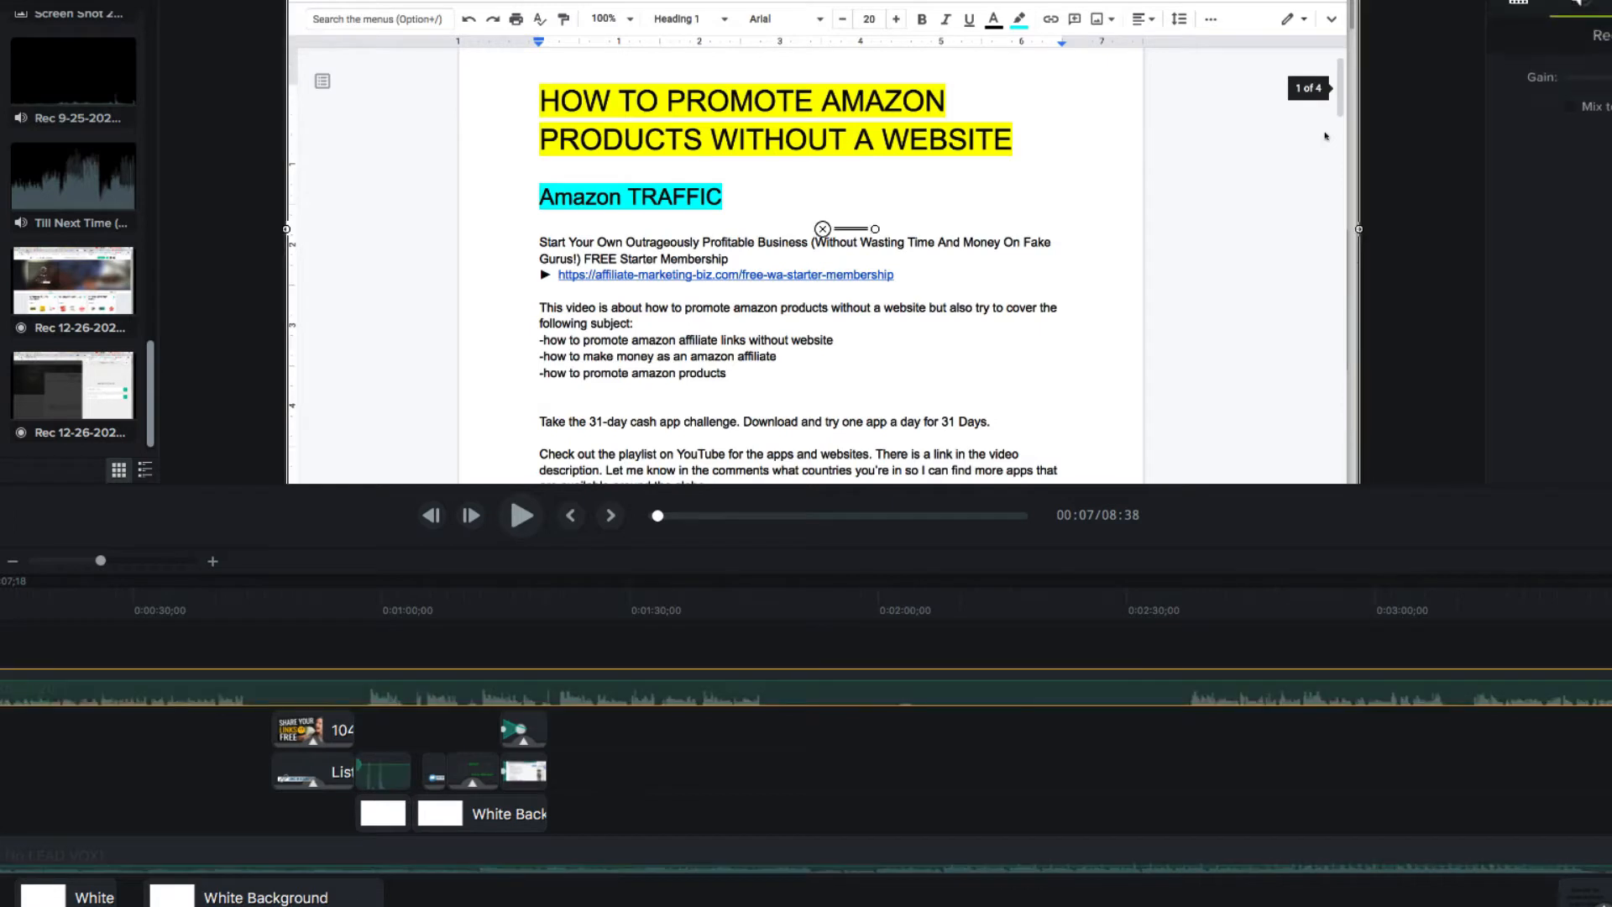
scroll("right", 3)
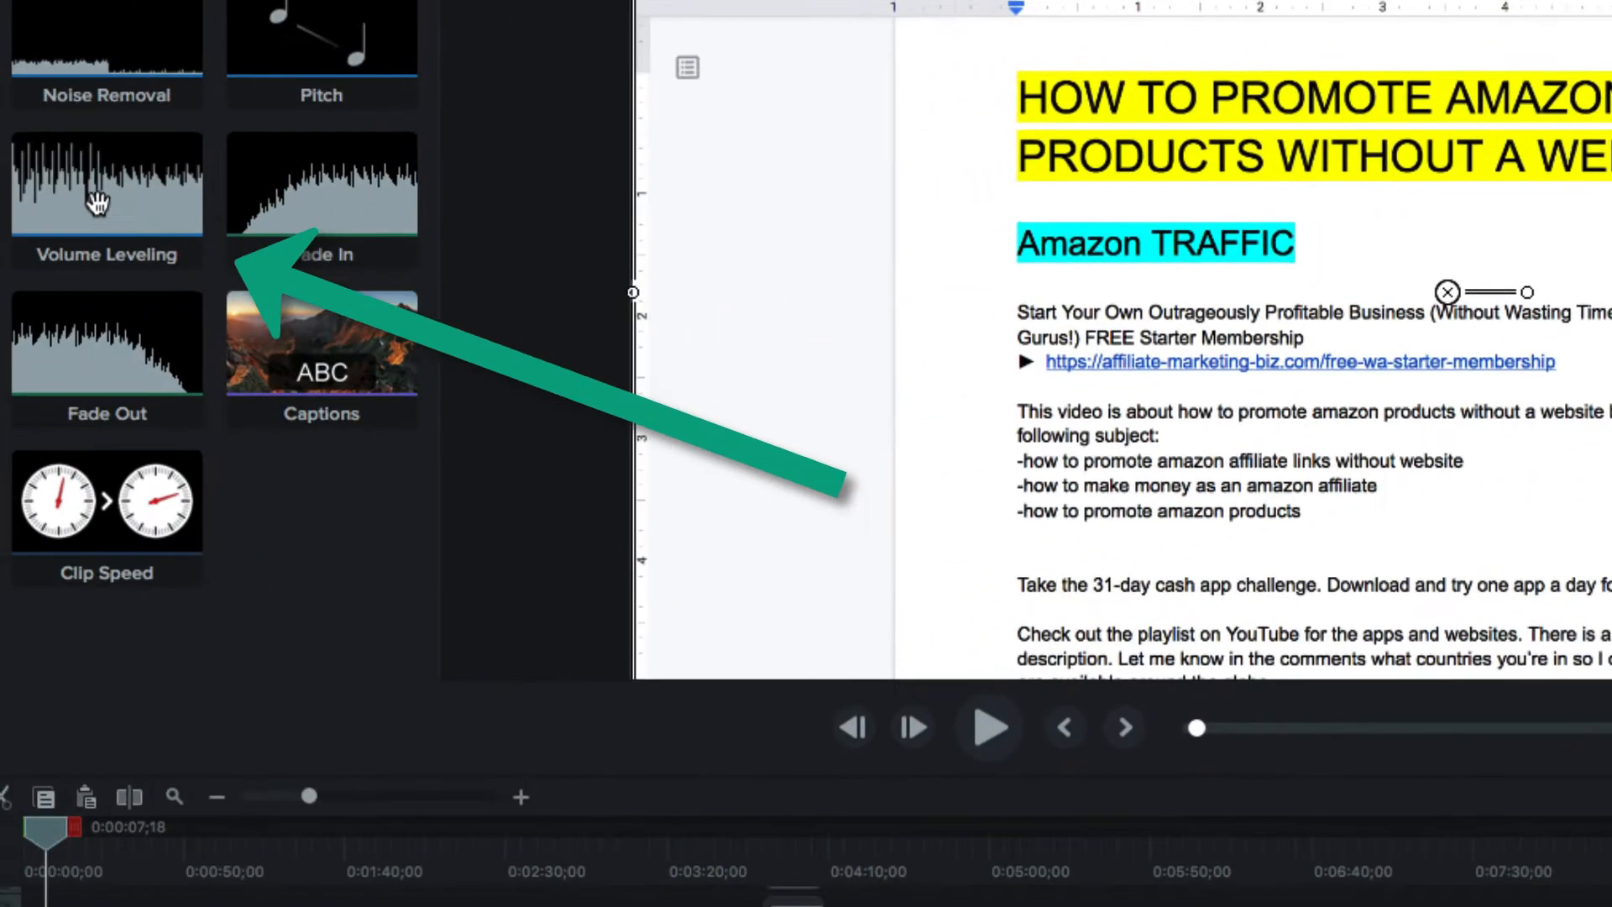
left_click(106, 197)
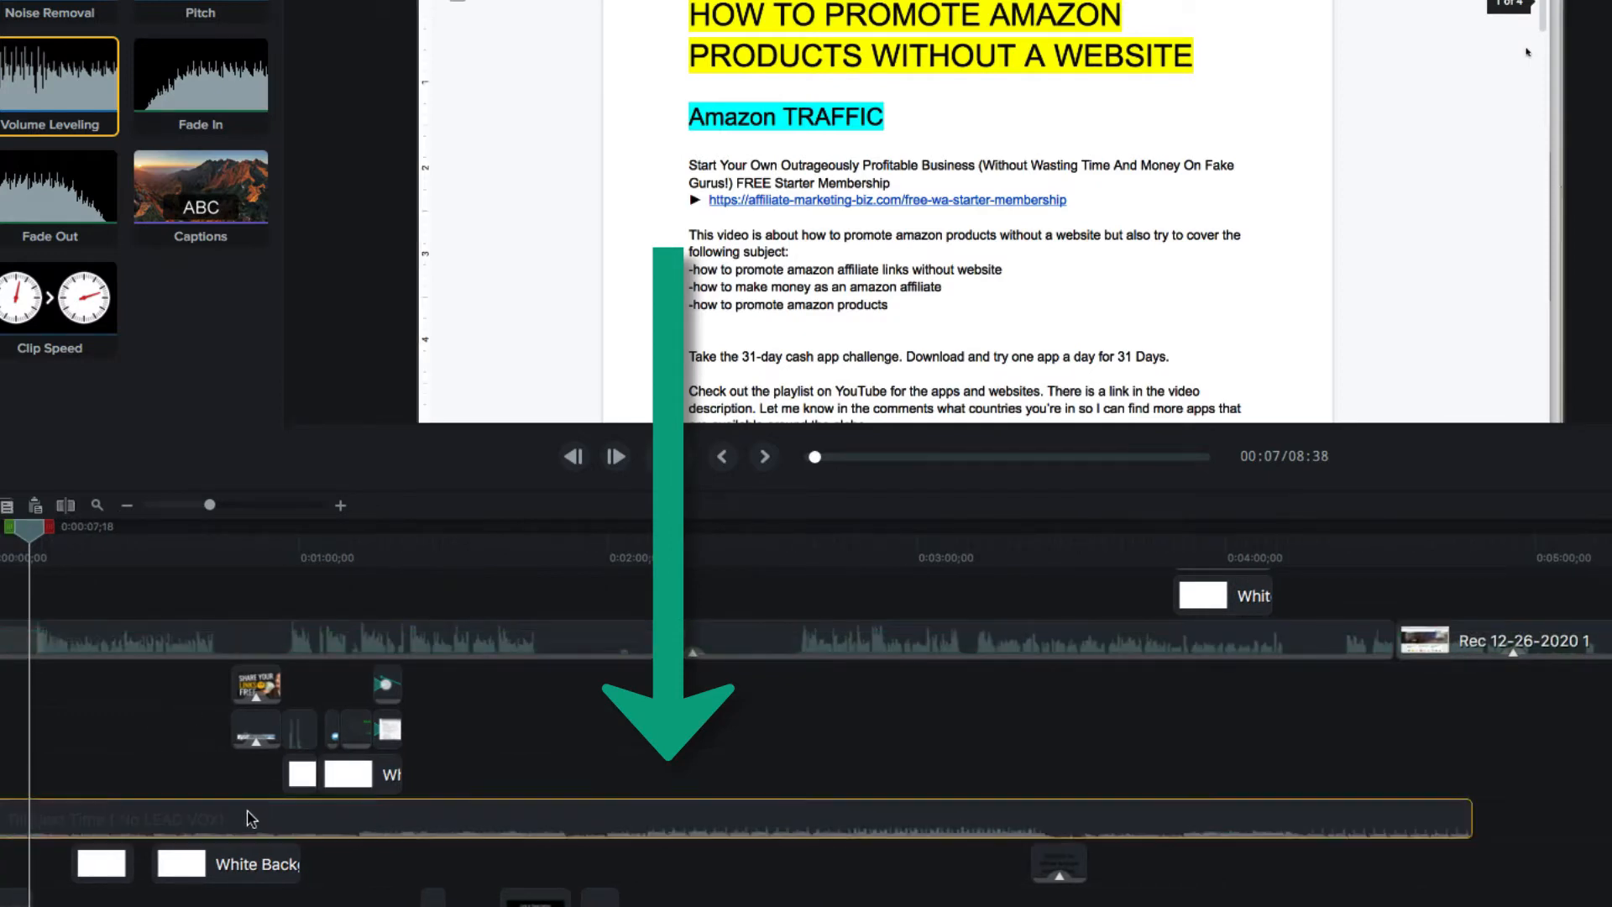
mouse_move(134, 819)
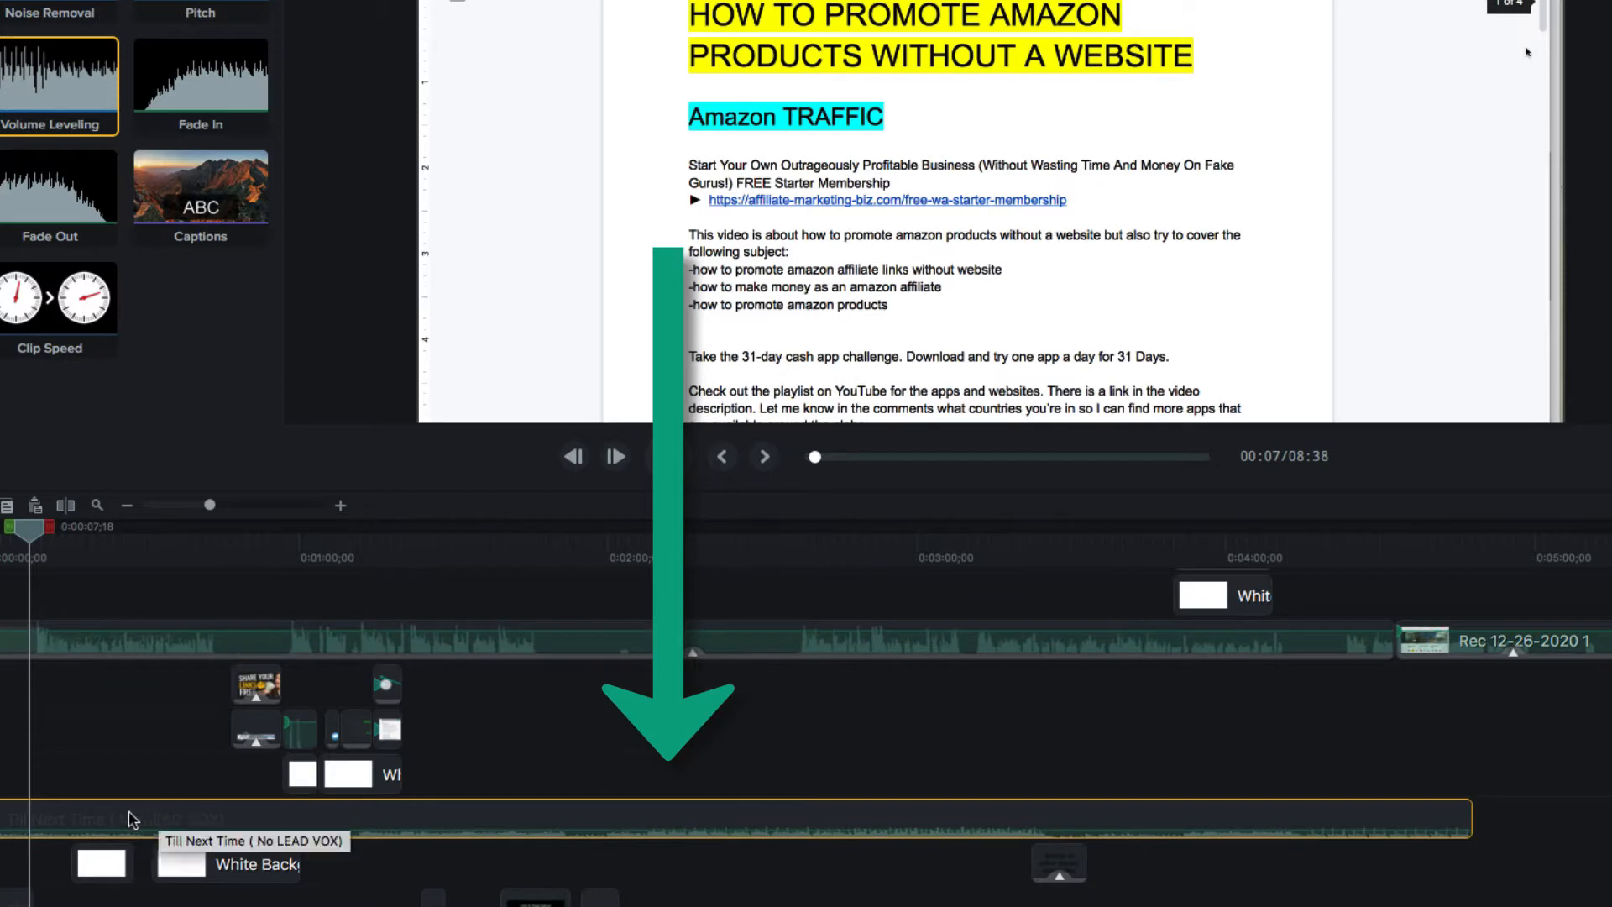
mouse_move(1501, 807)
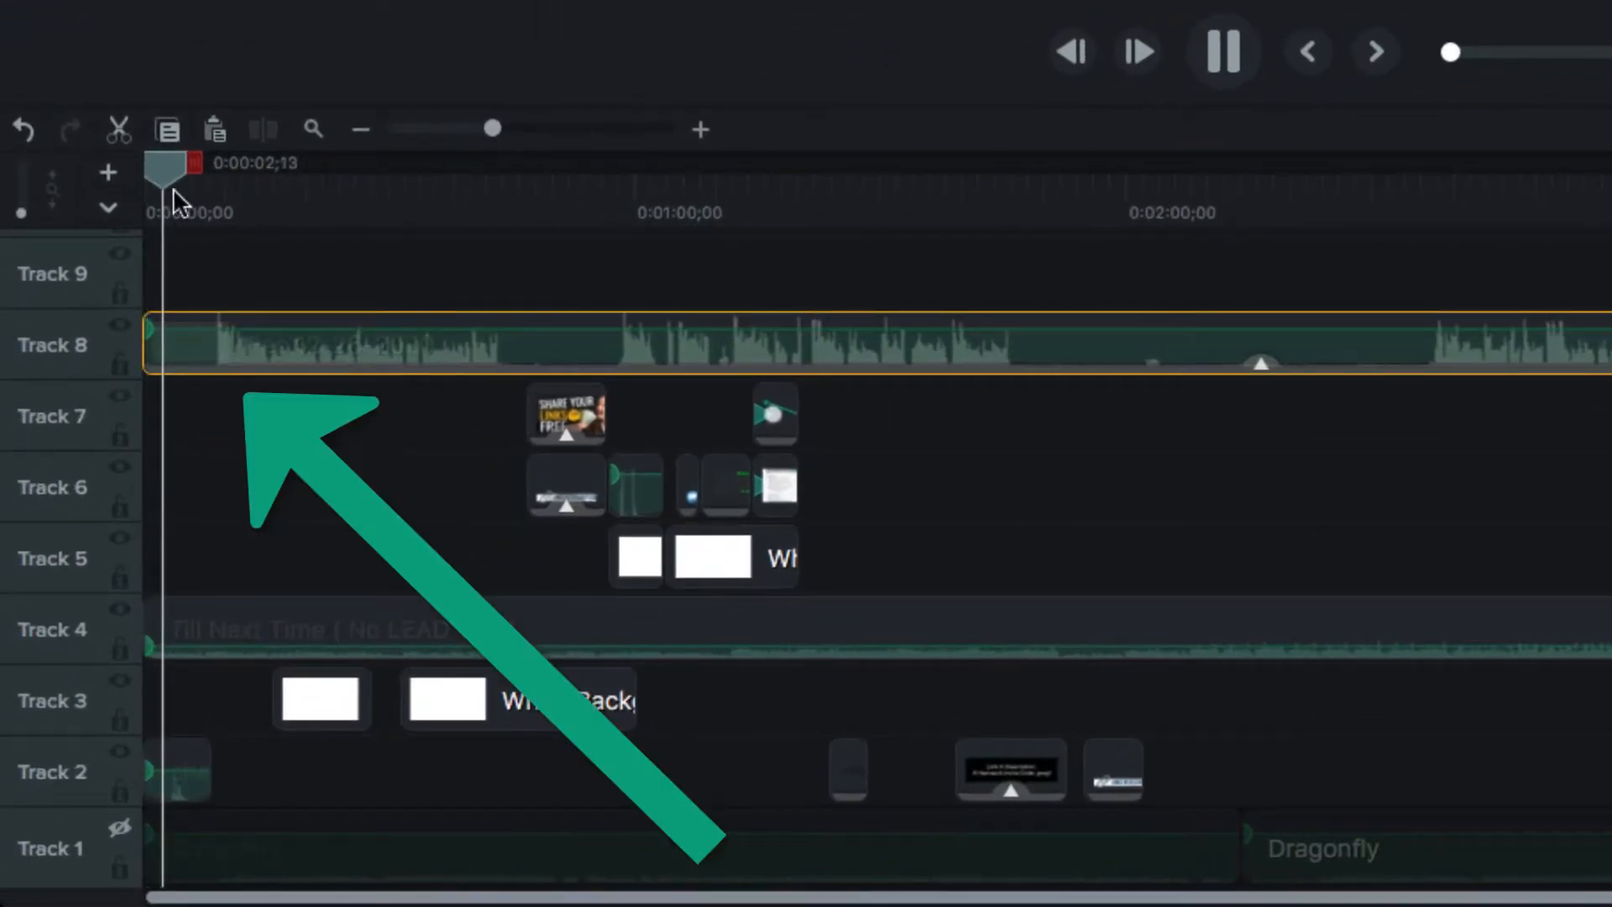
Play the project preview from the start, pausing about 15 seconds in.
left_click(1223, 51)
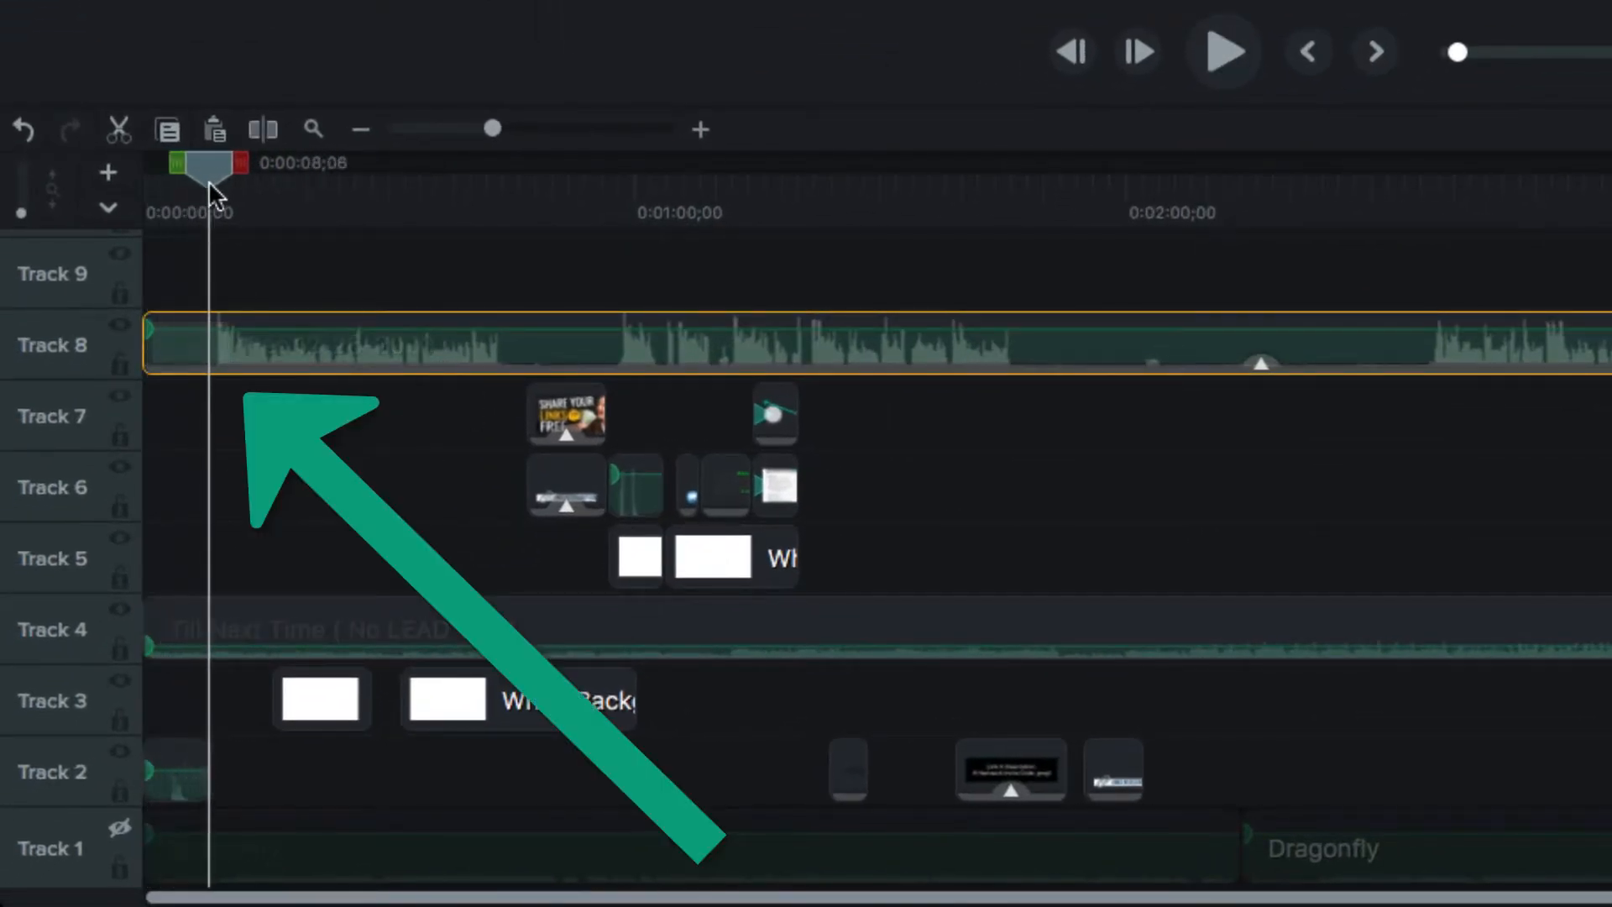
left_click(1223, 52)
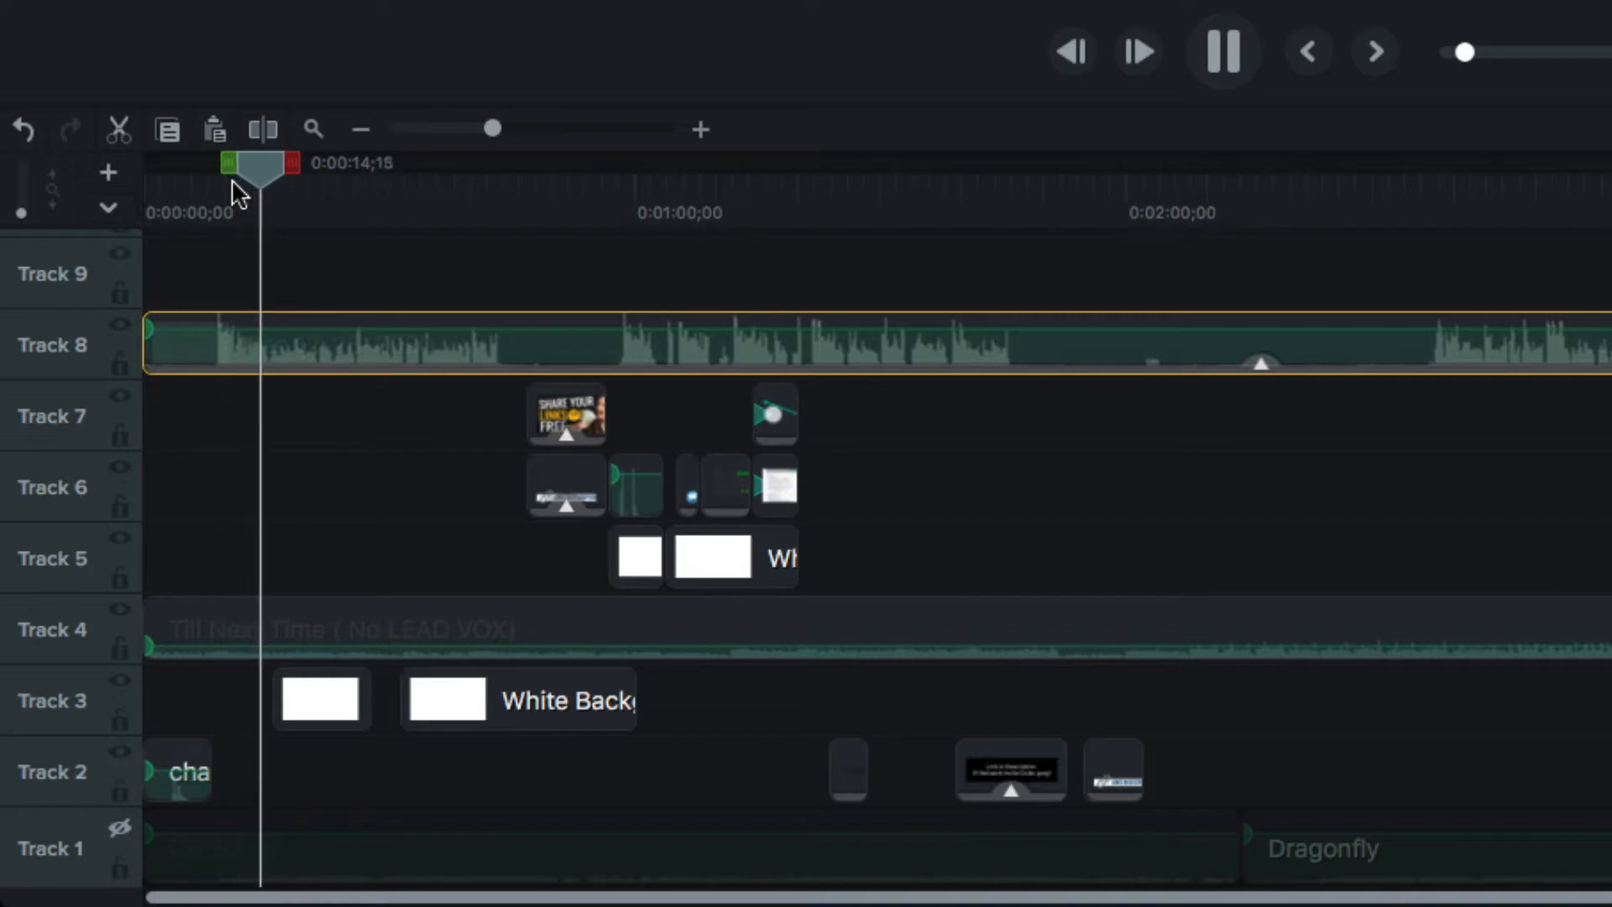
left_click(1222, 51)
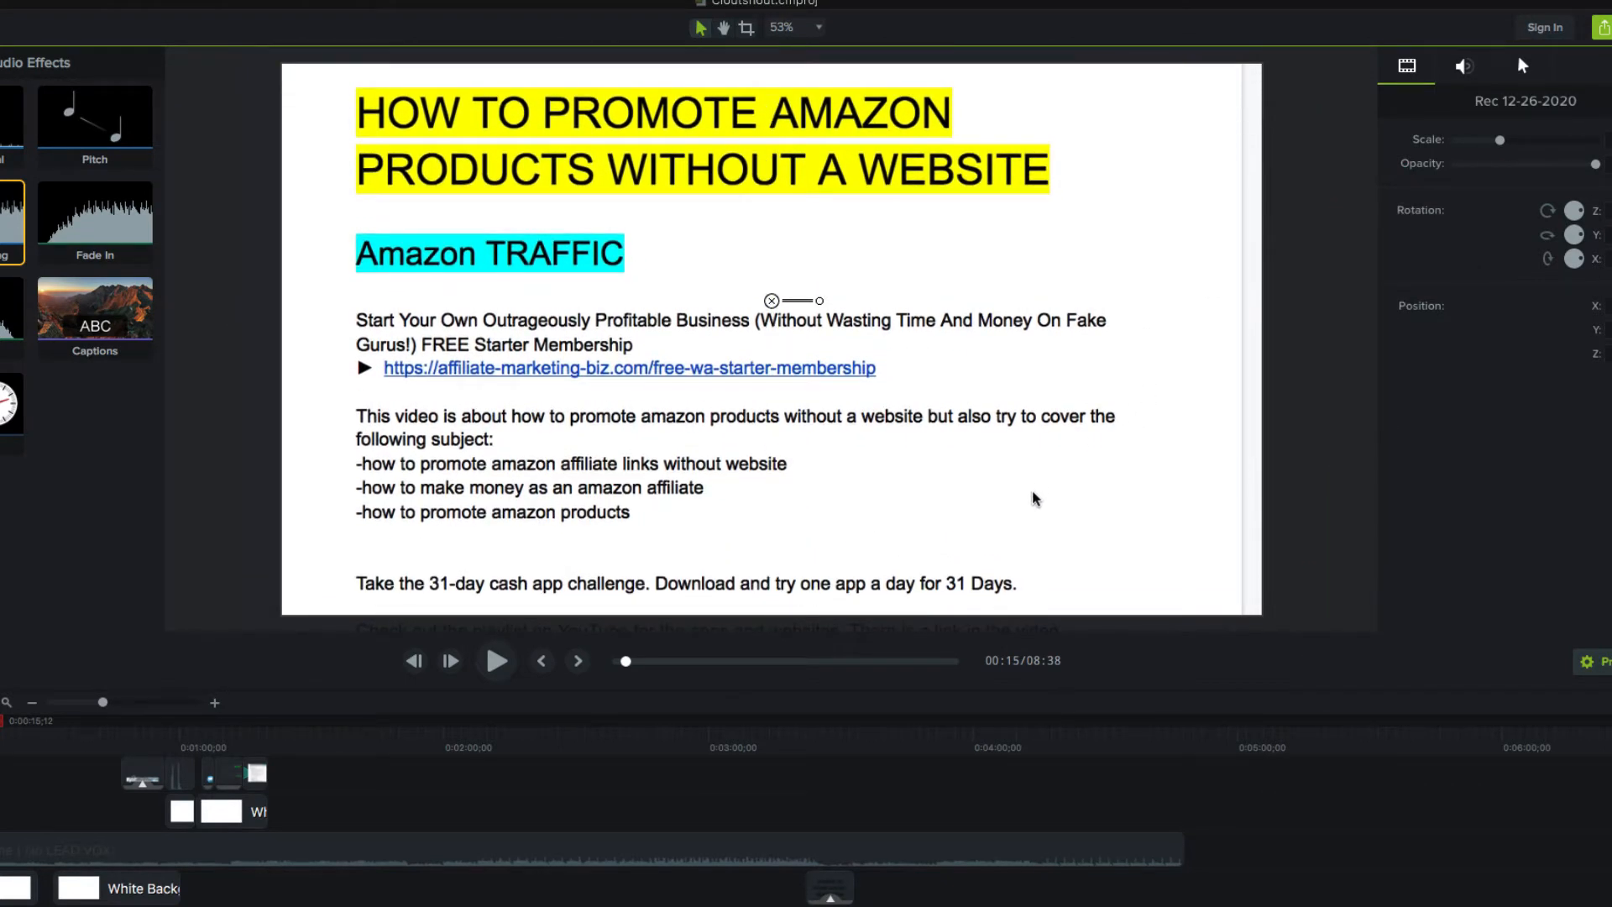
mouse_move(187, 846)
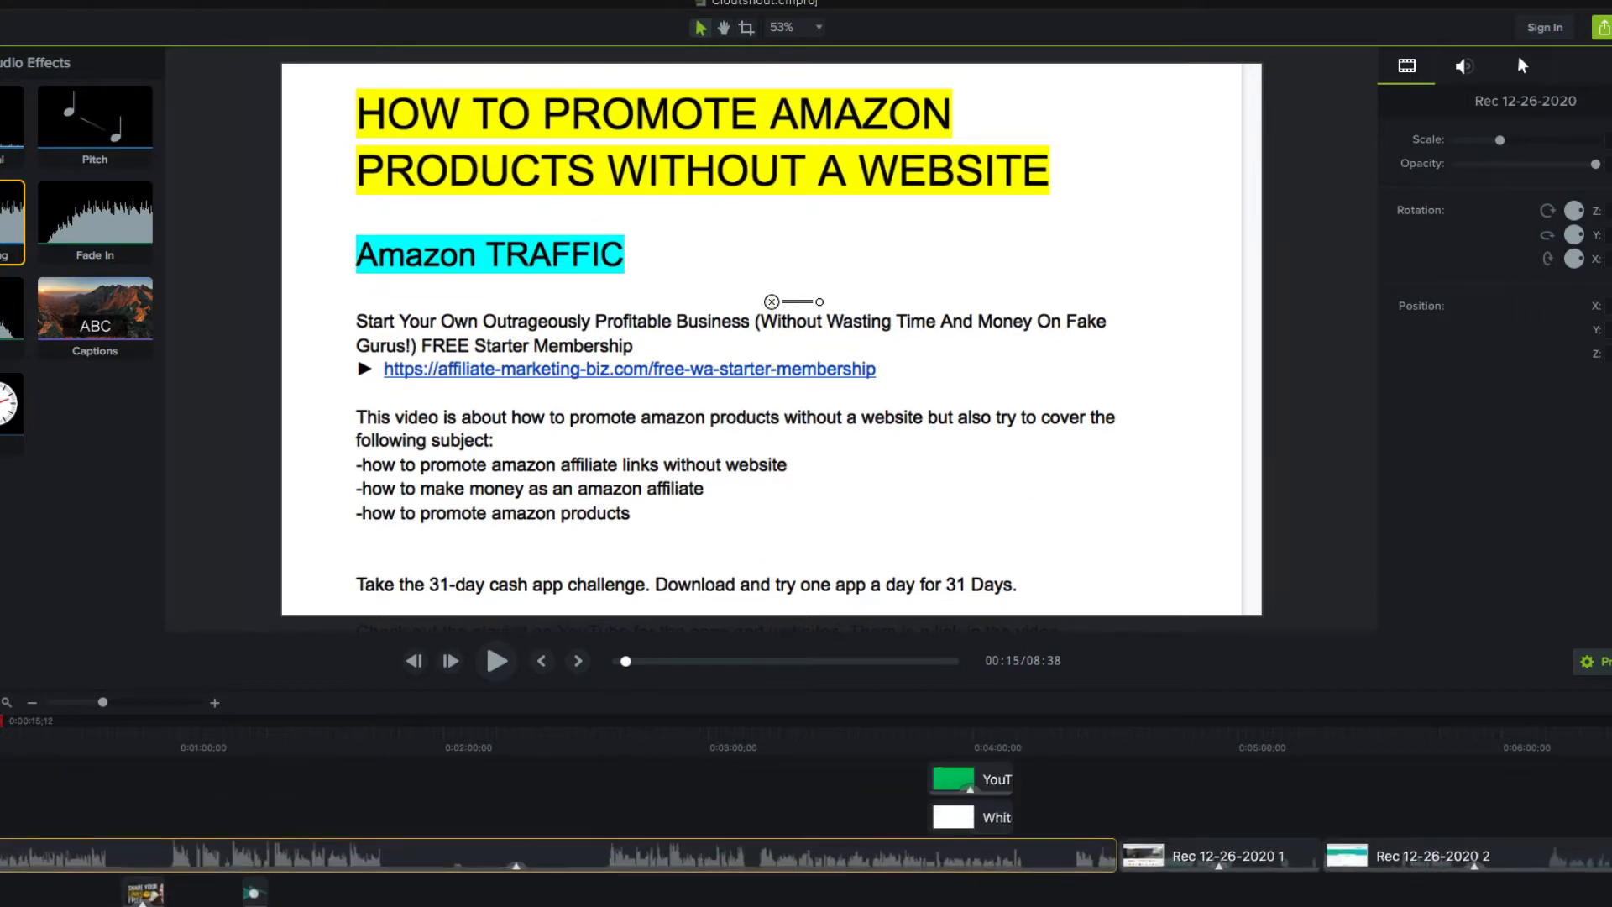
mouse_move(95, 823)
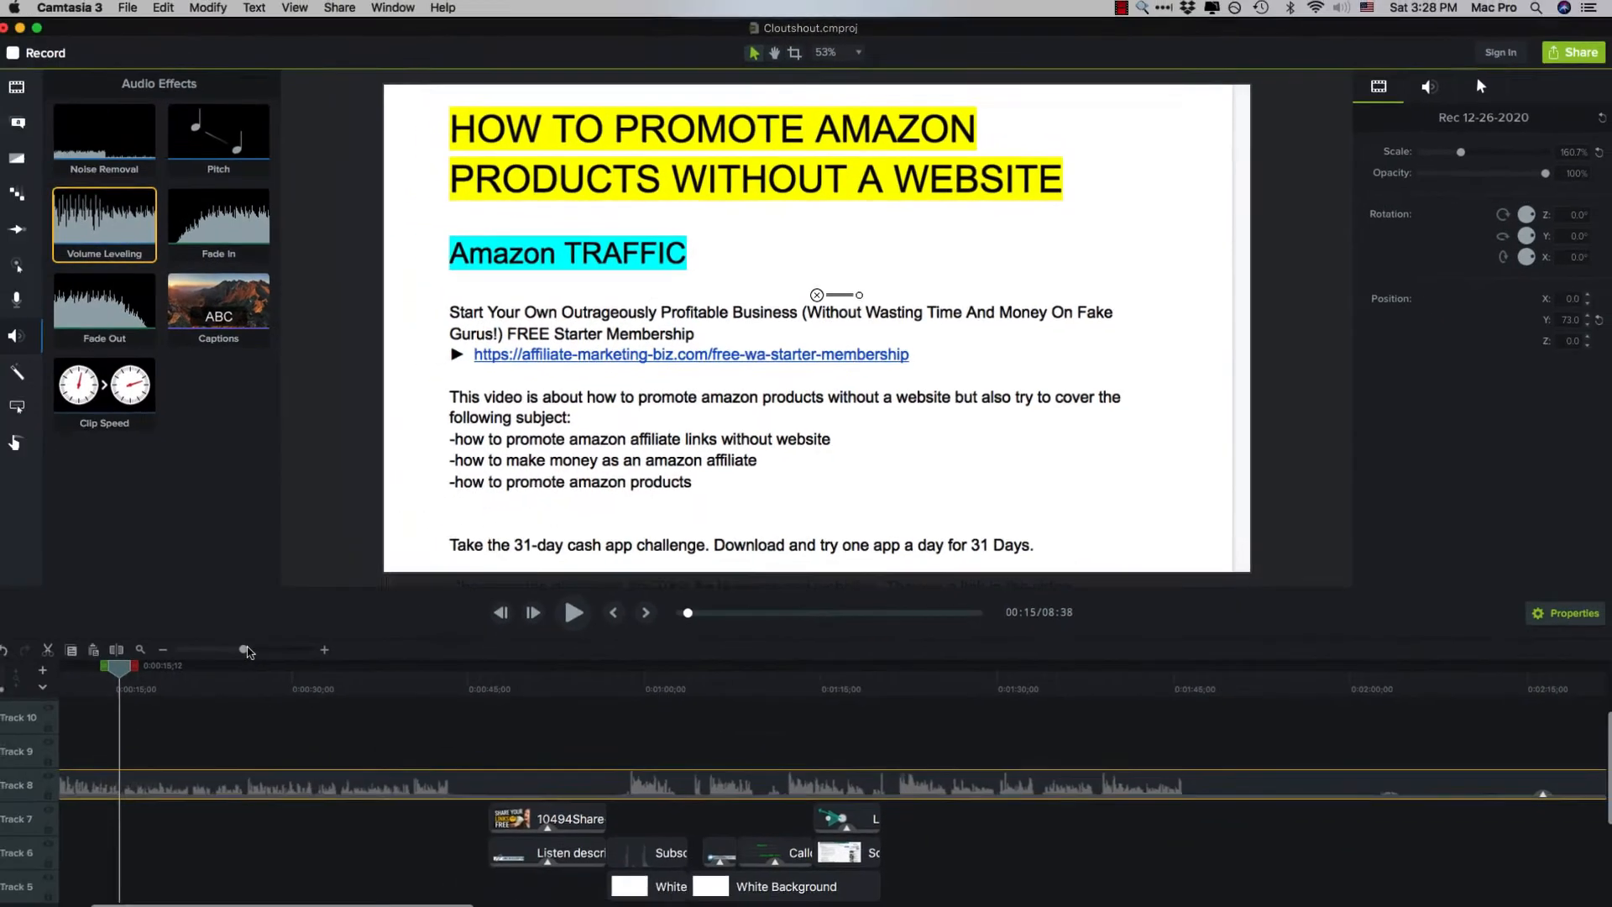
Split the Rec 12-26-2020 clip at 0:43 and preview past one minute.
left_click(573, 613)
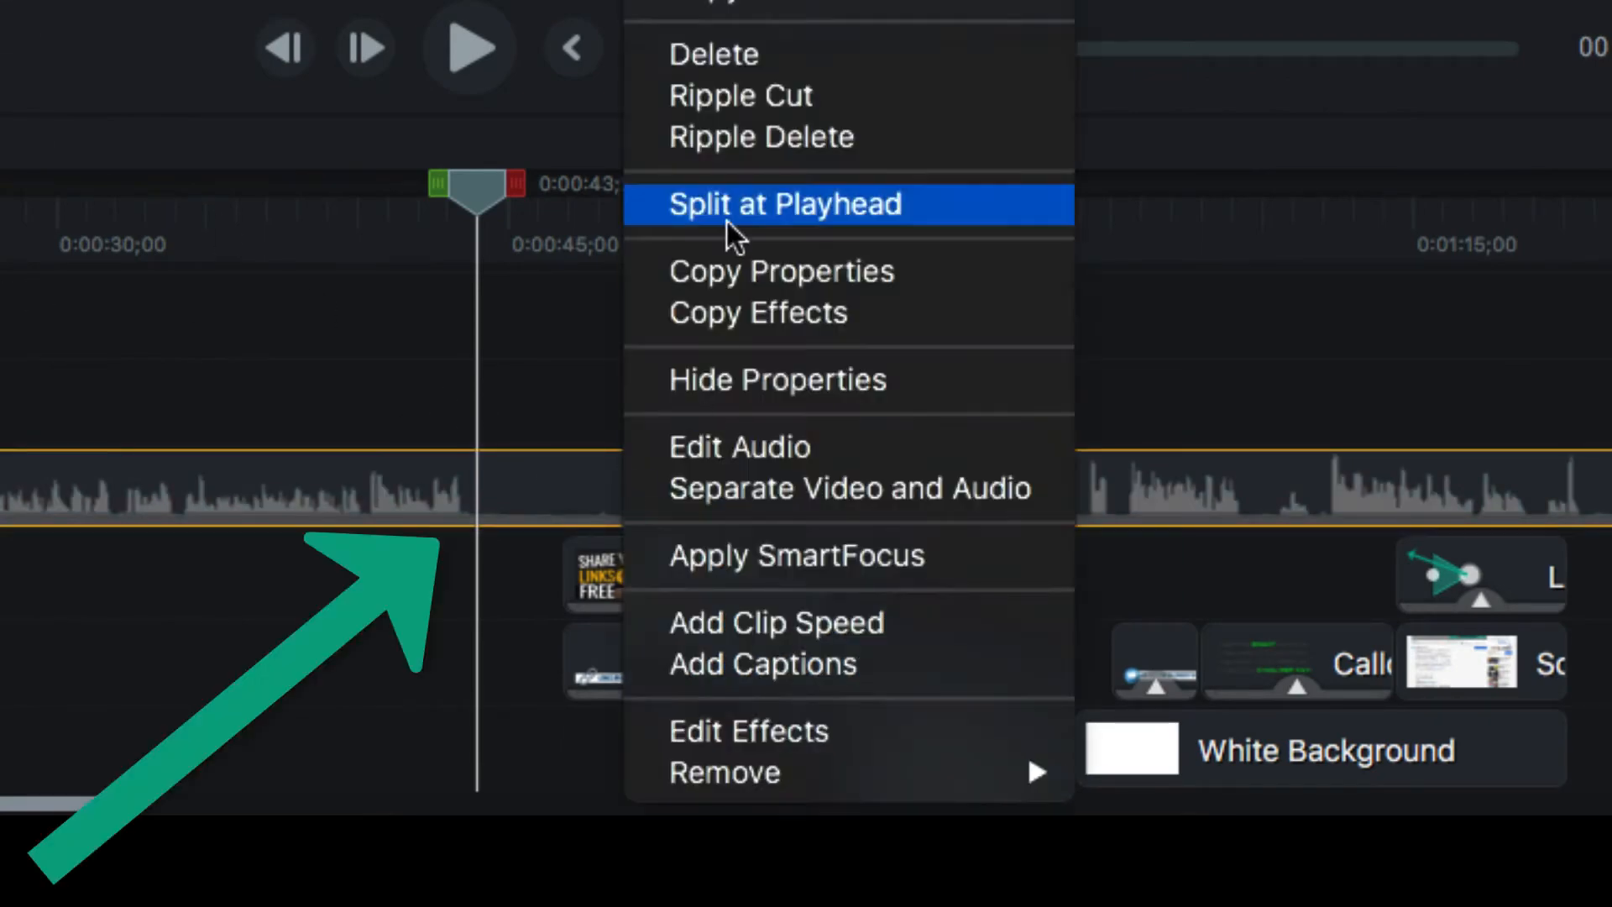
left_click(786, 203)
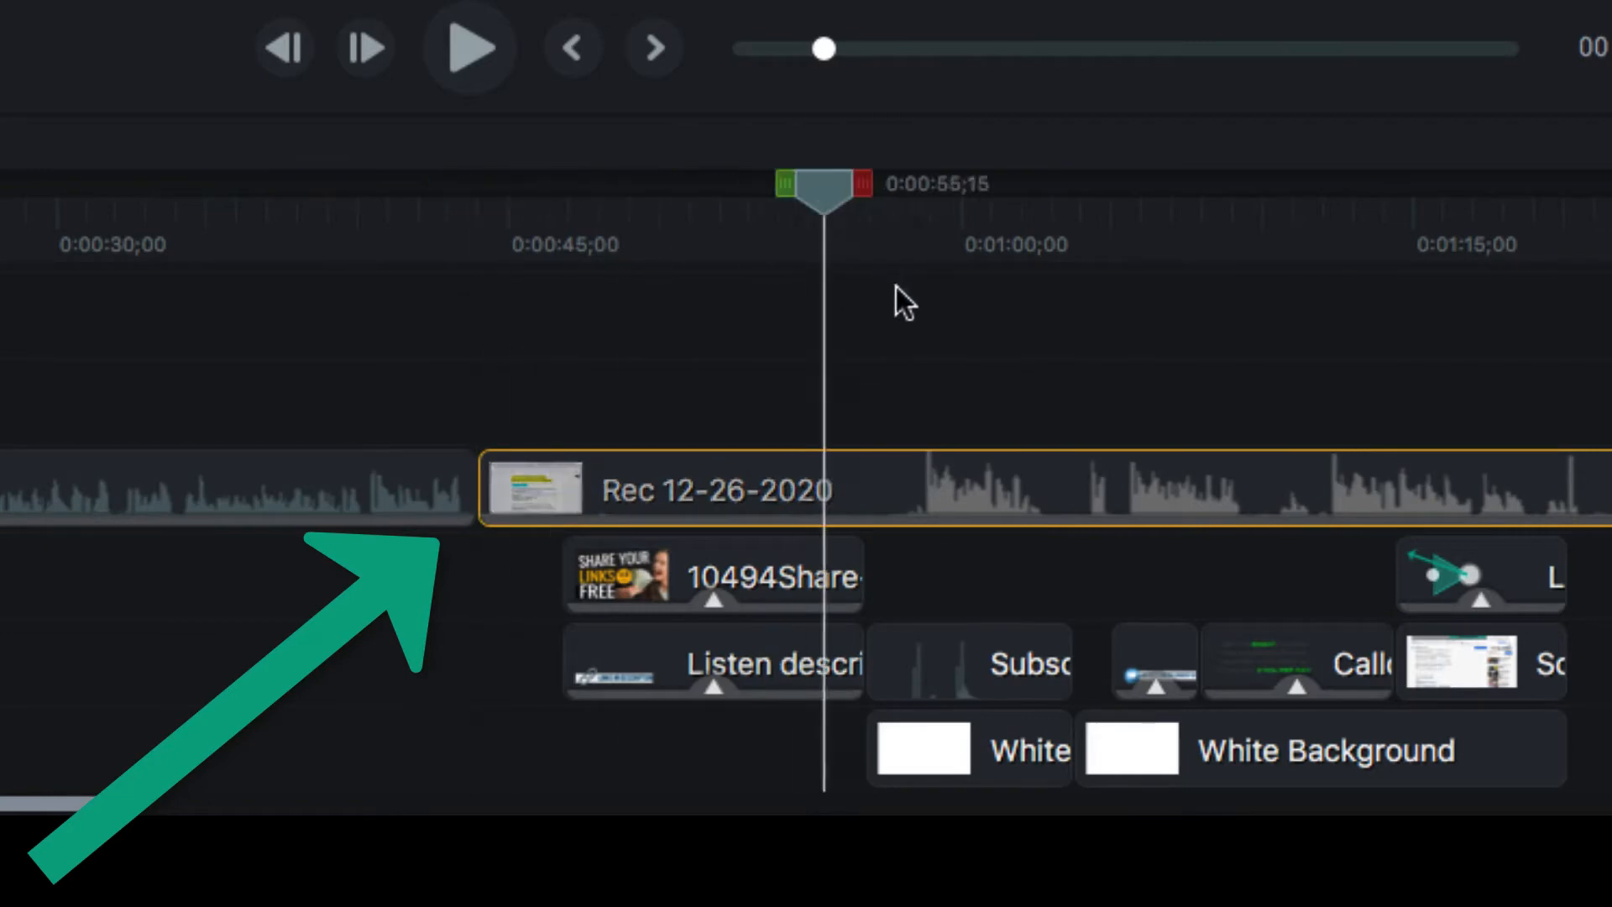
left_click(469, 47)
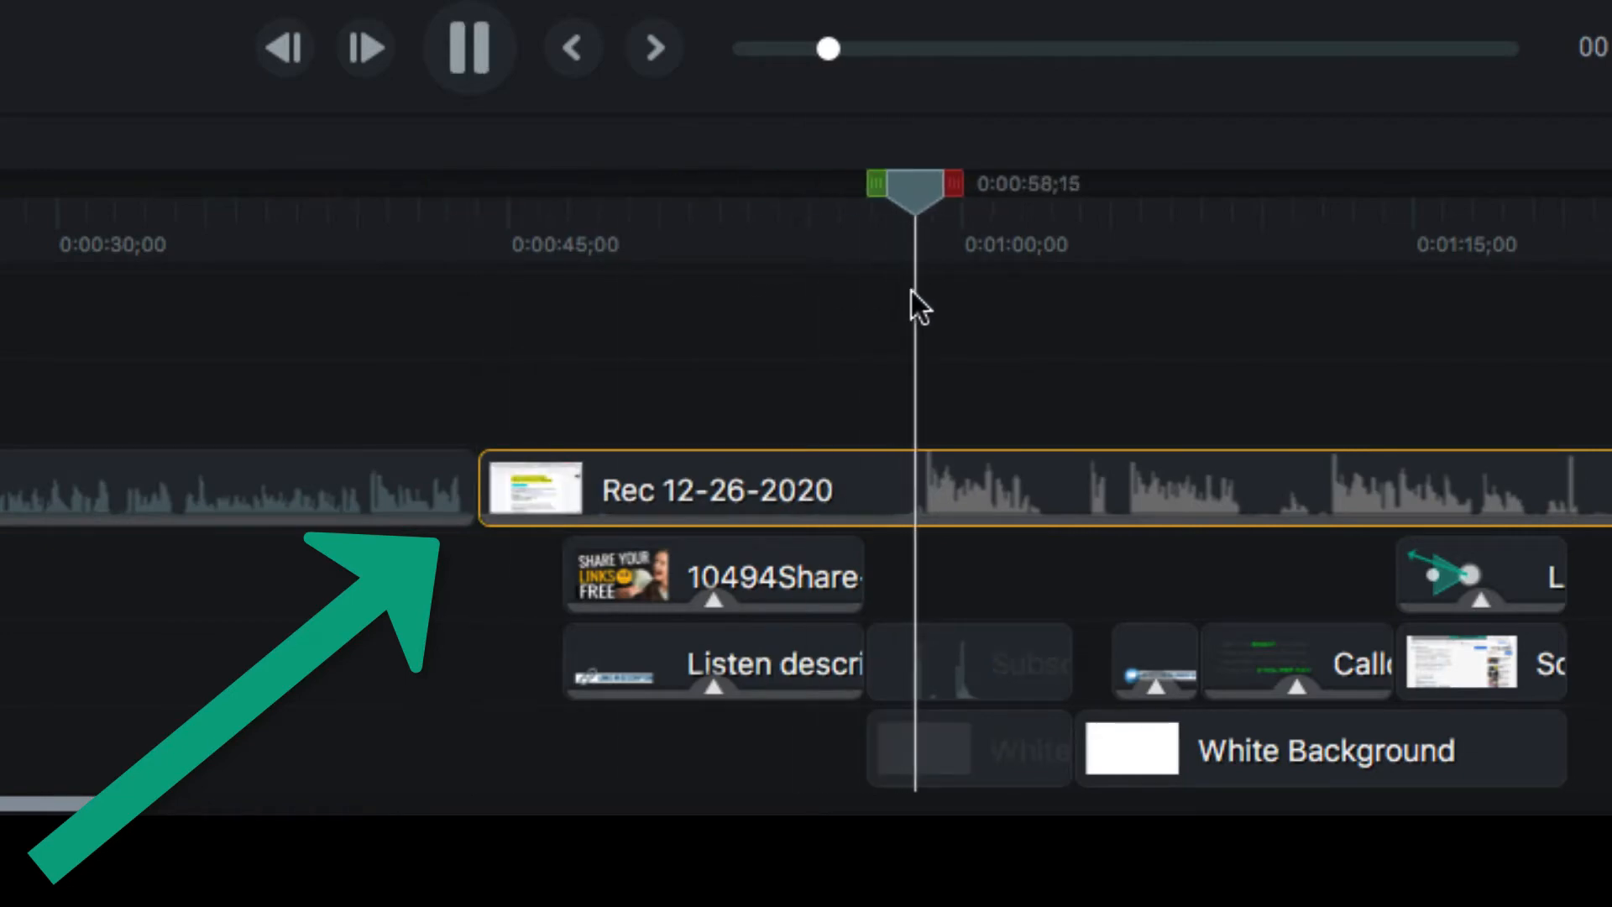
left_click(467, 47)
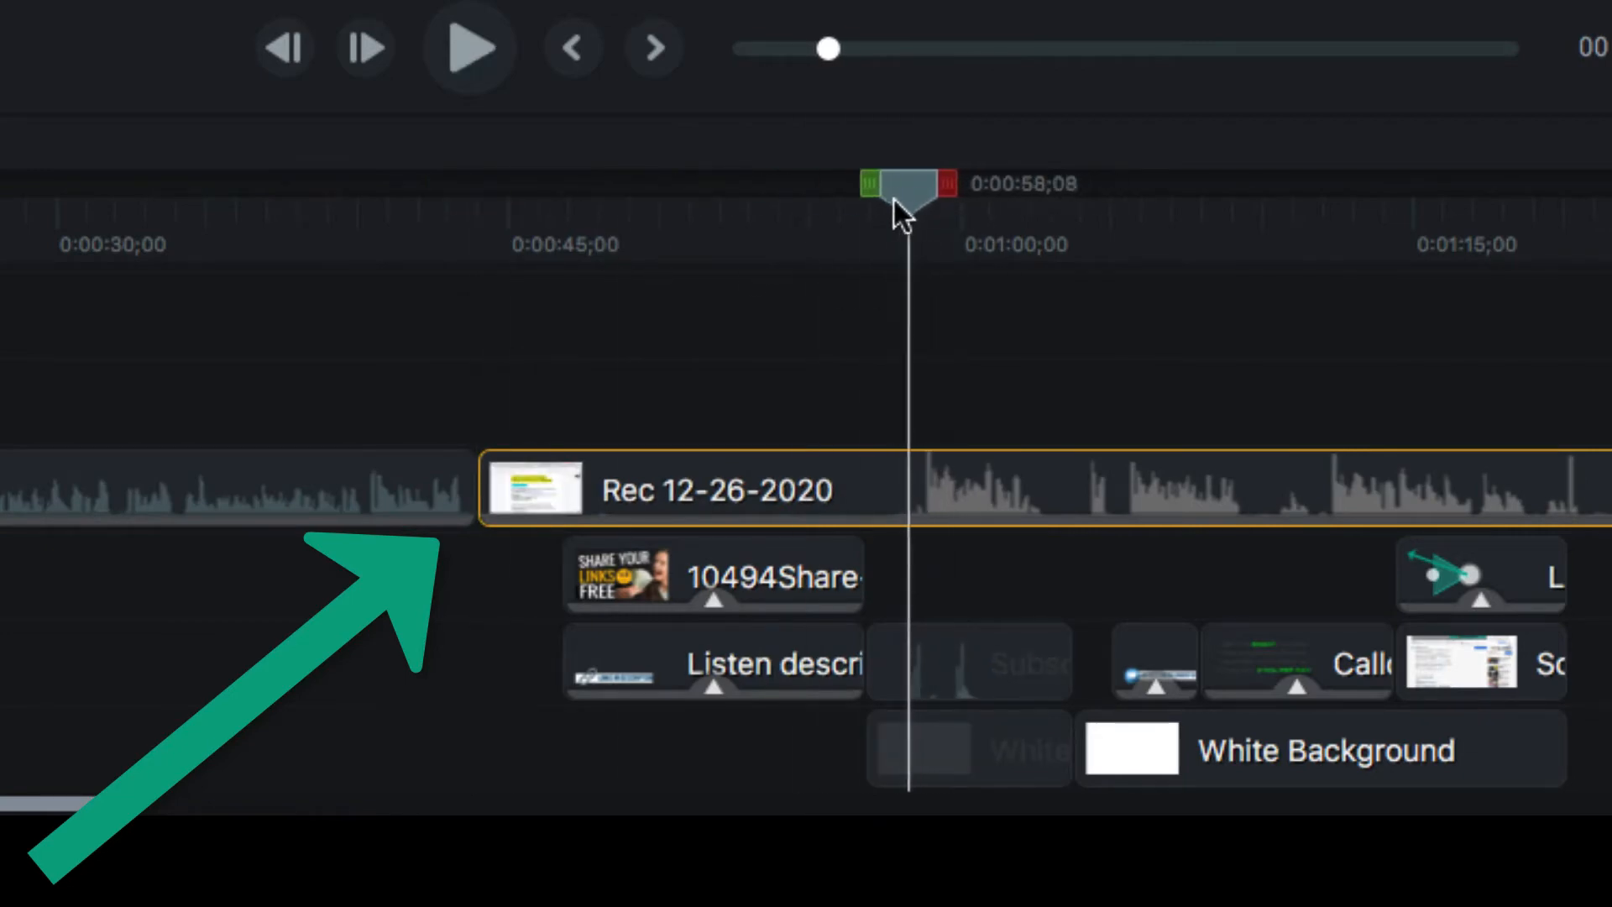
left_click(469, 47)
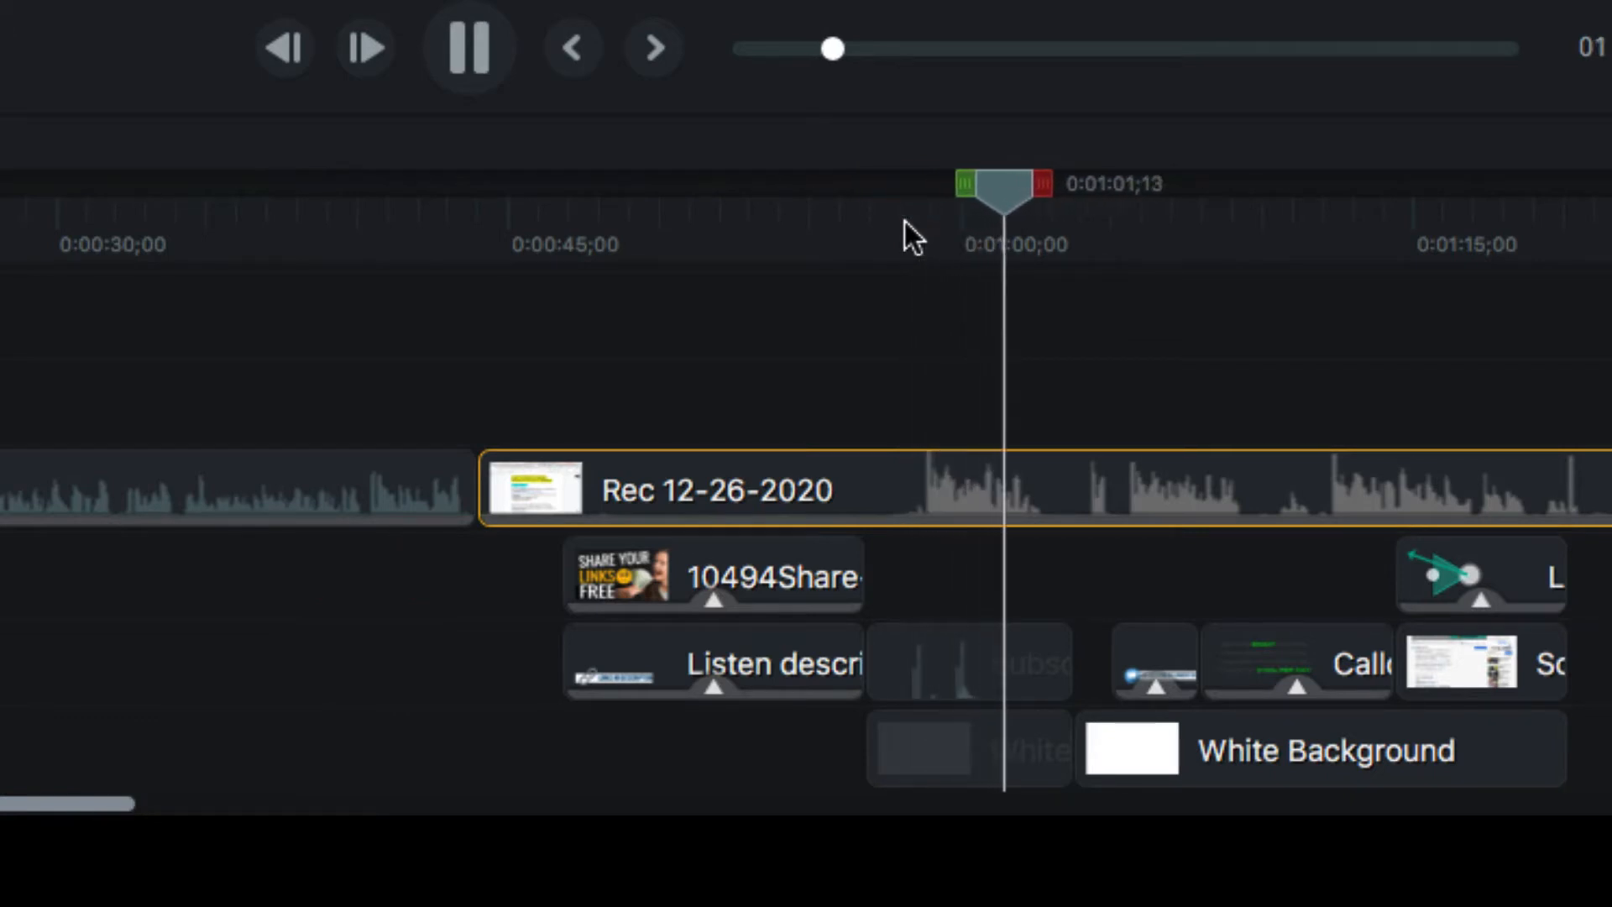
left_click(468, 47)
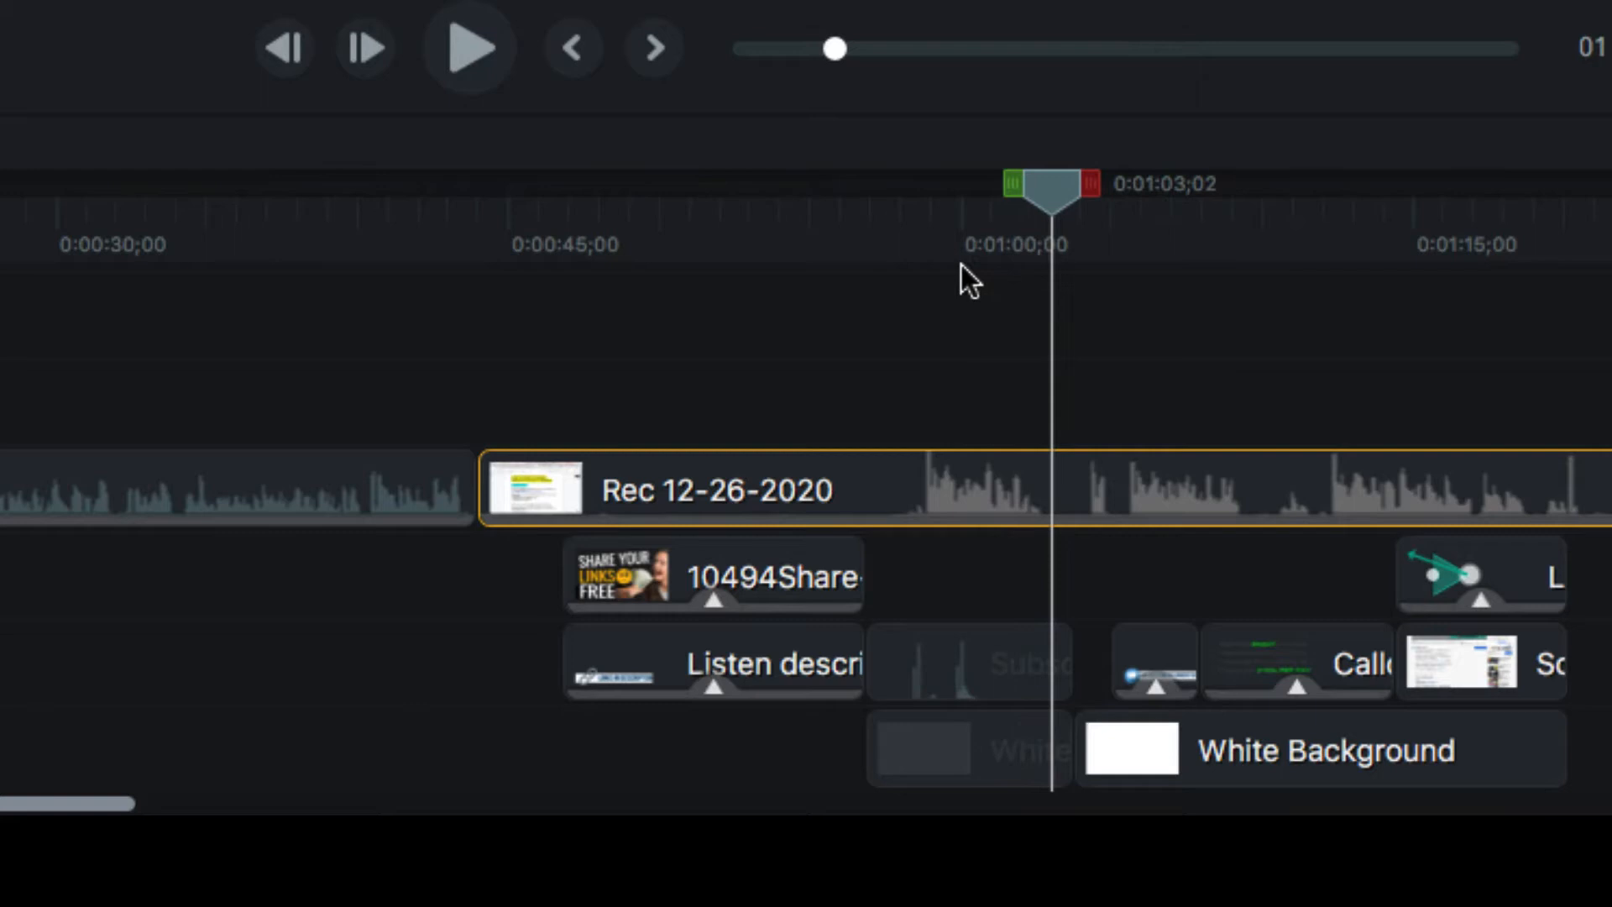
mouse_move(1116, 272)
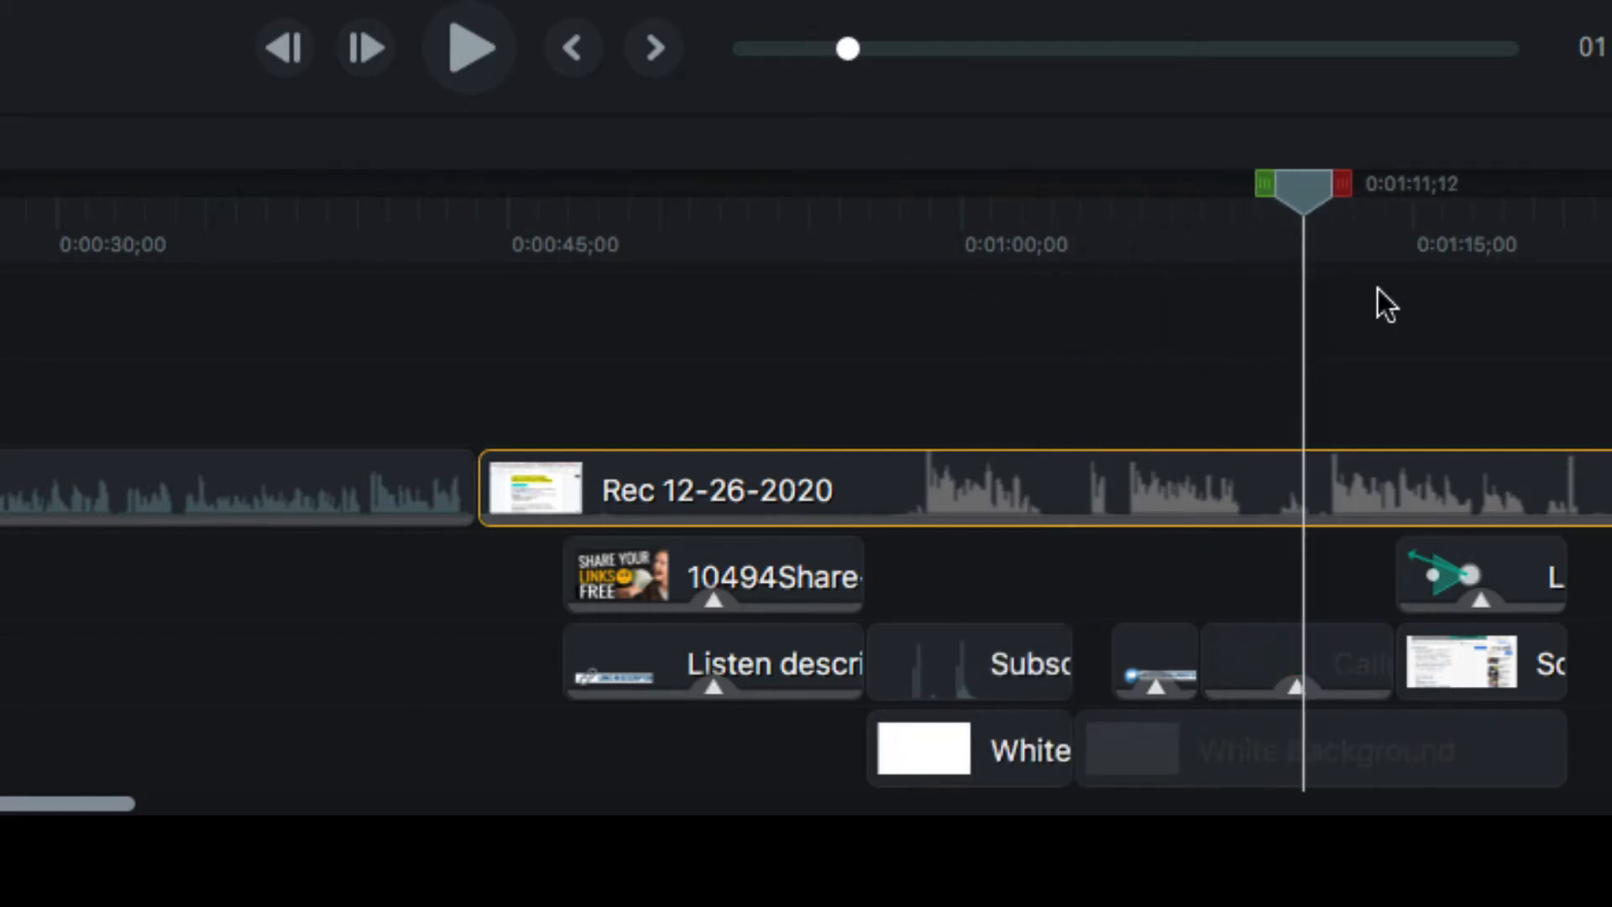
Play on to about 1:21 and split the clip there again.
left_click(468, 48)
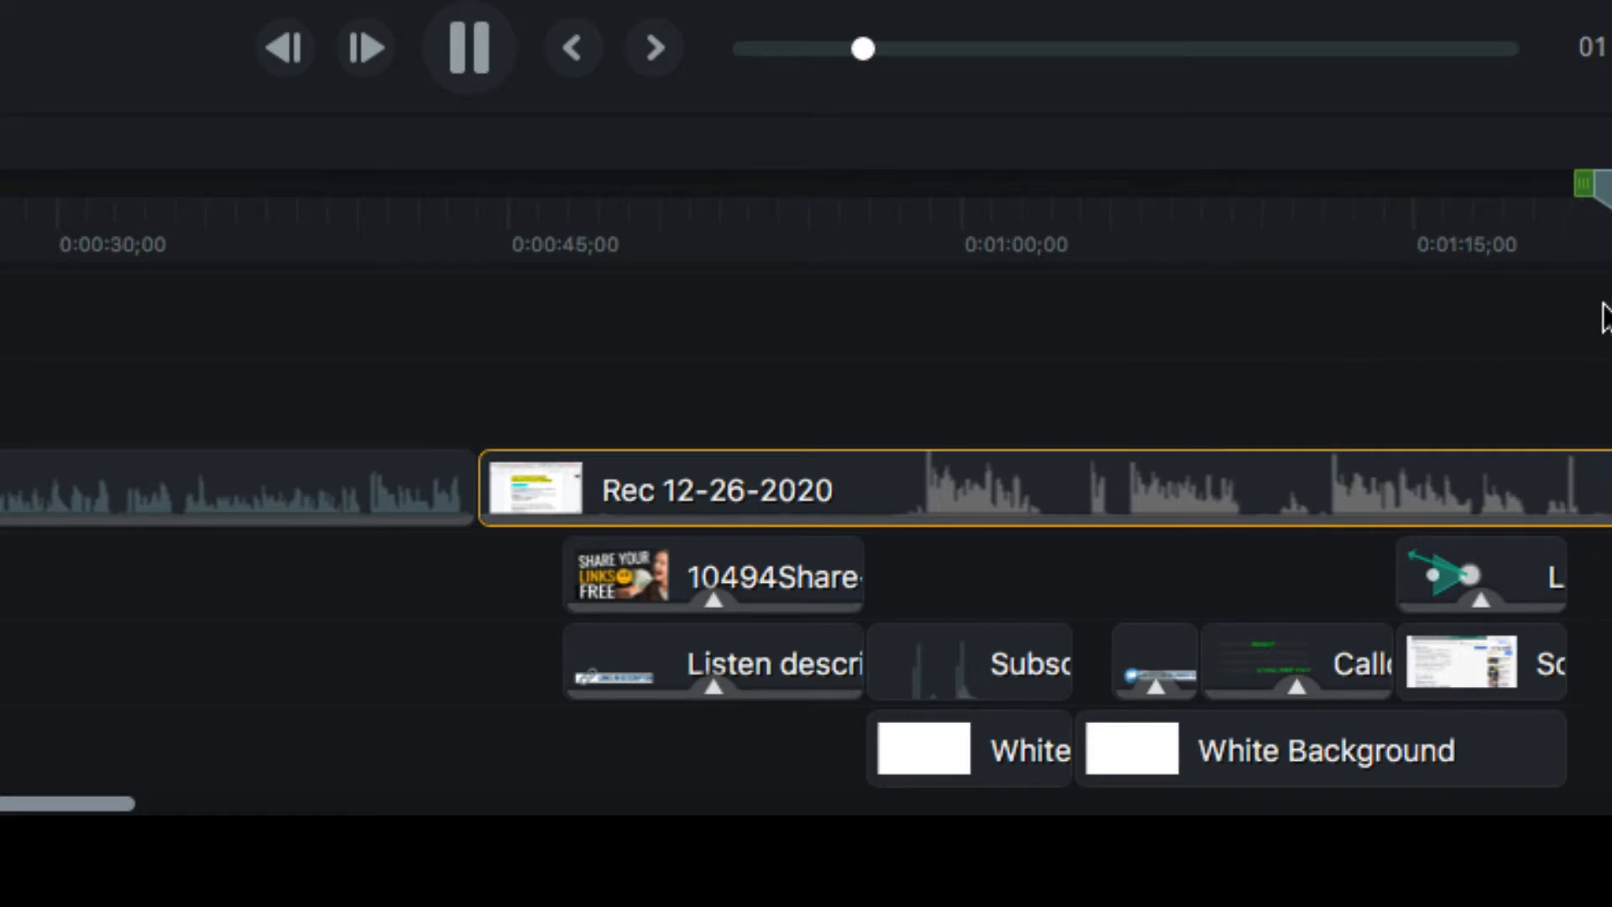
left_click(468, 47)
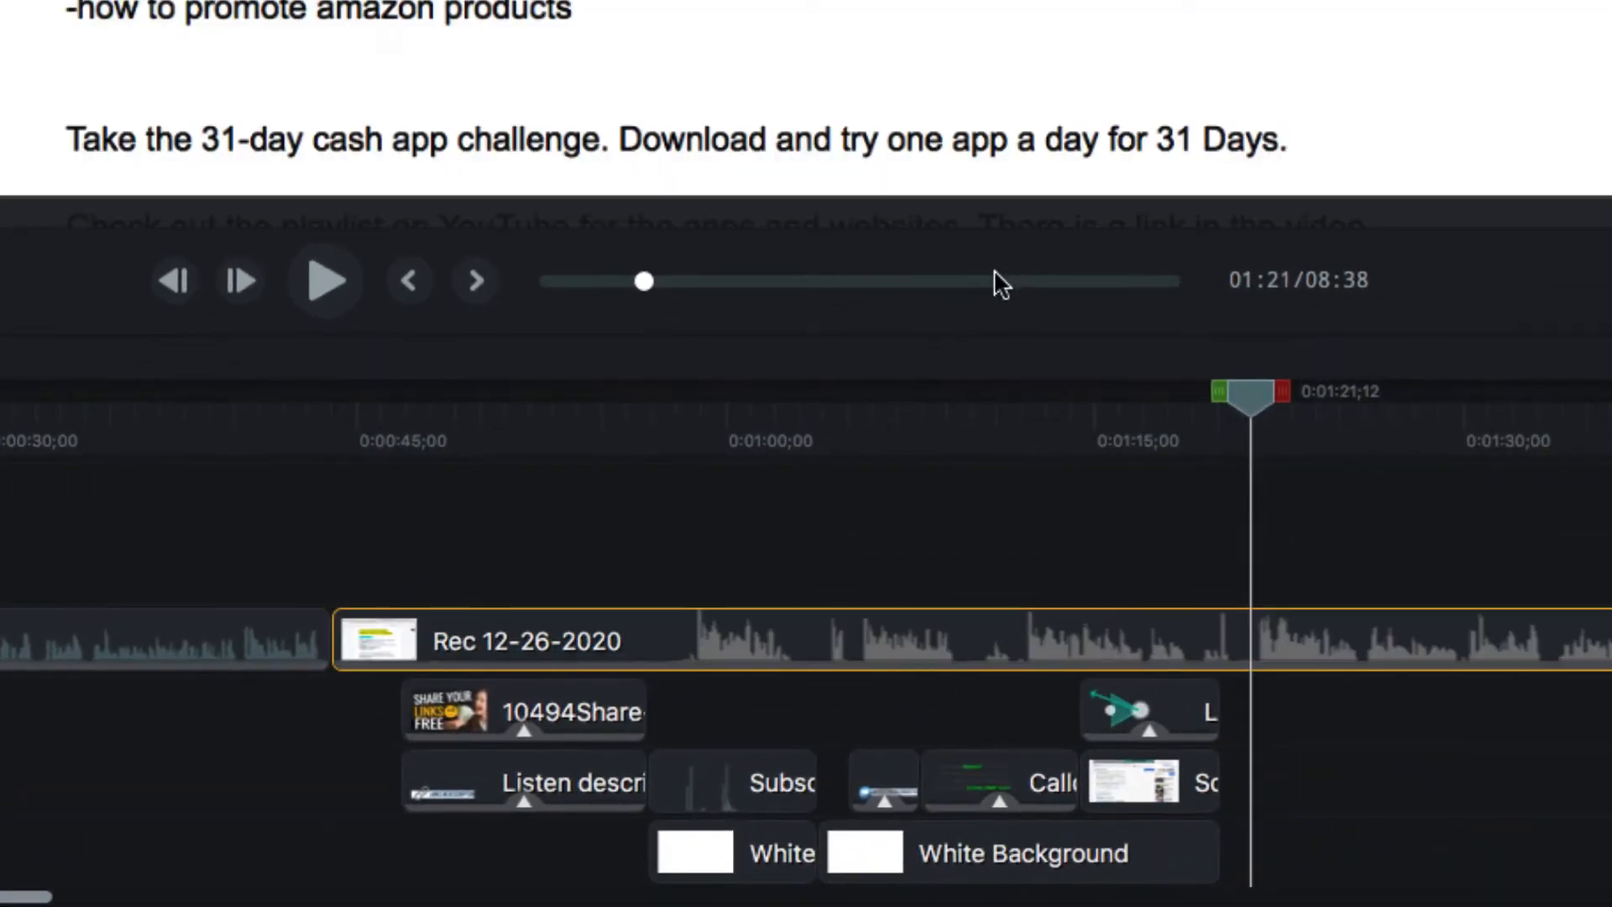
mouse_move(1057, 637)
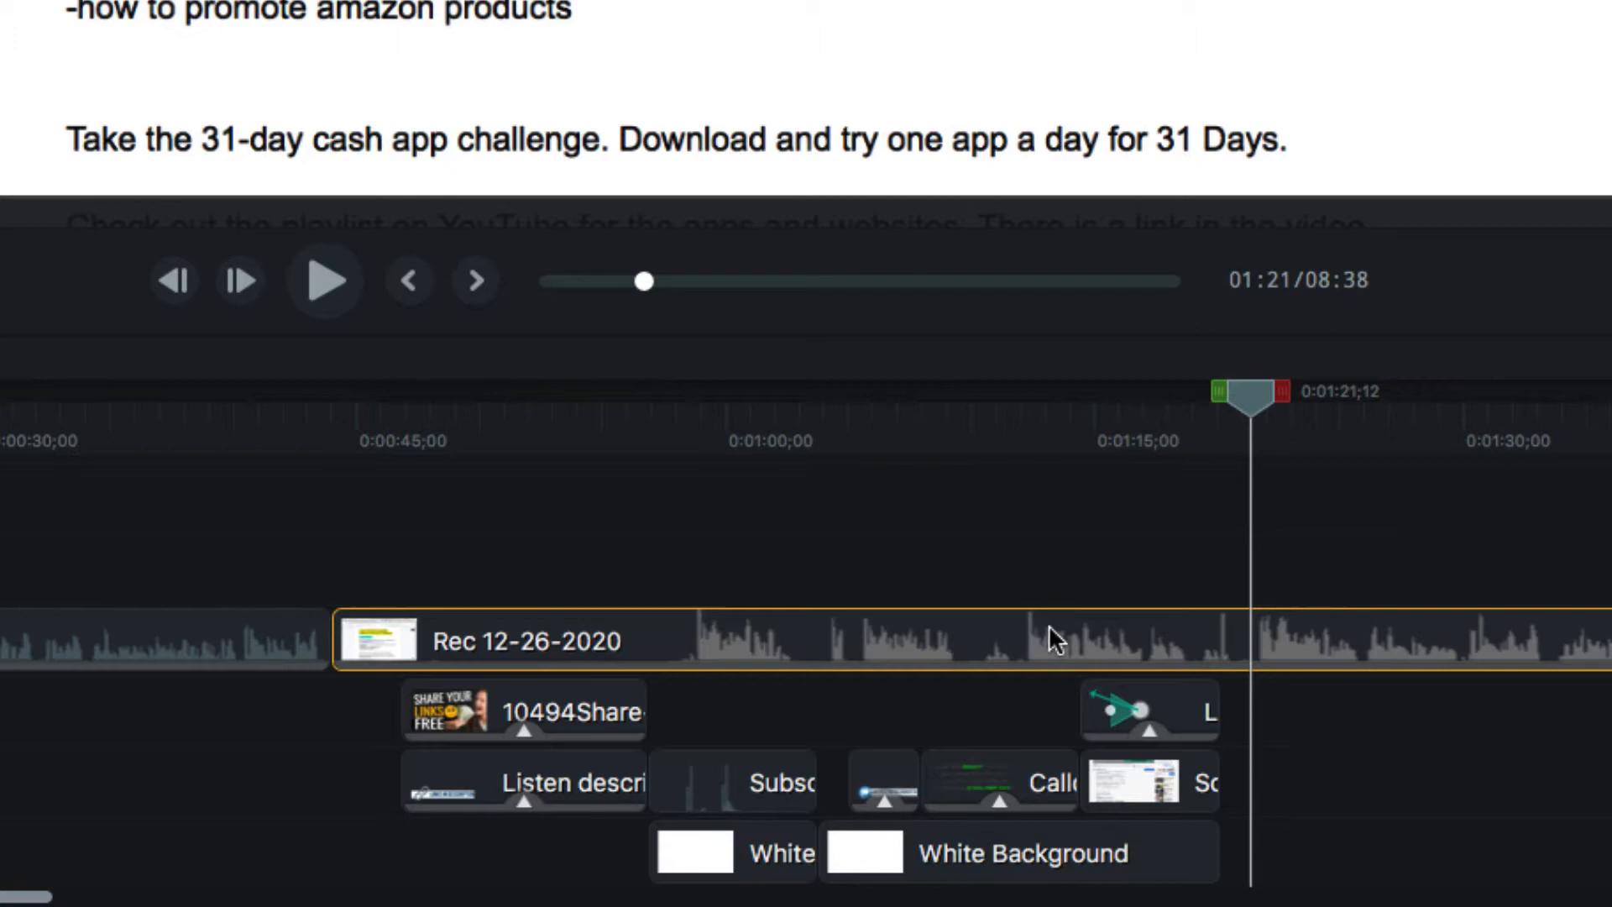
right_click(1054, 637)
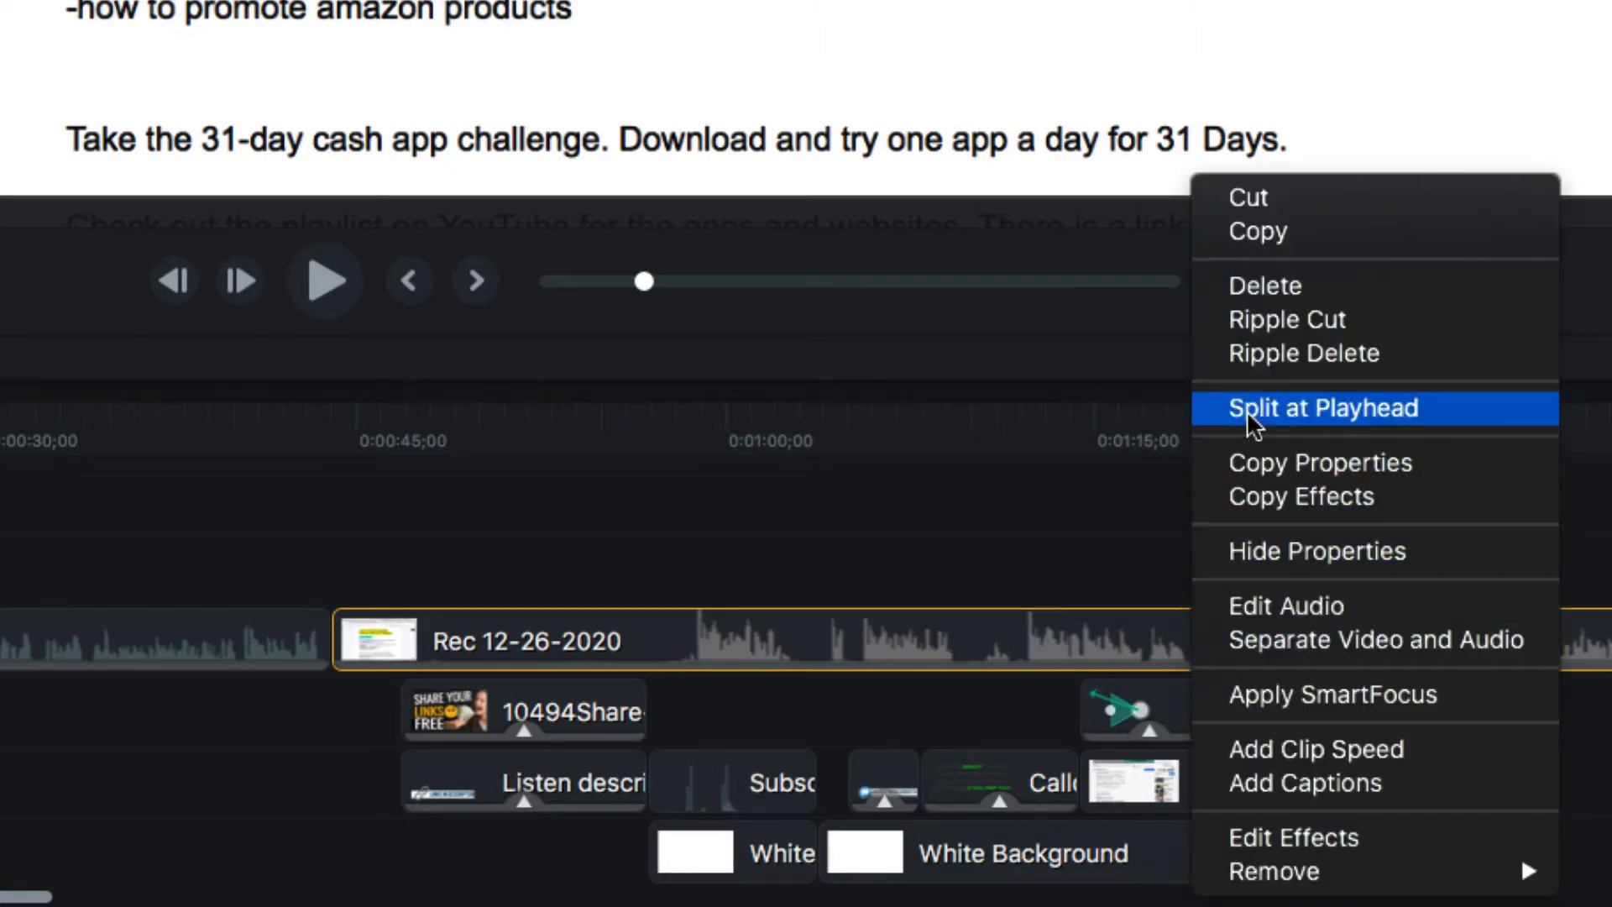
left_click(1325, 408)
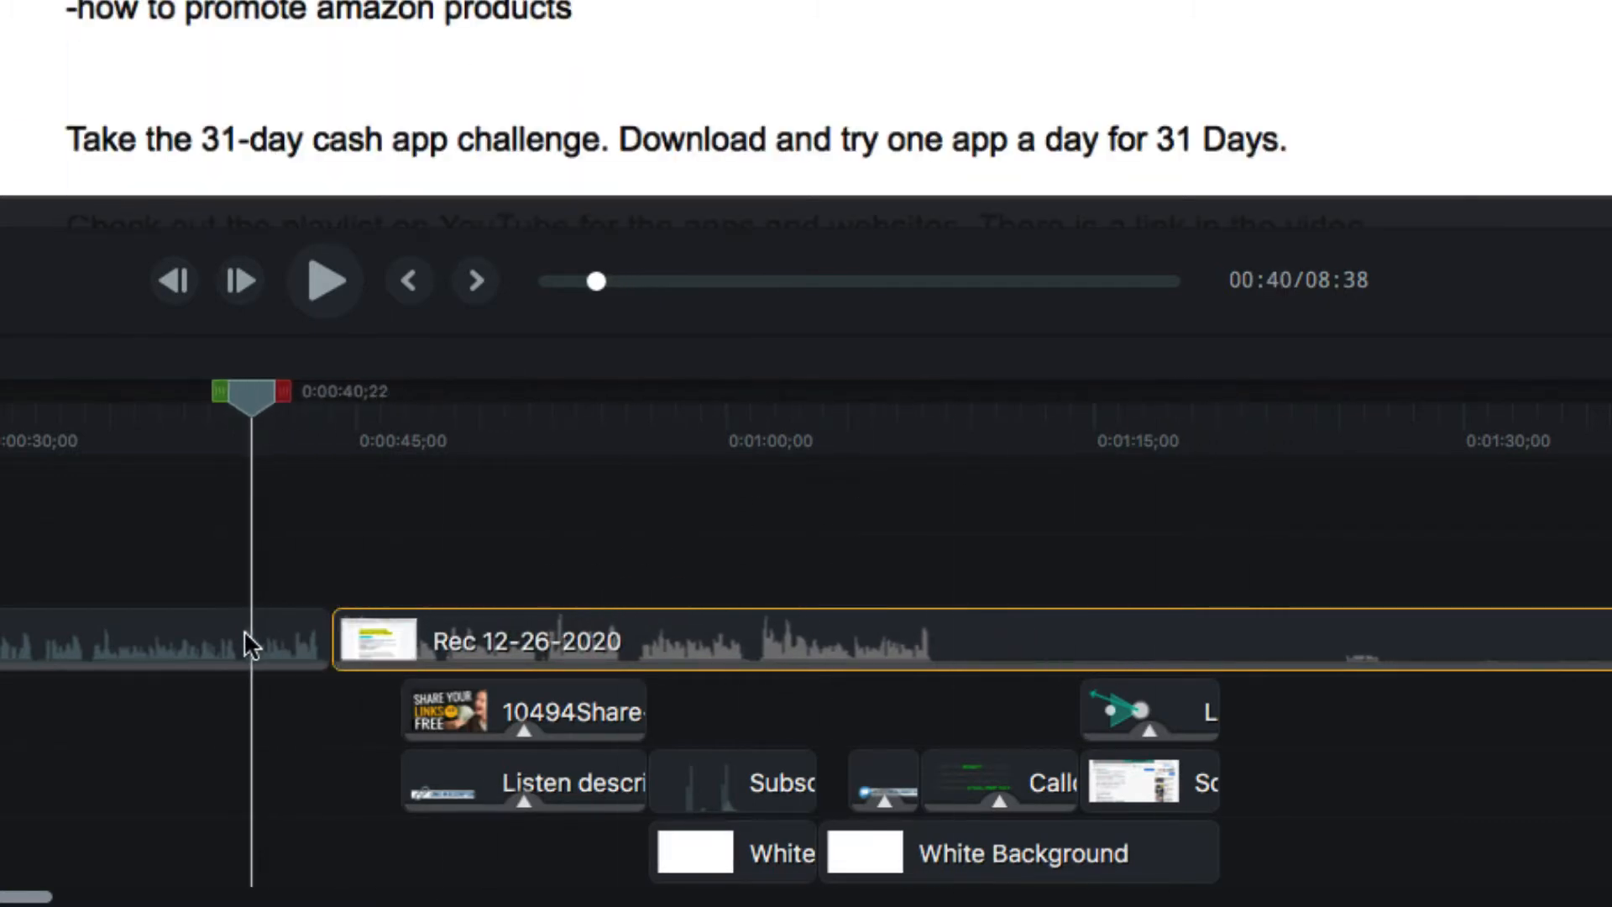
left_click(324, 280)
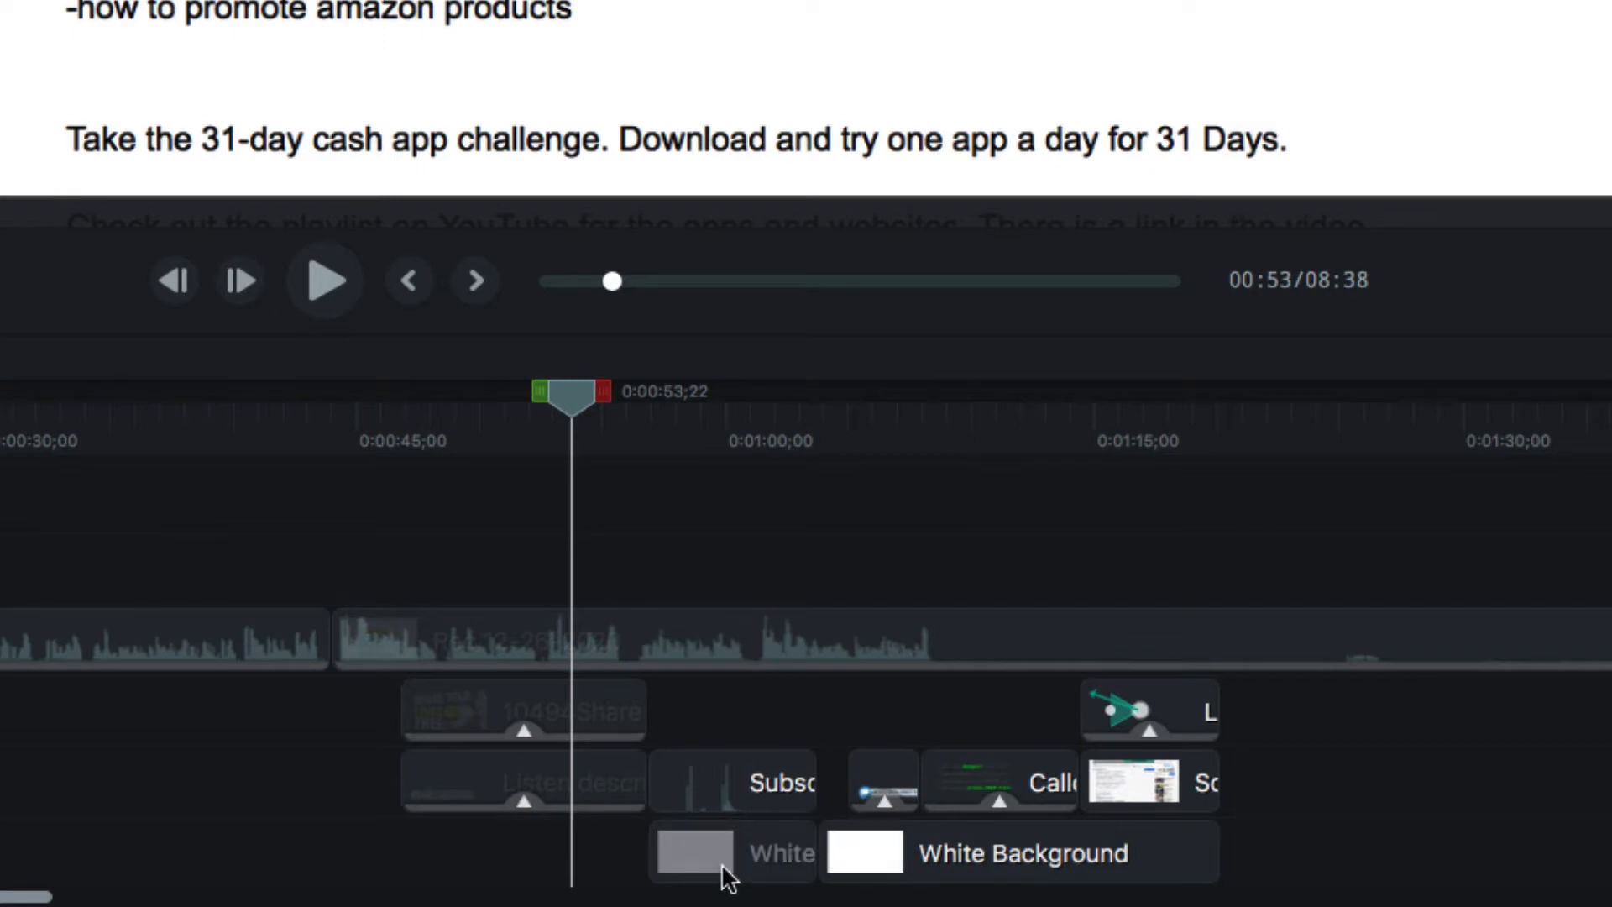
Move the playhead to about 0:55 and select the recording at the link paragraph.
left_click(730, 851)
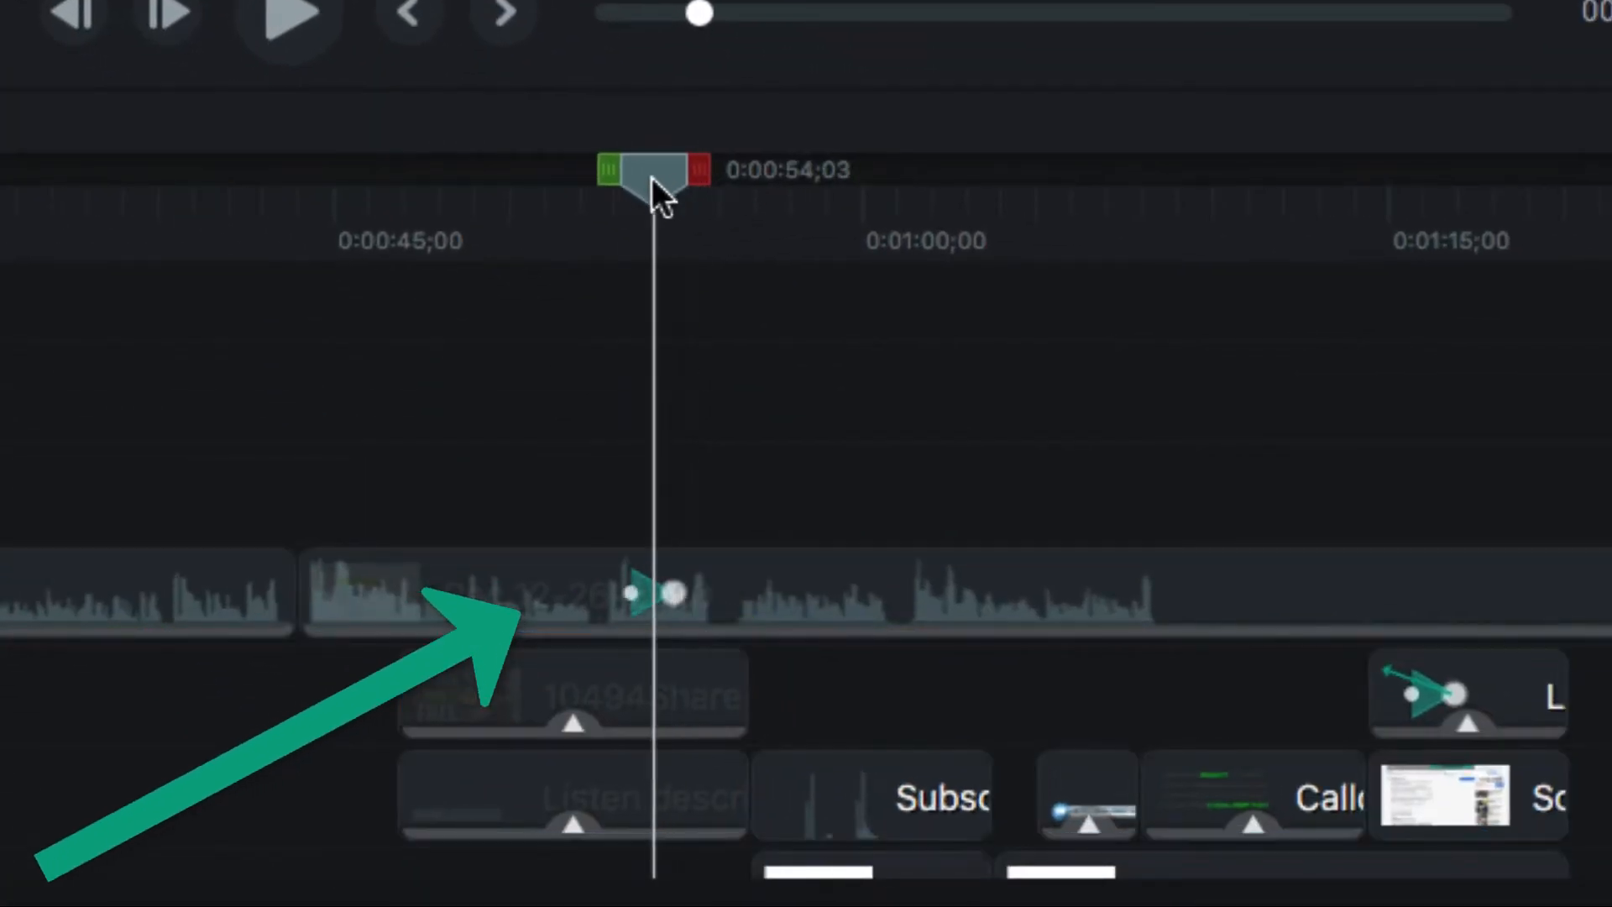
left_click_drag(647, 170, 599, 170)
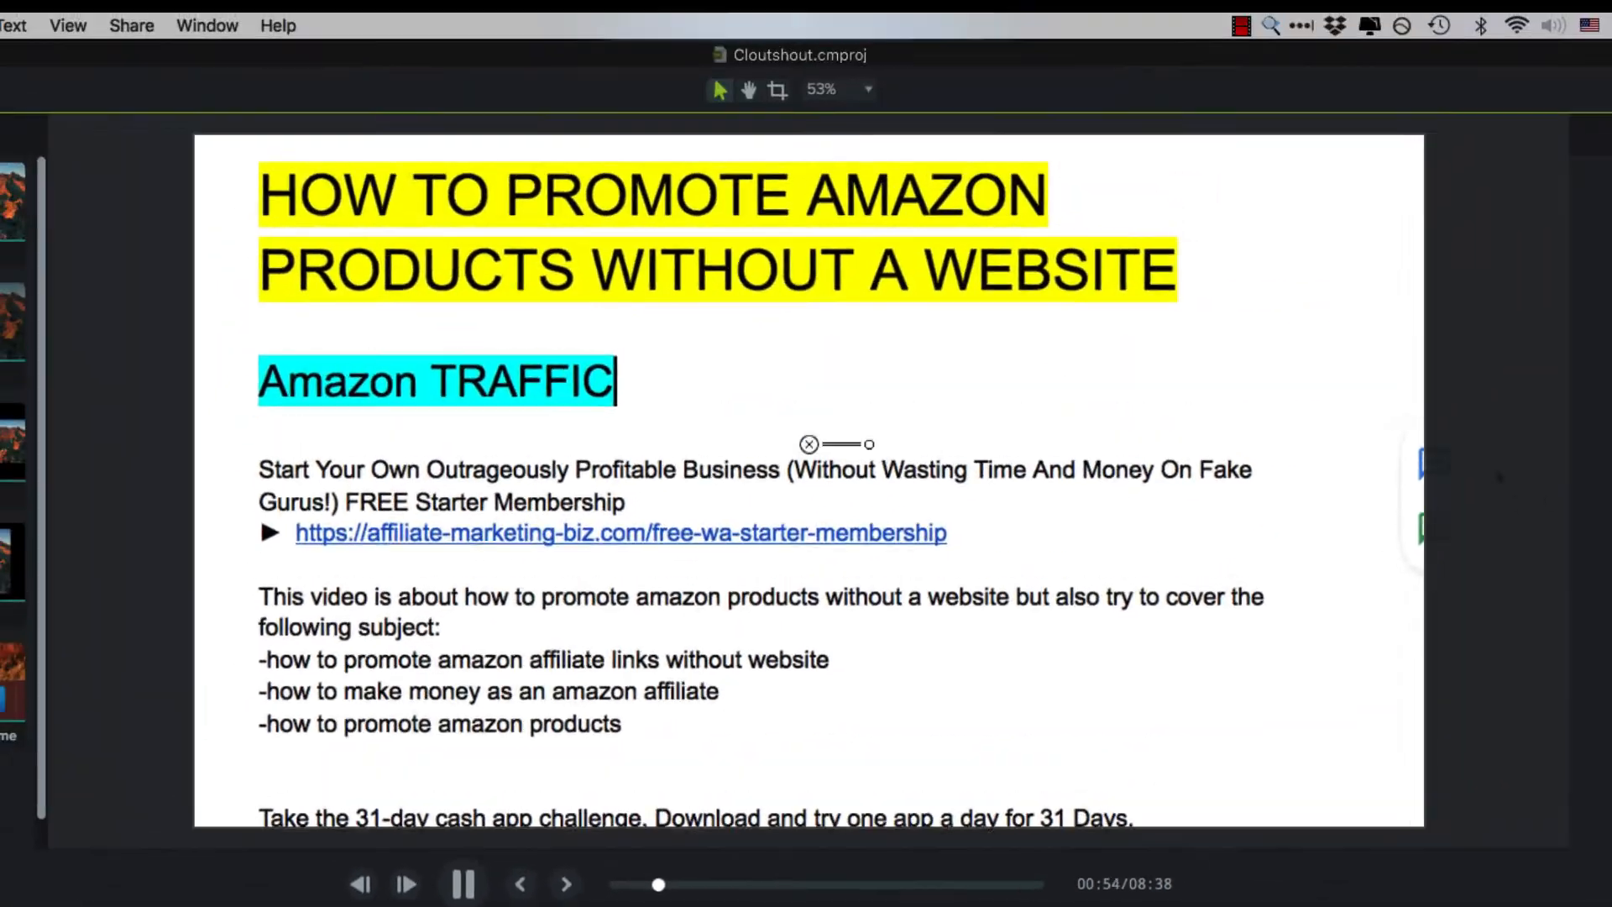
left_click(461, 883)
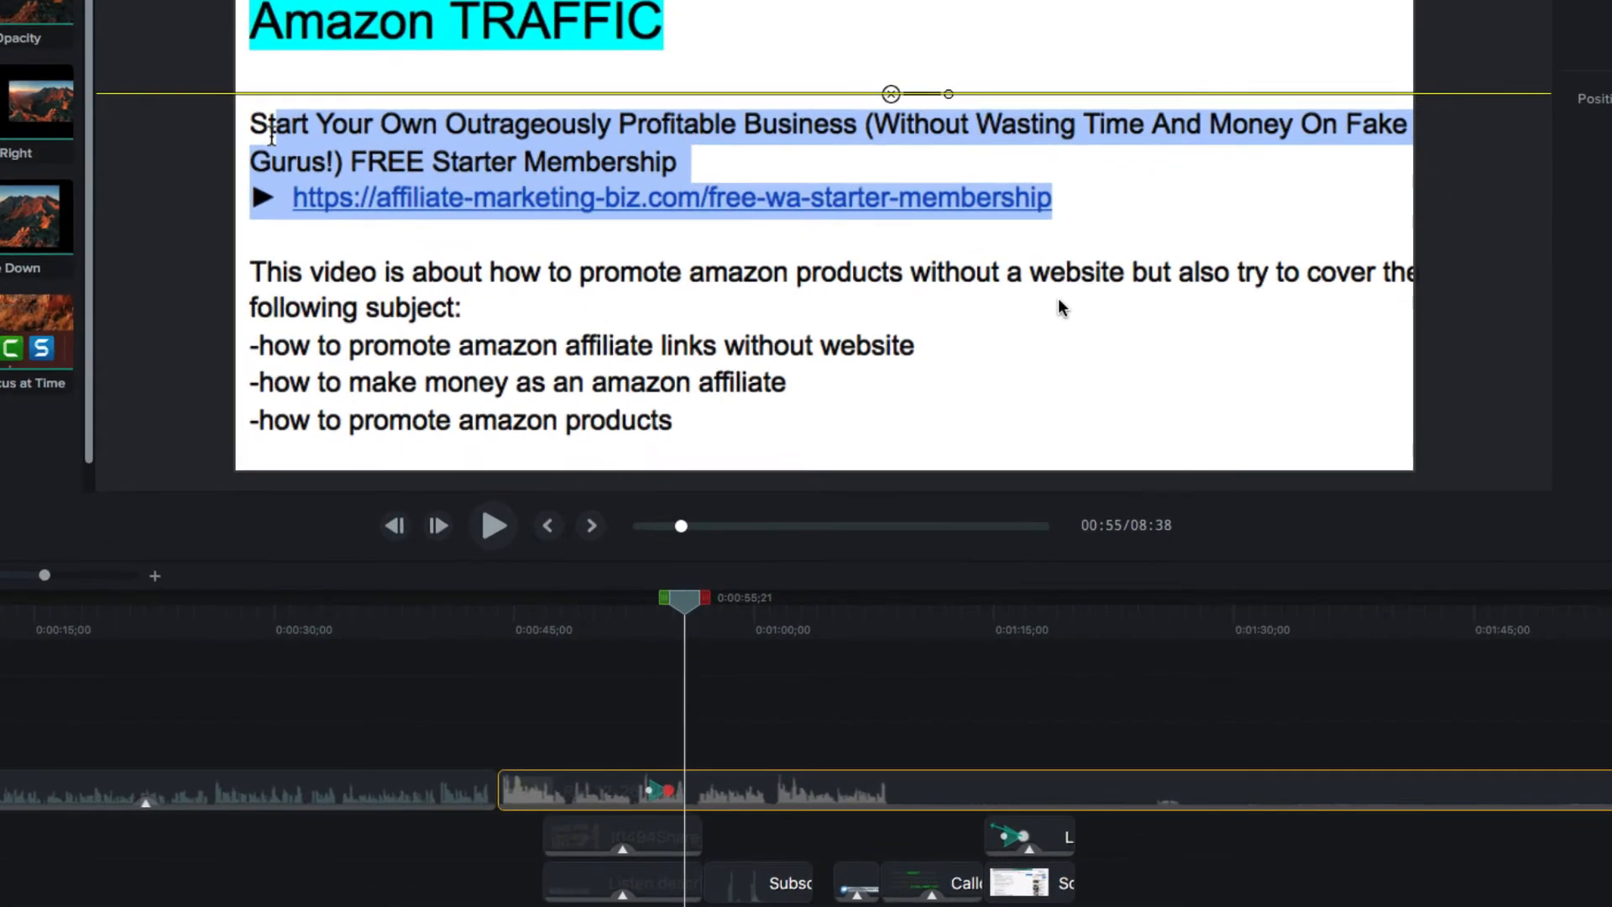
mouse_move(885, 347)
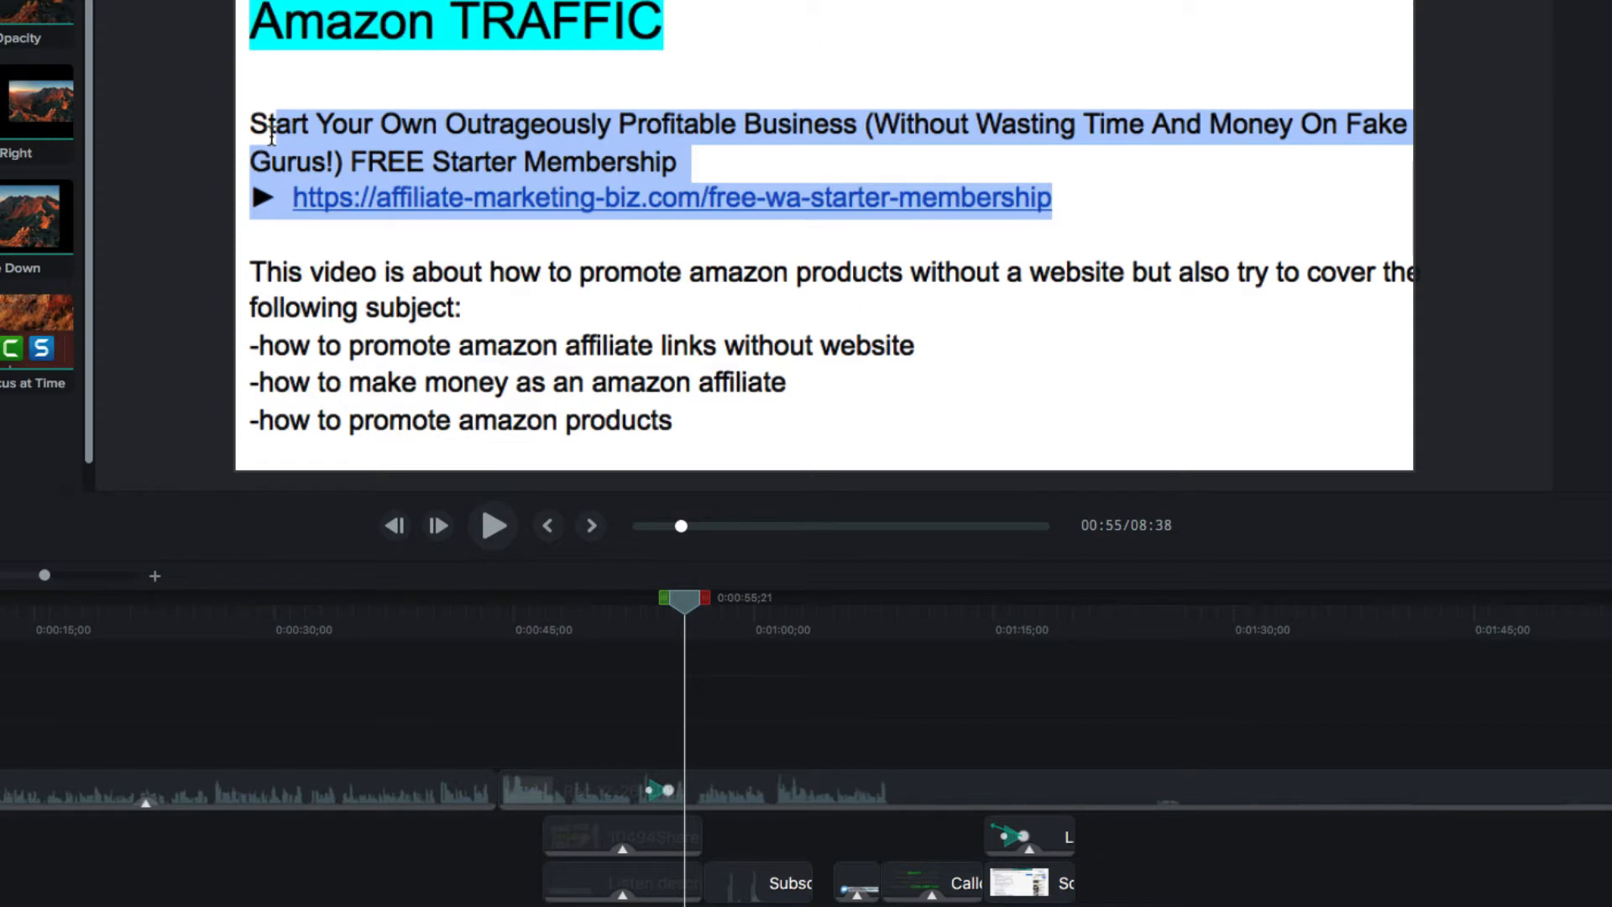
Select the white background clip and show the Arrows & Lines annotations.
left_click(724, 723)
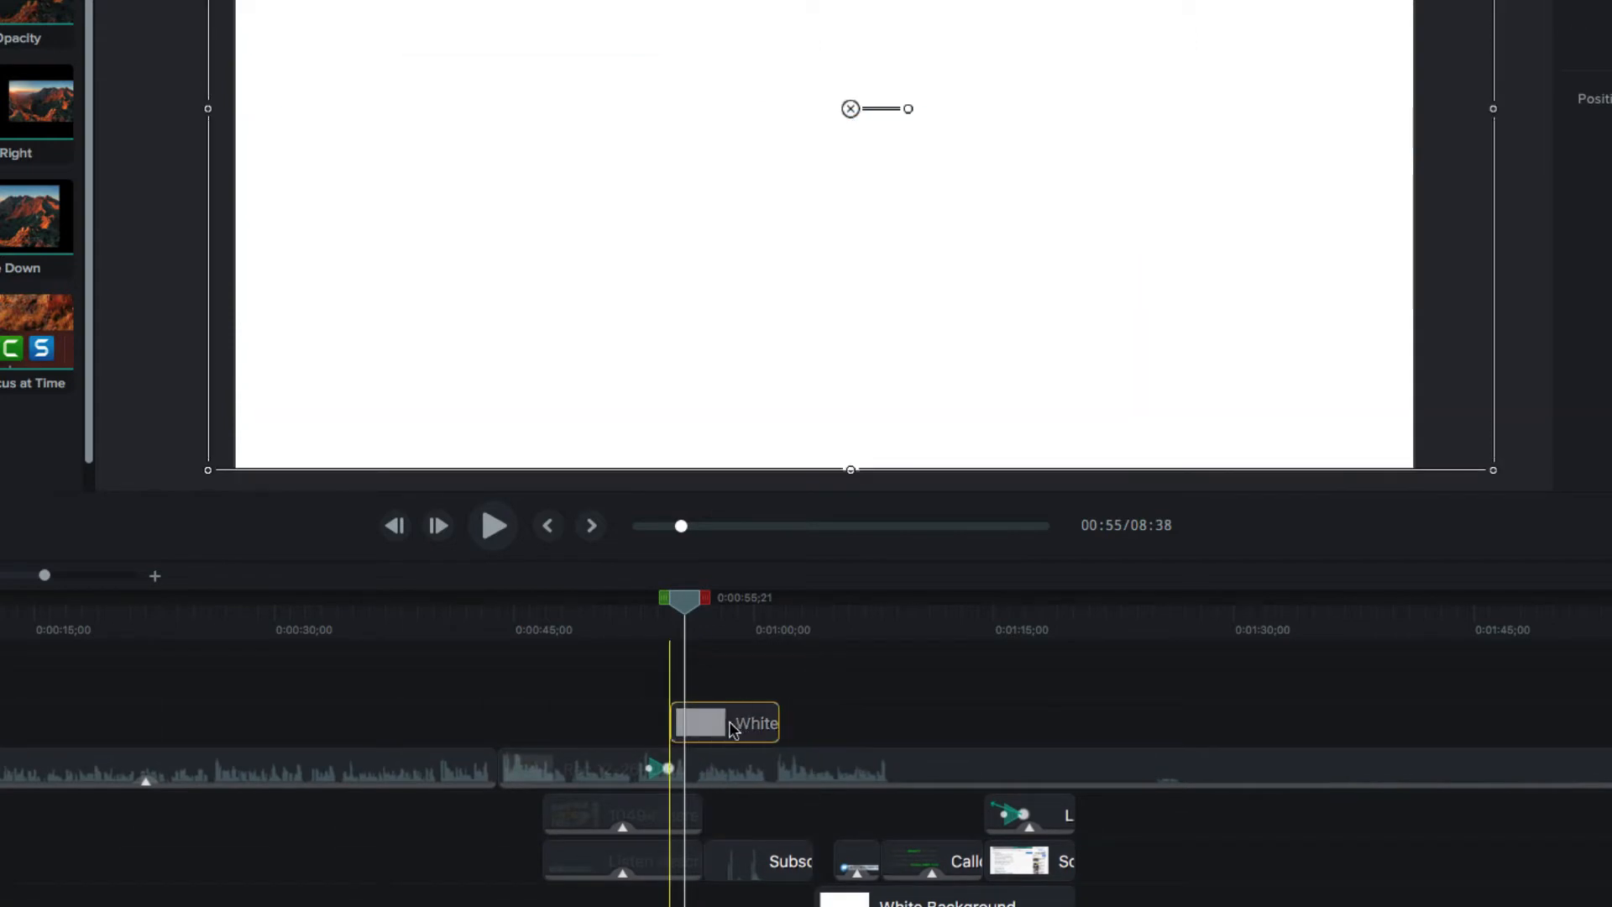
left_click(725, 724)
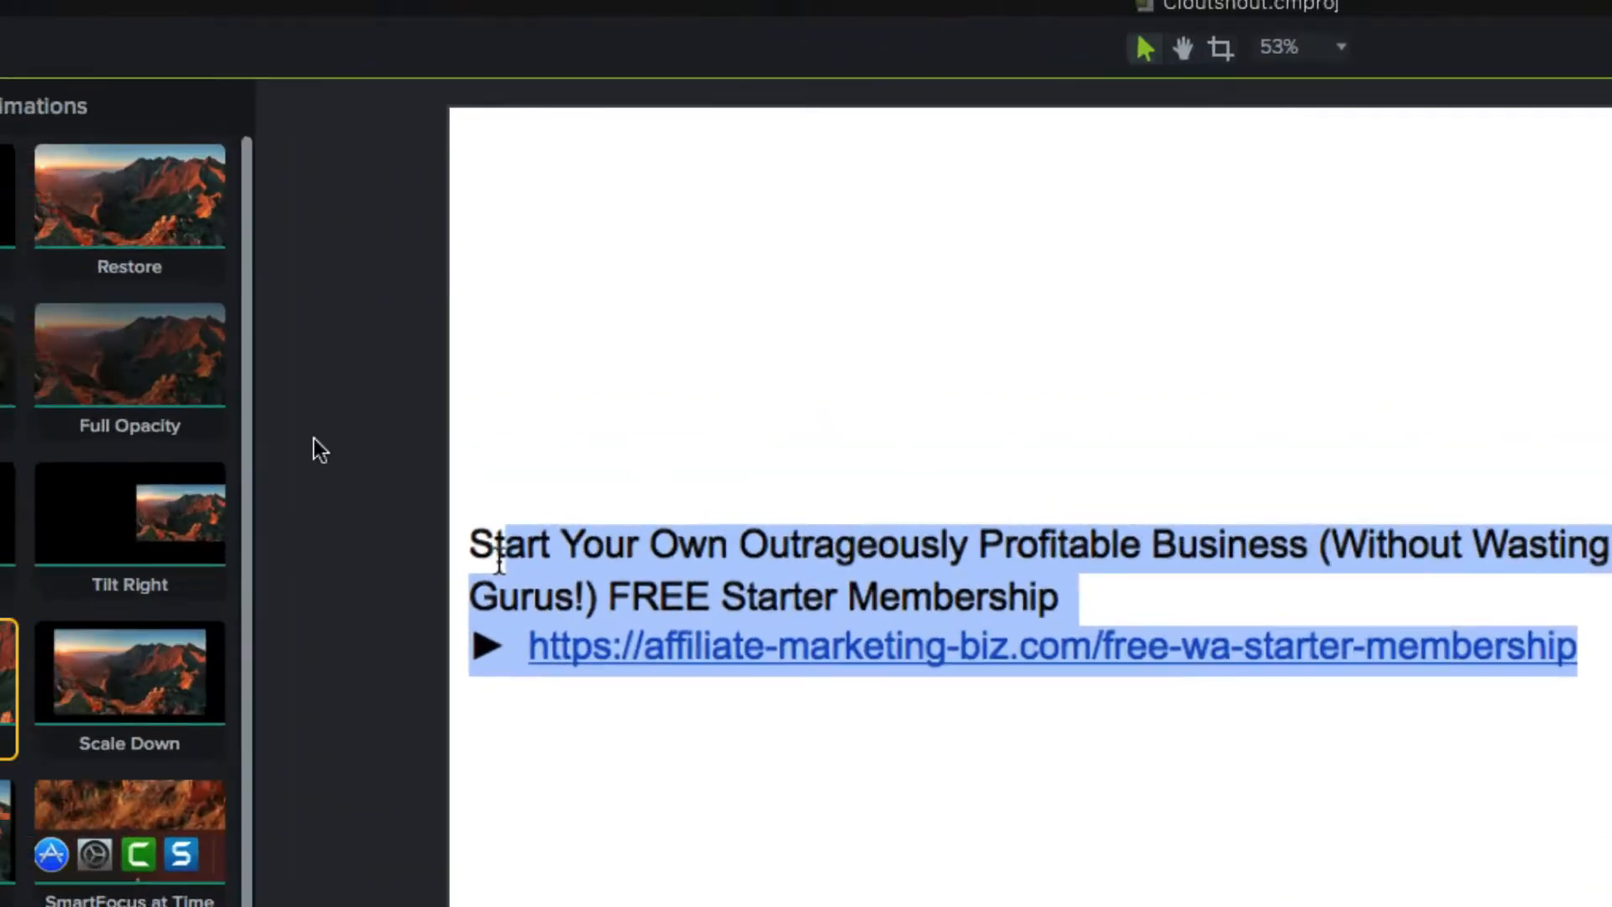
left_click(70, 288)
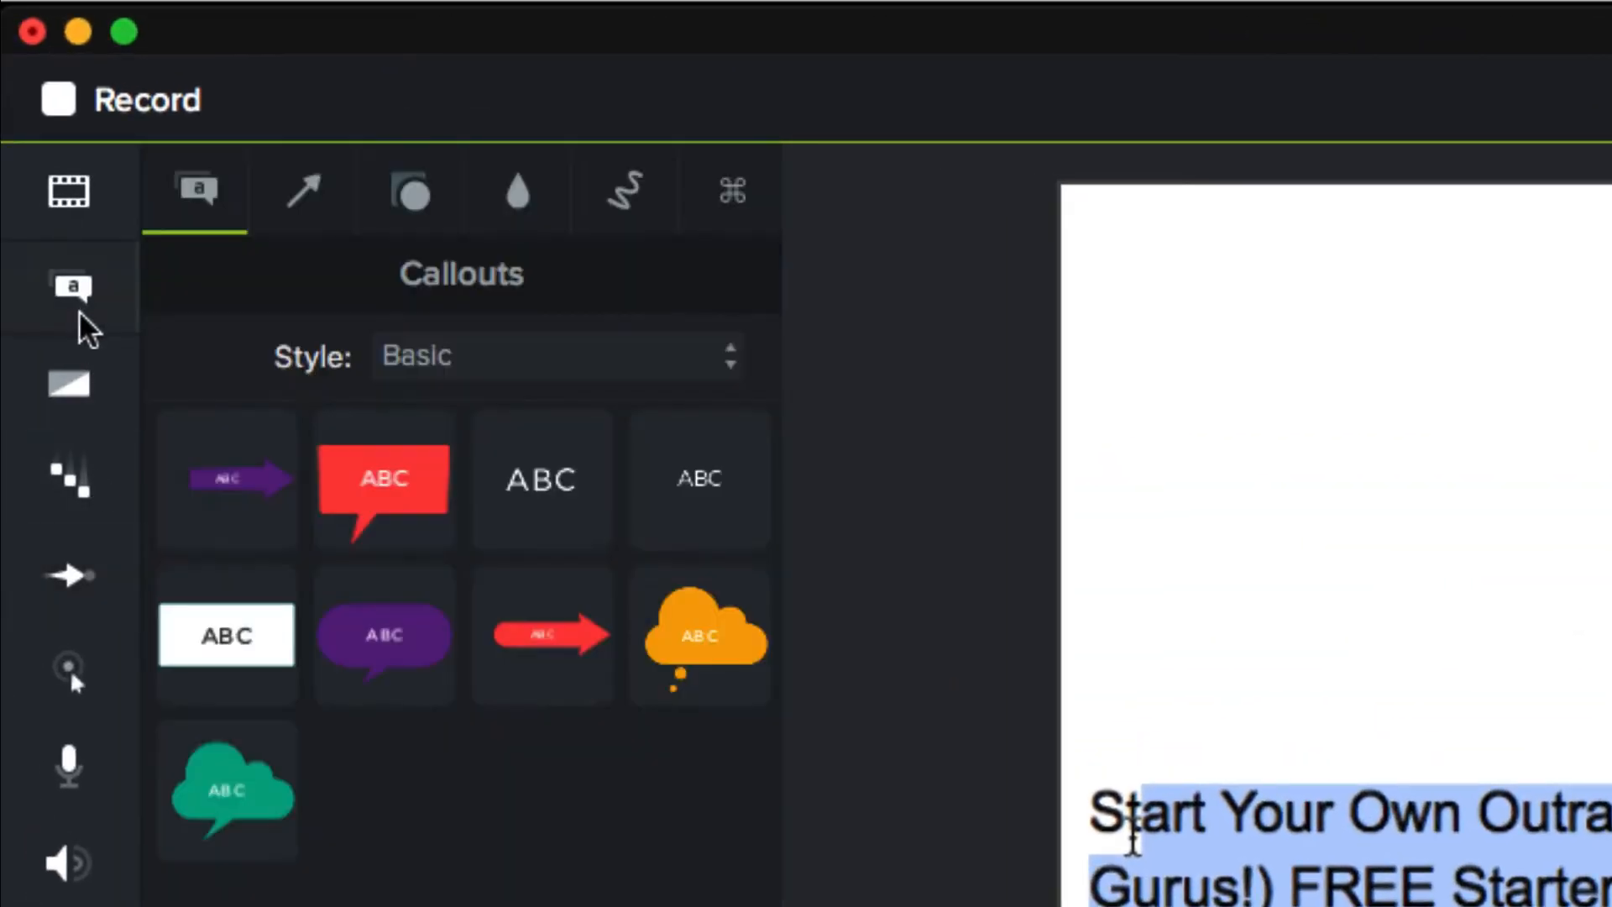
left_click(303, 190)
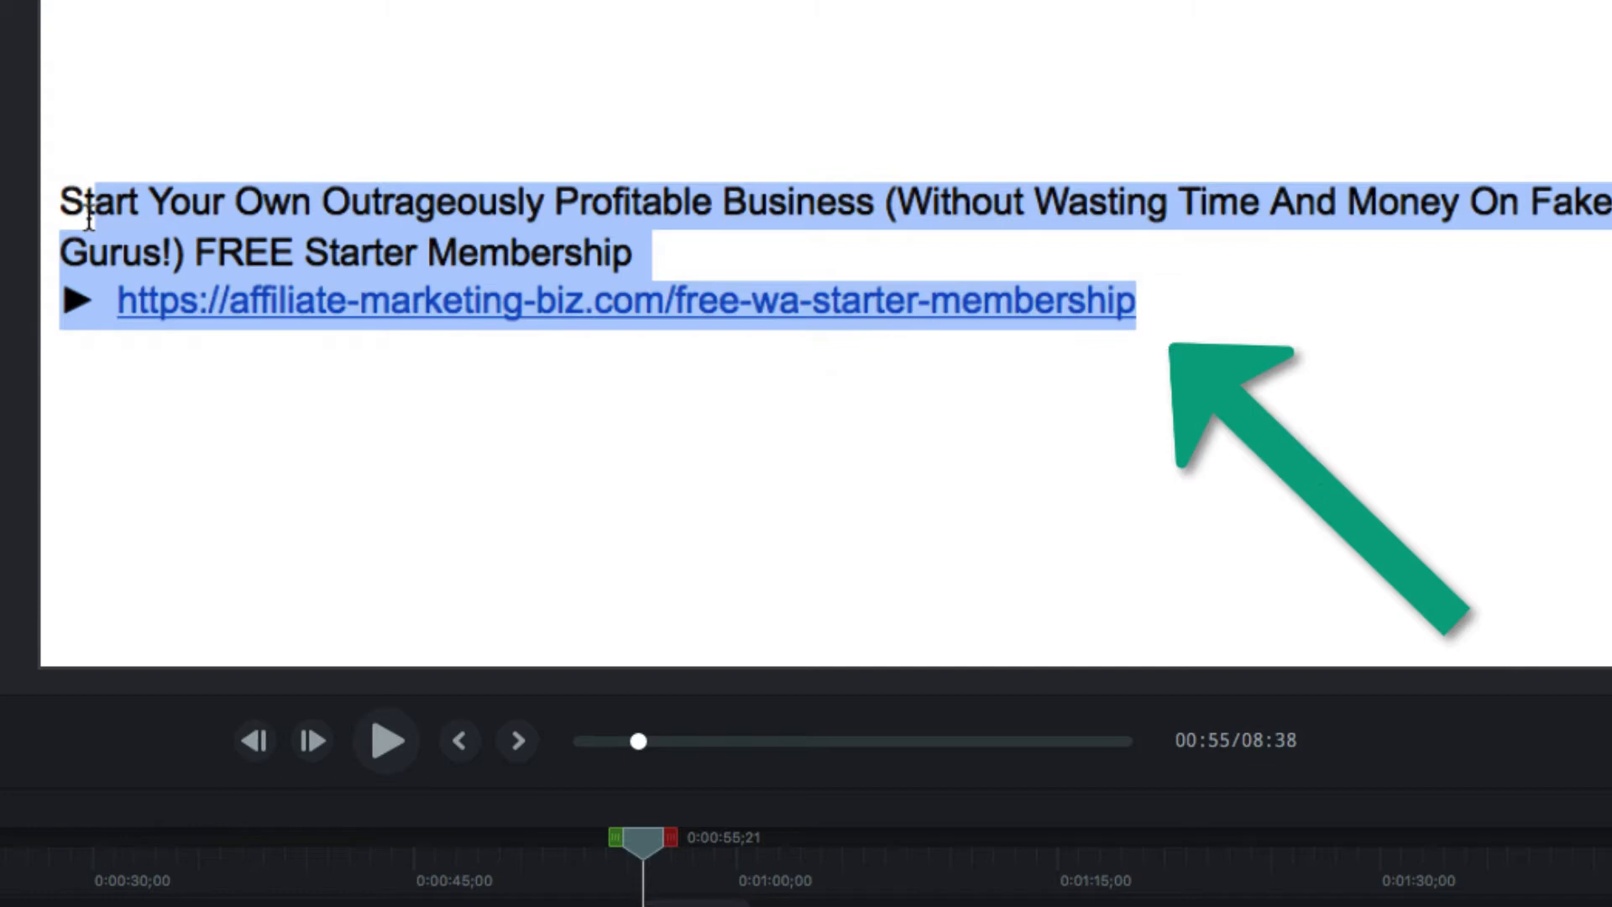
Select the green arrow and play until it disappears around 1:00.
left_click(1265, 483)
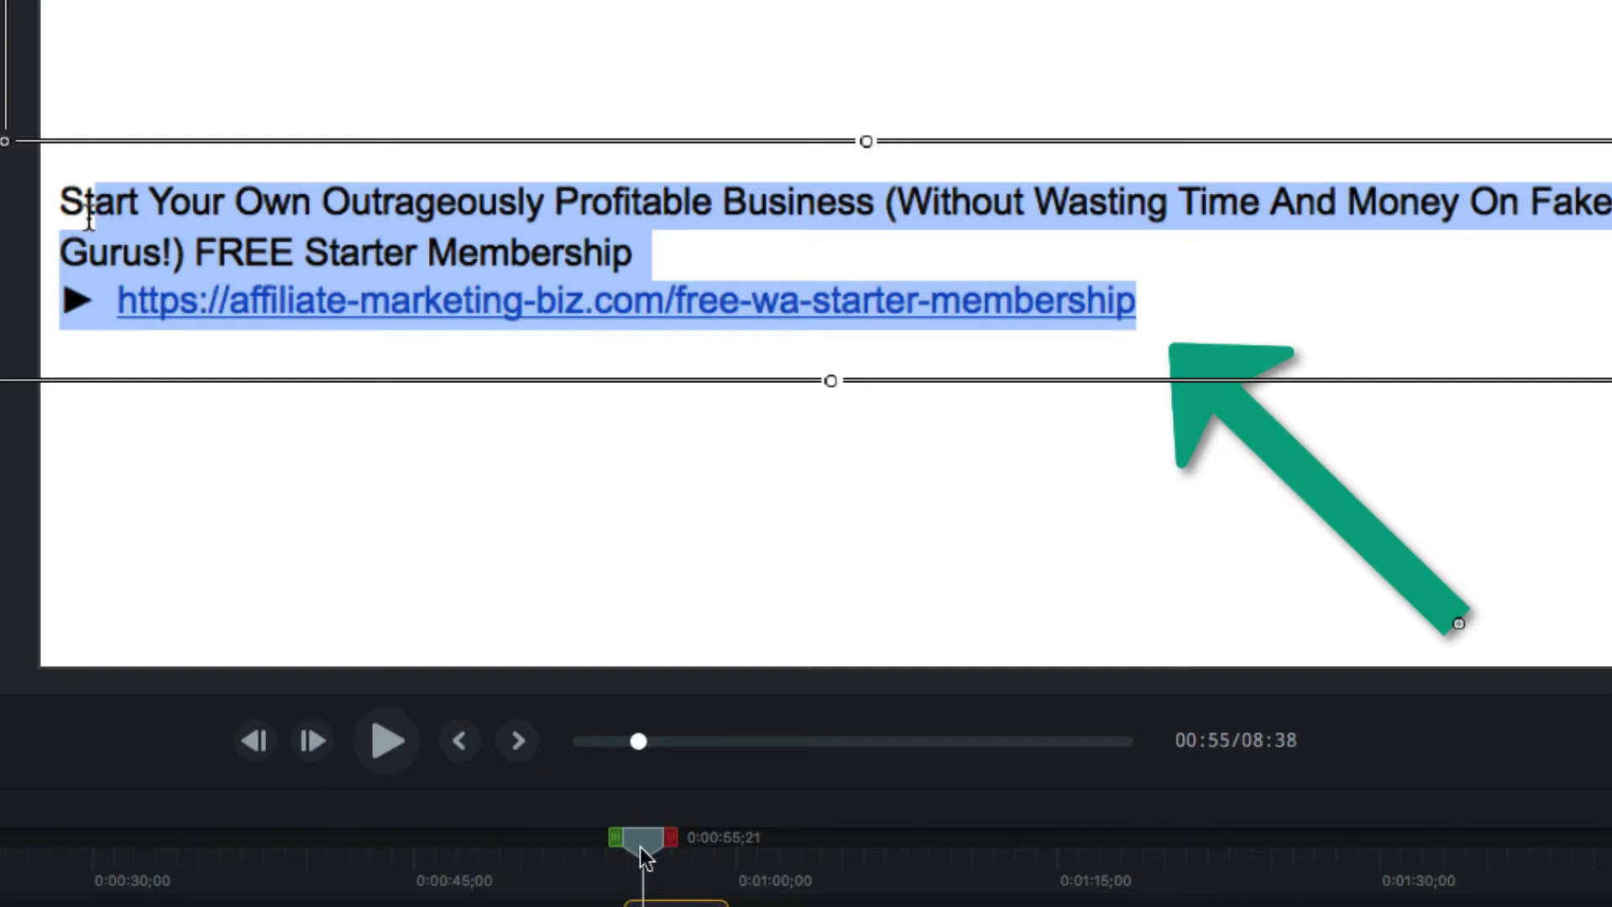
left_click(384, 739)
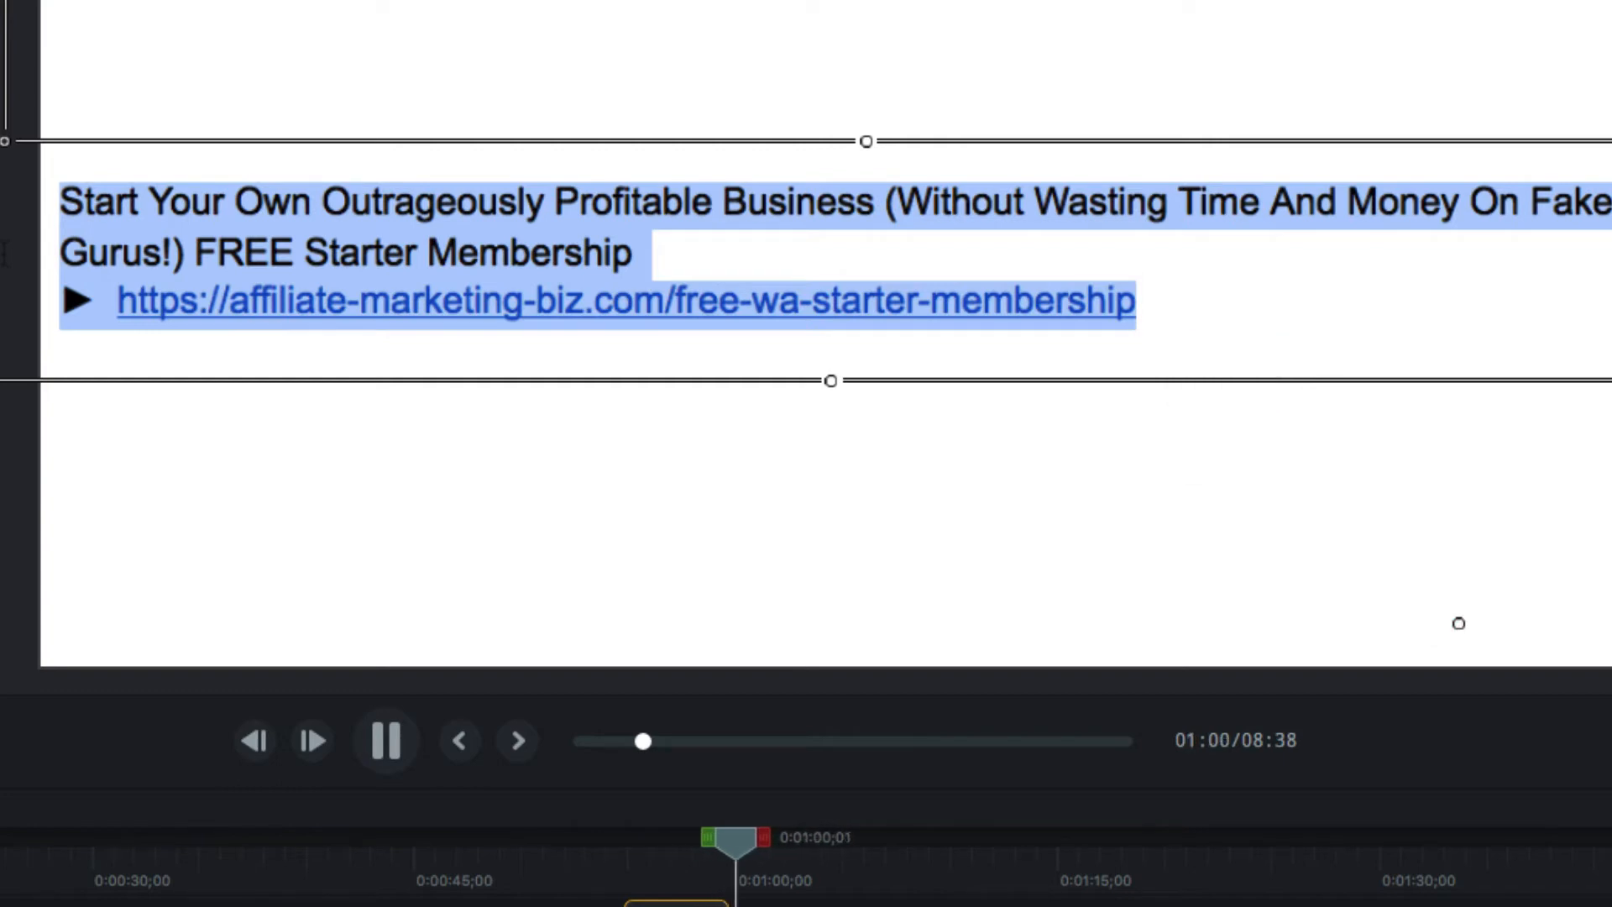
left_click(385, 741)
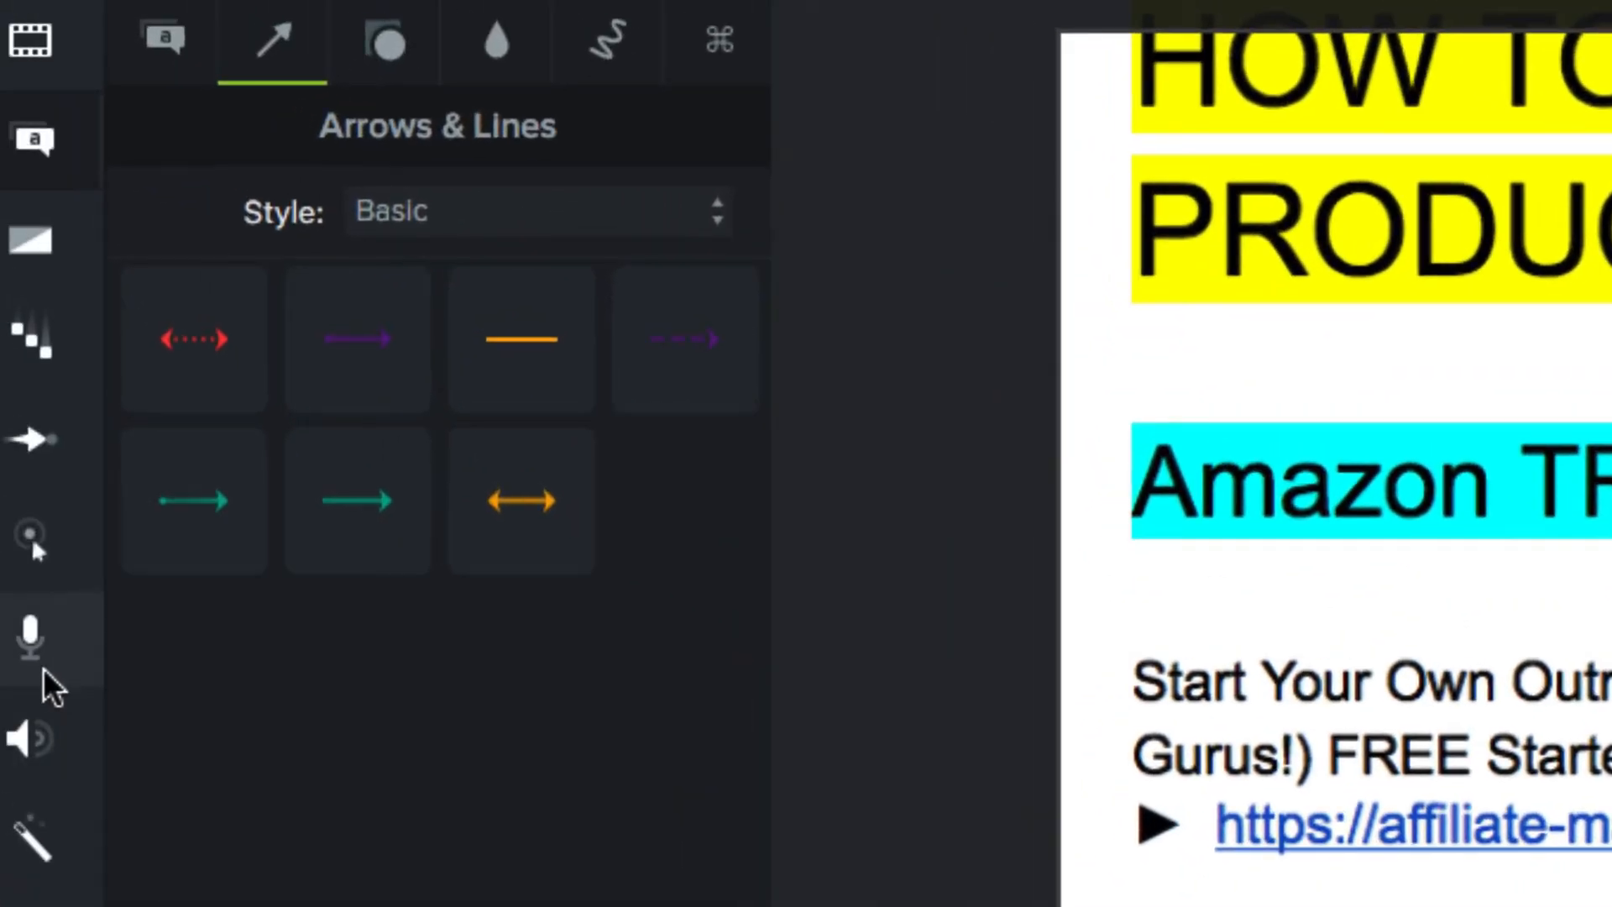
mouse_move(46, 683)
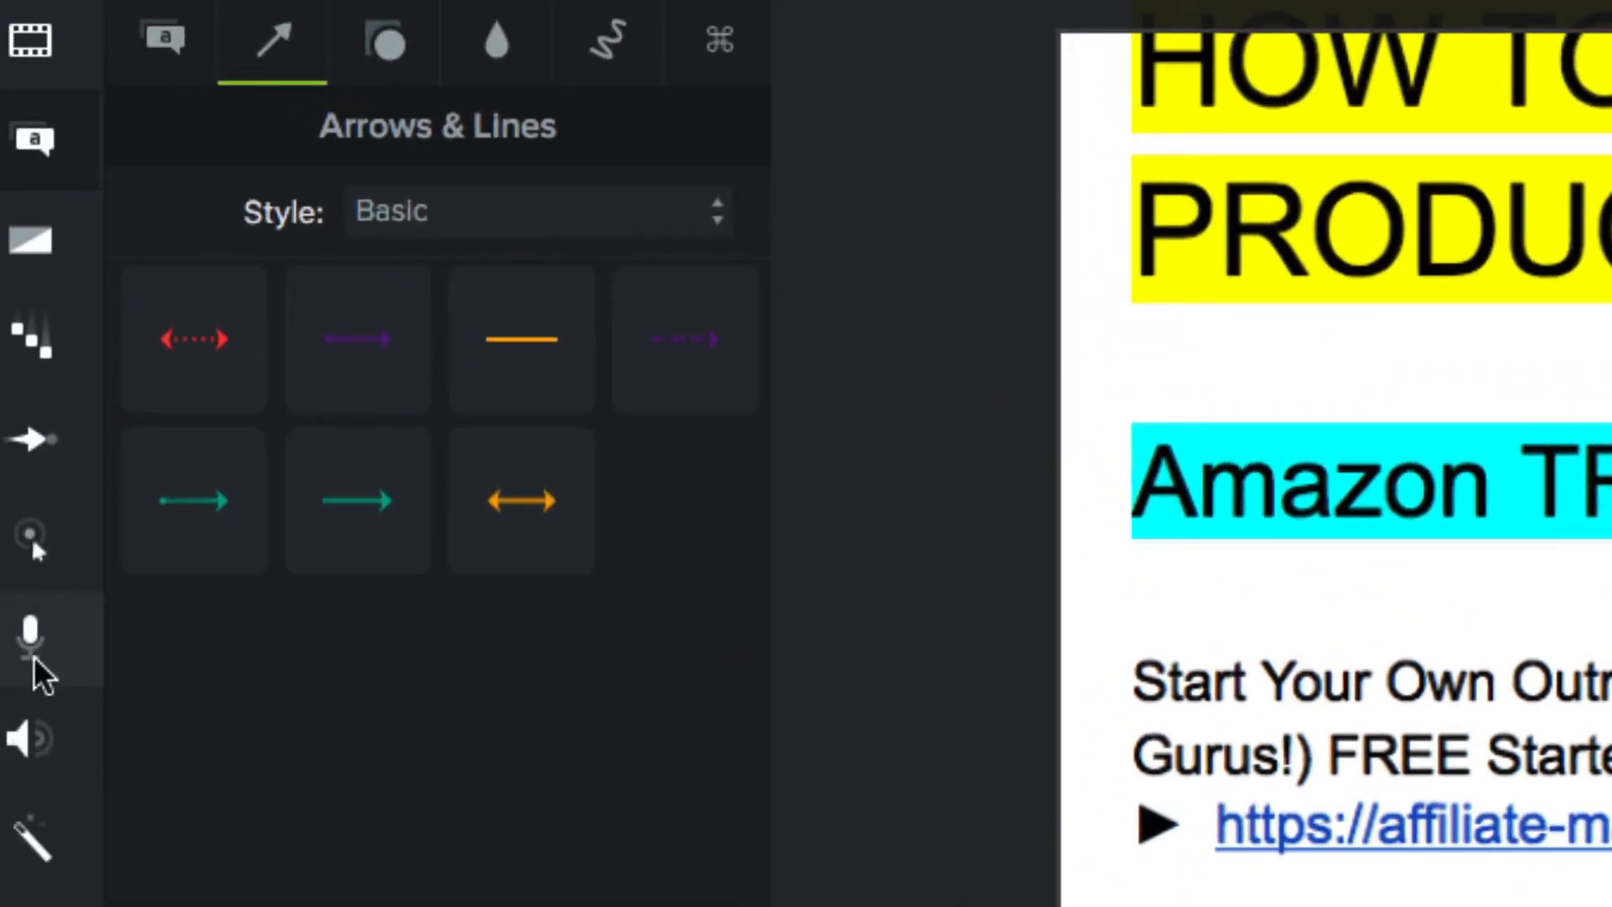
Apply Sliding to the green arrow at 0:57 and view its During settings.
left_click(29, 540)
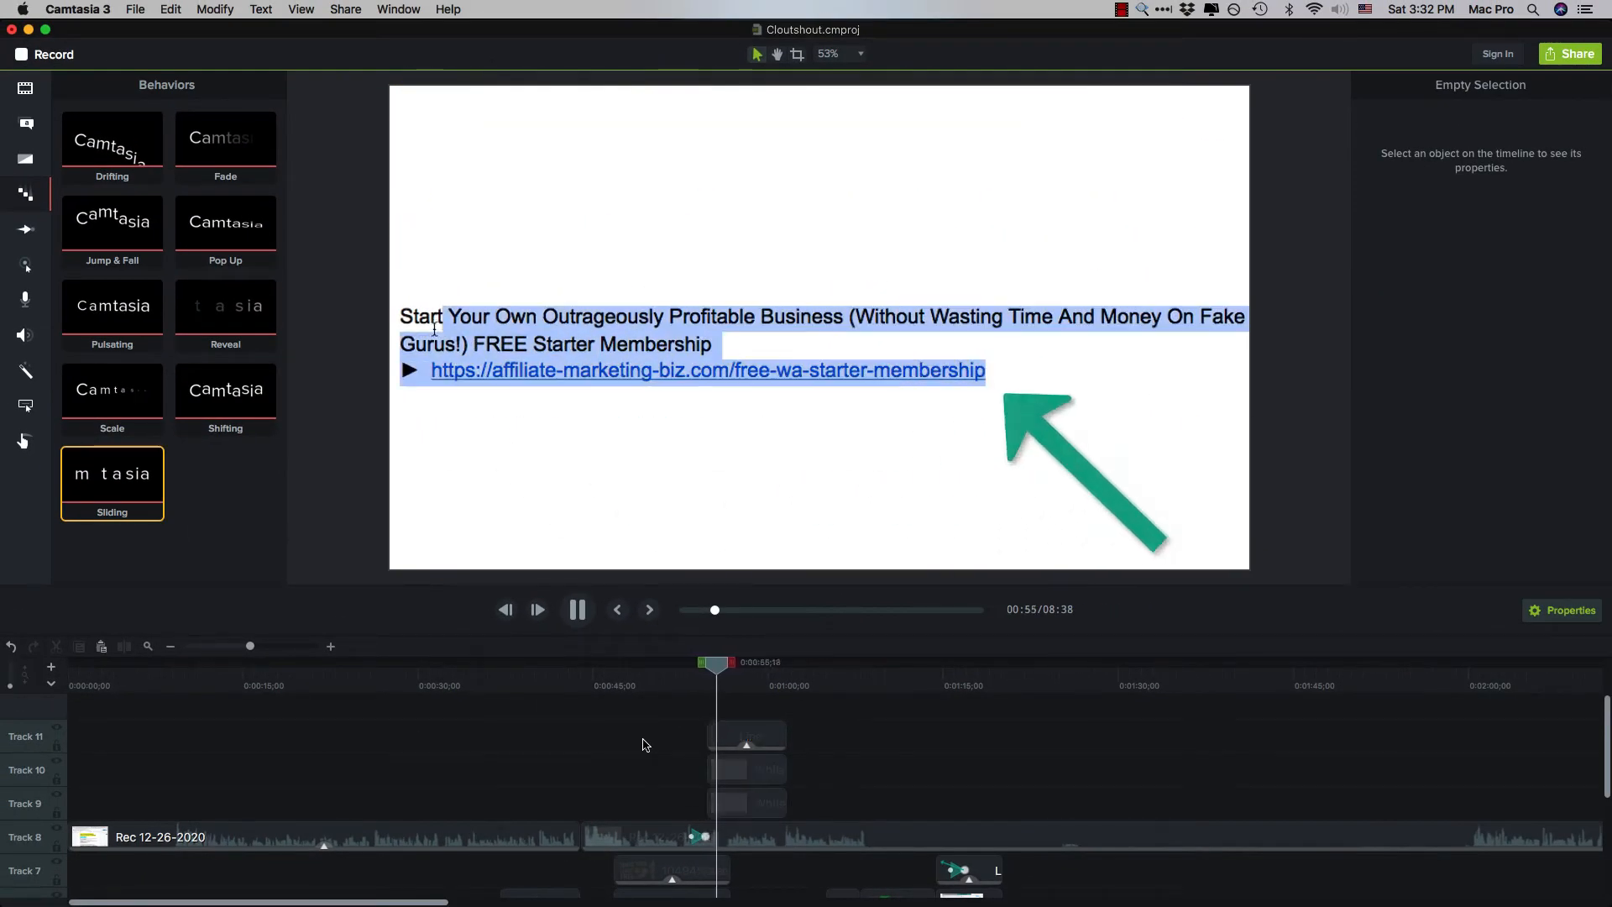
left_click(577, 610)
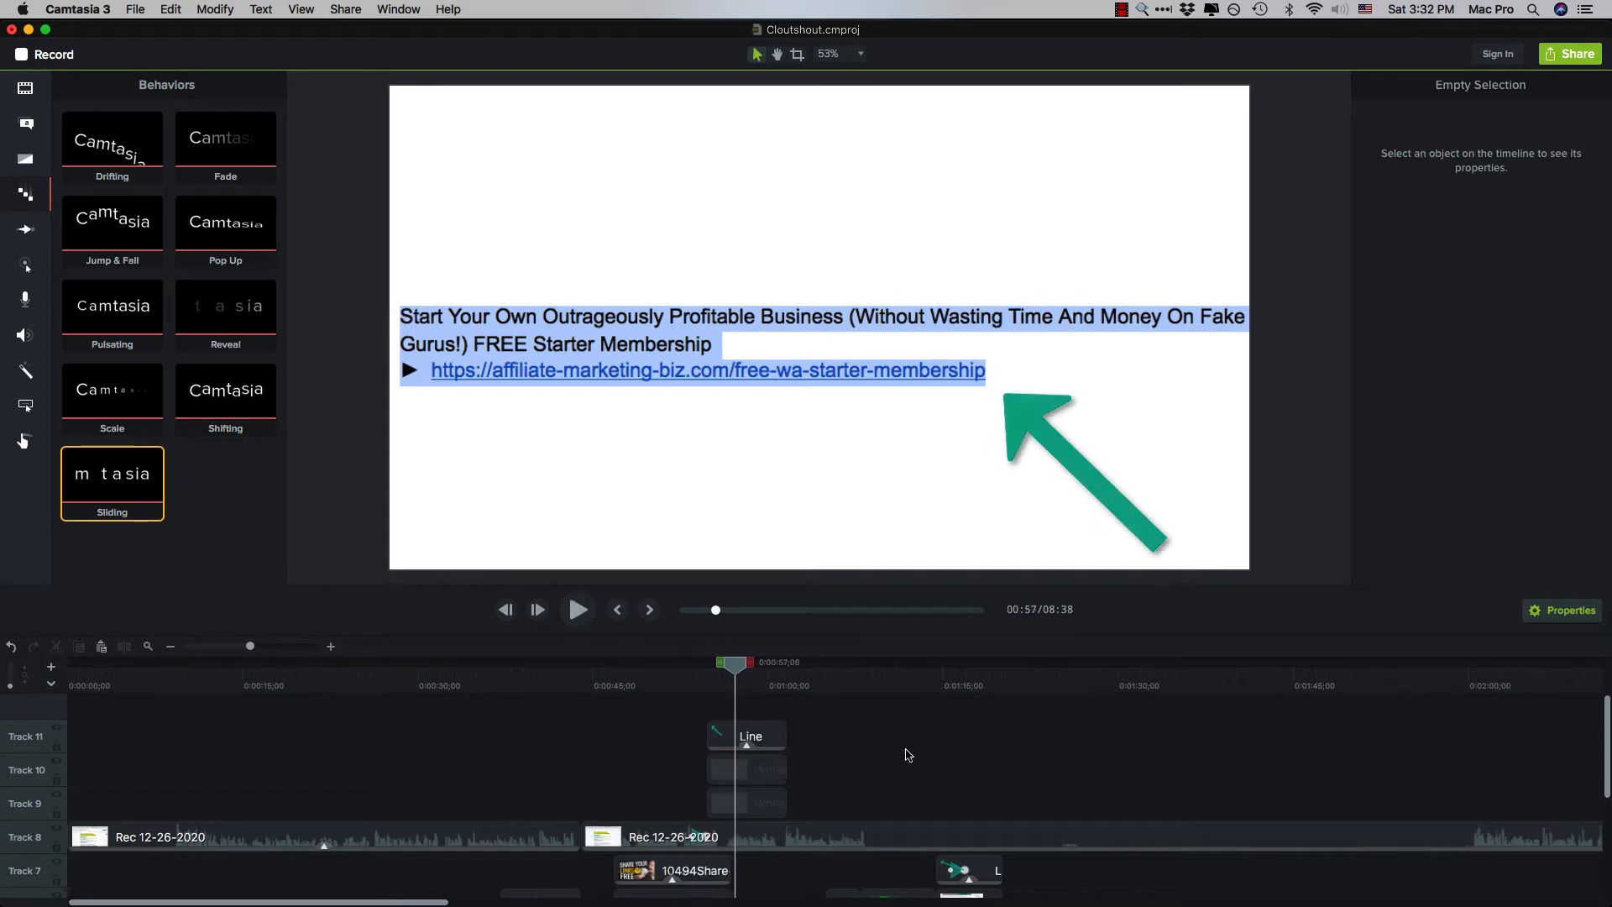
left_click(747, 735)
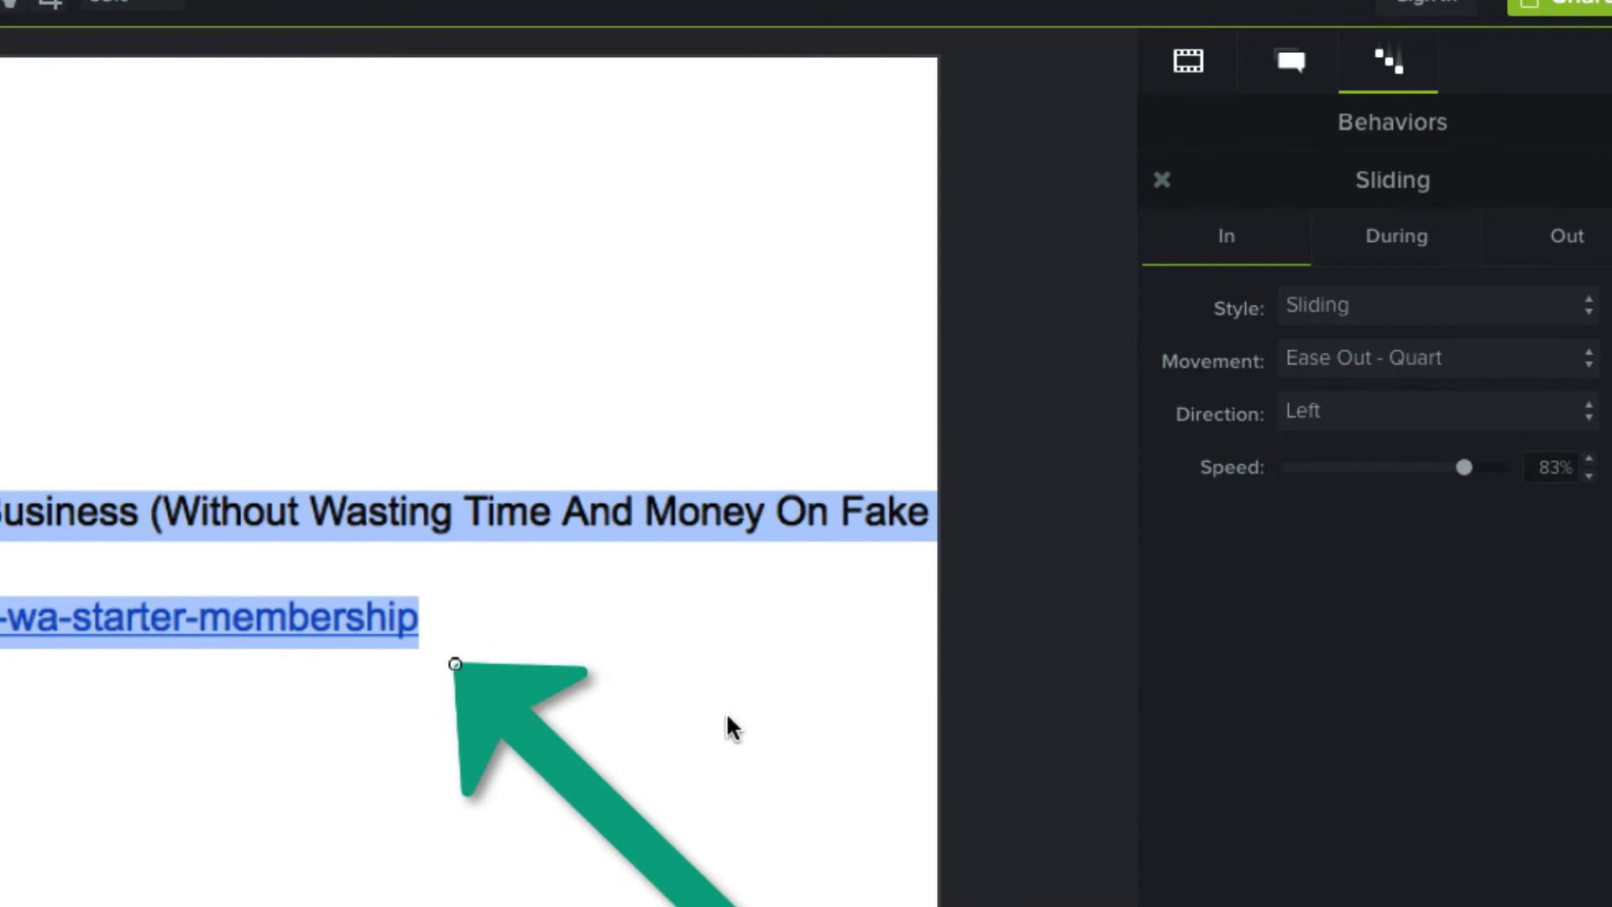
left_click(1396, 237)
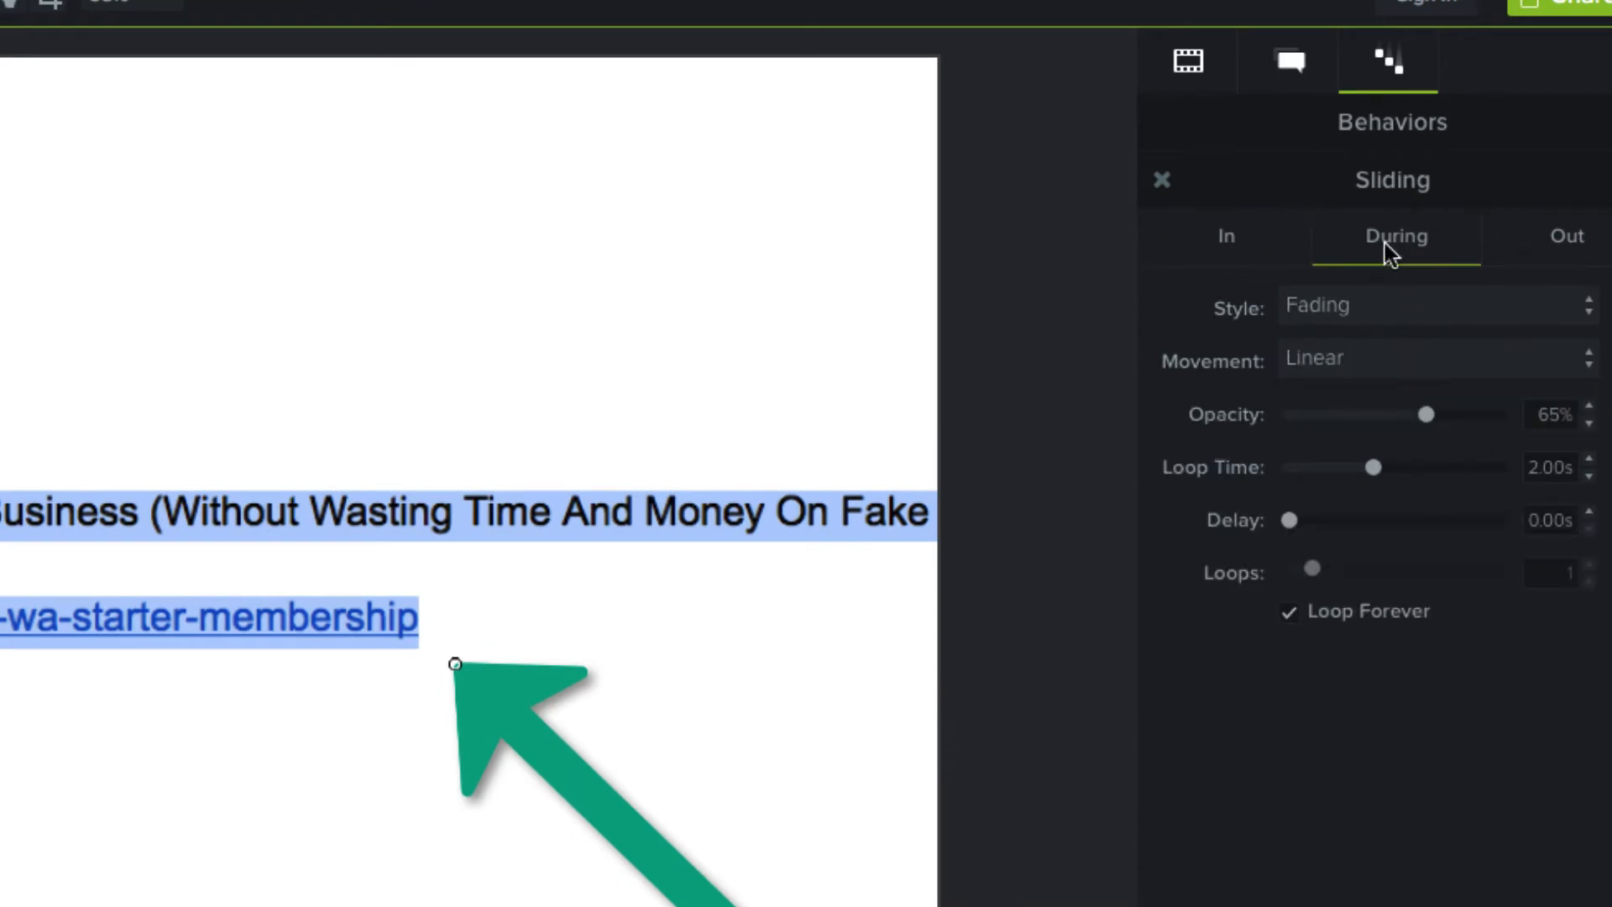
left_click(1434, 306)
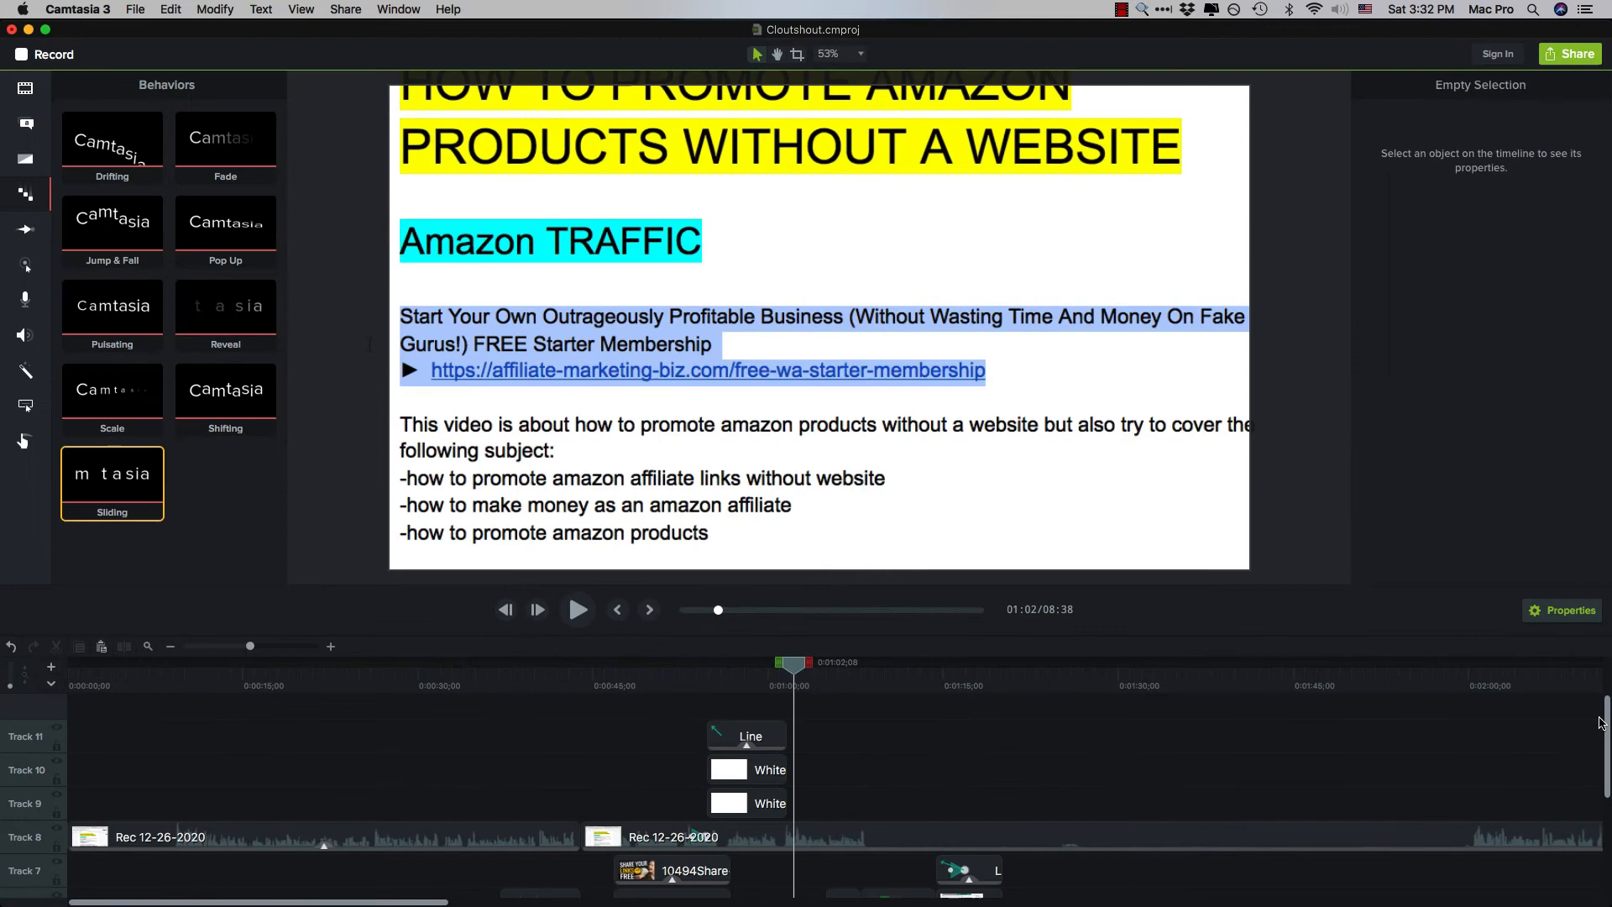
Scroll the tracks down and select the Subscribe Button clip.
scroll("down", 3)
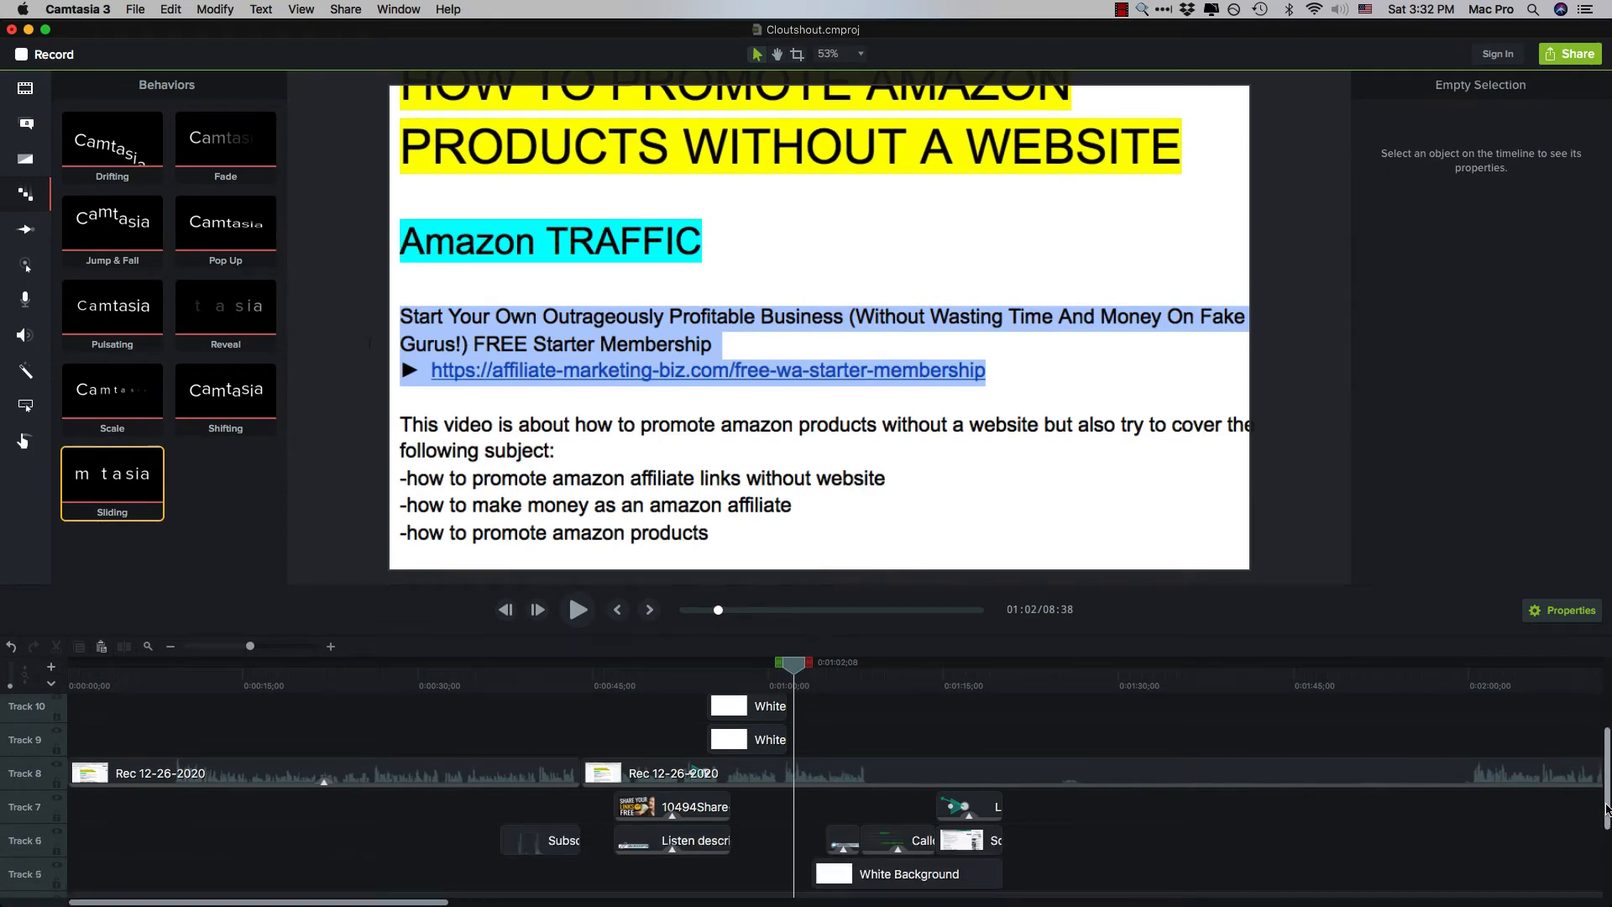
left_click(864, 738)
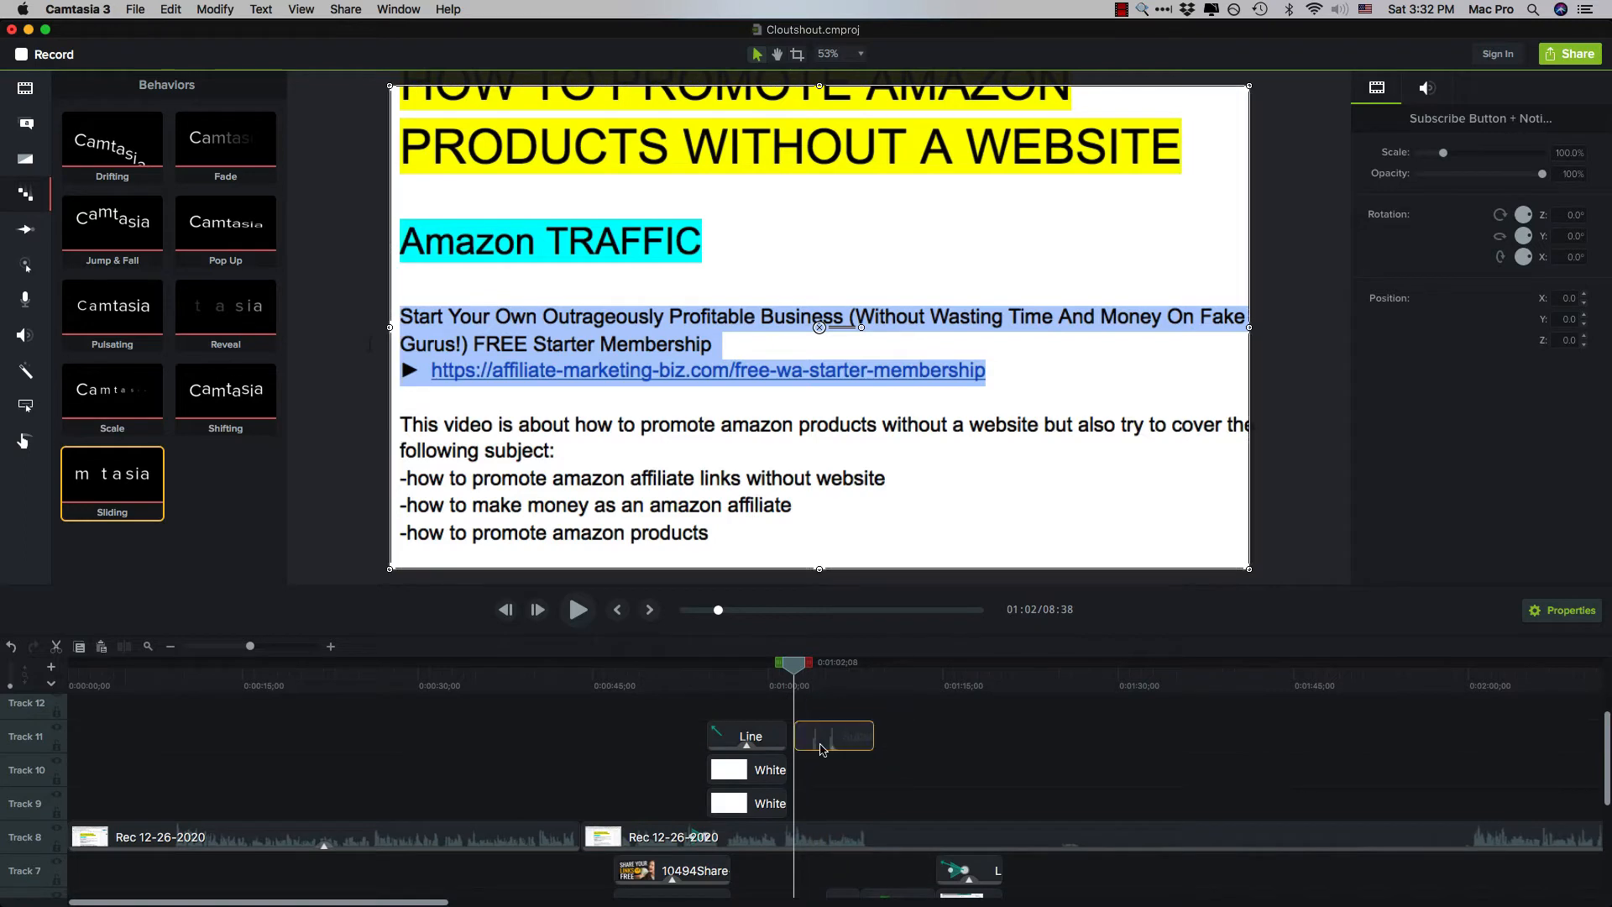
Back the Subscribe animation with the white background and preview it from 1:00.
left_click(815, 778)
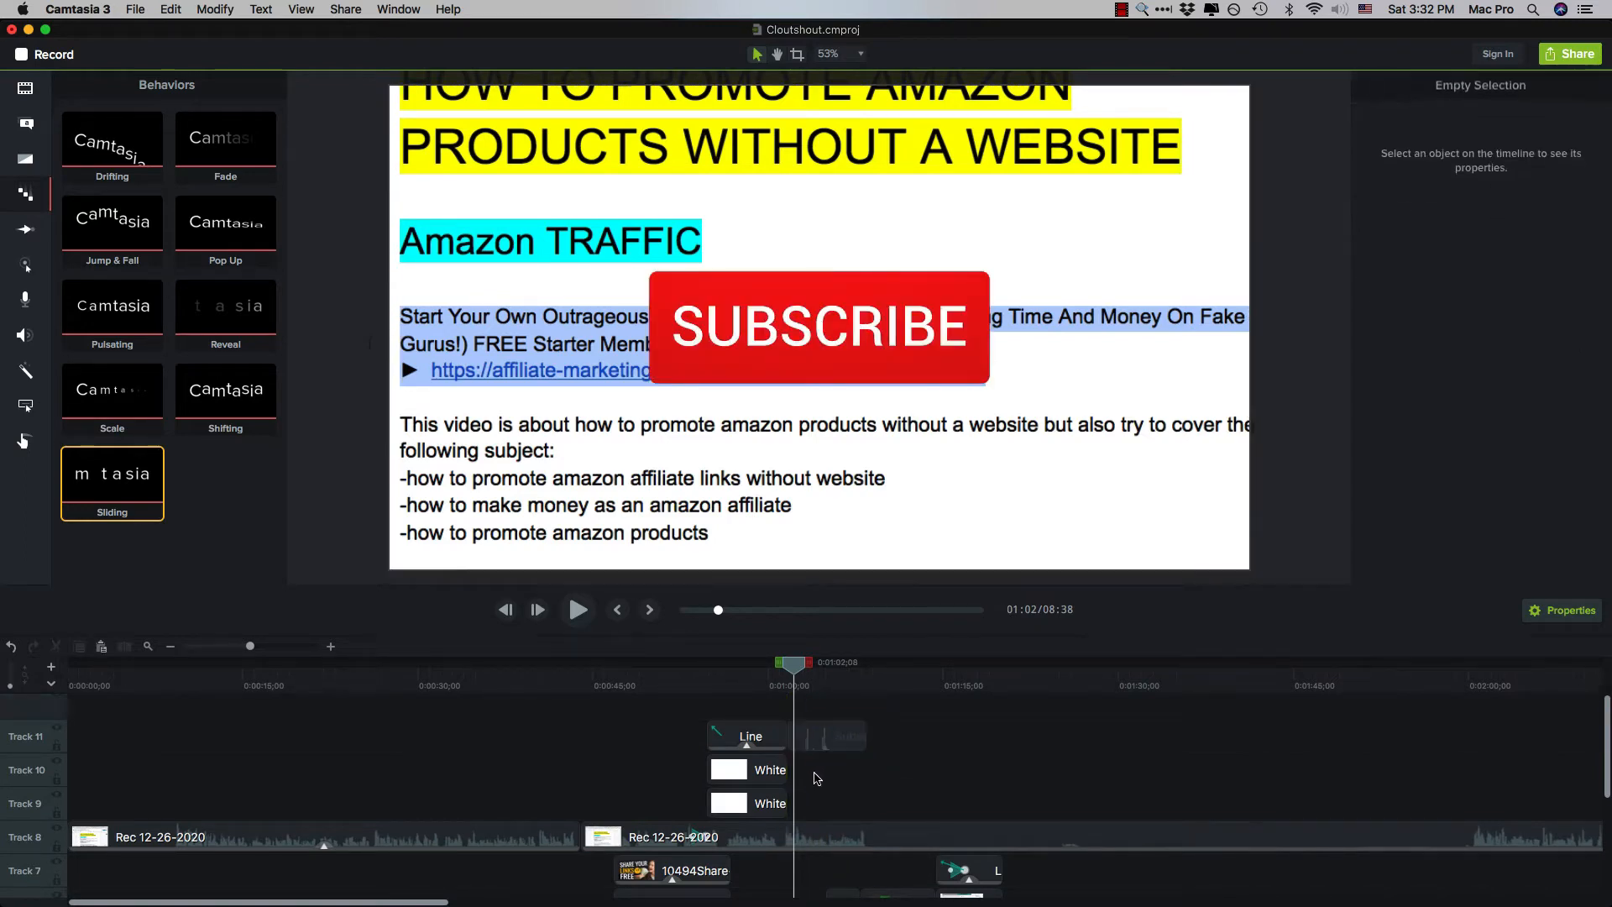
left_click(746, 769)
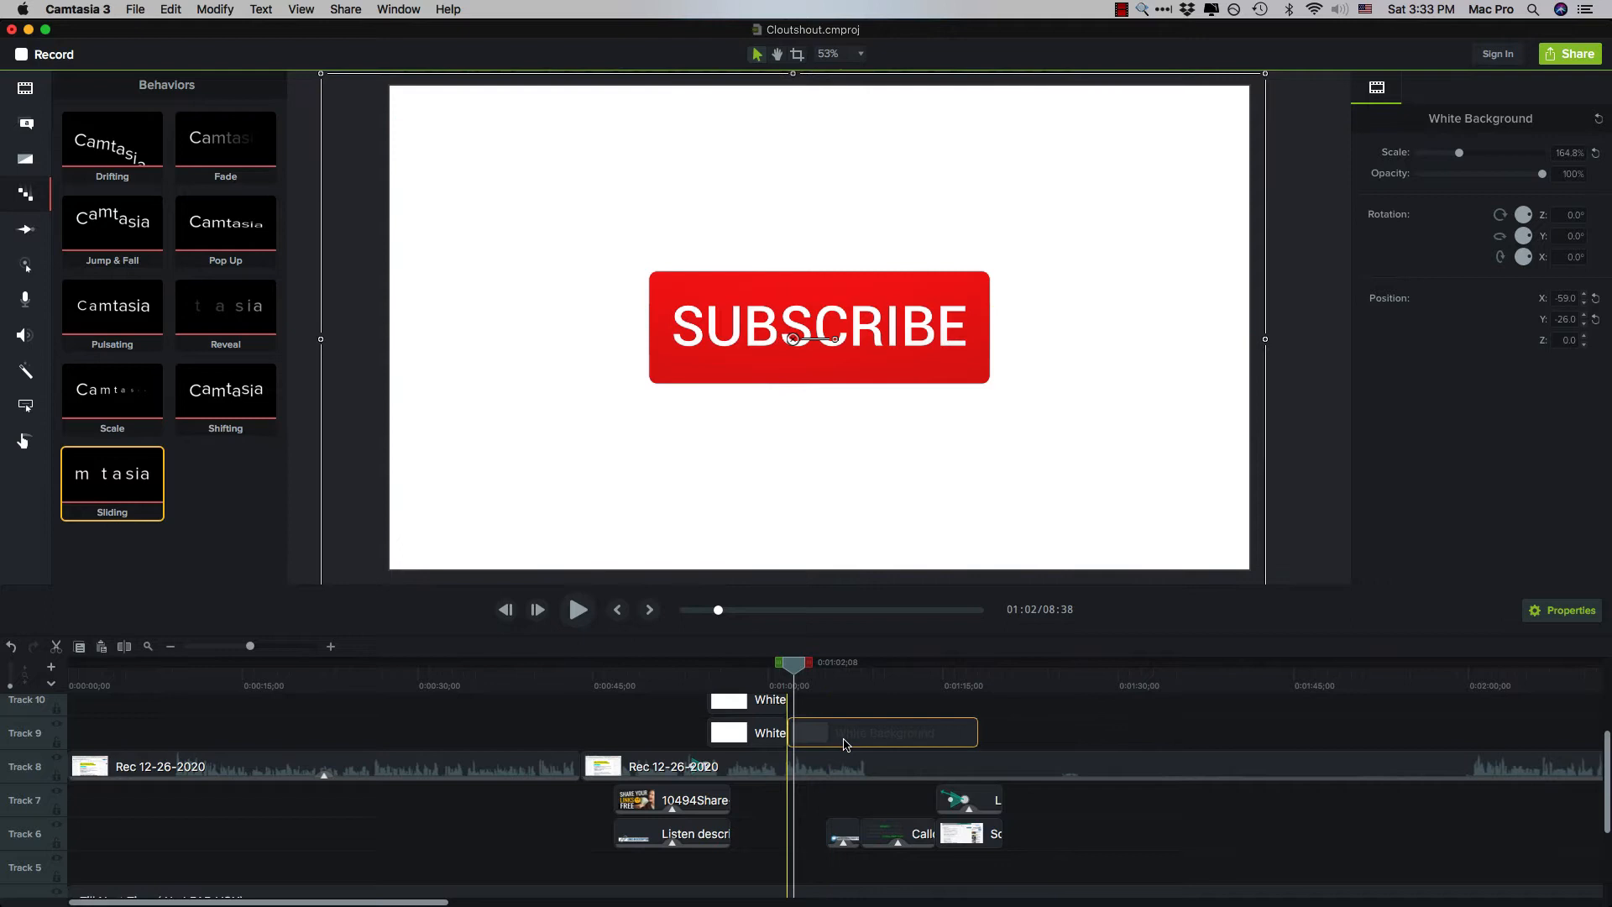
scroll("down", 3)
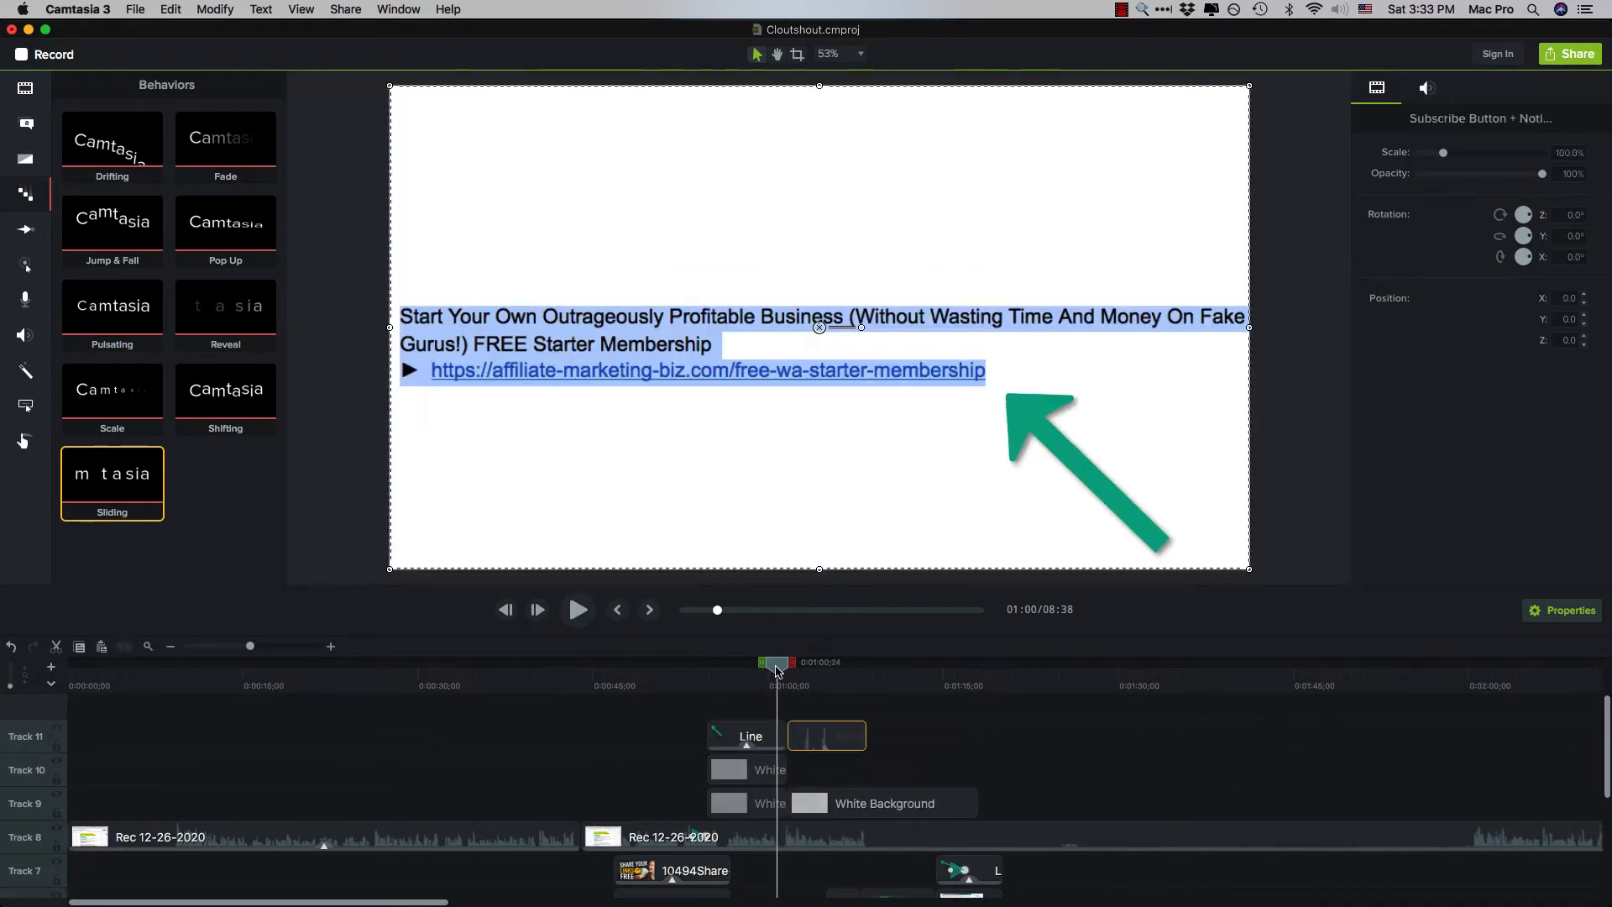
left_click(578, 610)
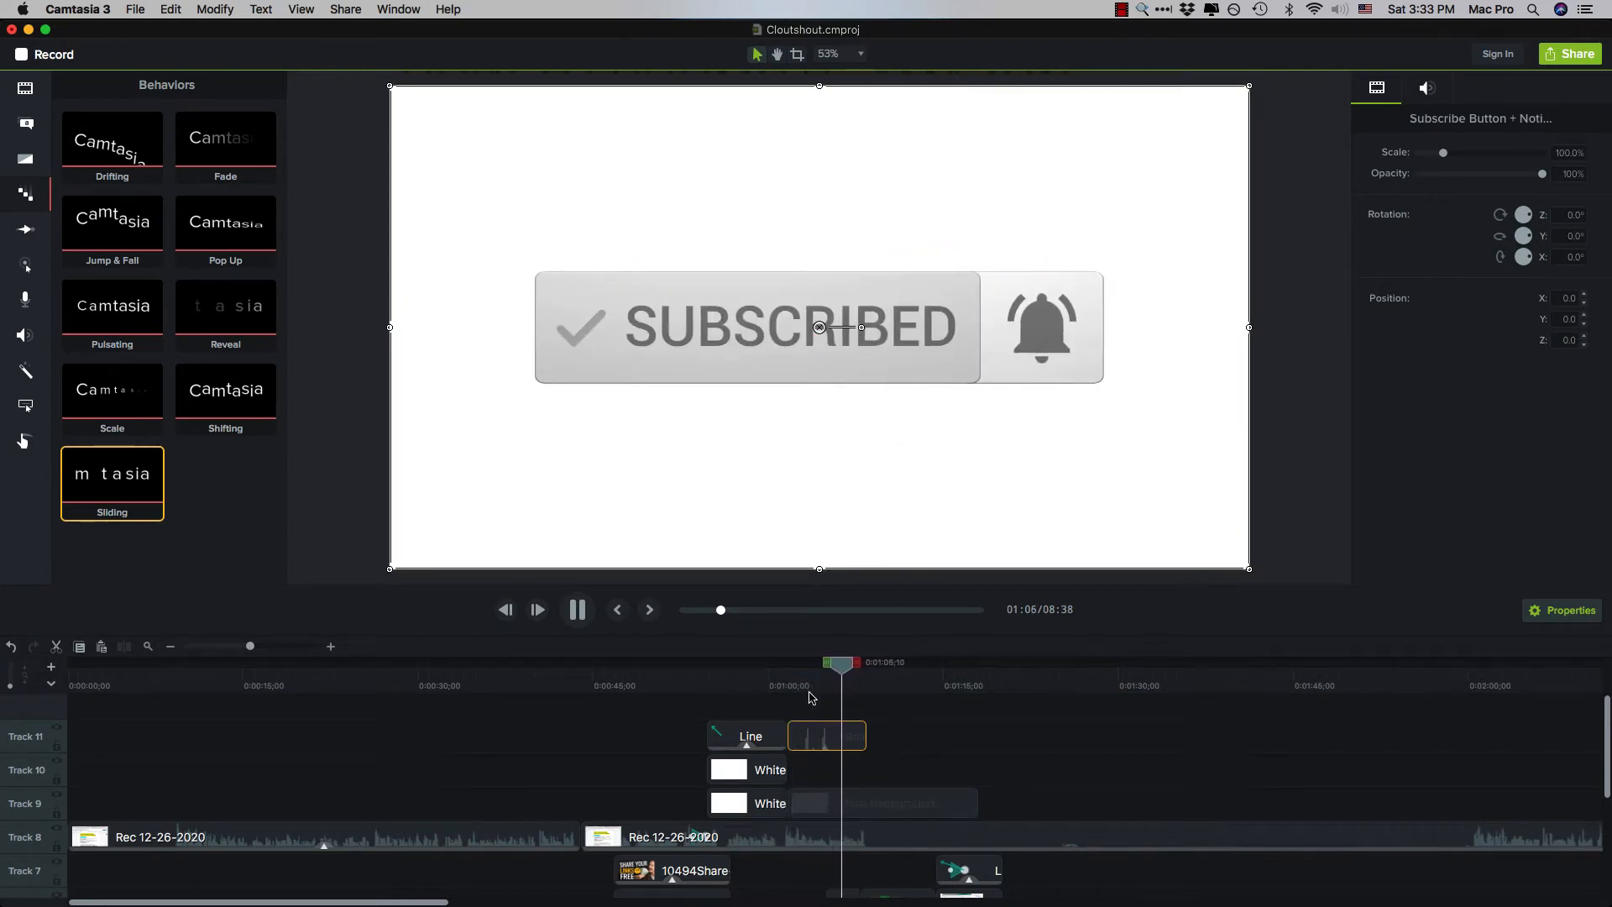
left_click(935, 732)
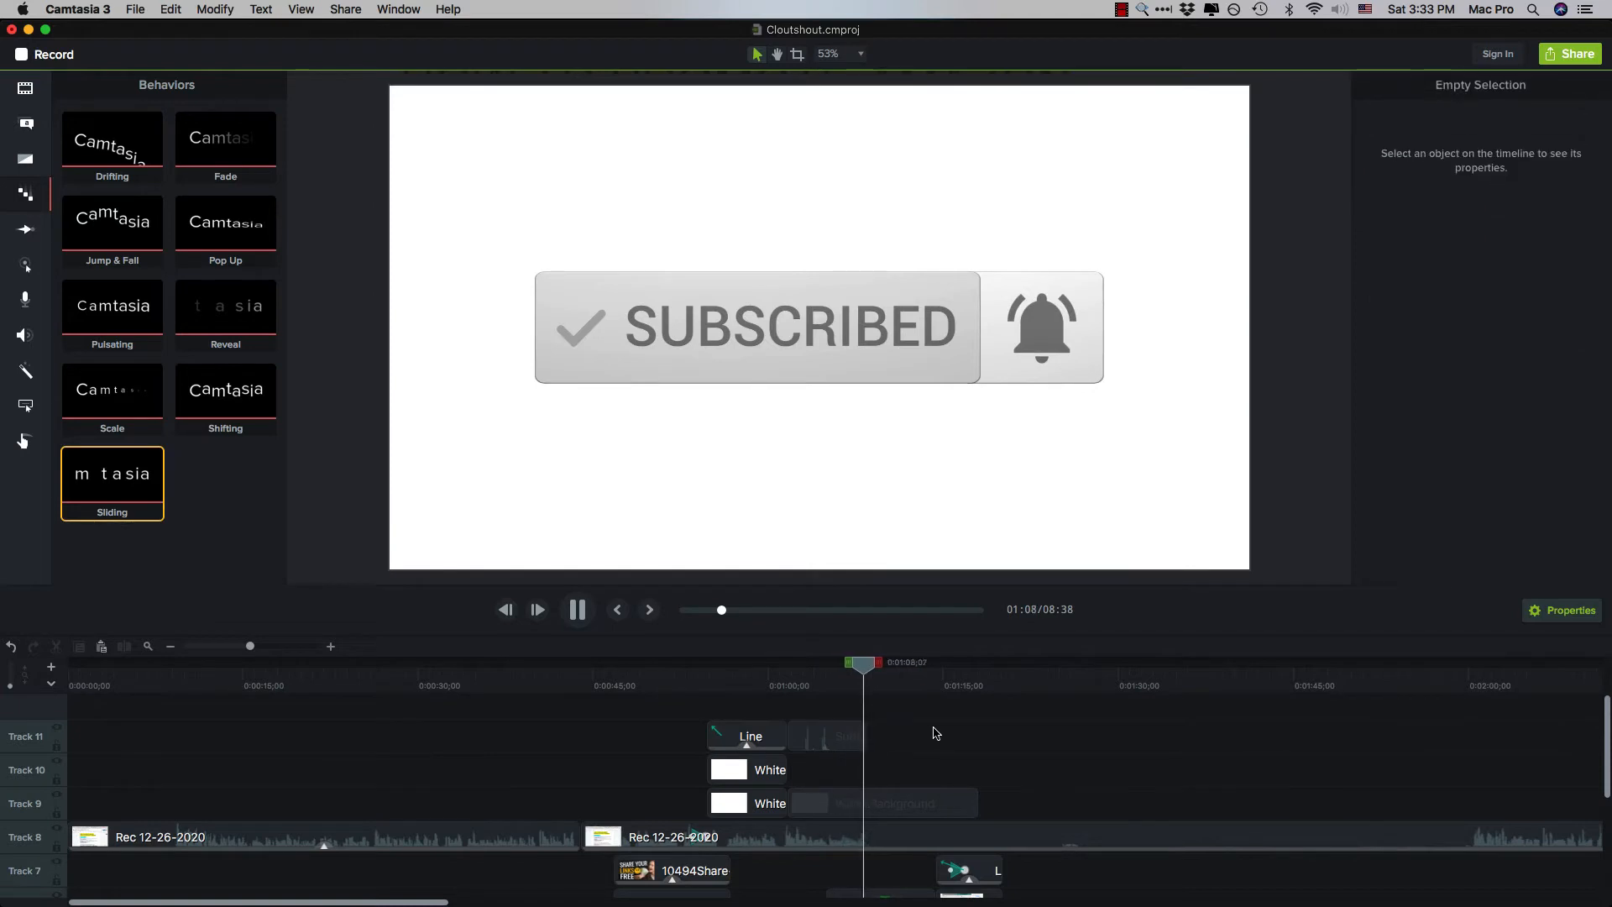
left_click(577, 609)
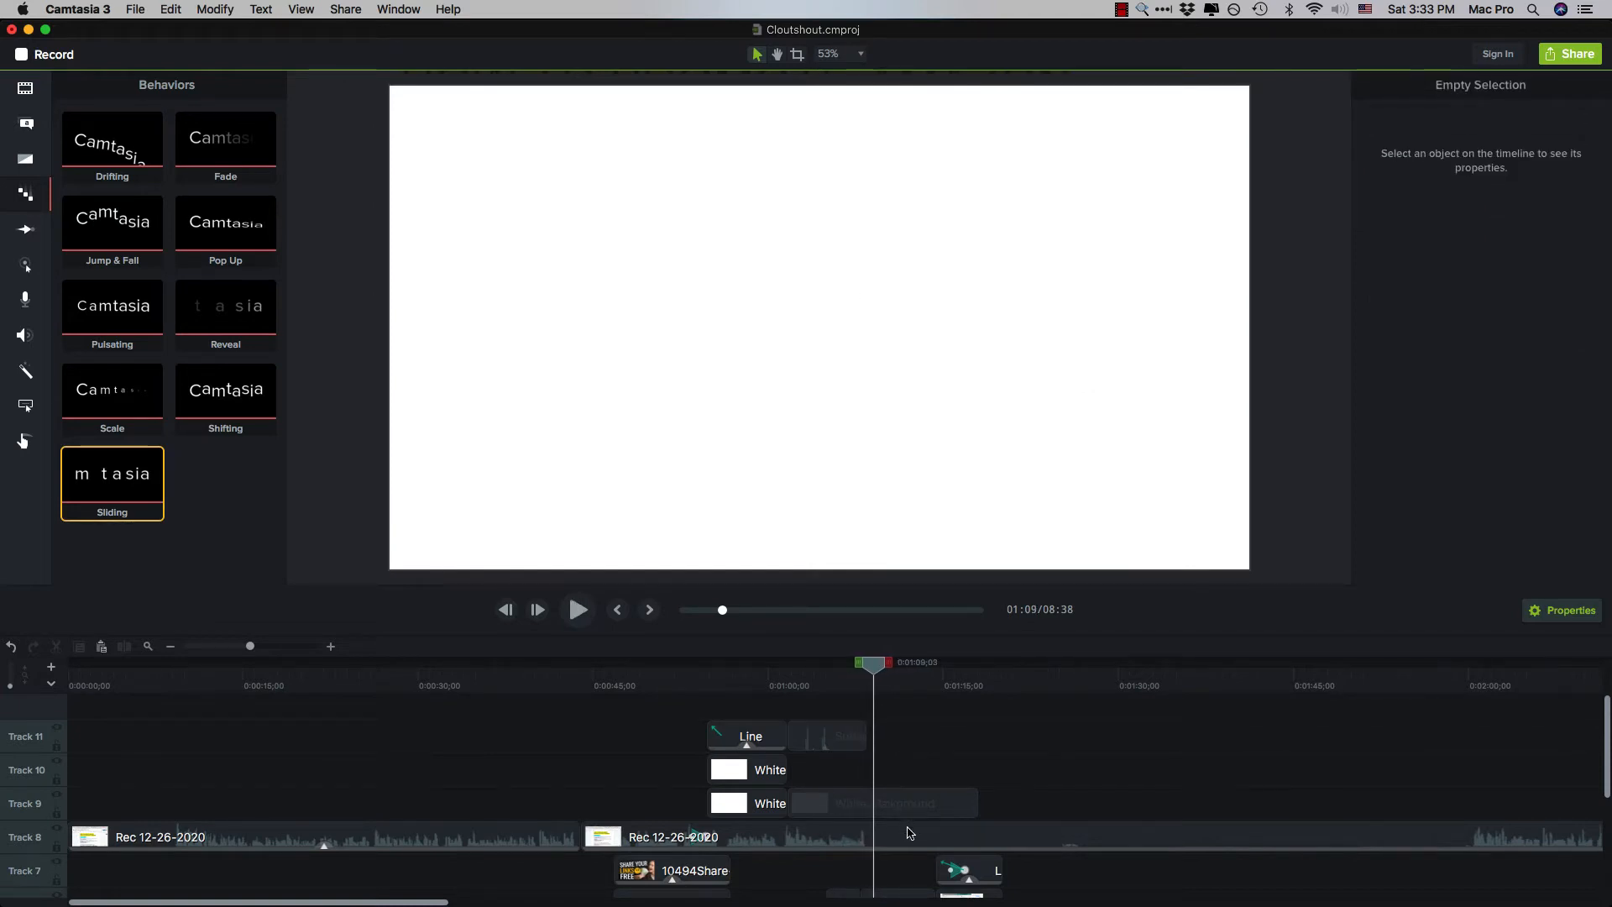
left_click(720, 837)
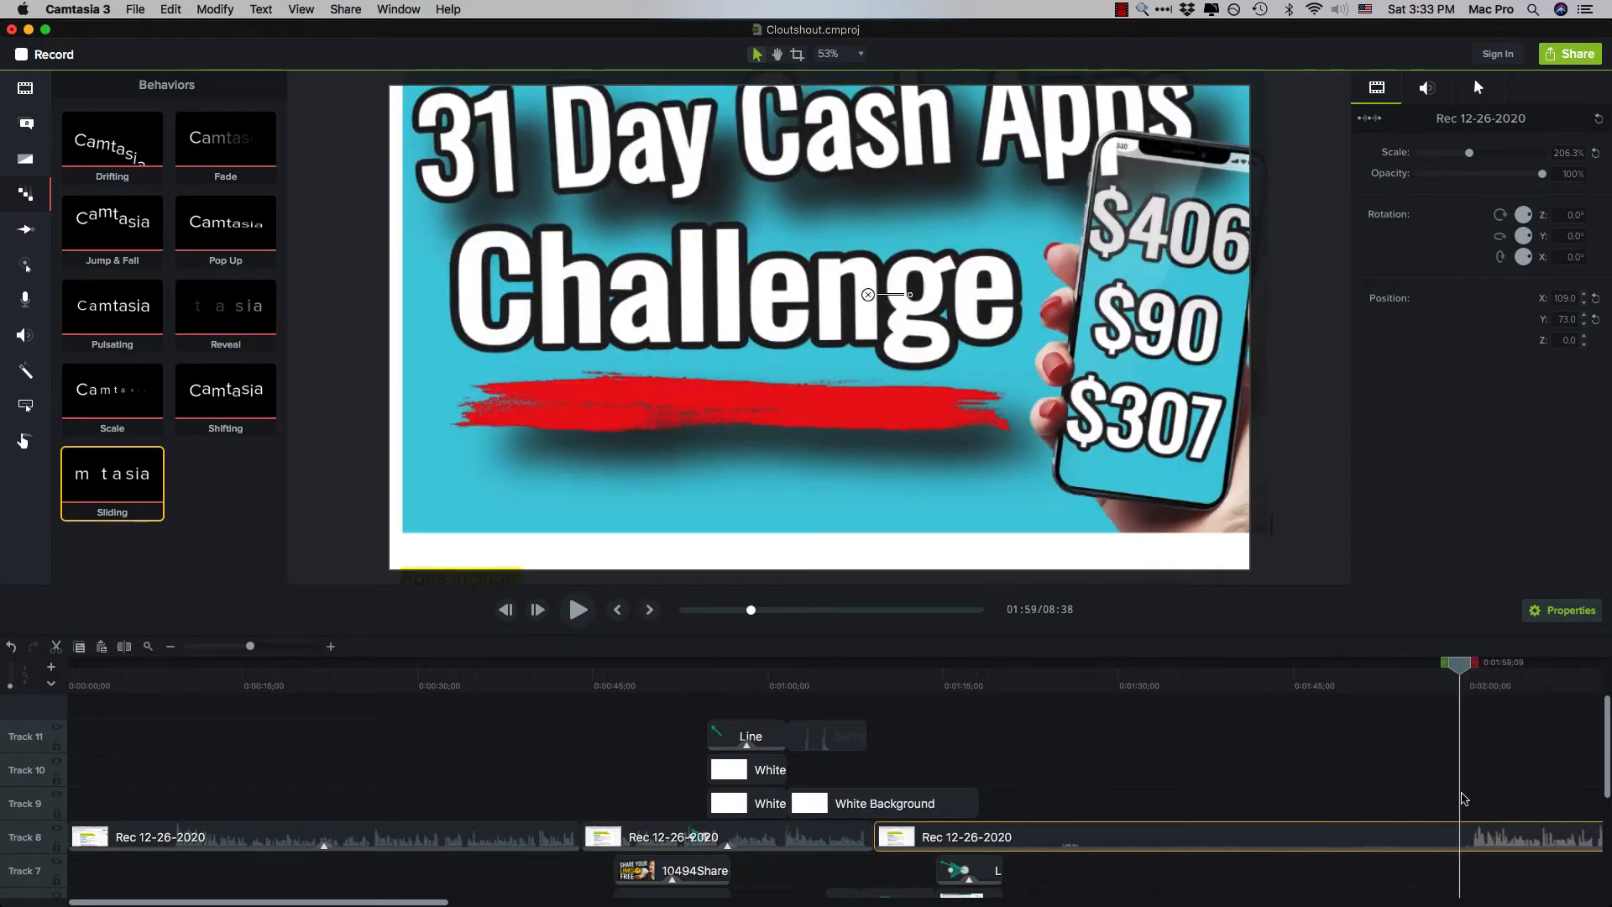
Paste a second White Background clip after the first on Track 9 and preview it.
right_click(1162, 837)
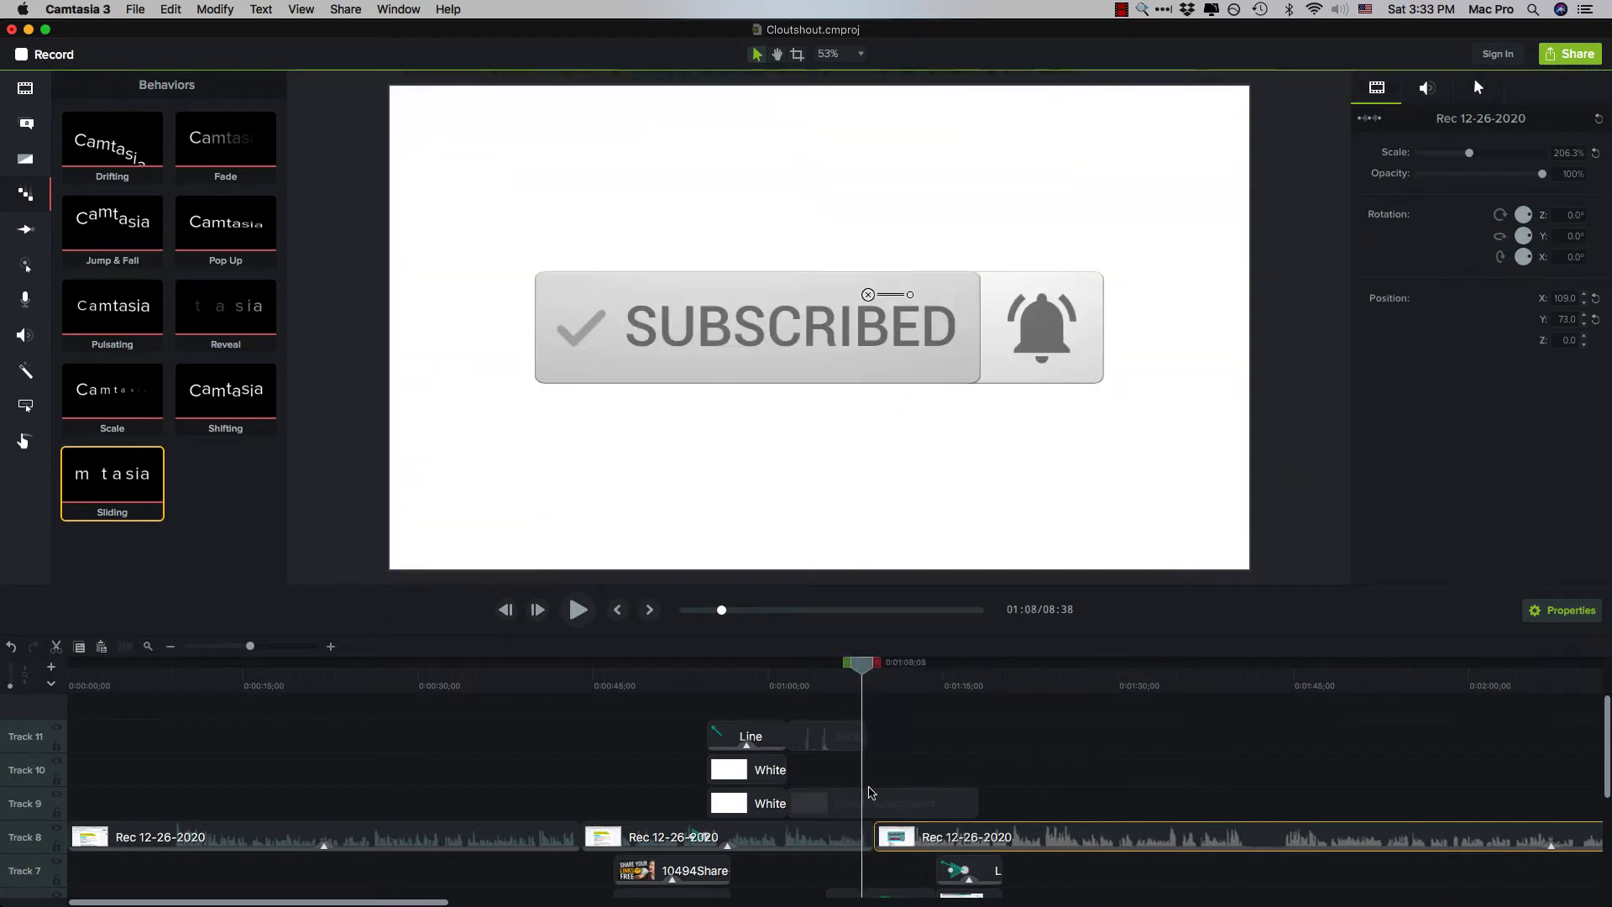
left_click(578, 609)
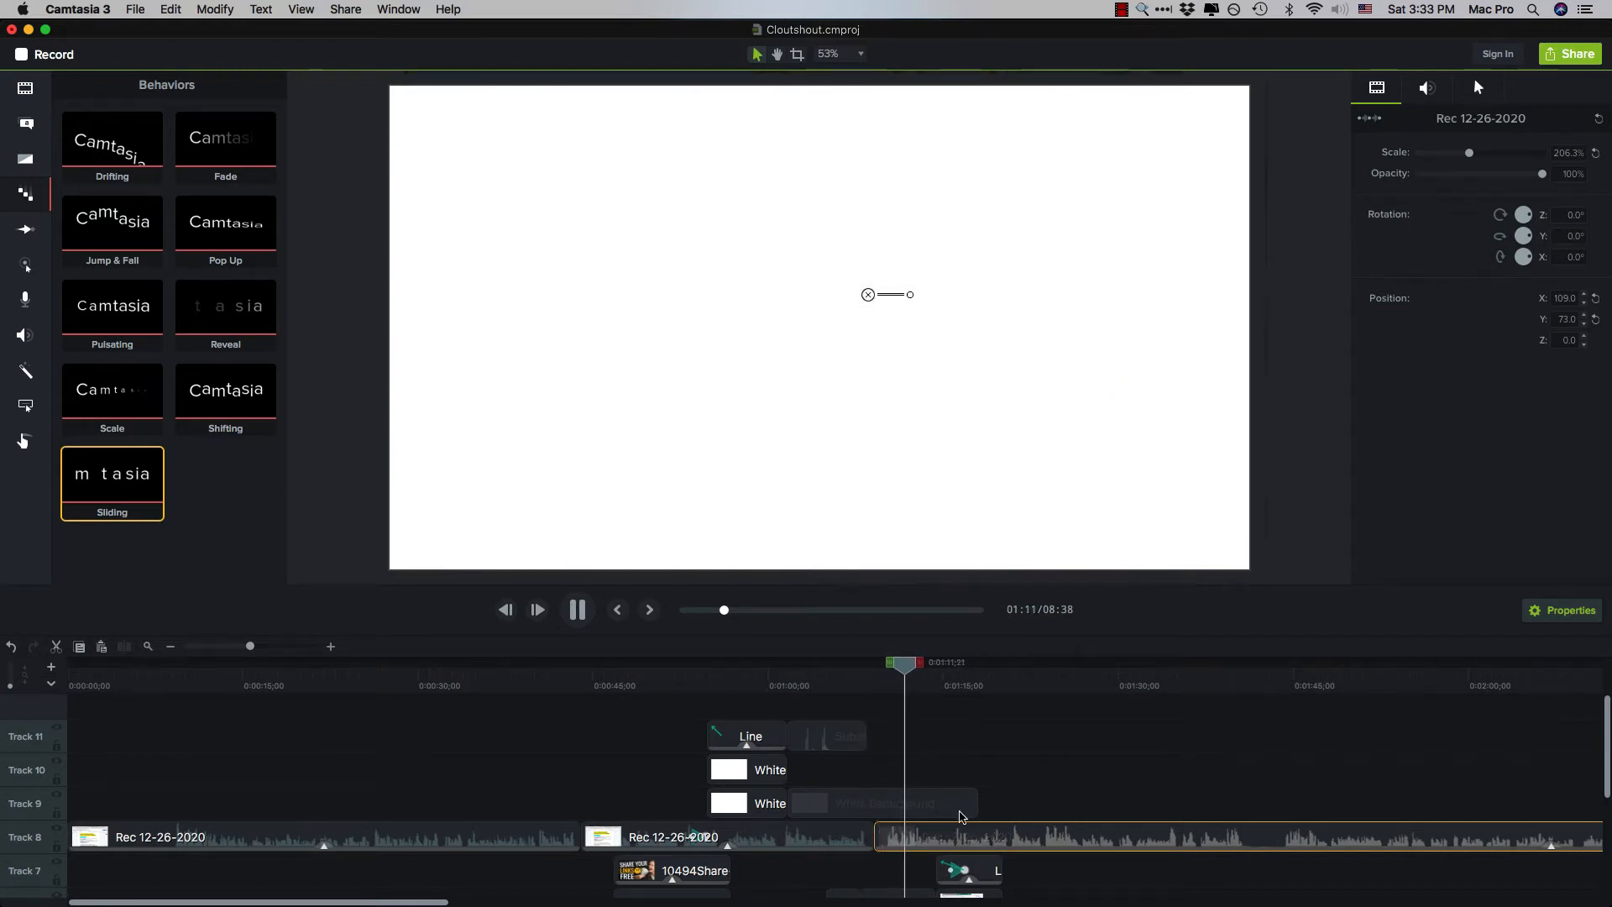
left_click(833, 803)
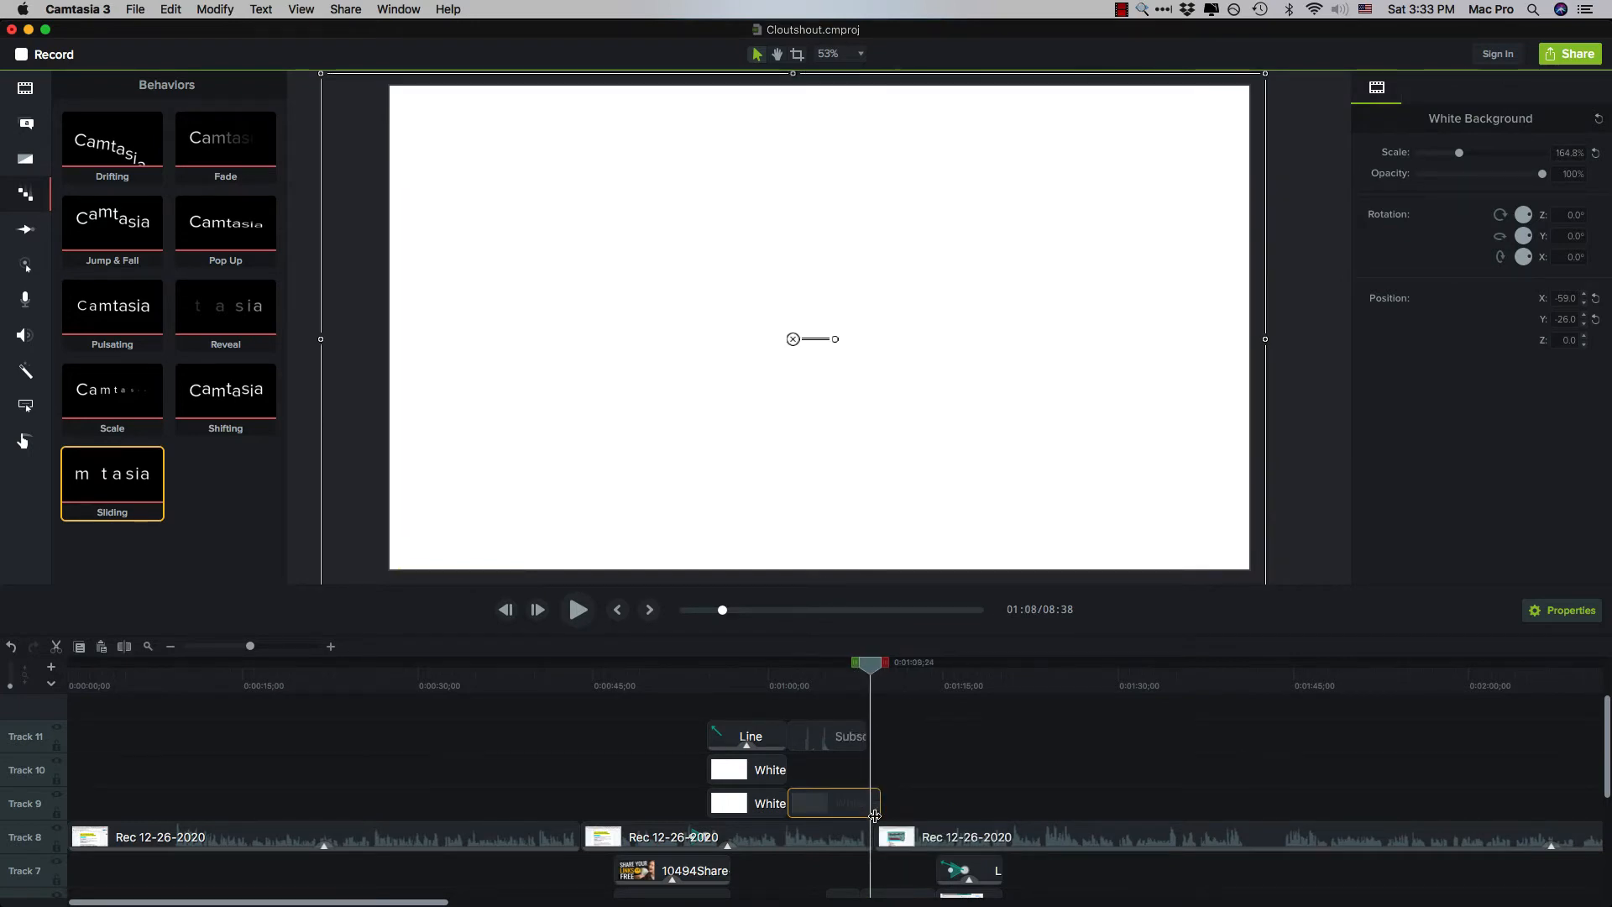
left_click(577, 609)
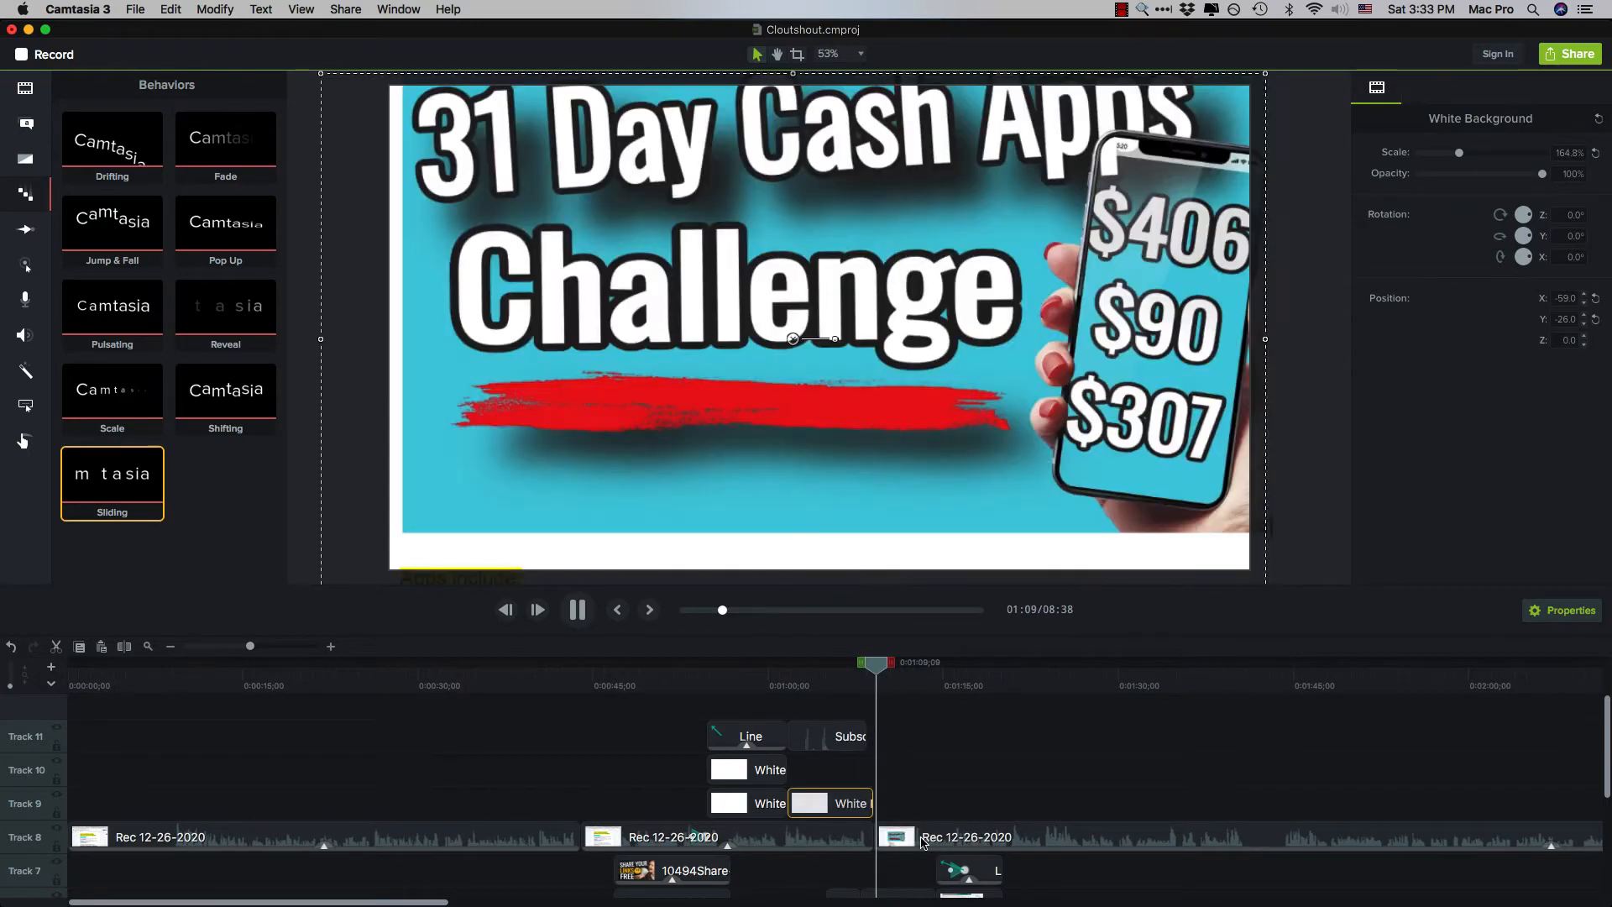
left_click(967, 837)
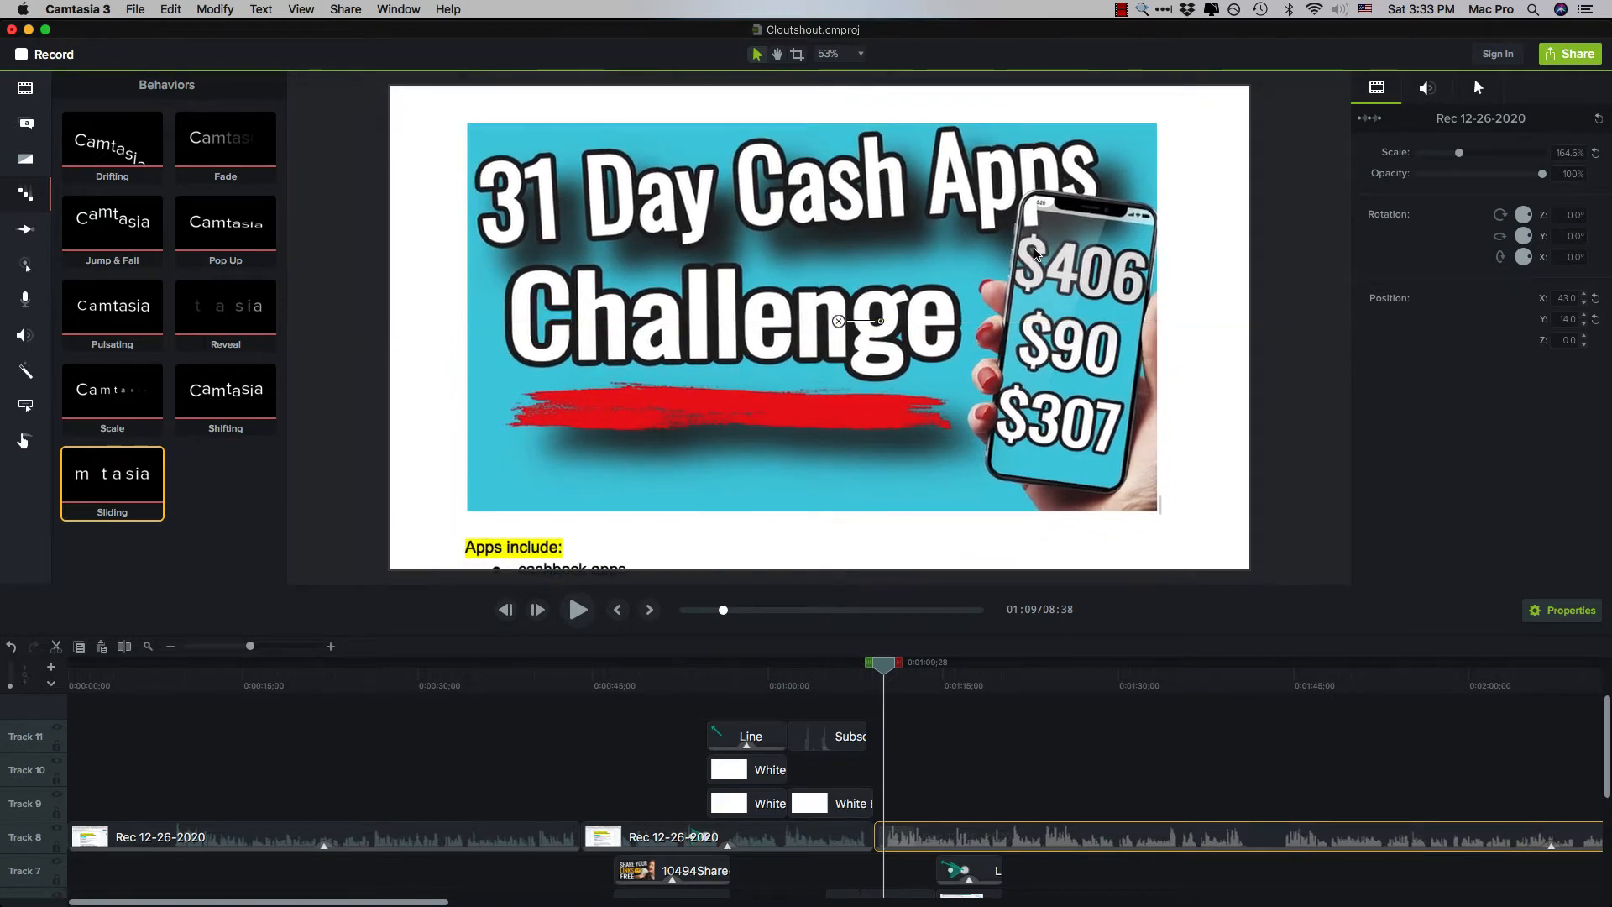
left_click(577, 609)
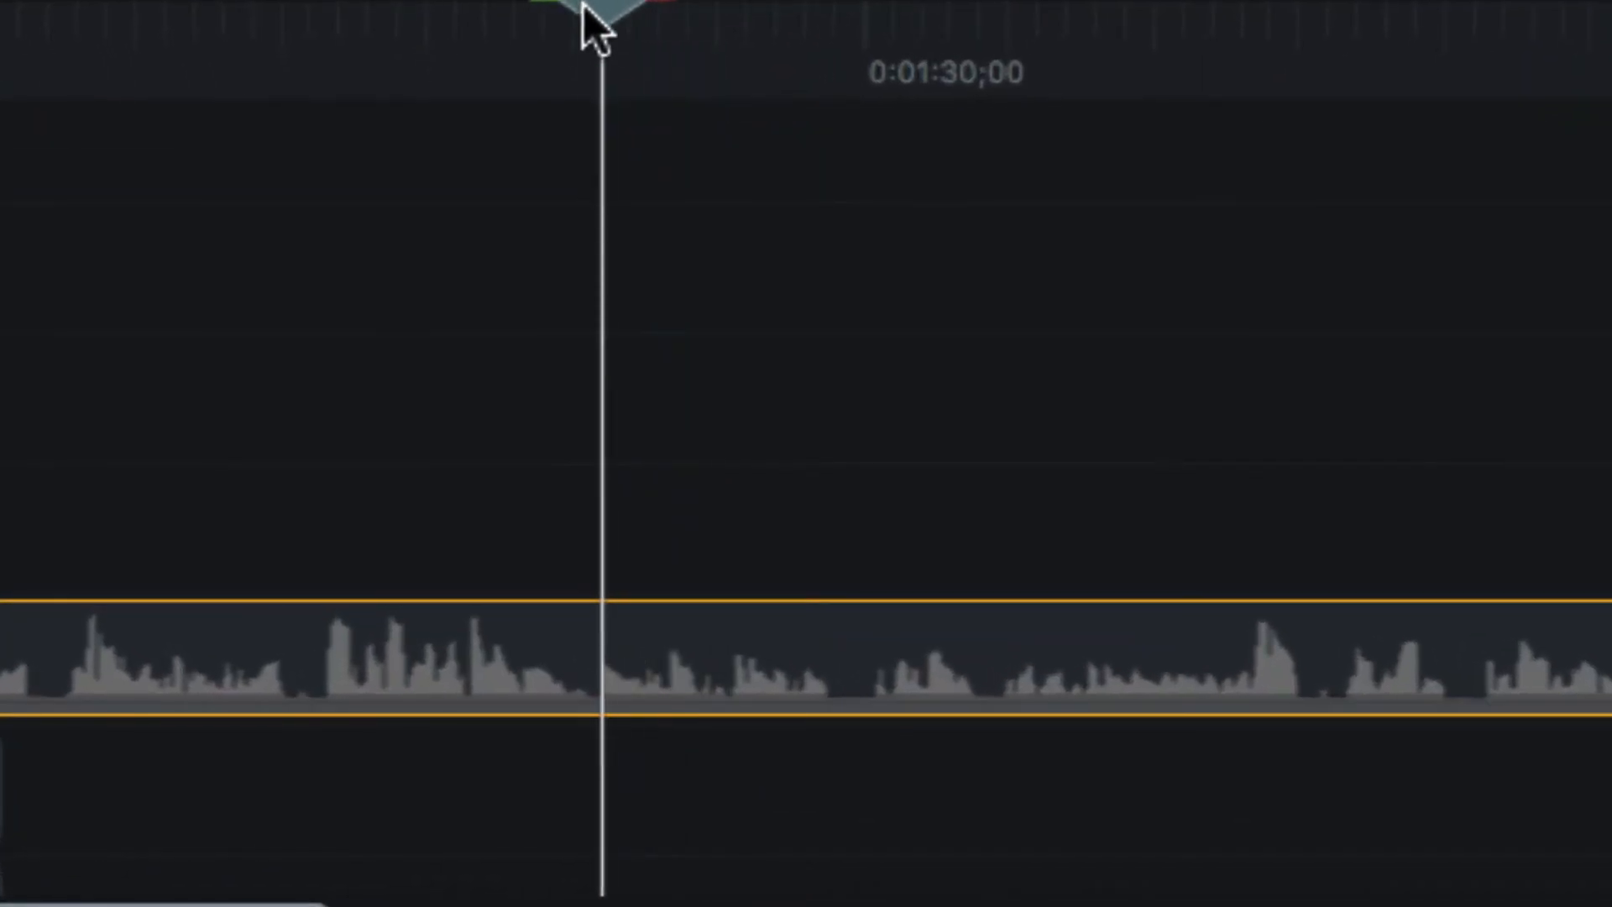
Split the Rec 12-26-2020 clip at two points near 1:27, isolating a short piece.
left_click_drag(601, 21, 550, 20)
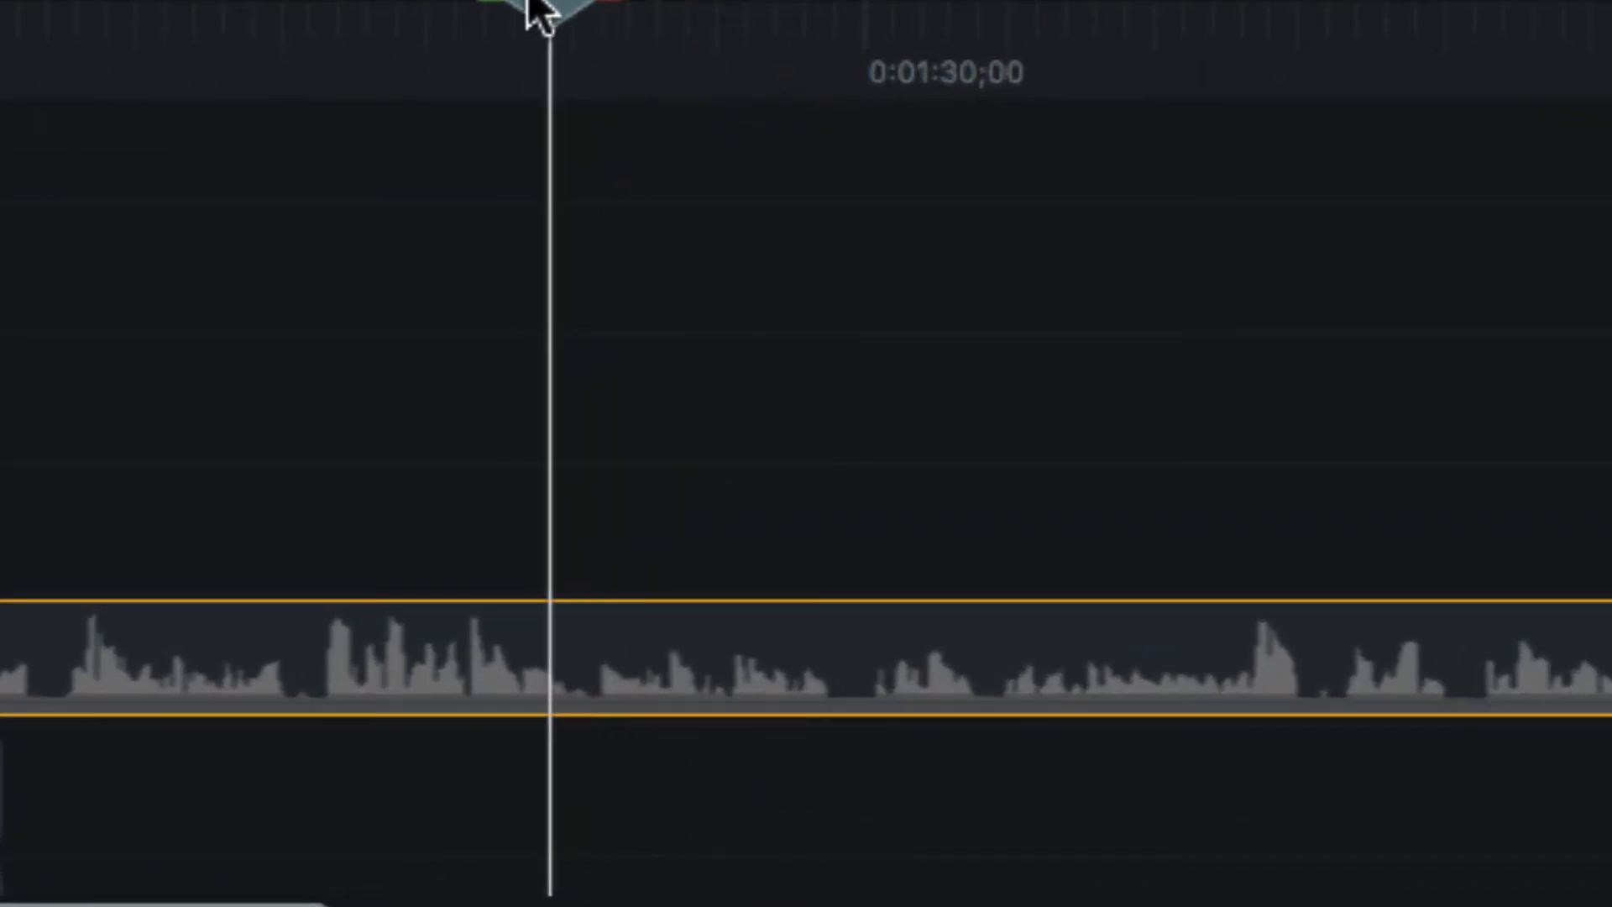
left_click_drag(550, 10, 602, 10)
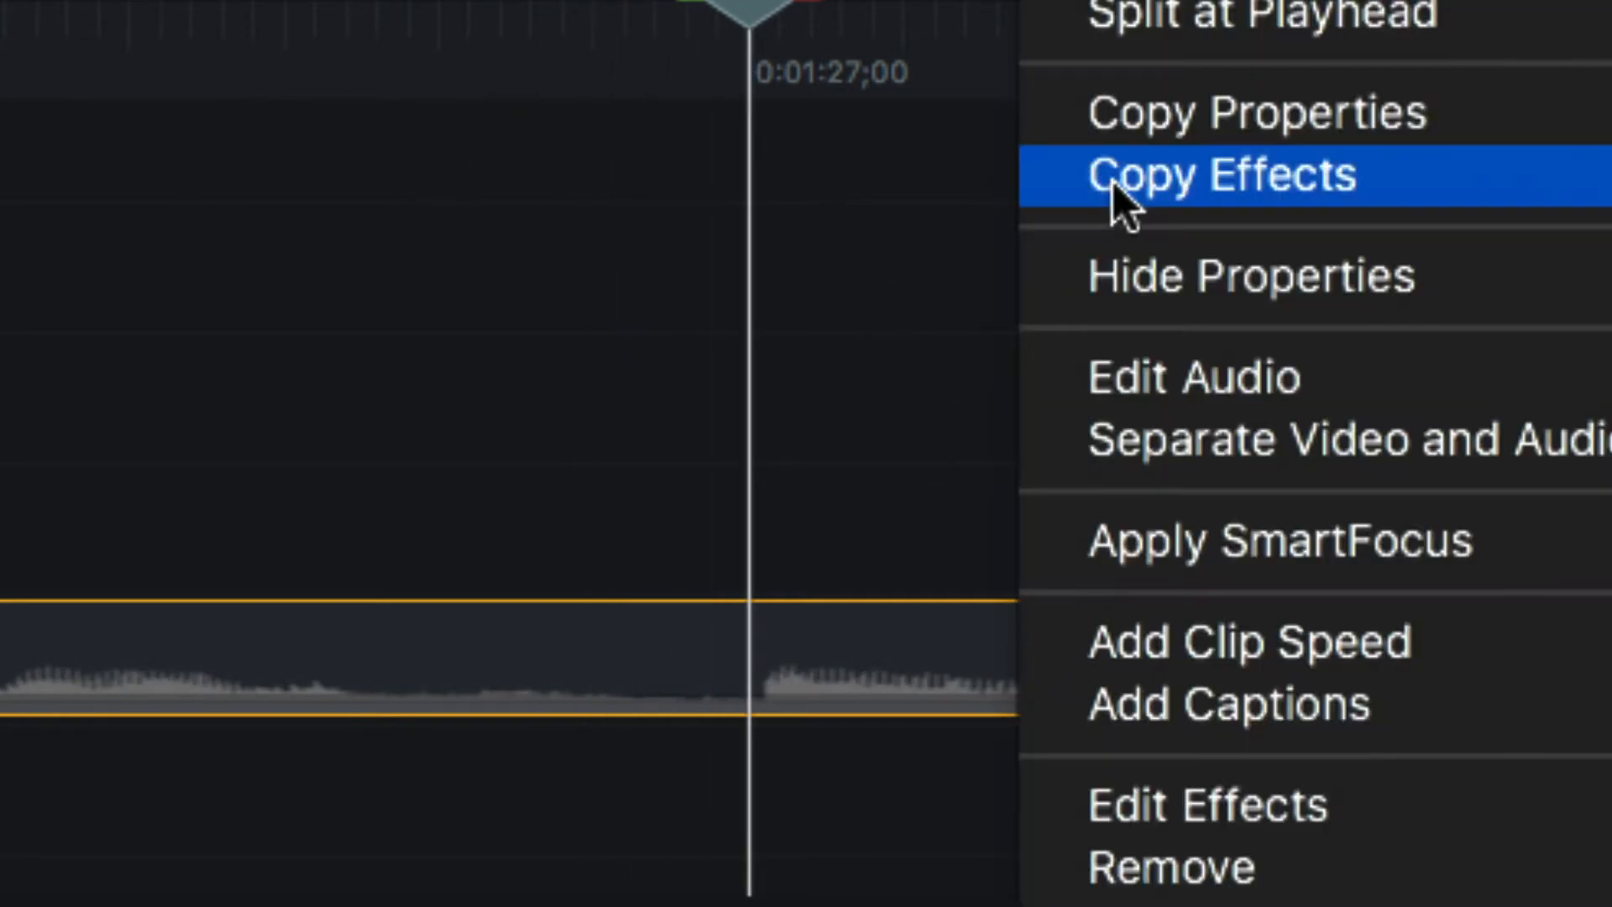
left_click(1223, 174)
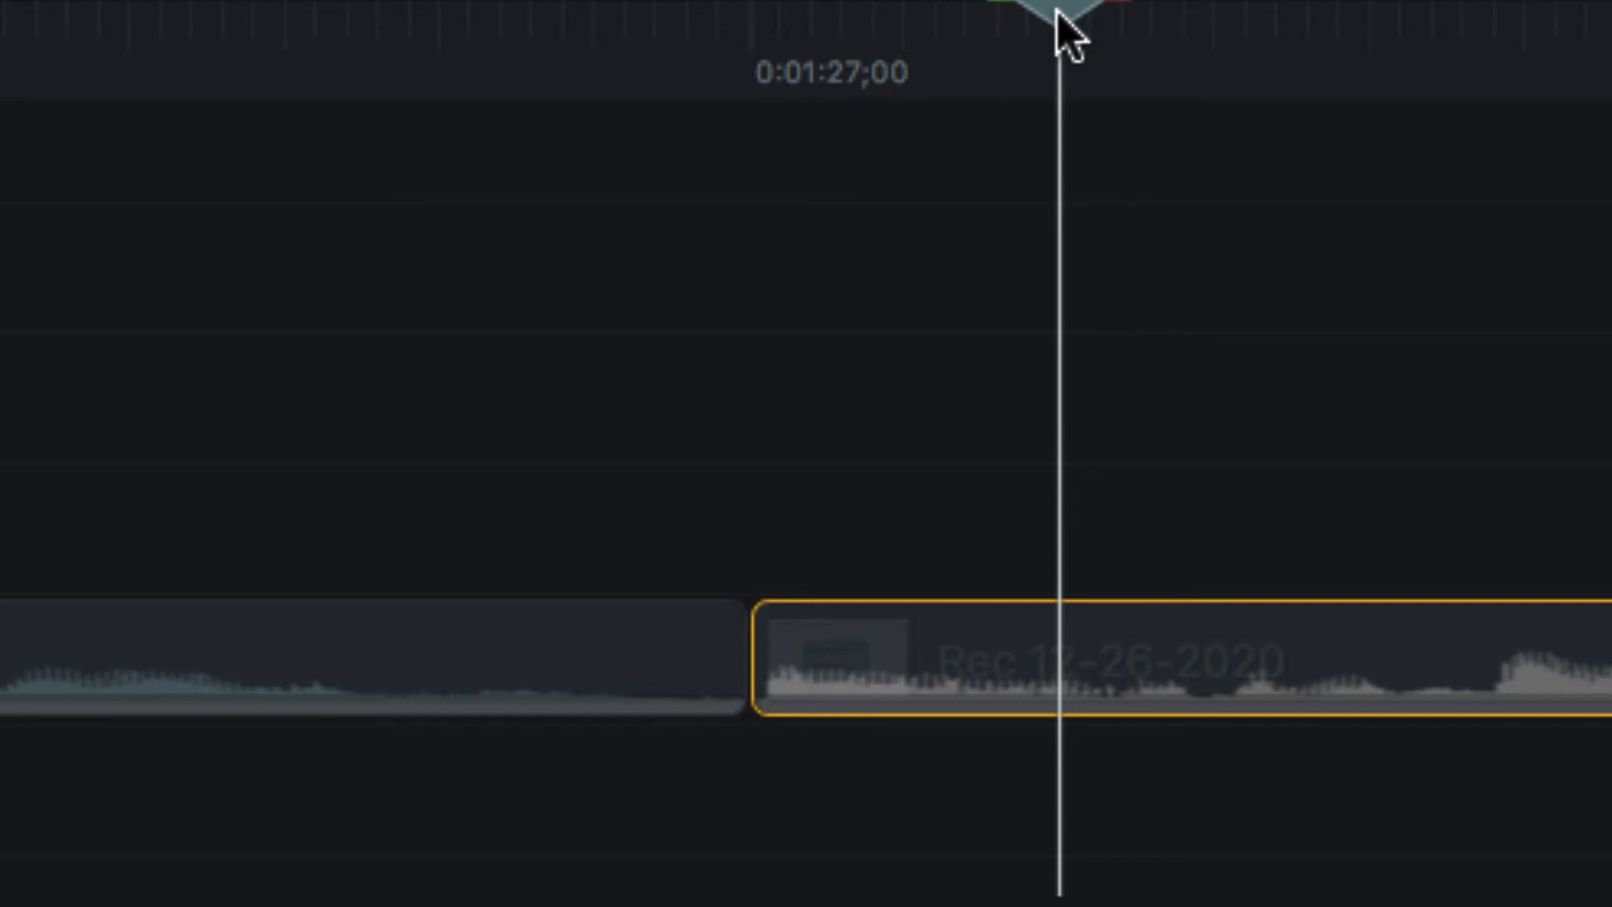
mouse_move(1077, 62)
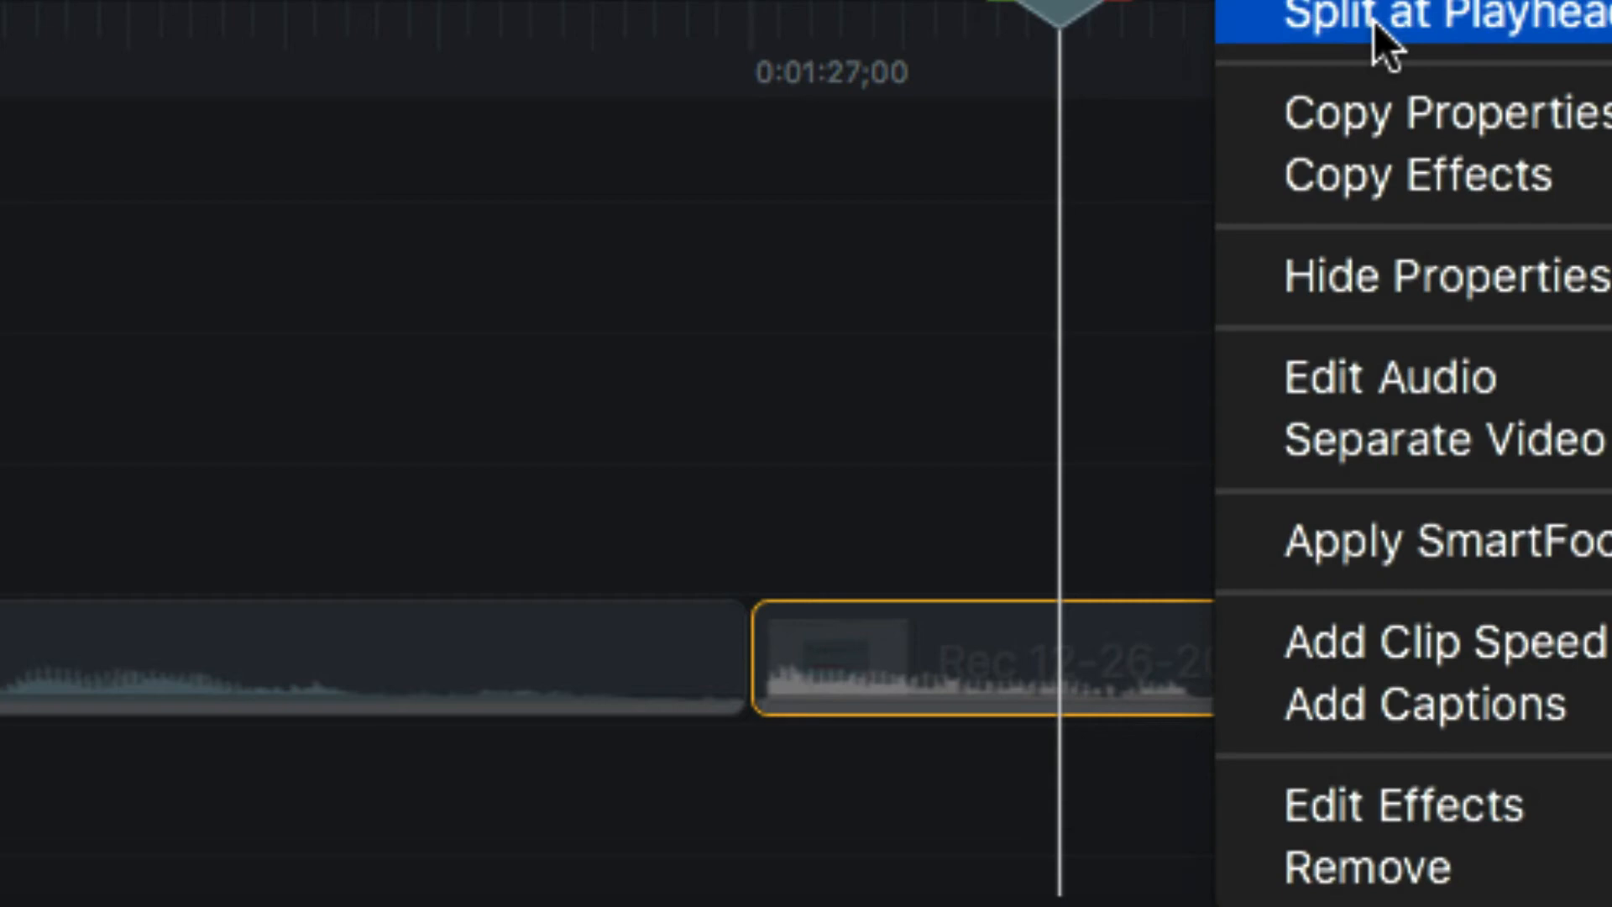
left_click(1419, 15)
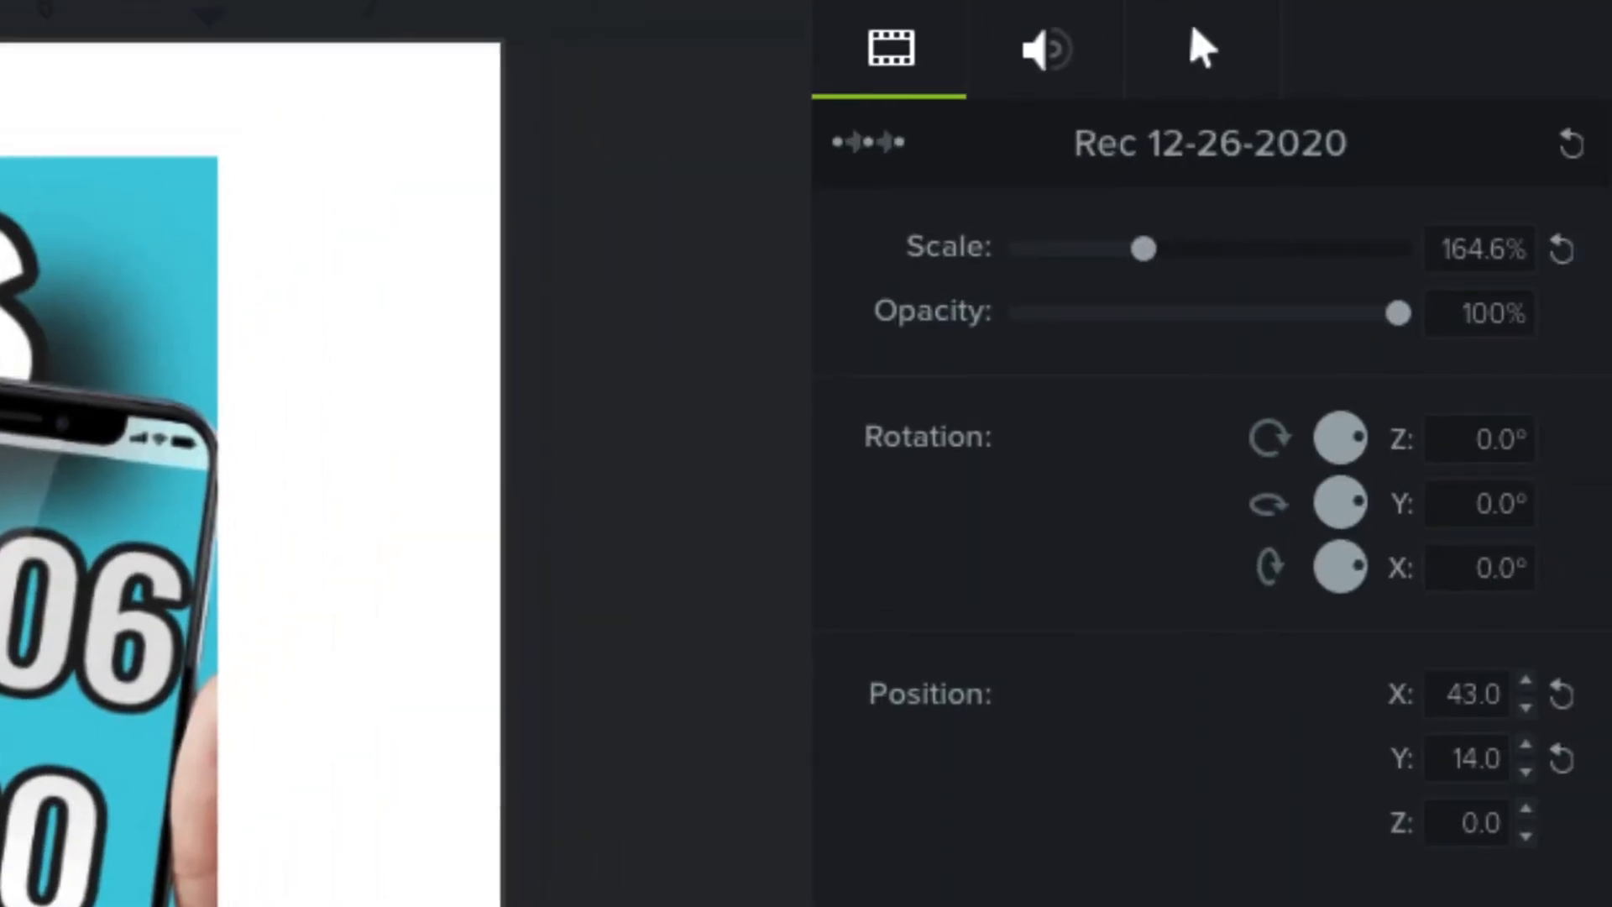
left_click(1045, 49)
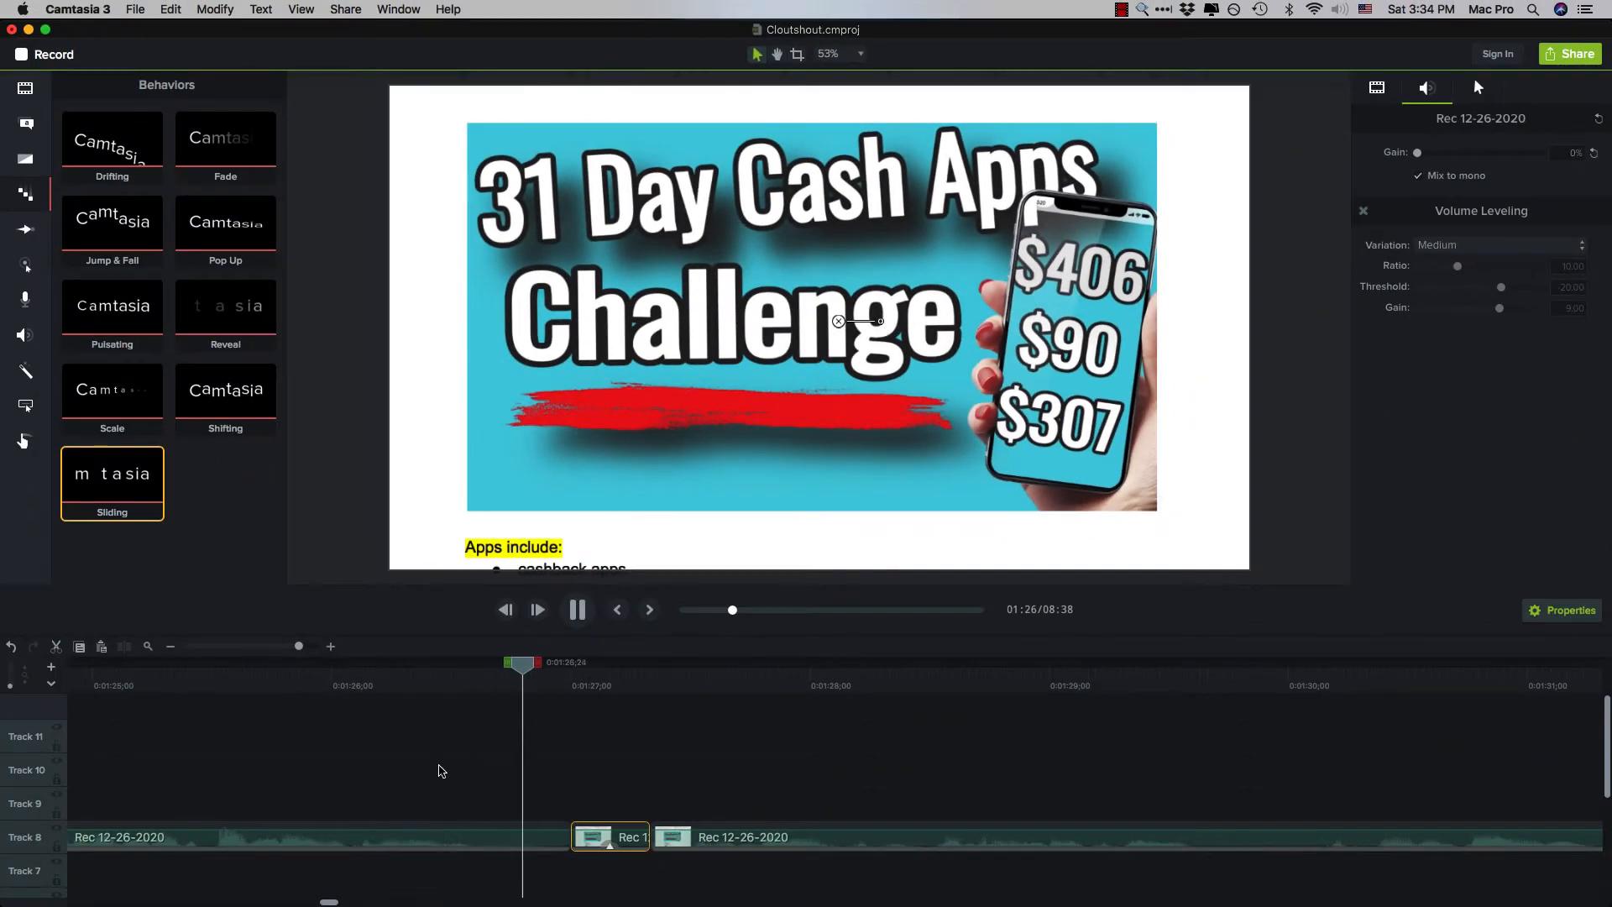
Split the Rec 12-26-2020 clip at about 1:41 and play back the new cut.
left_click(577, 609)
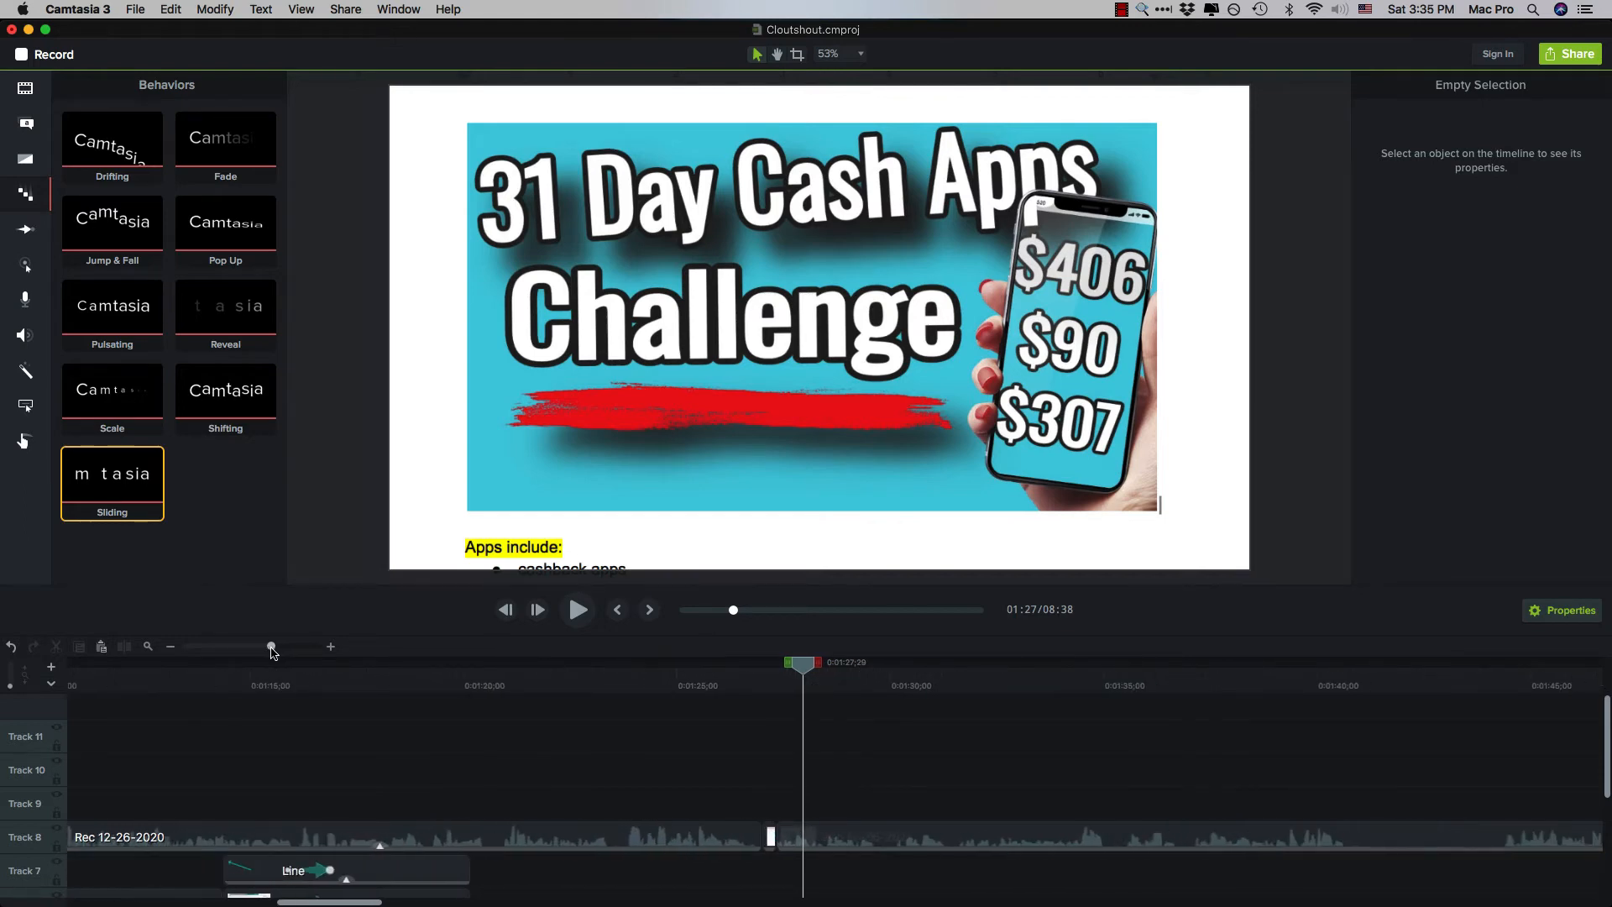
left_click(577, 609)
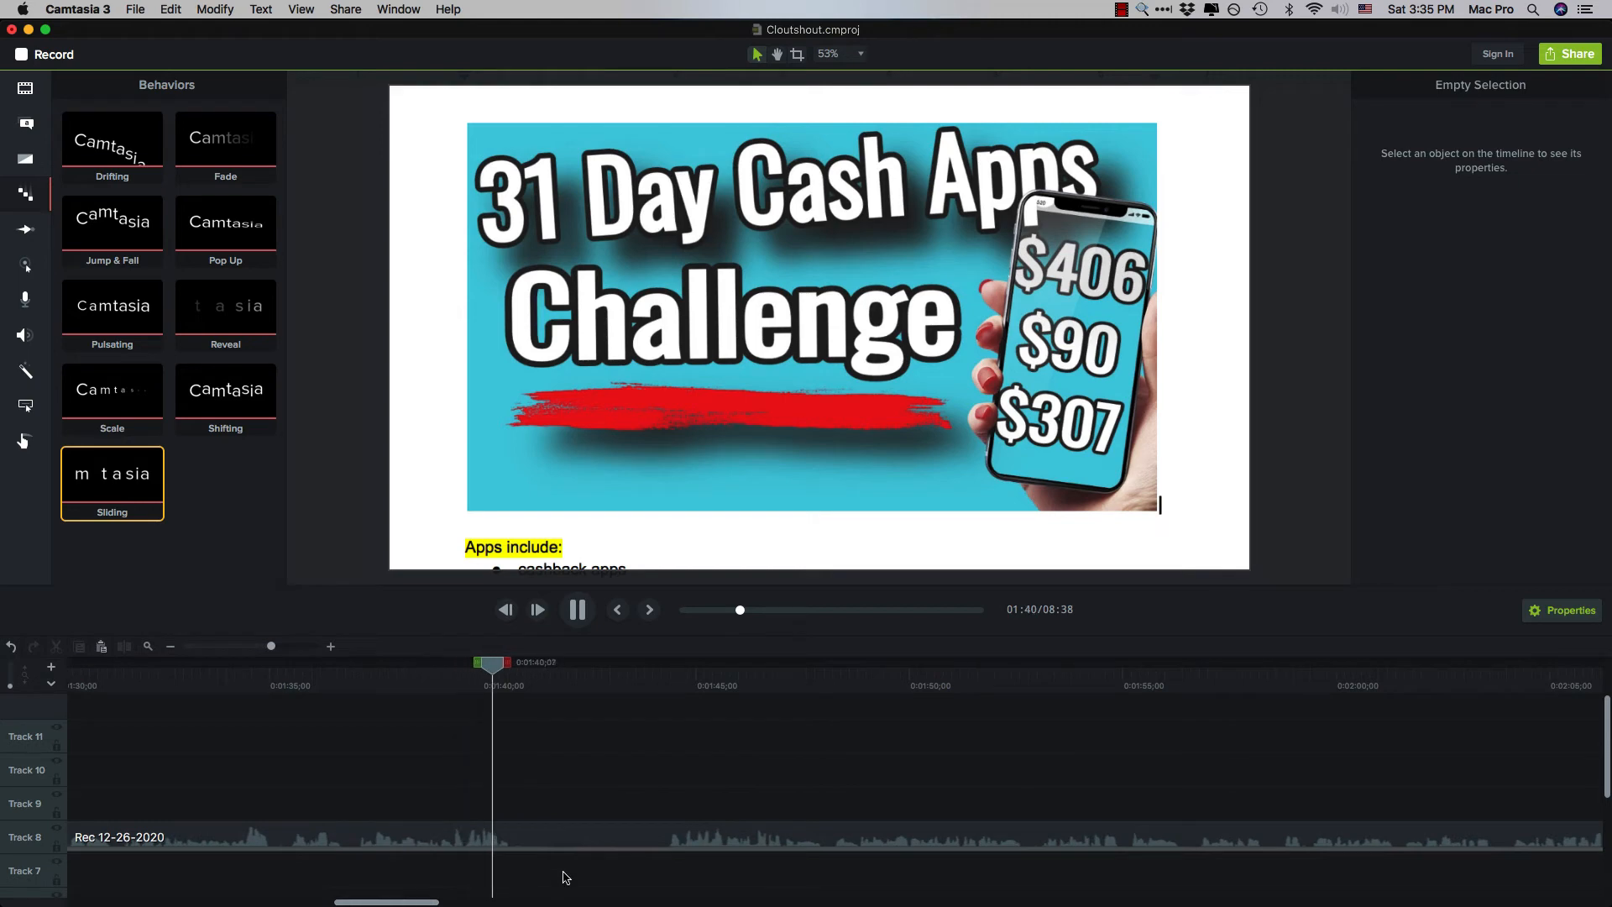
right_click(493, 837)
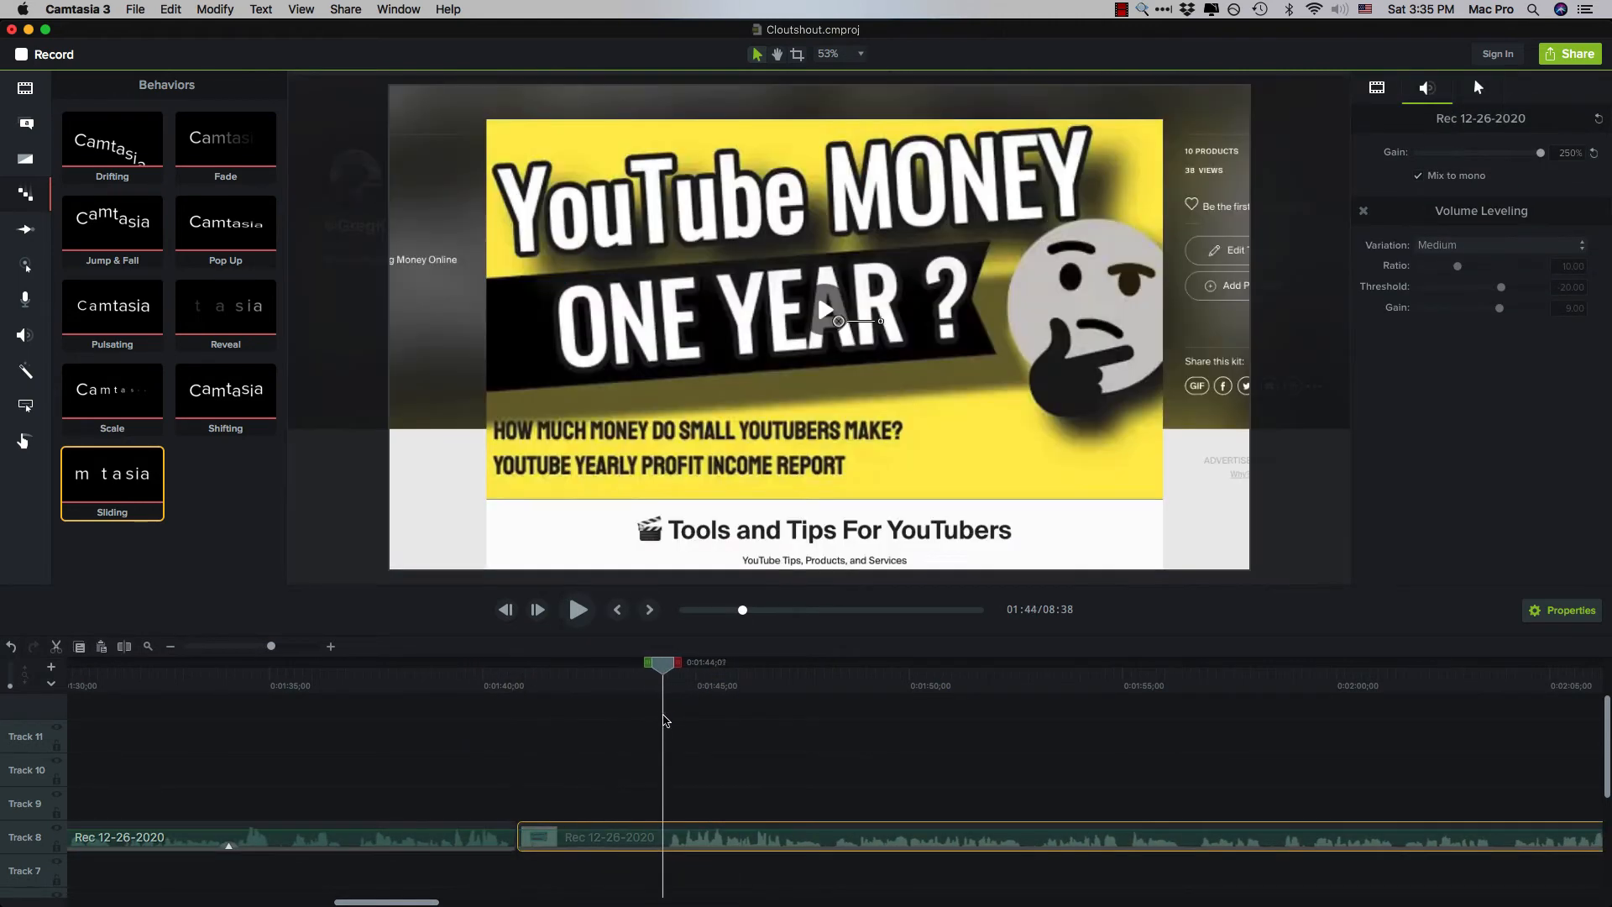
left_click(577, 610)
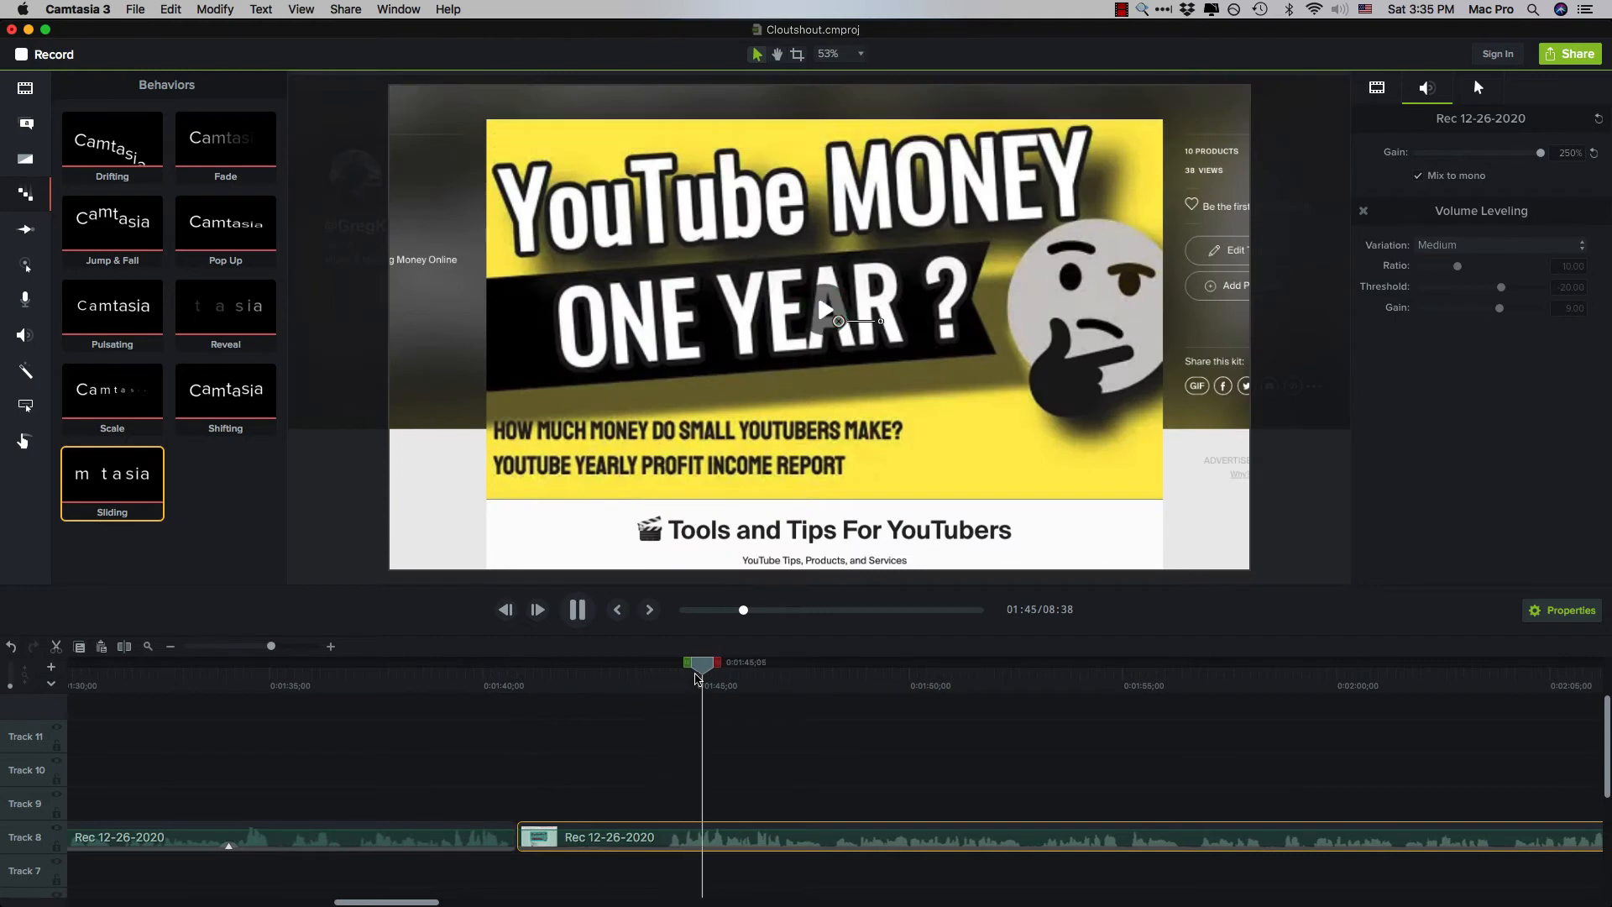
left_click(576, 609)
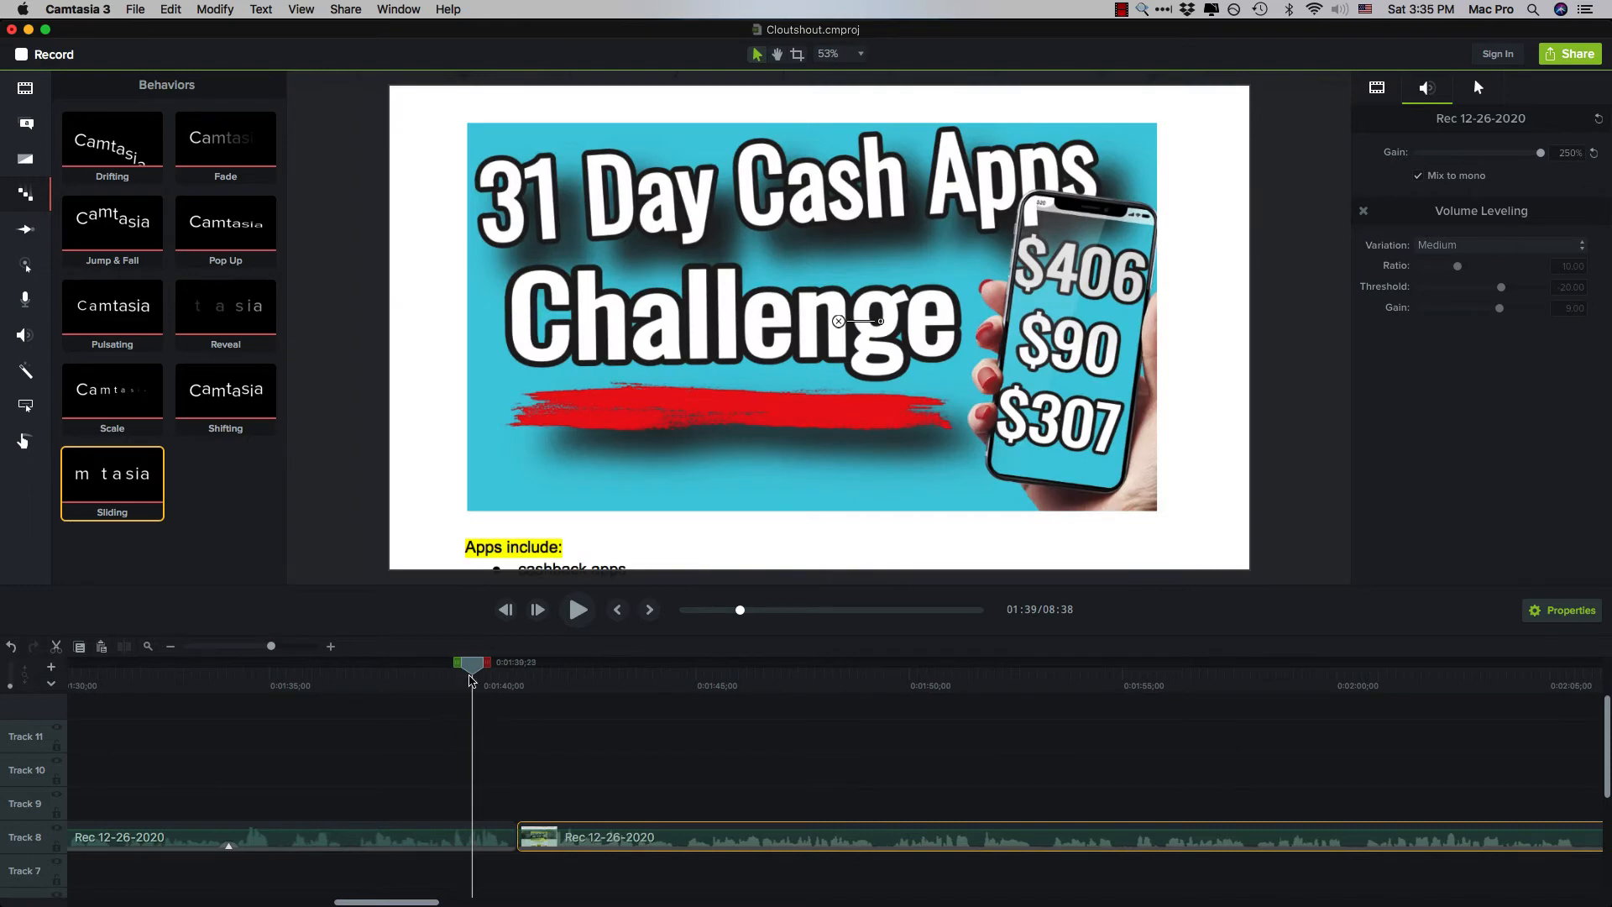
Drop a Ripple transition onto the 1:41 cut on Track 8 and preview it.
left_click(25, 157)
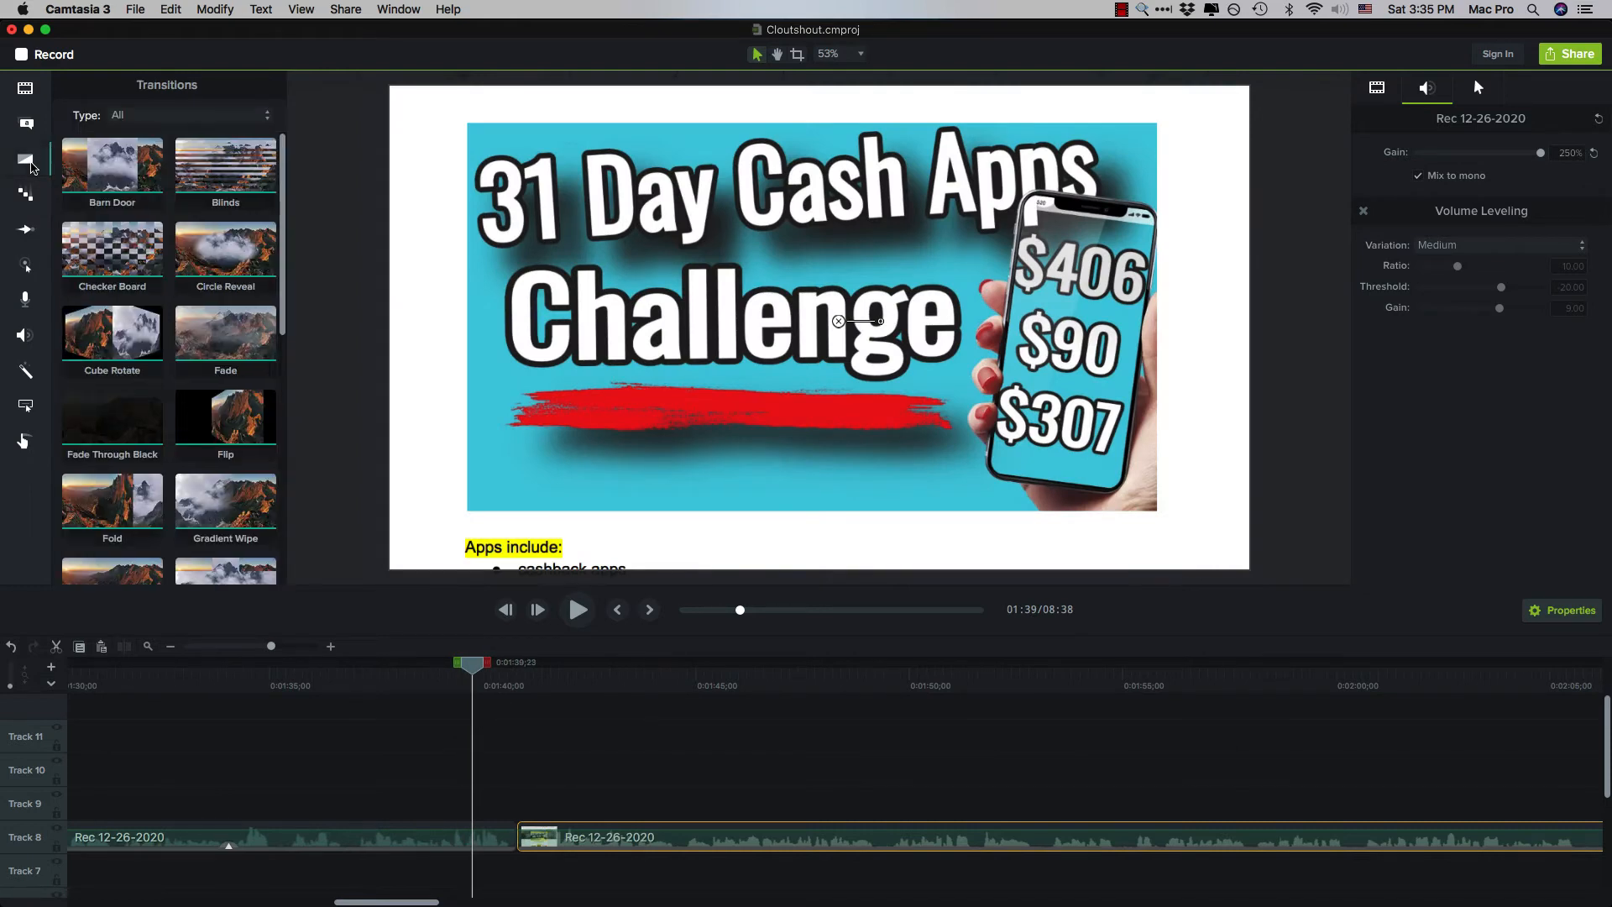
scroll("down", 3)
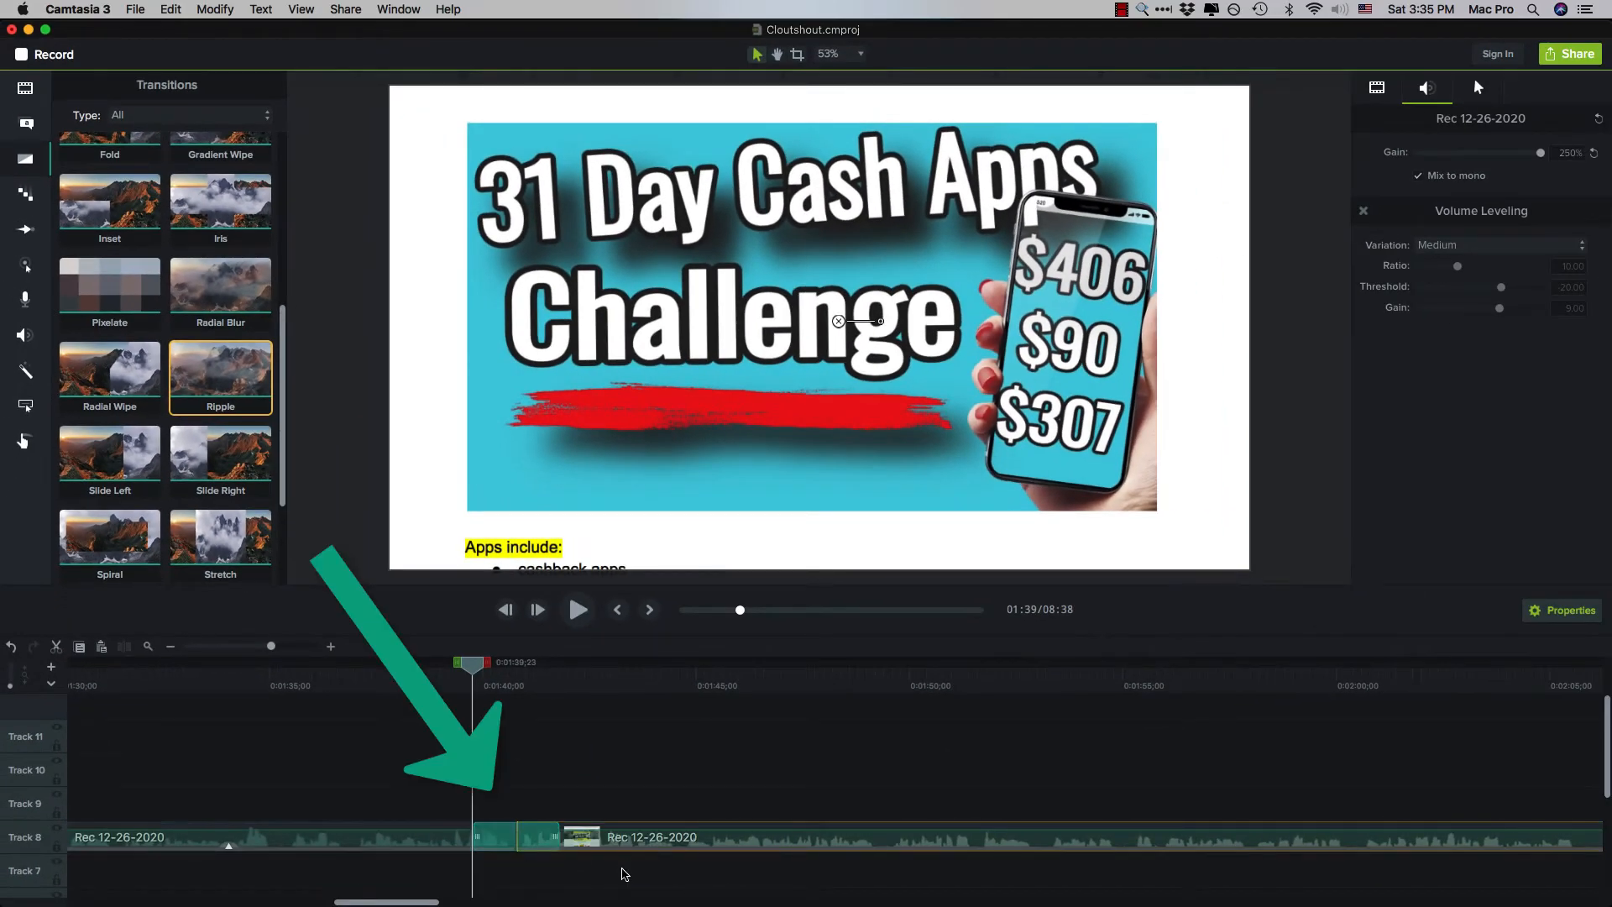
mouse_move(664, 759)
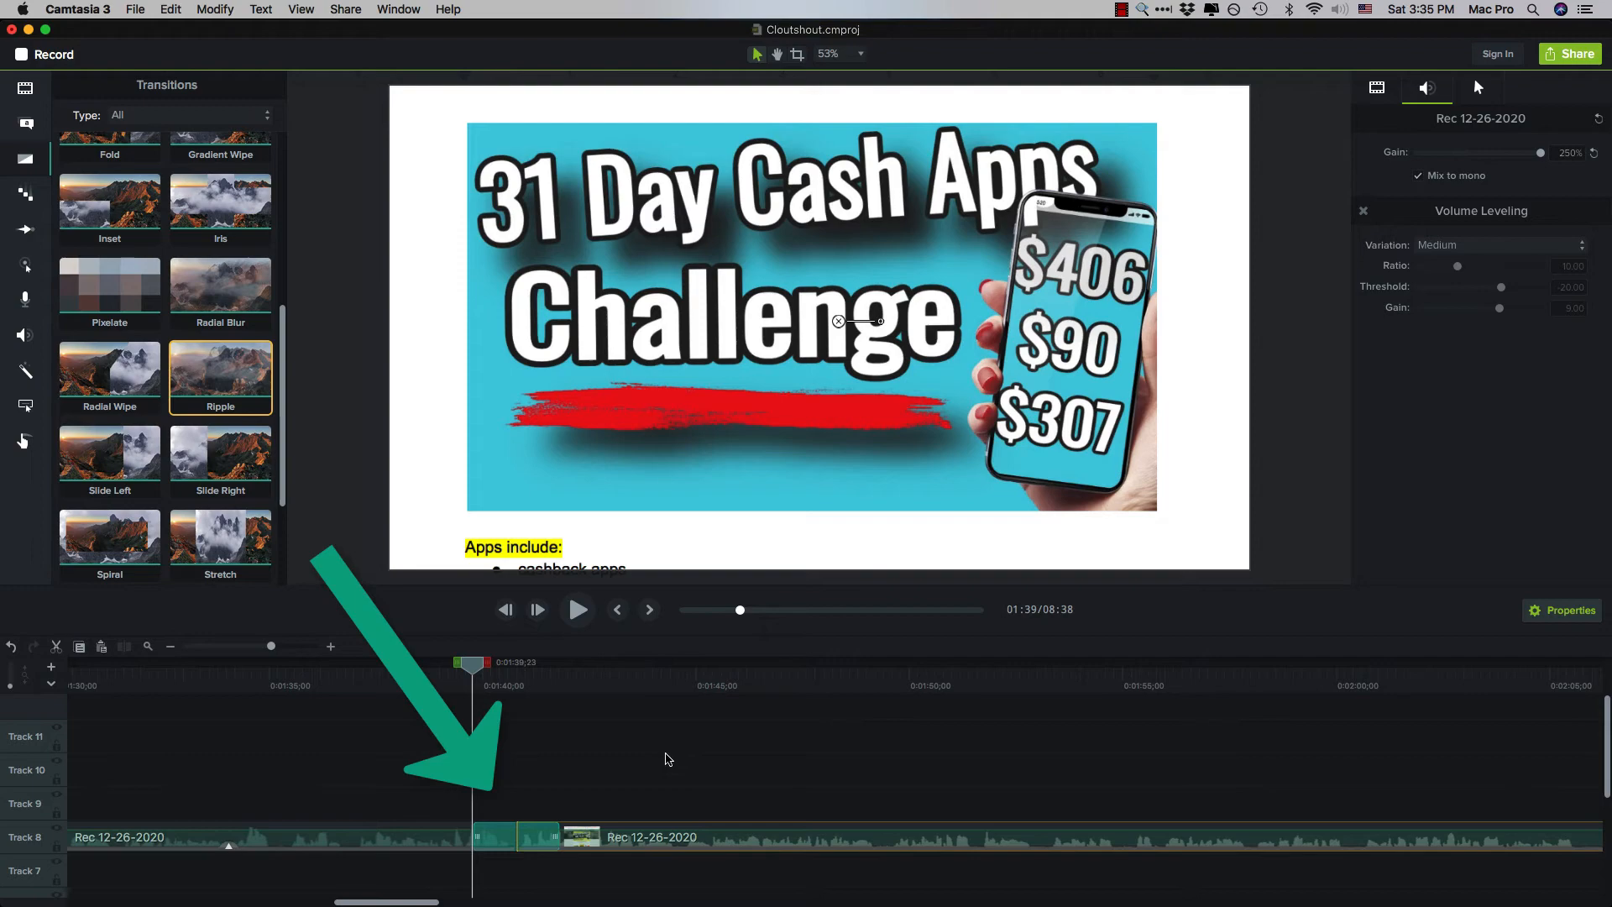
left_click(577, 608)
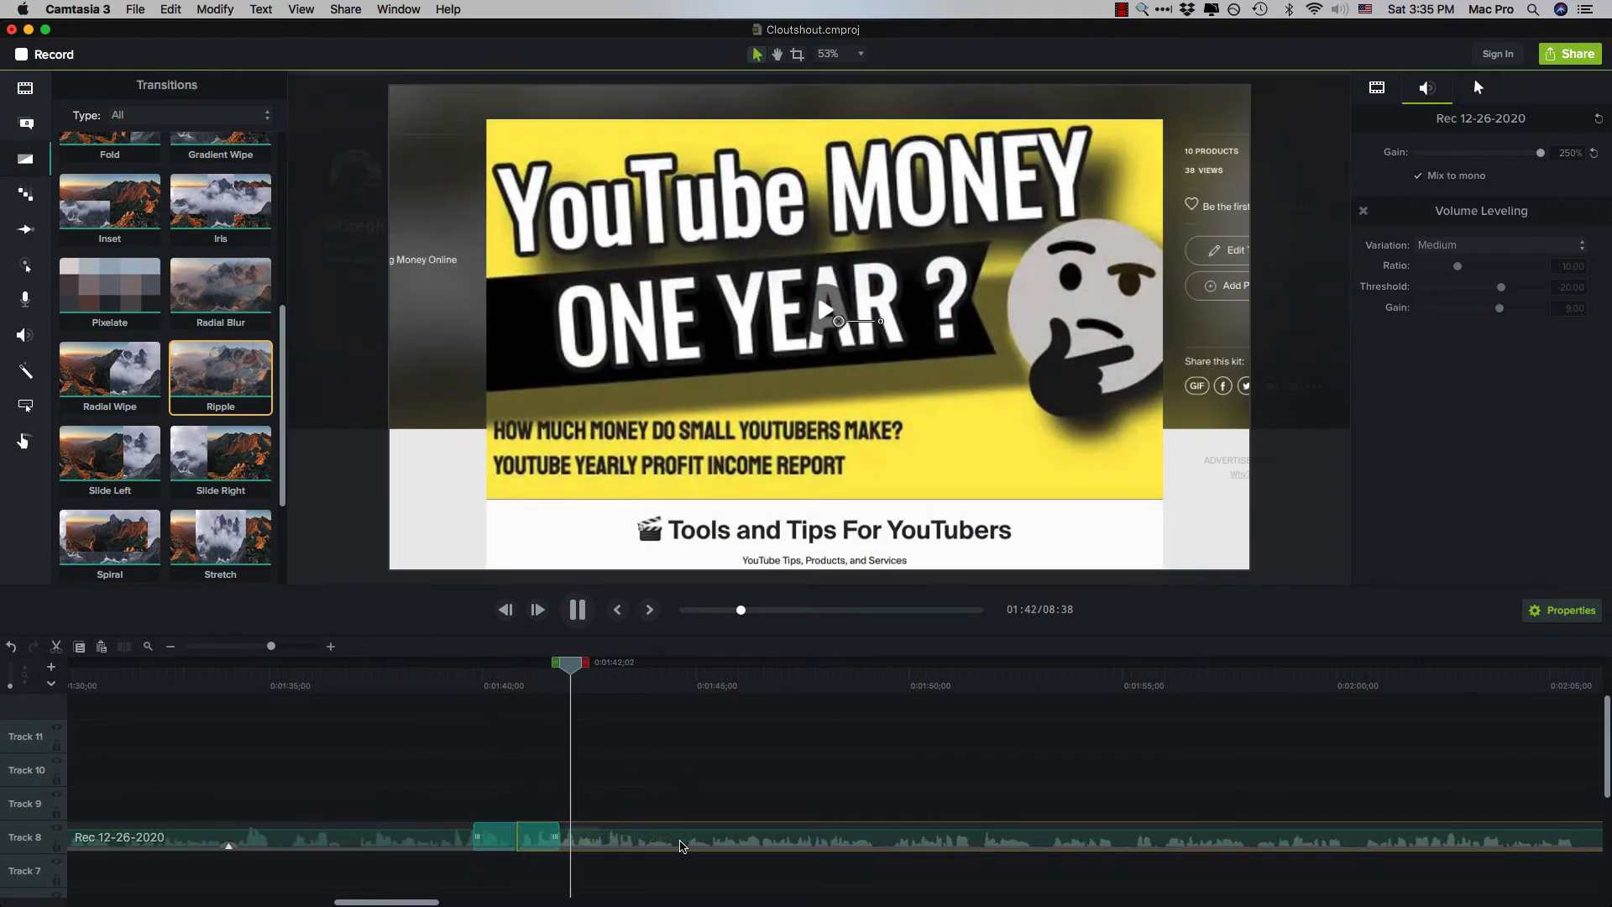
left_click(577, 609)
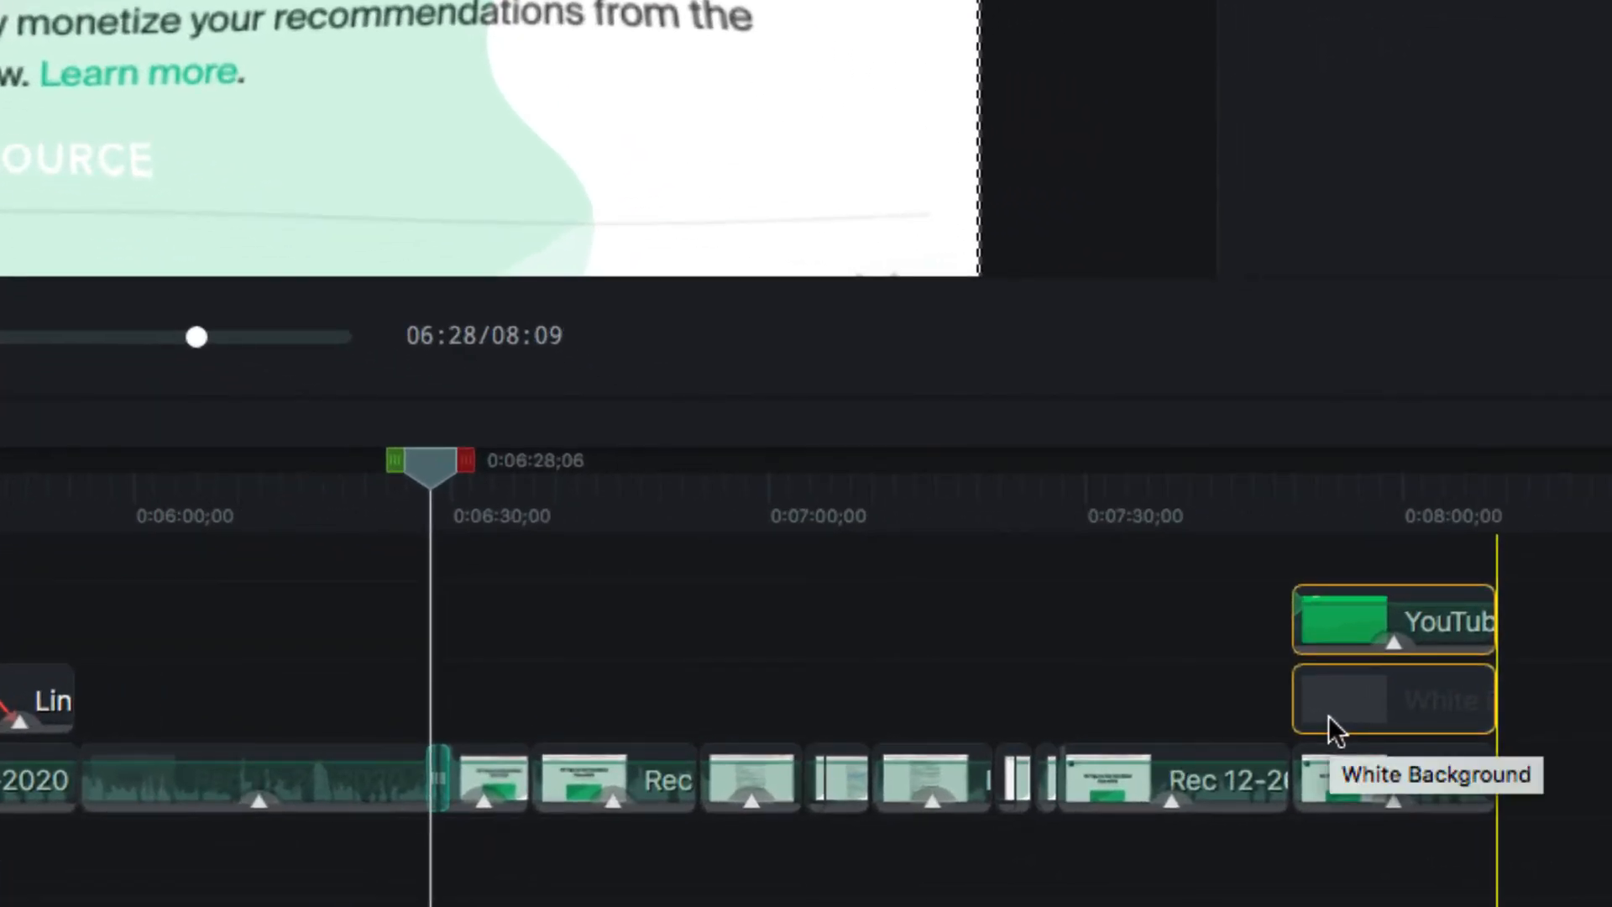
mouse_move(812, 523)
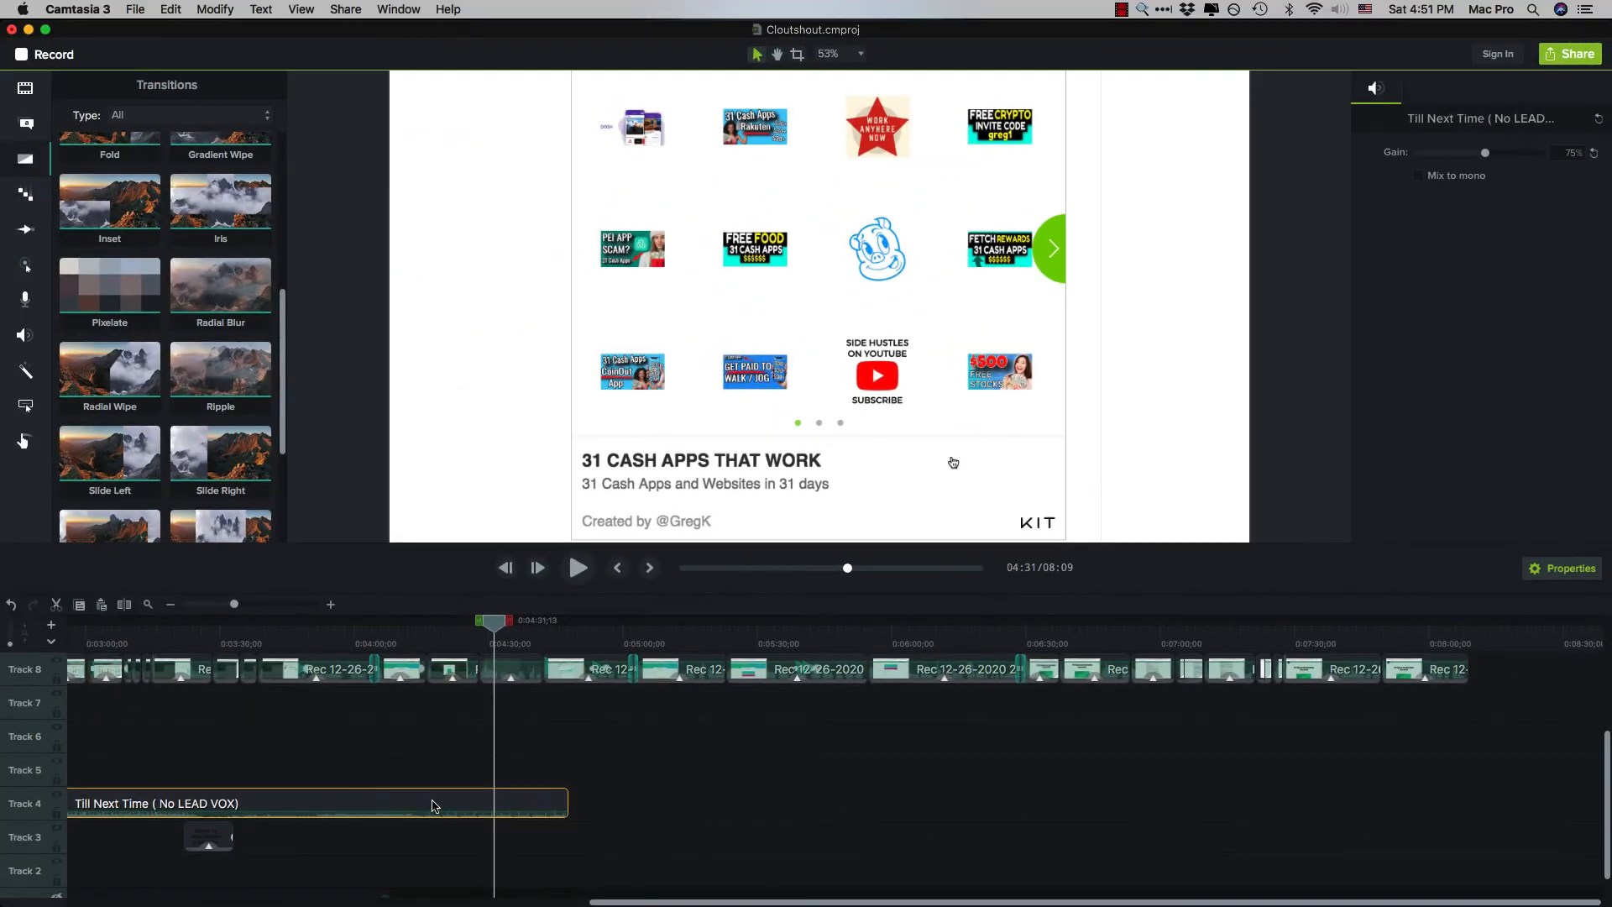
Split the Till Next Time music at the video's end and delete the excess, totalling 8:16.
left_click(578, 566)
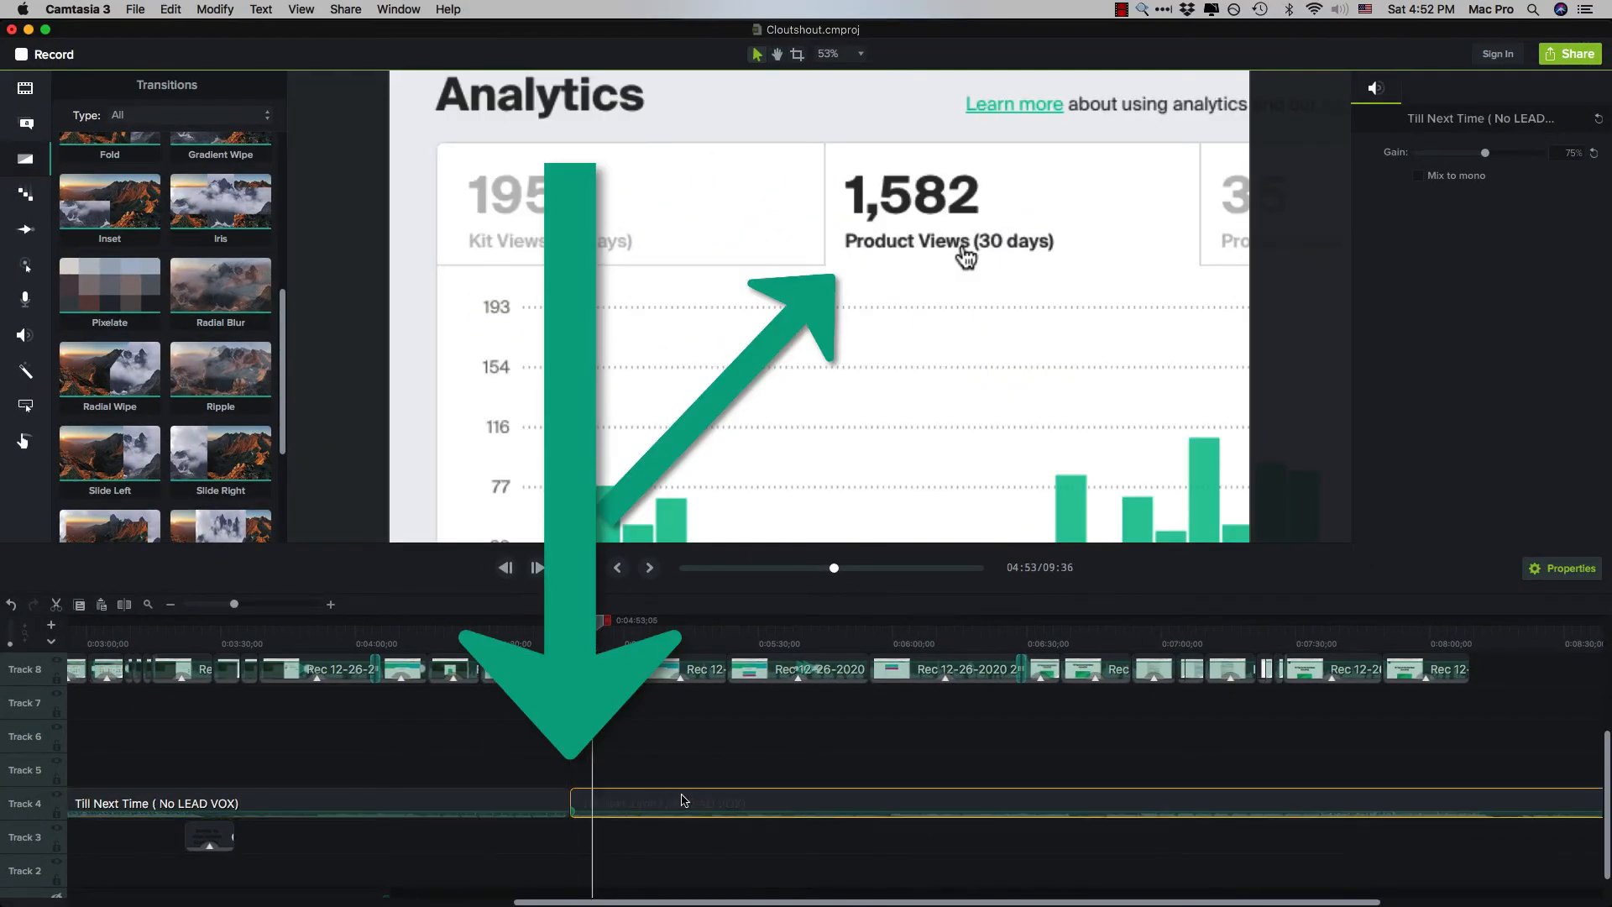
mouse_move(679, 801)
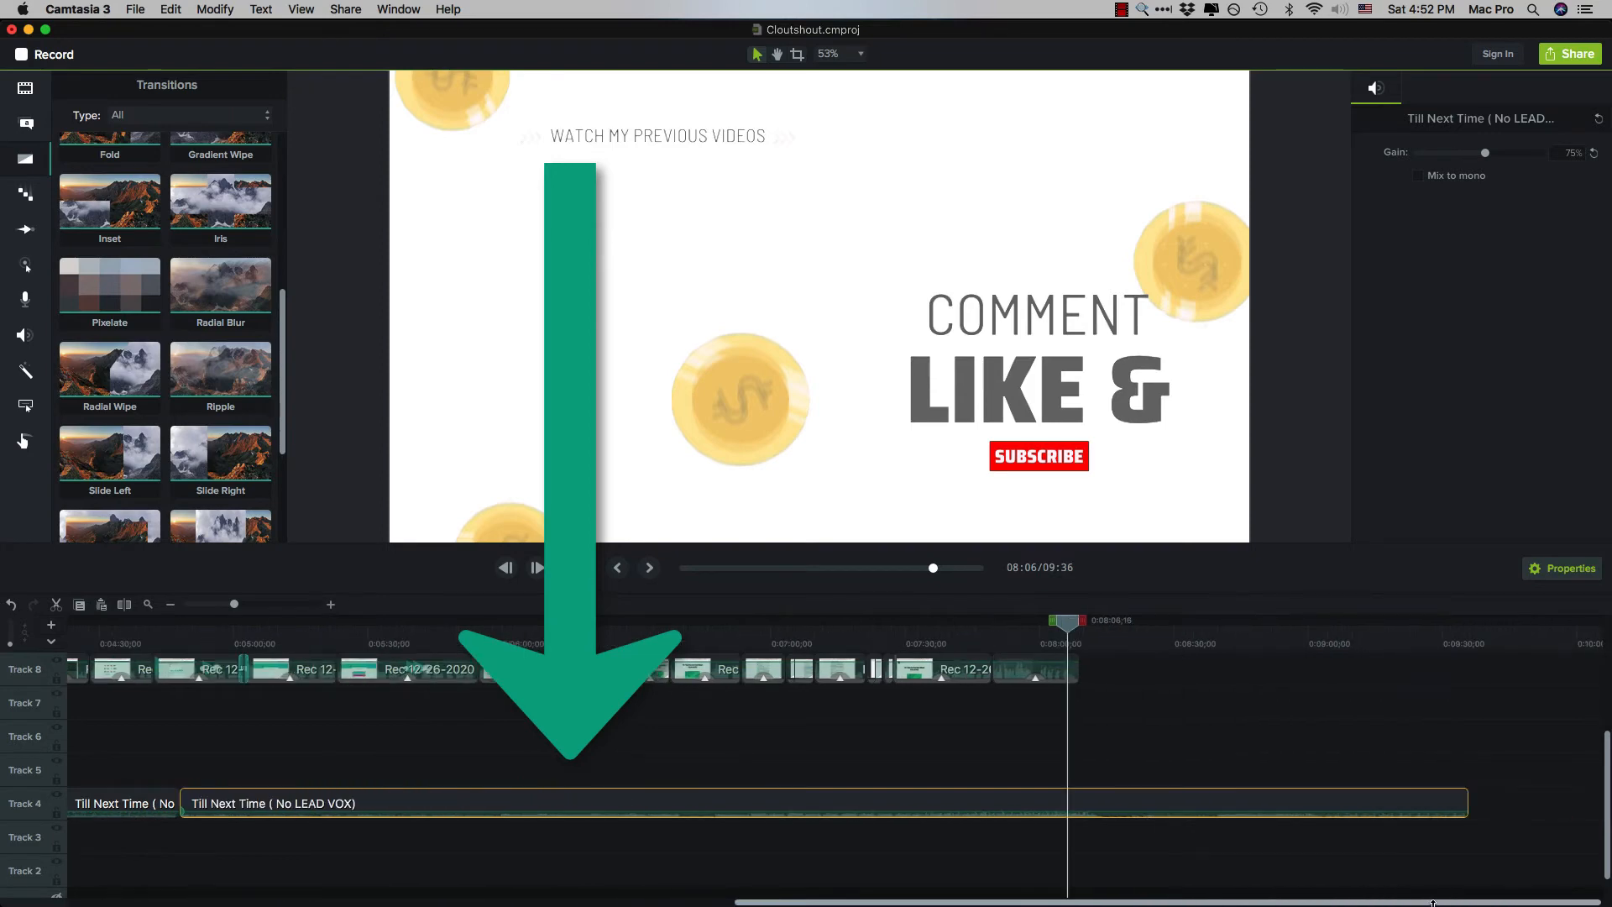
mouse_move(950, 867)
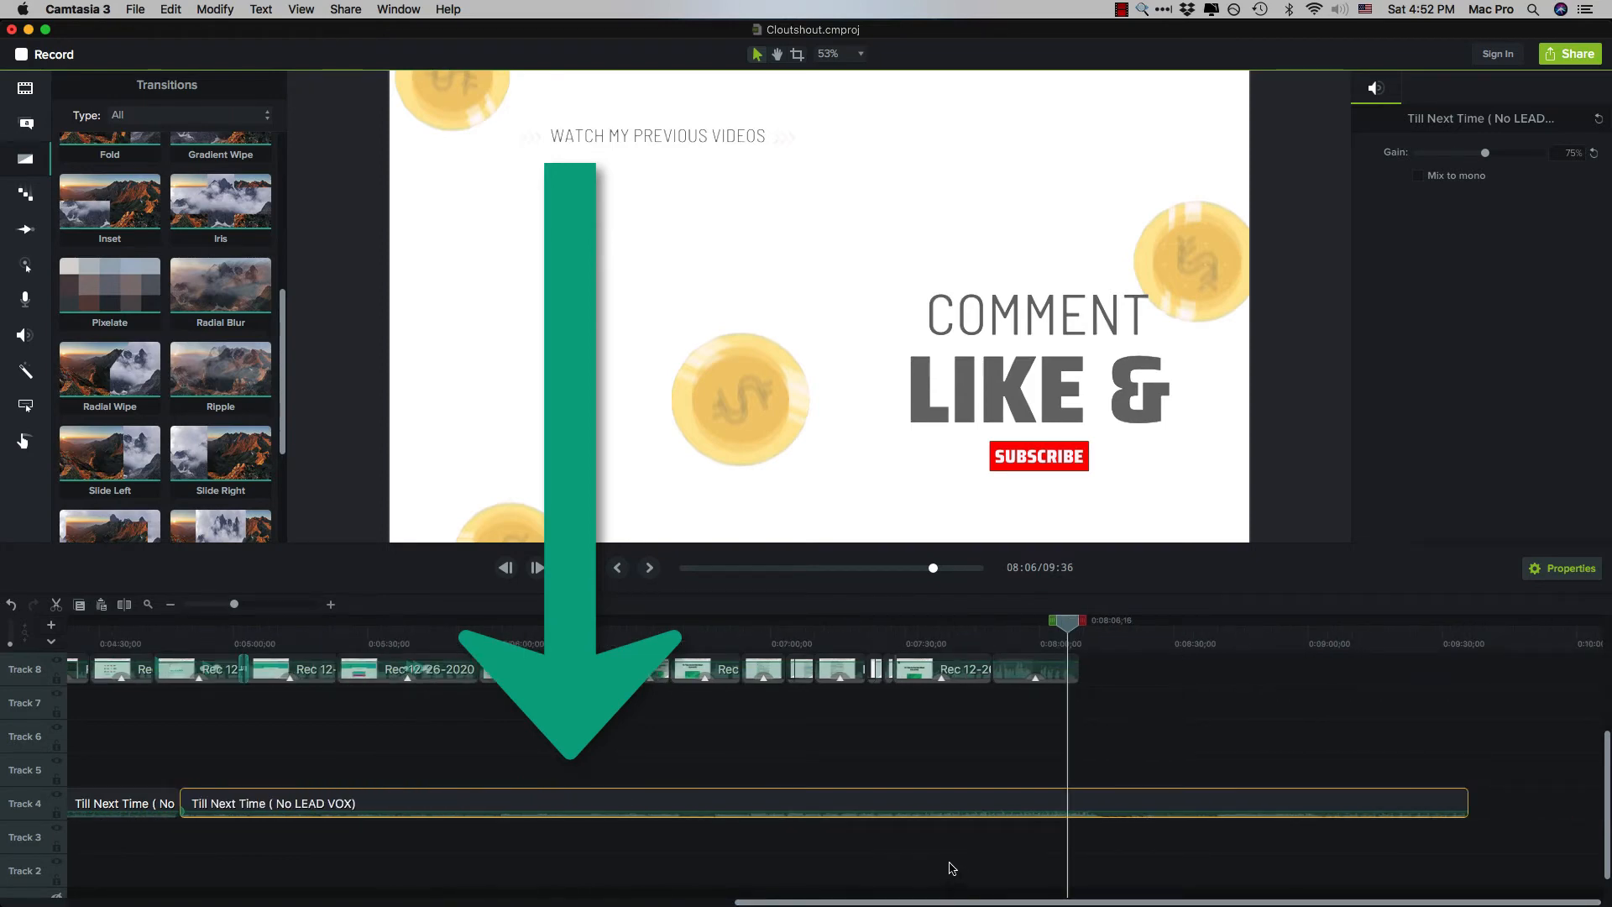
mouse_move(1160, 727)
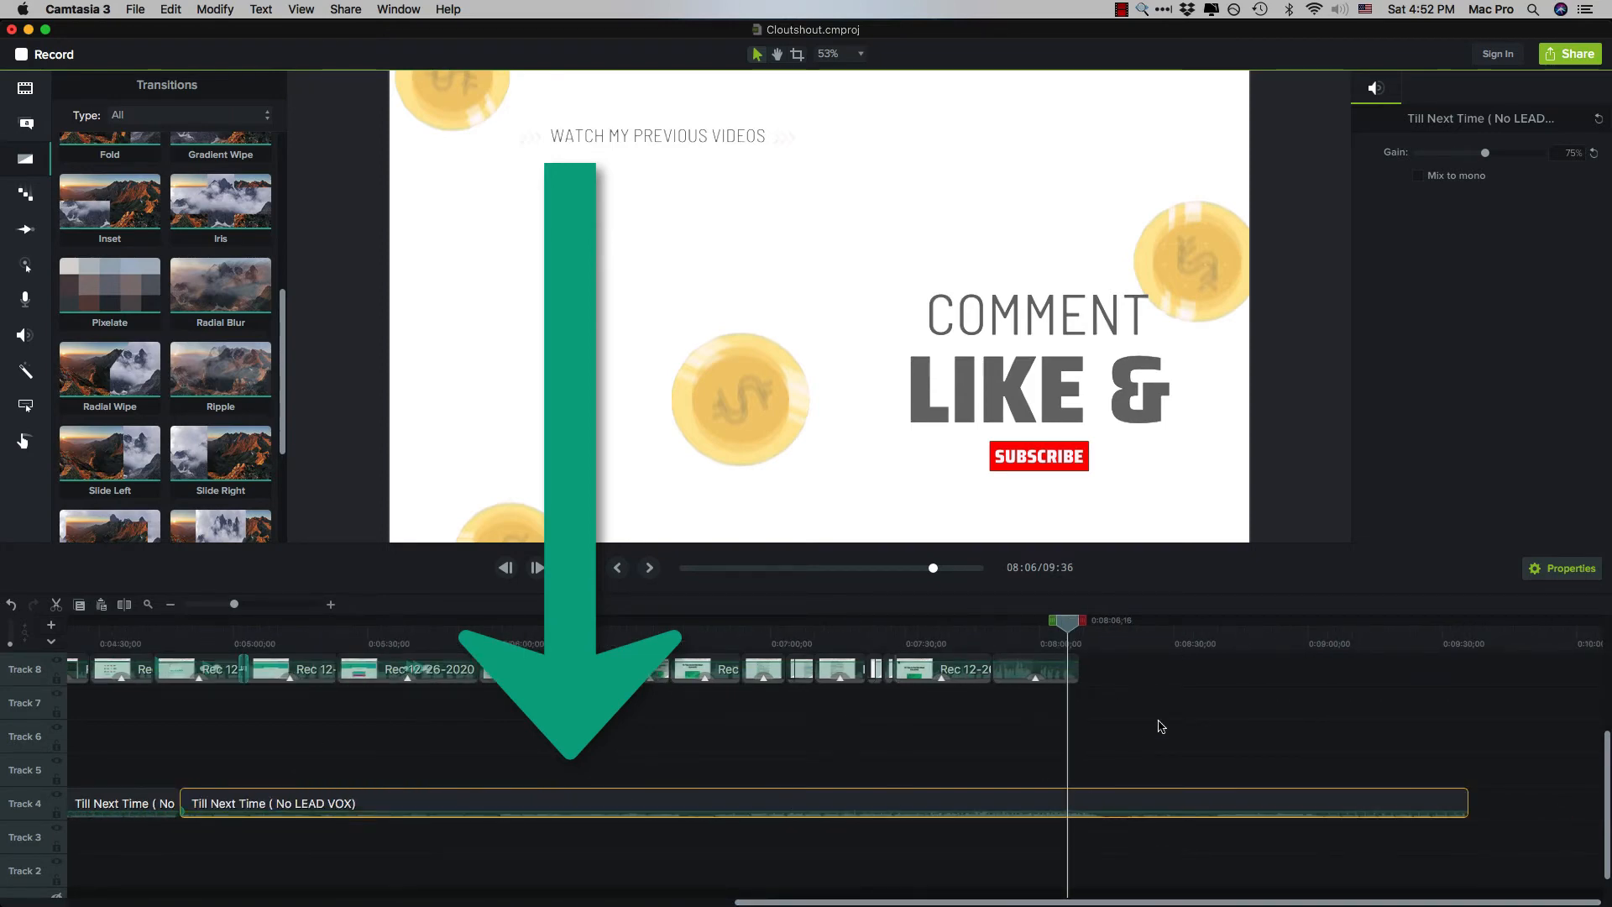
mouse_move(1167, 736)
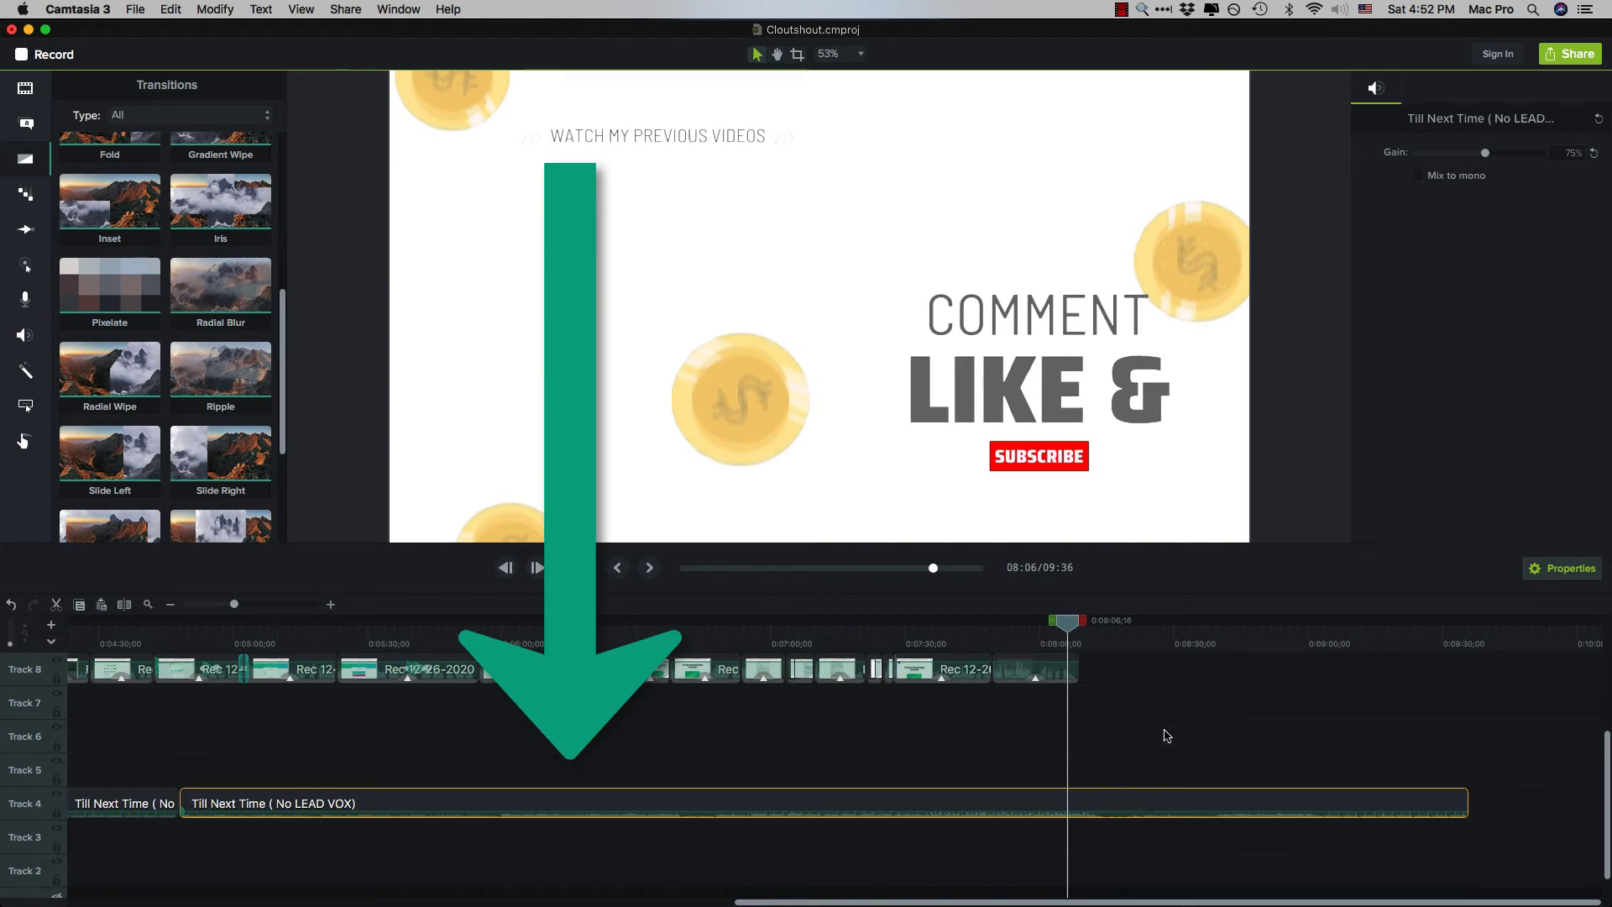
left_click(577, 568)
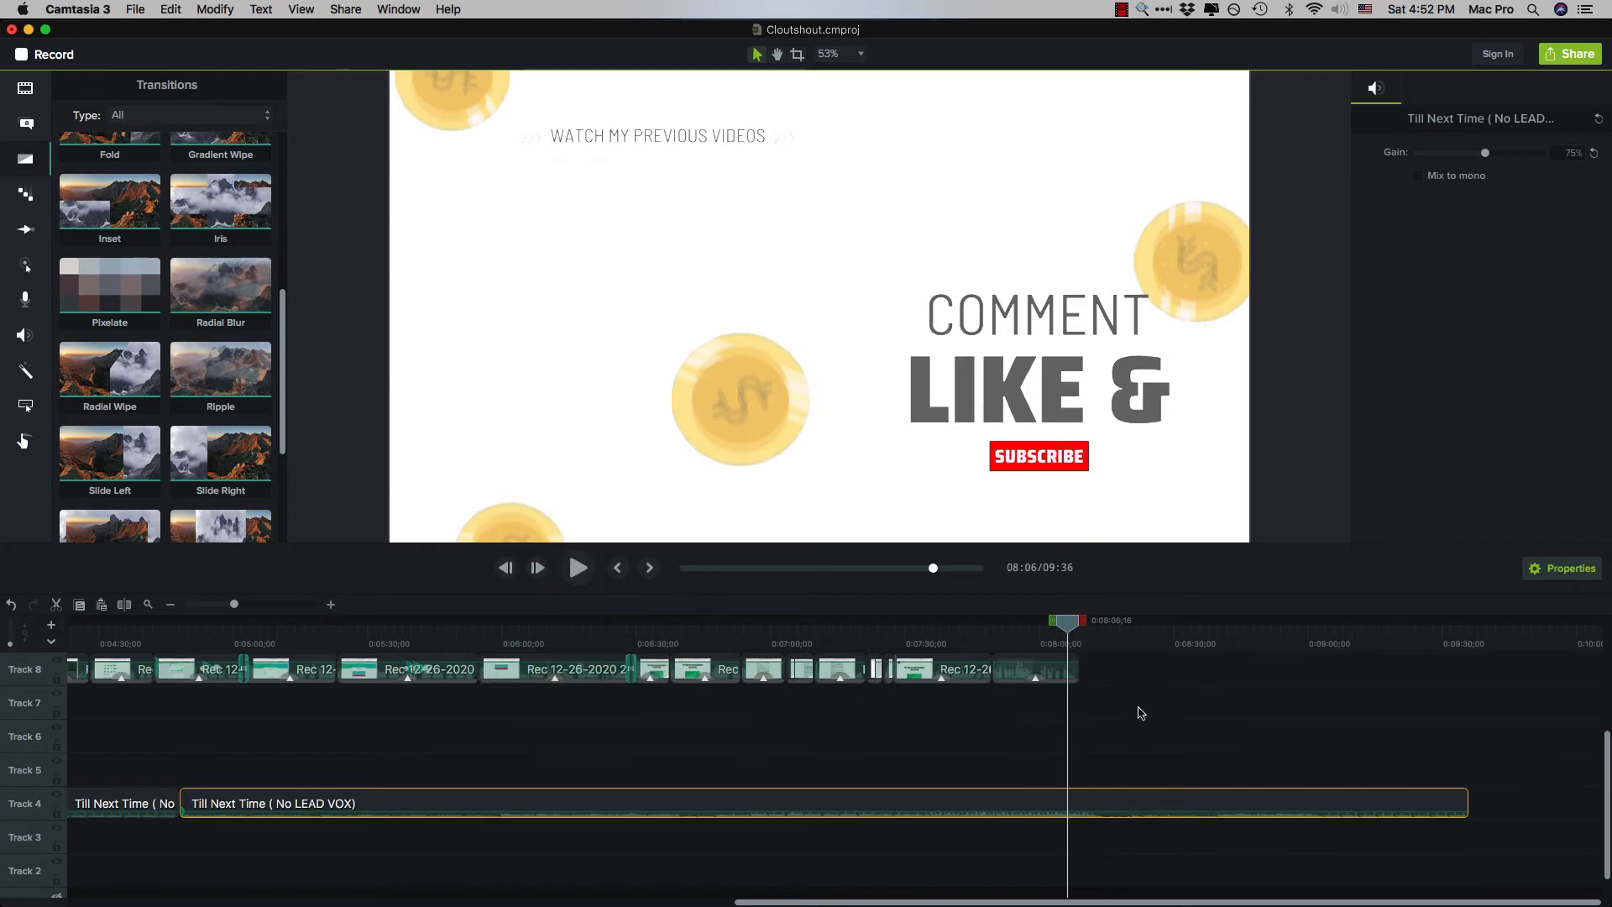
left_click(578, 567)
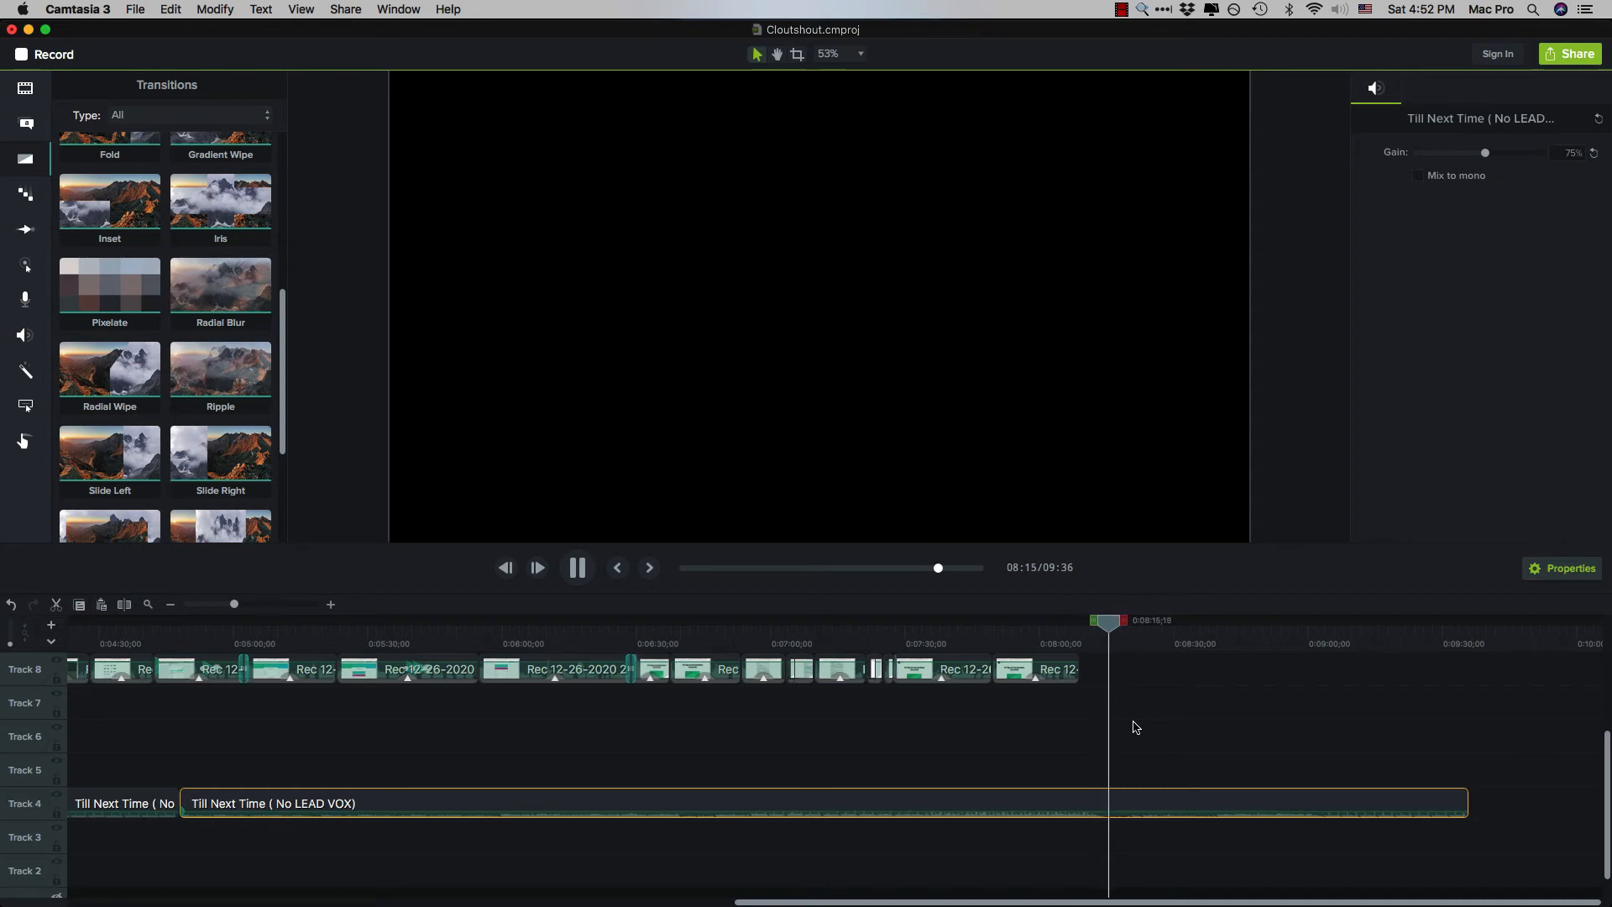
left_click(577, 567)
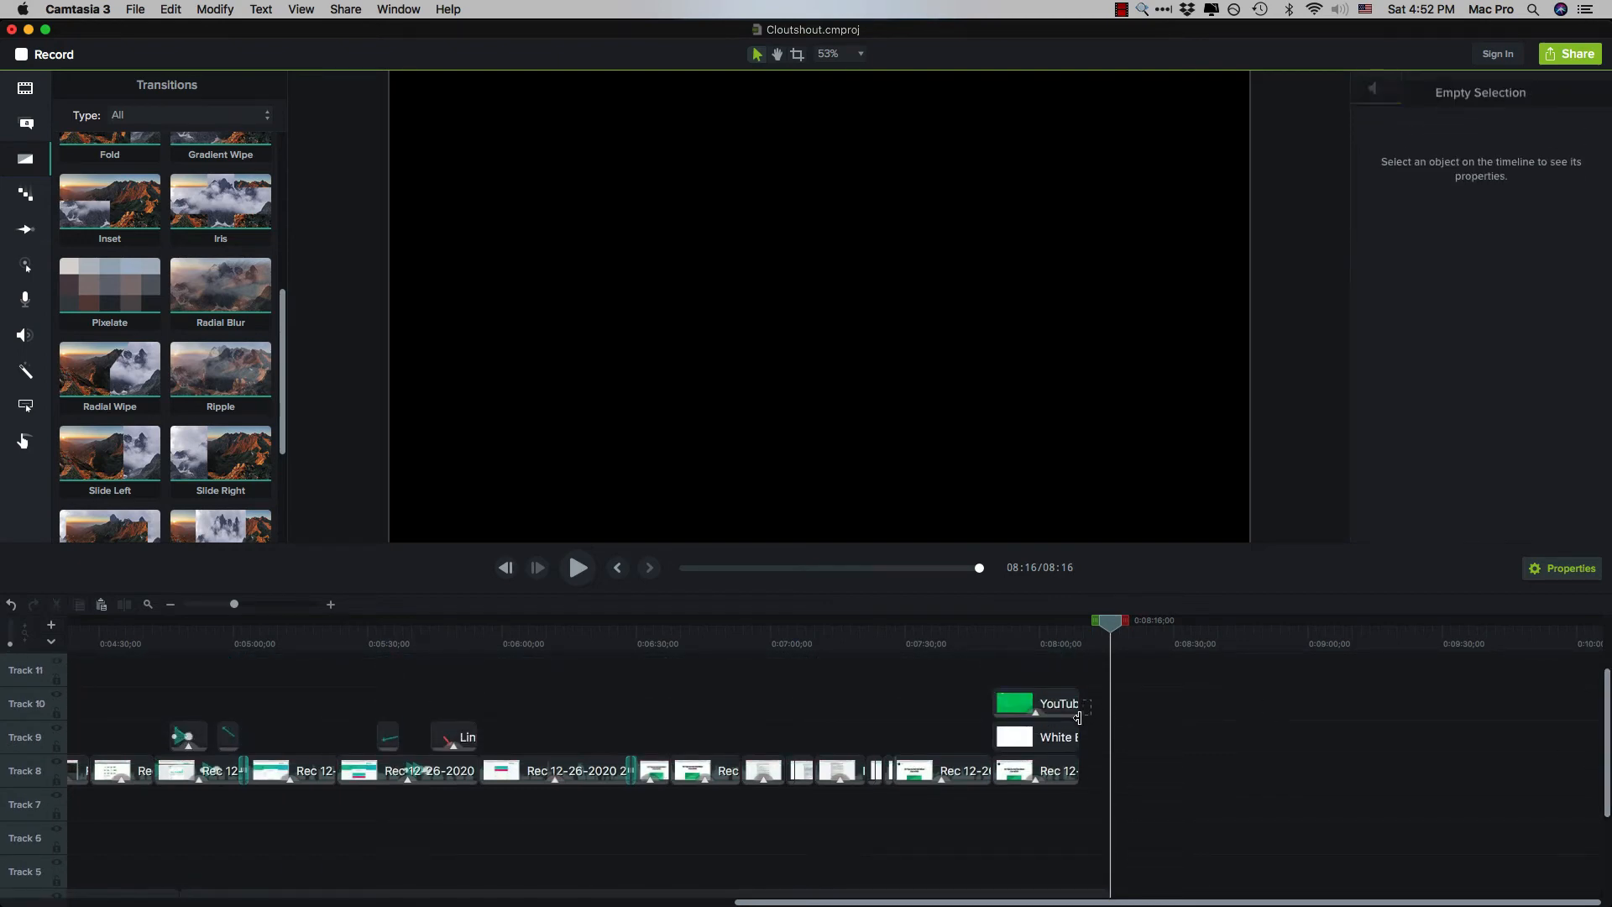
left_click(1058, 737)
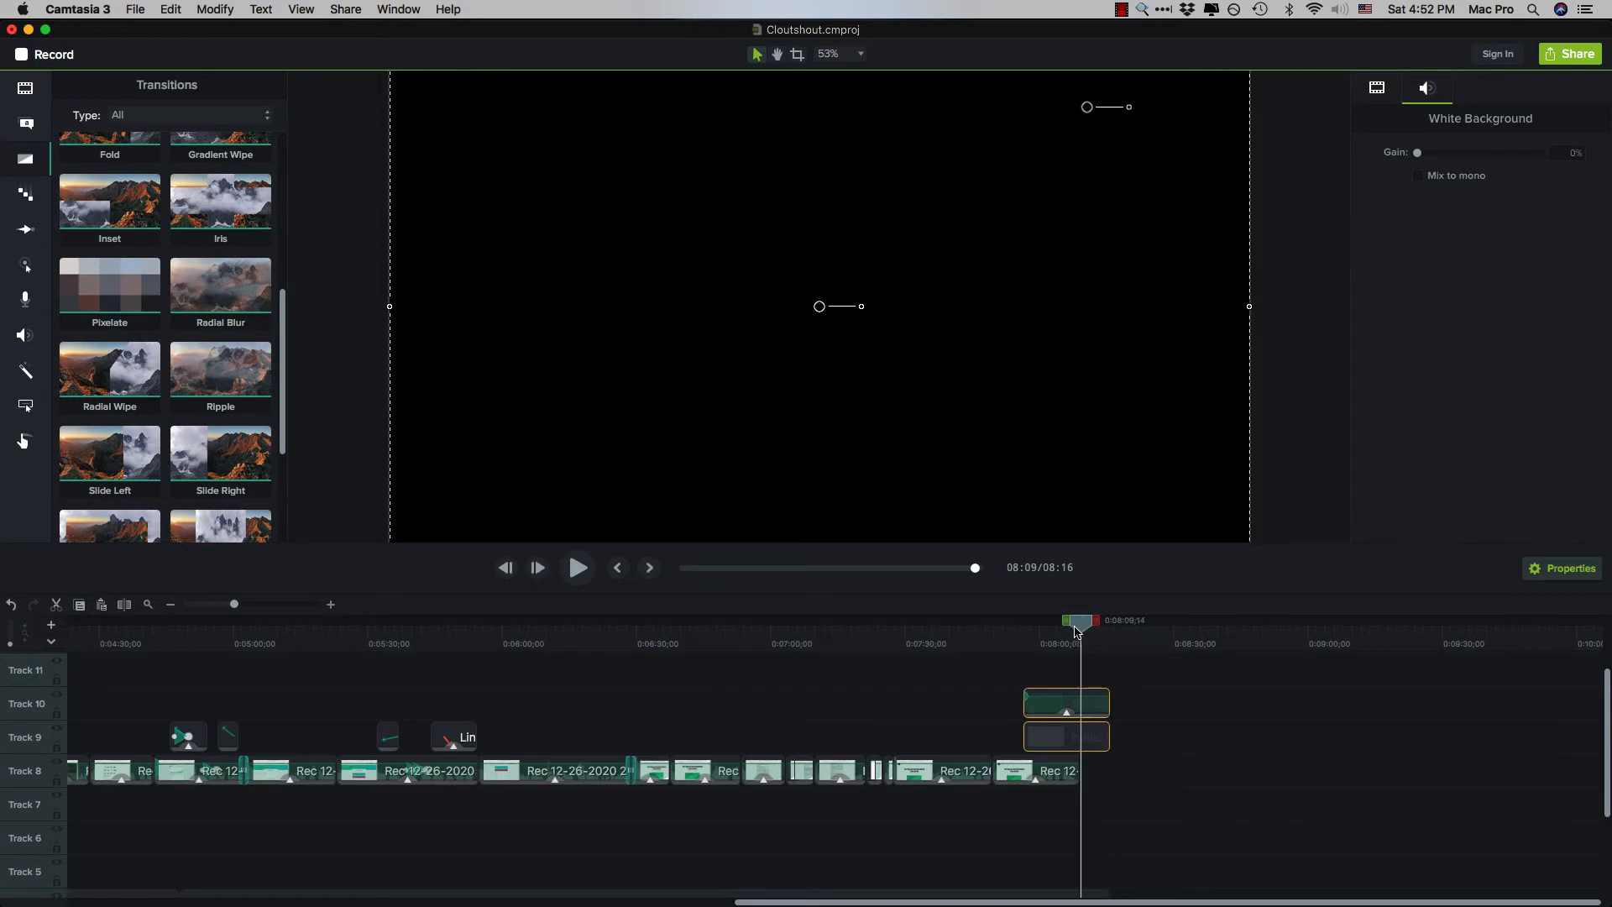
left_click(577, 567)
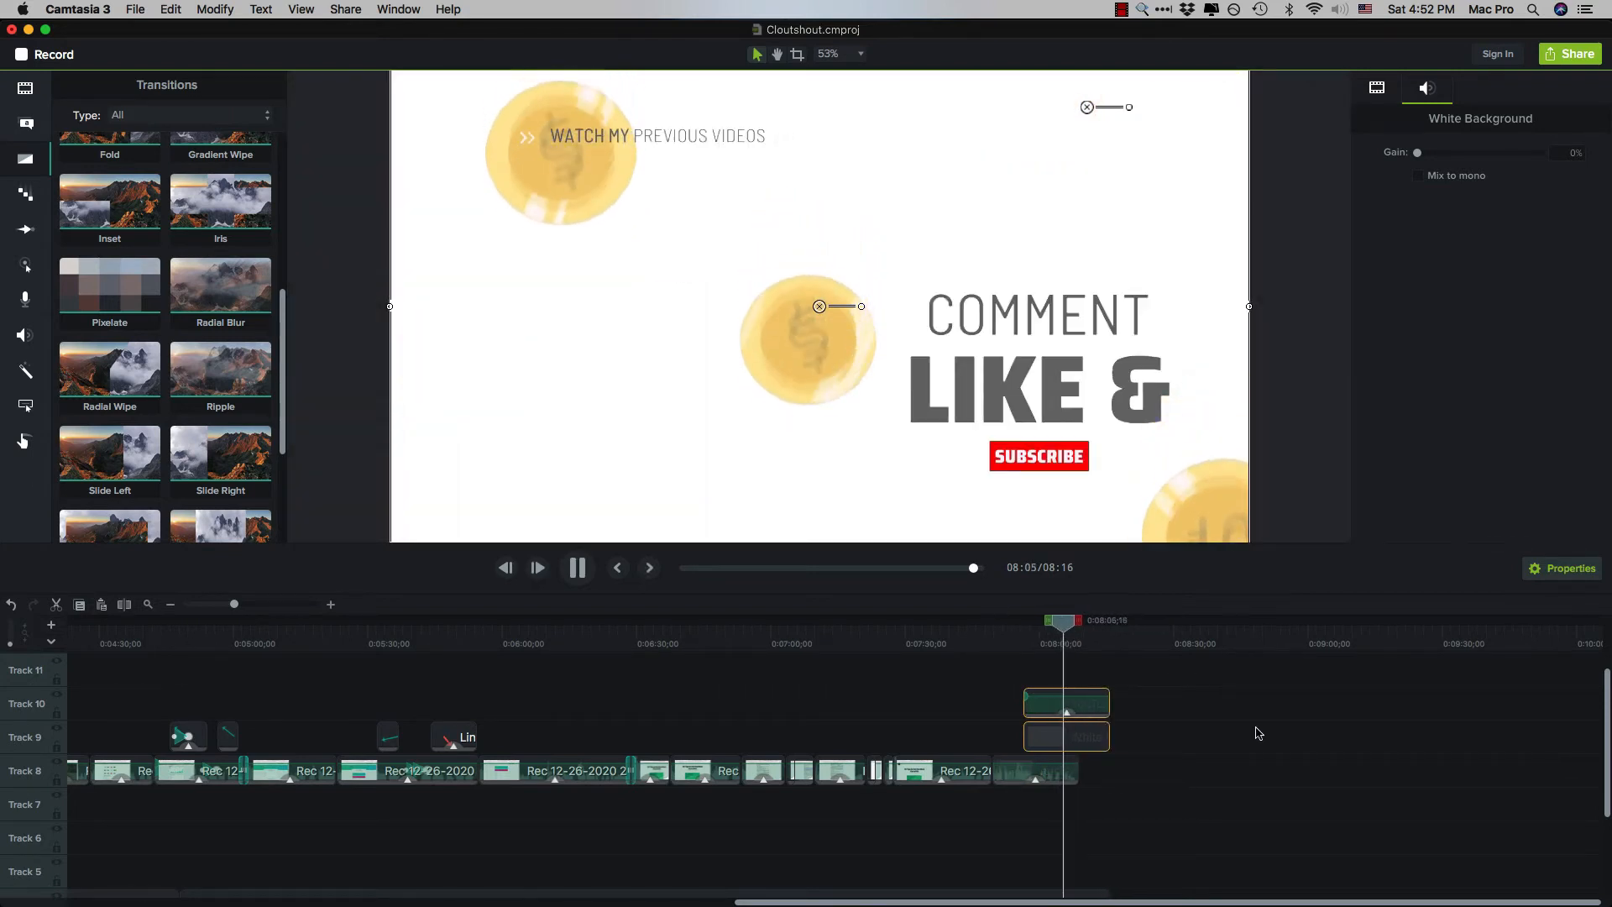
left_click(575, 567)
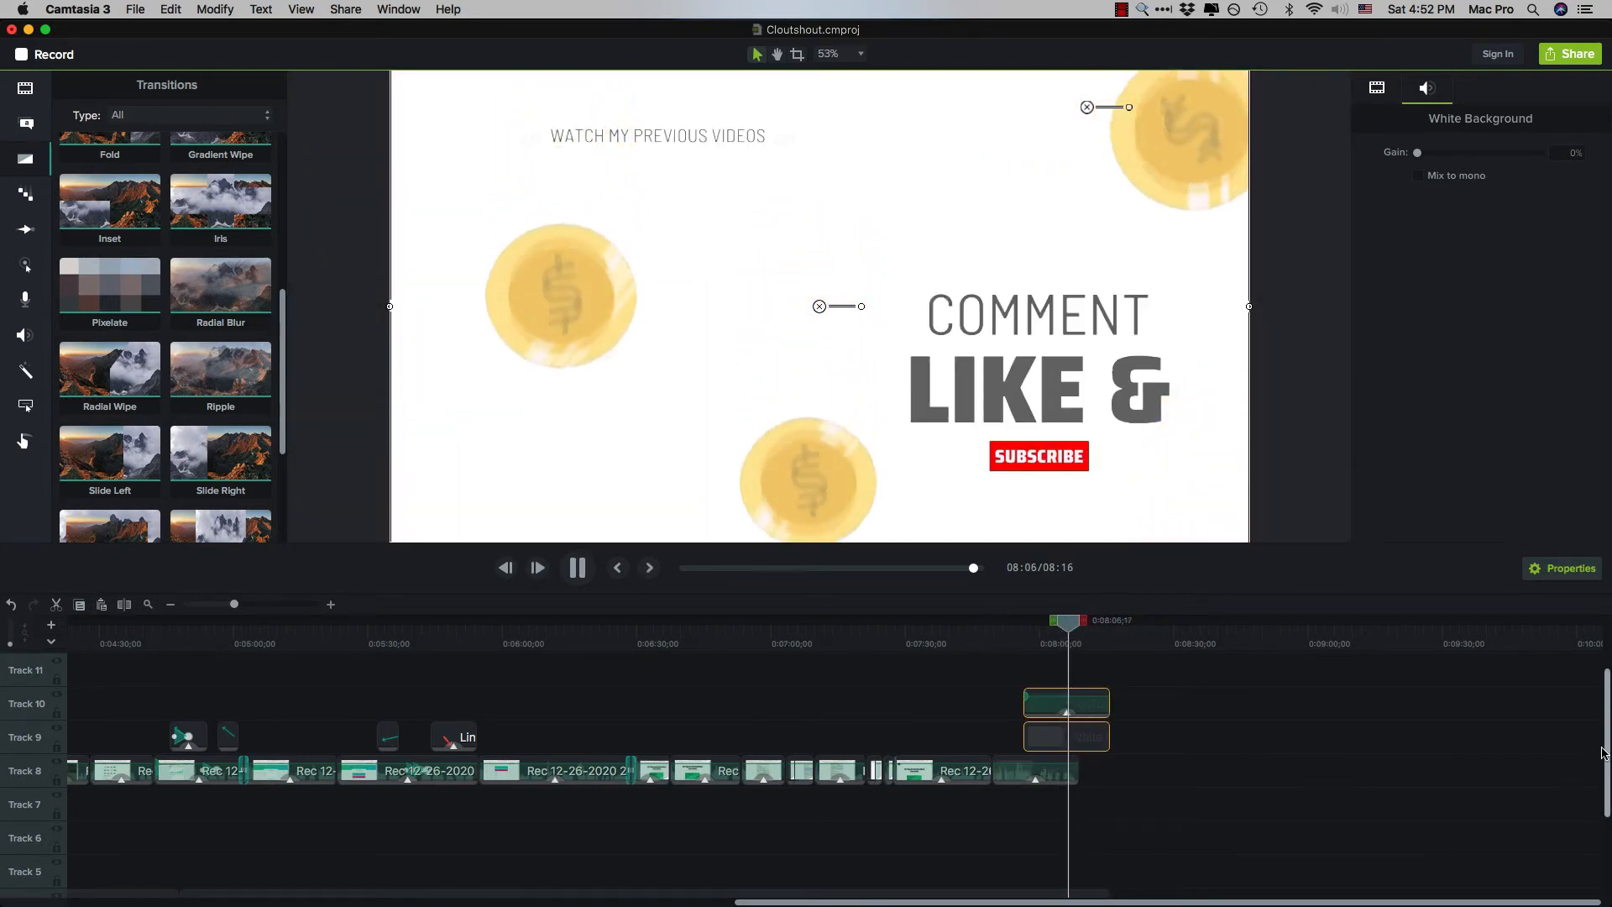
scroll("down", 3)
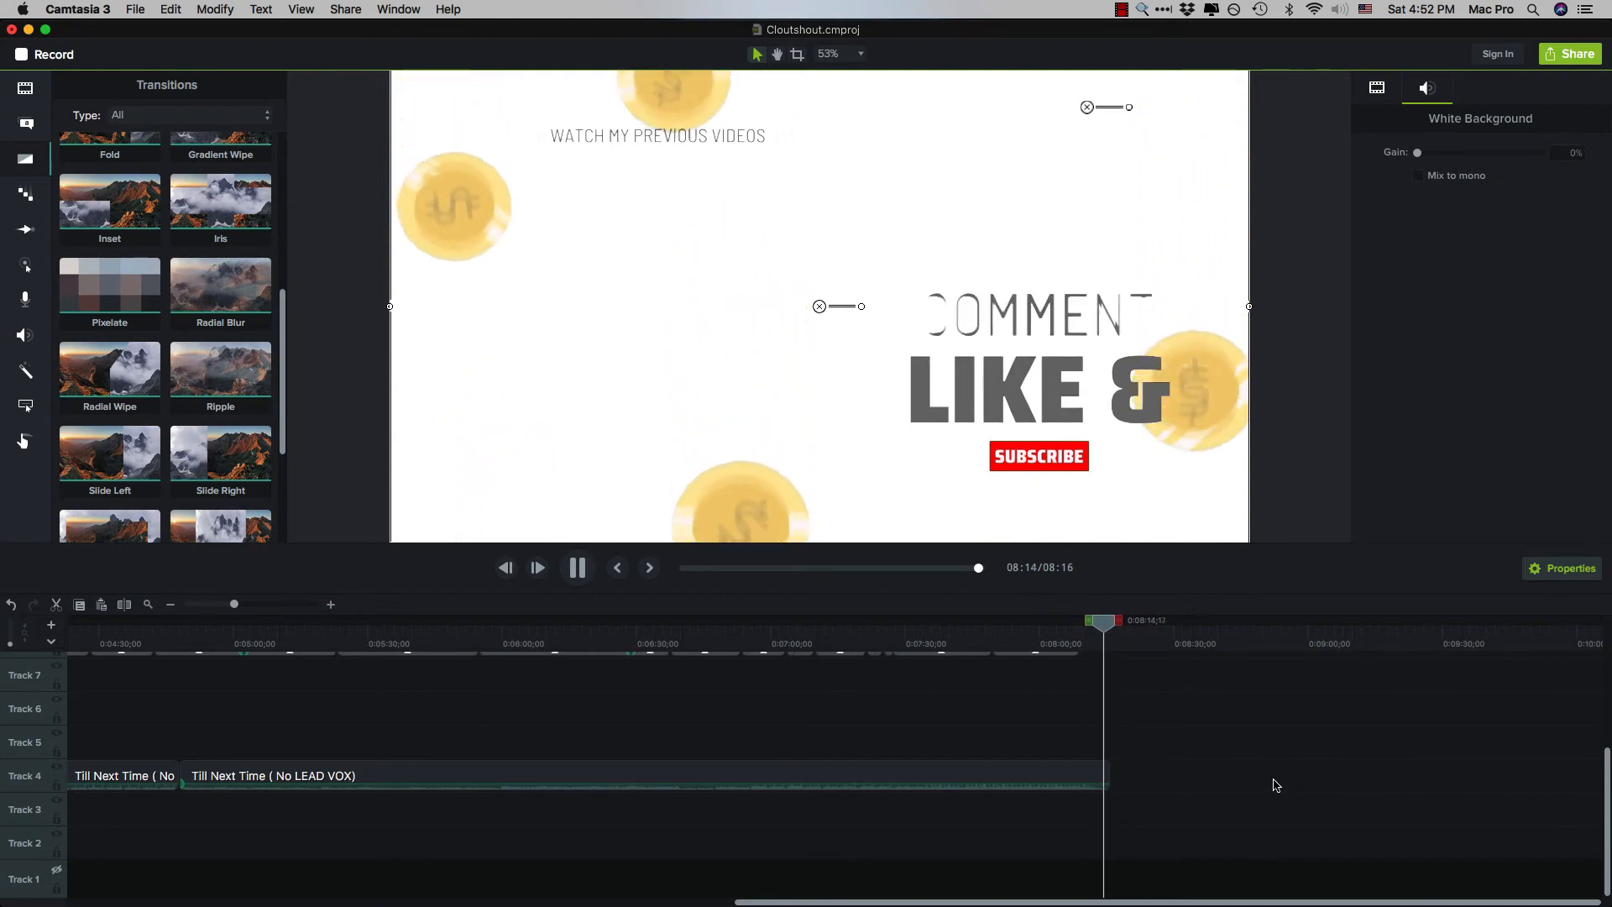
left_click(576, 567)
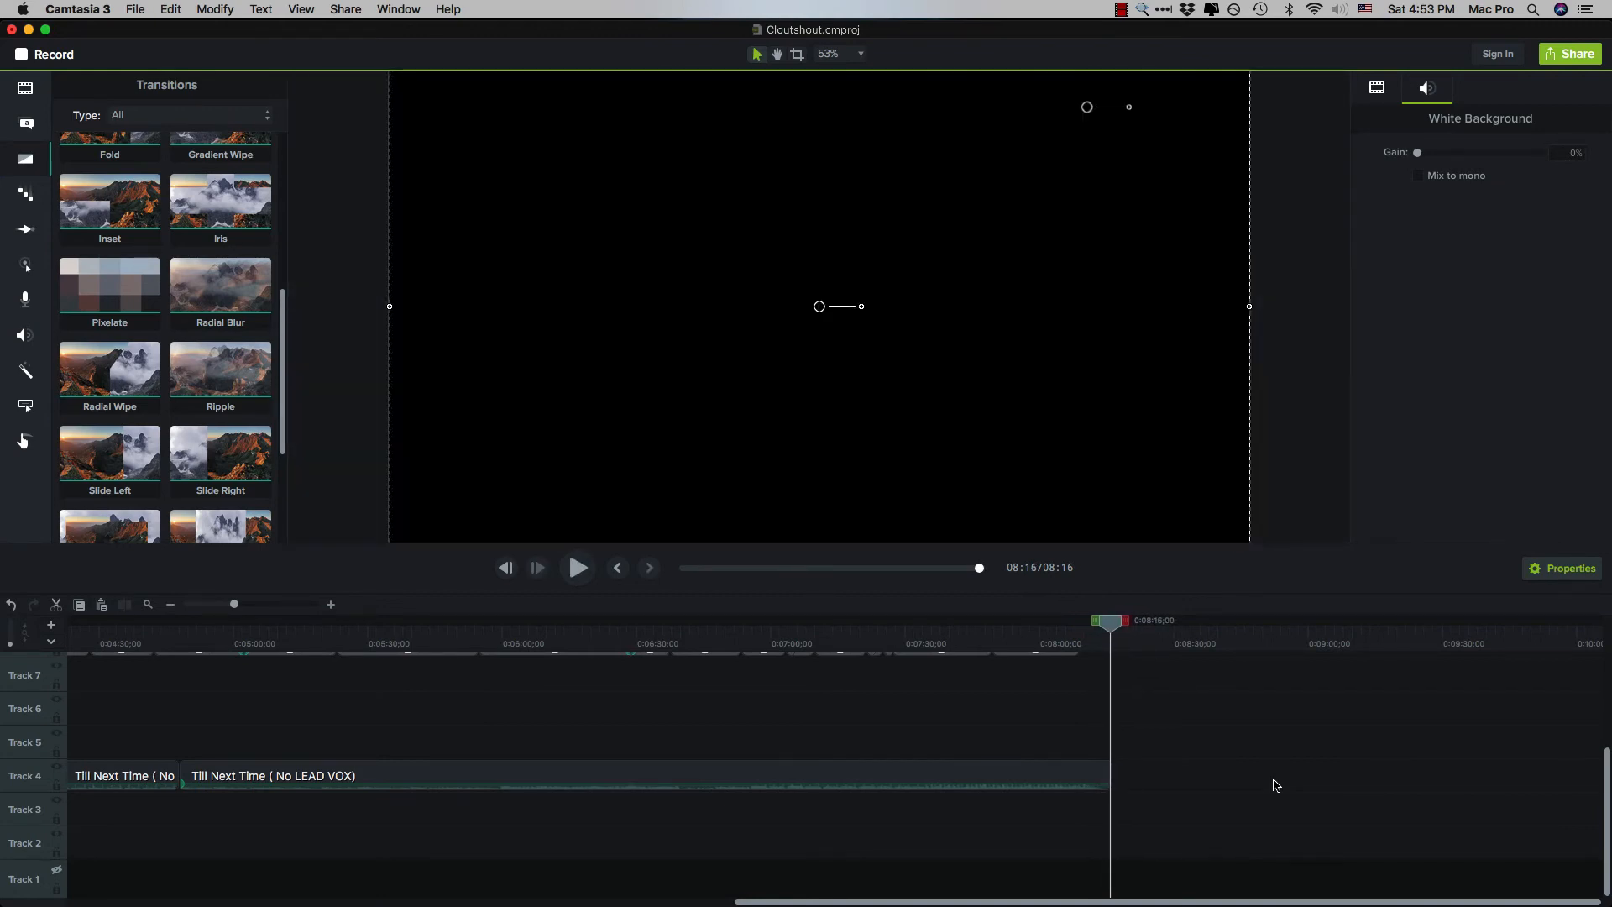
mouse_move(72, 396)
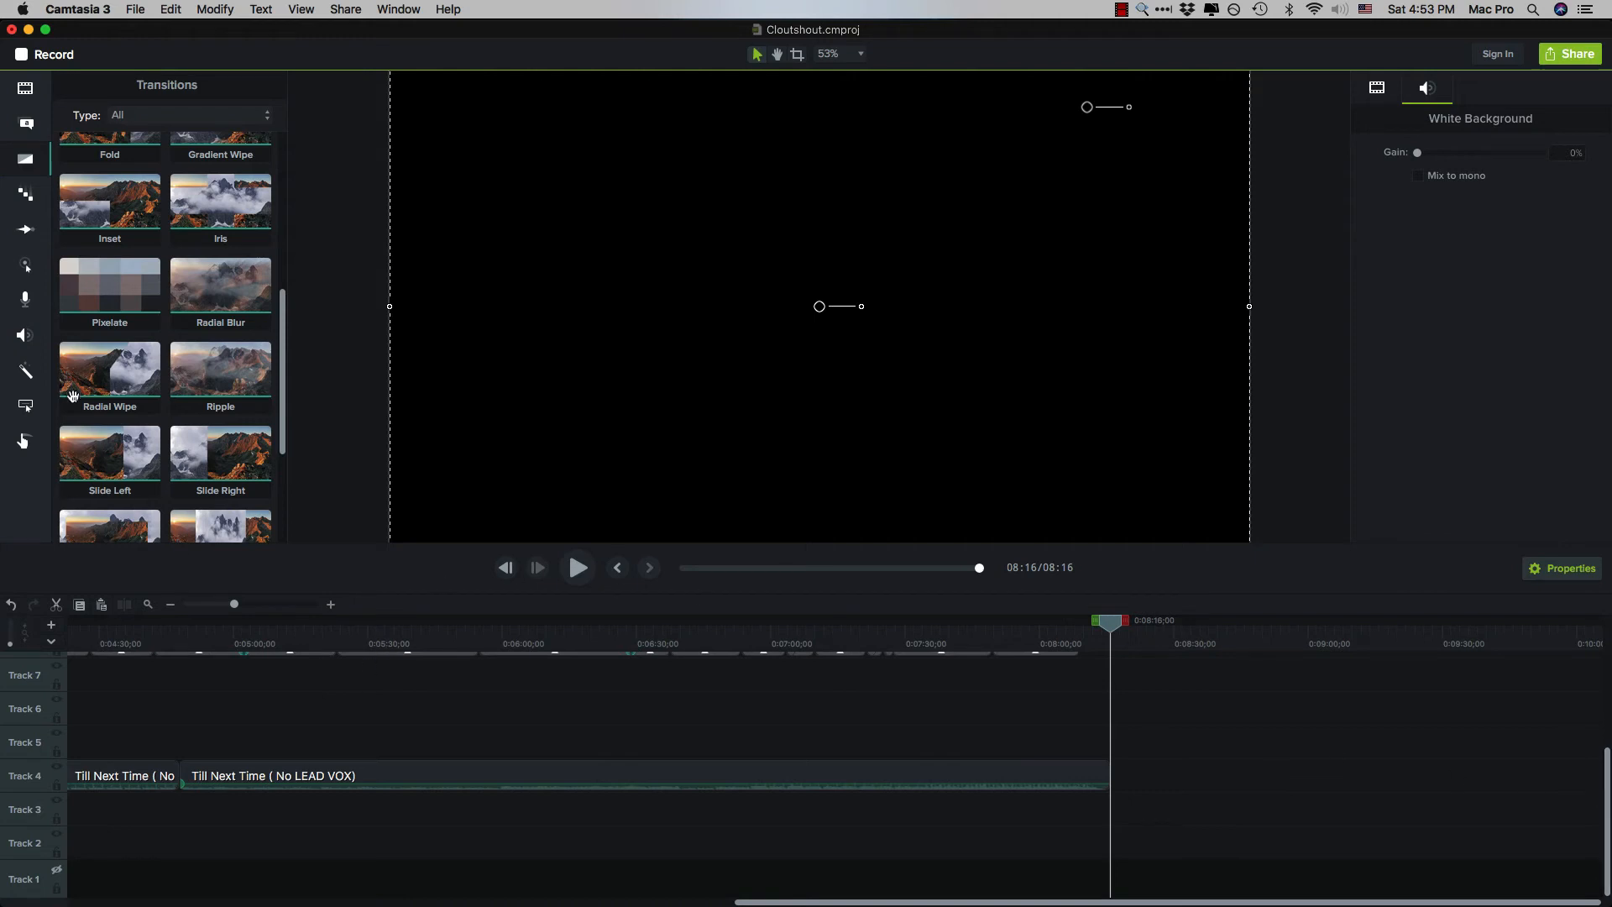
Apply Fade Out to the Till Next Time clip on Track 4 and preview the ending.
left_click(24, 334)
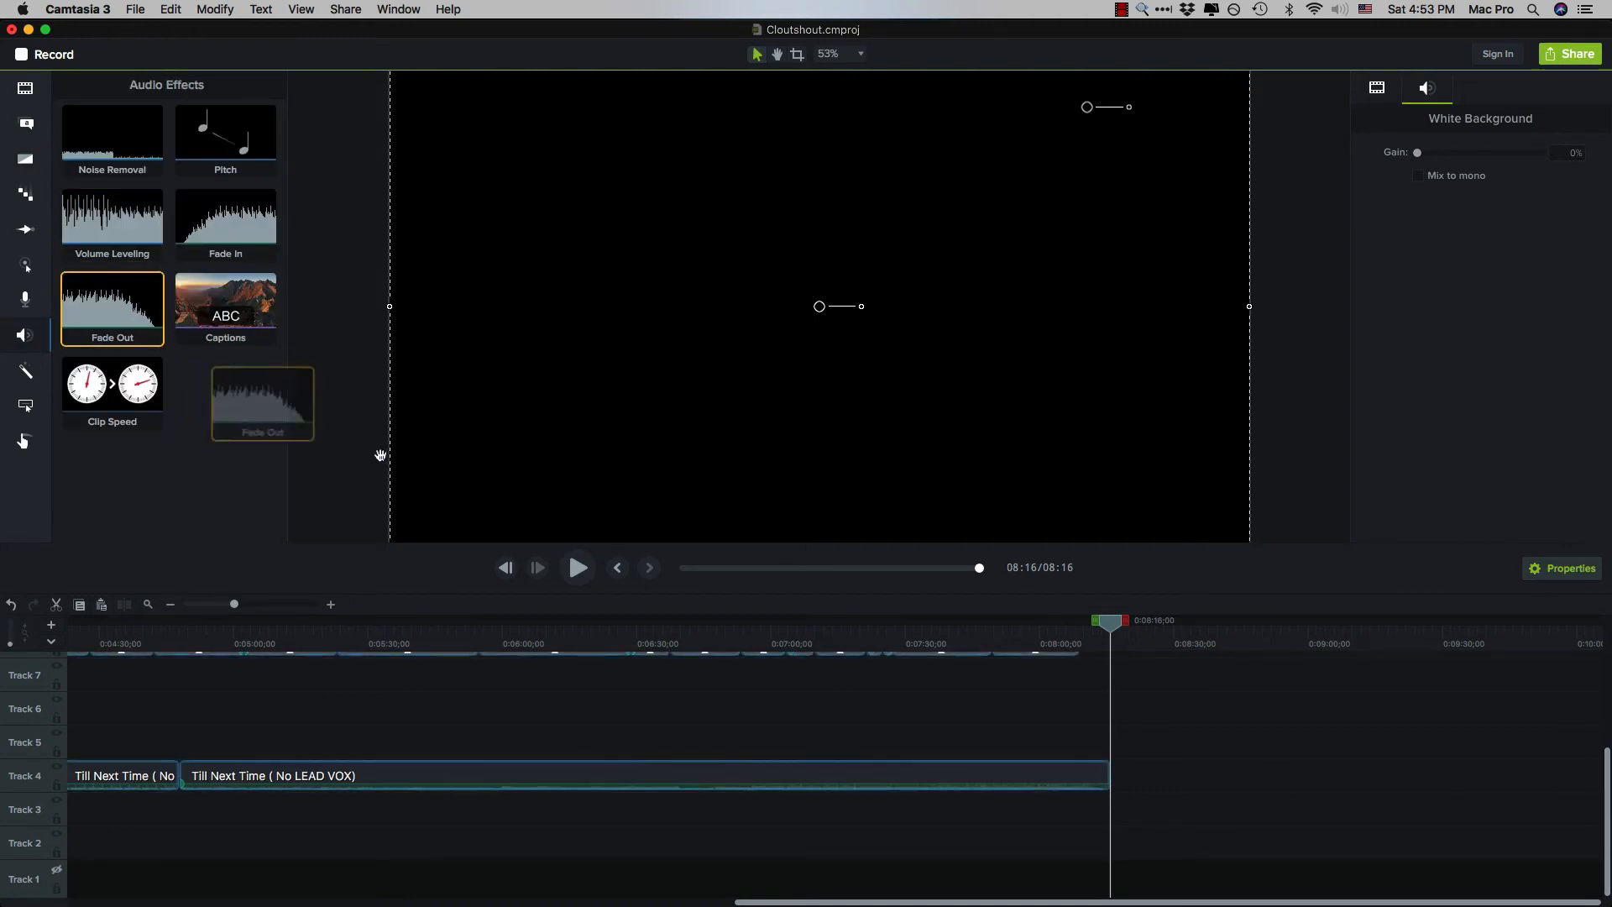
left_click(638, 776)
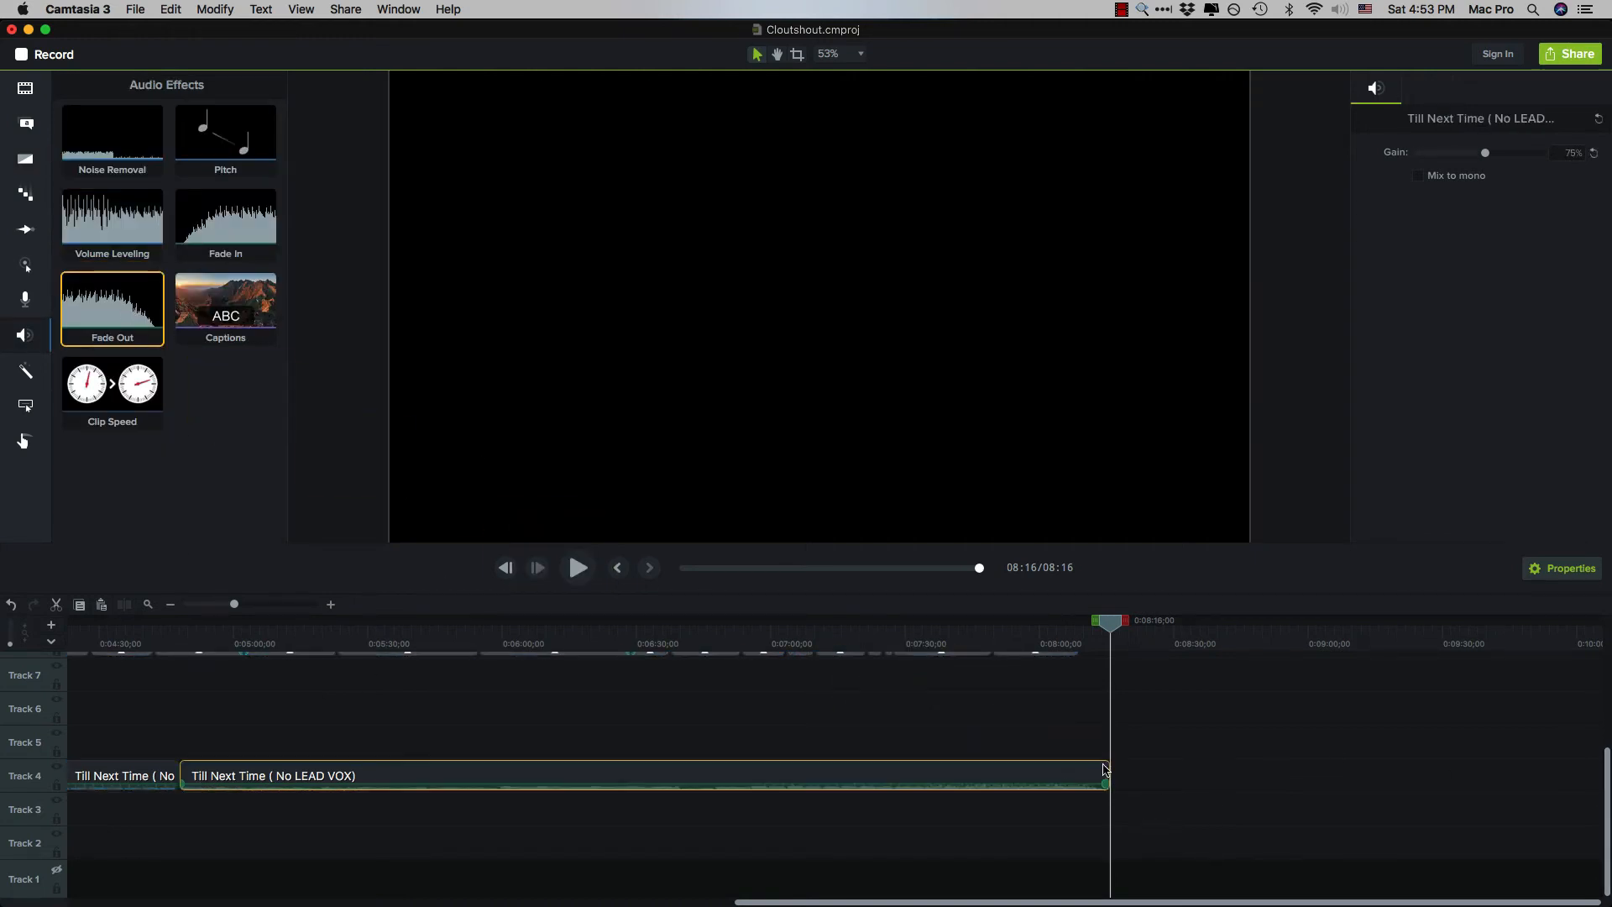
mouse_move(1041, 815)
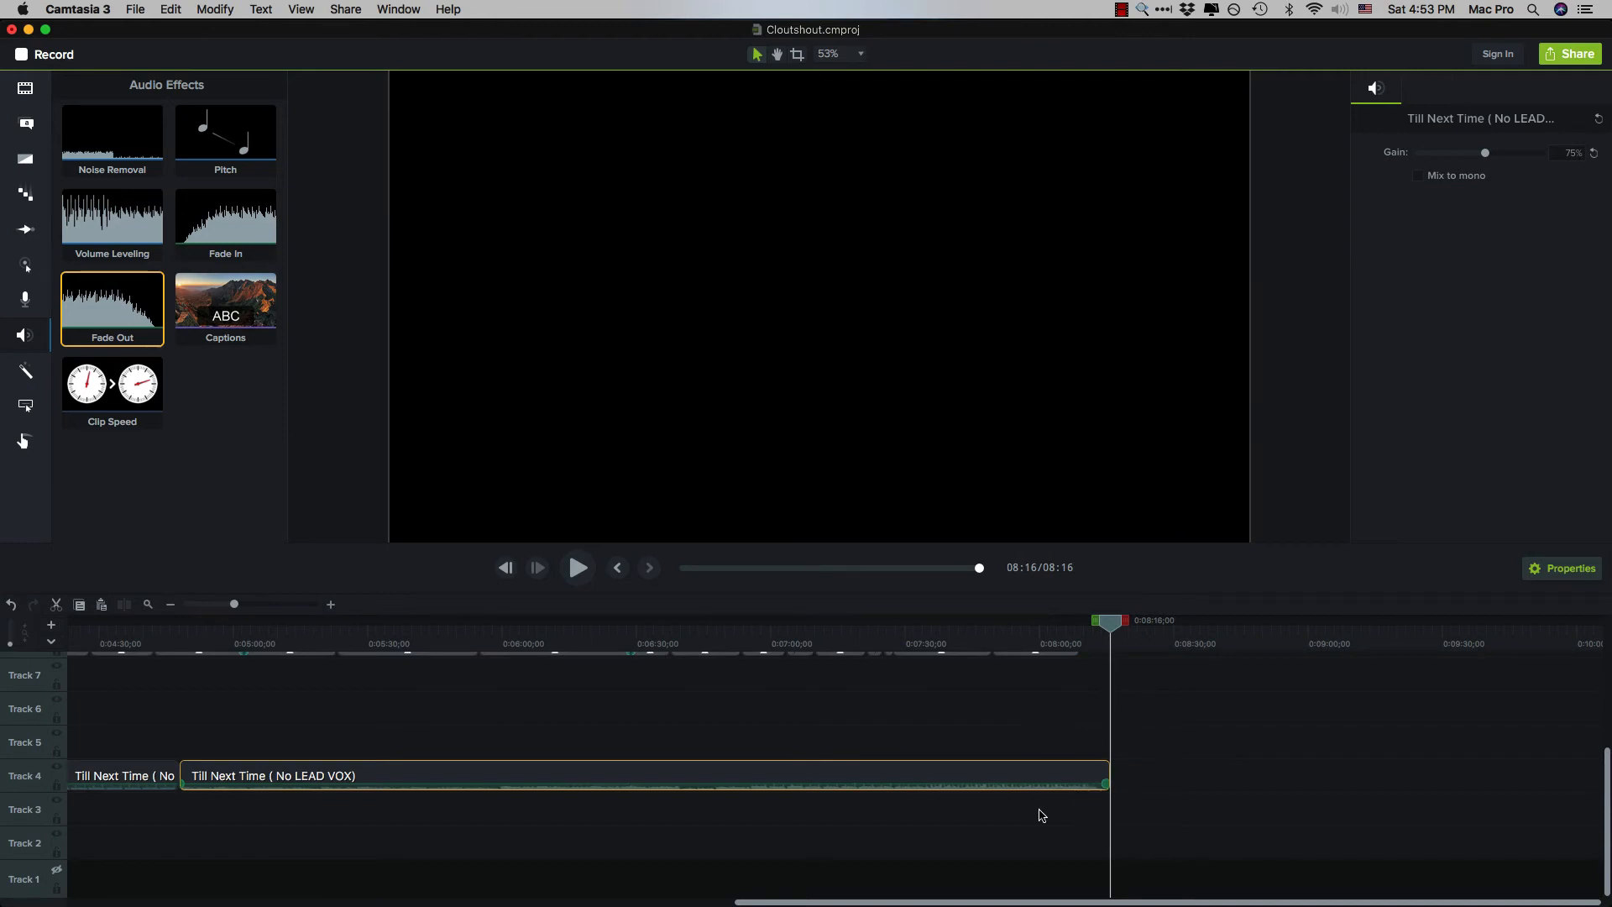
mouse_move(1093, 815)
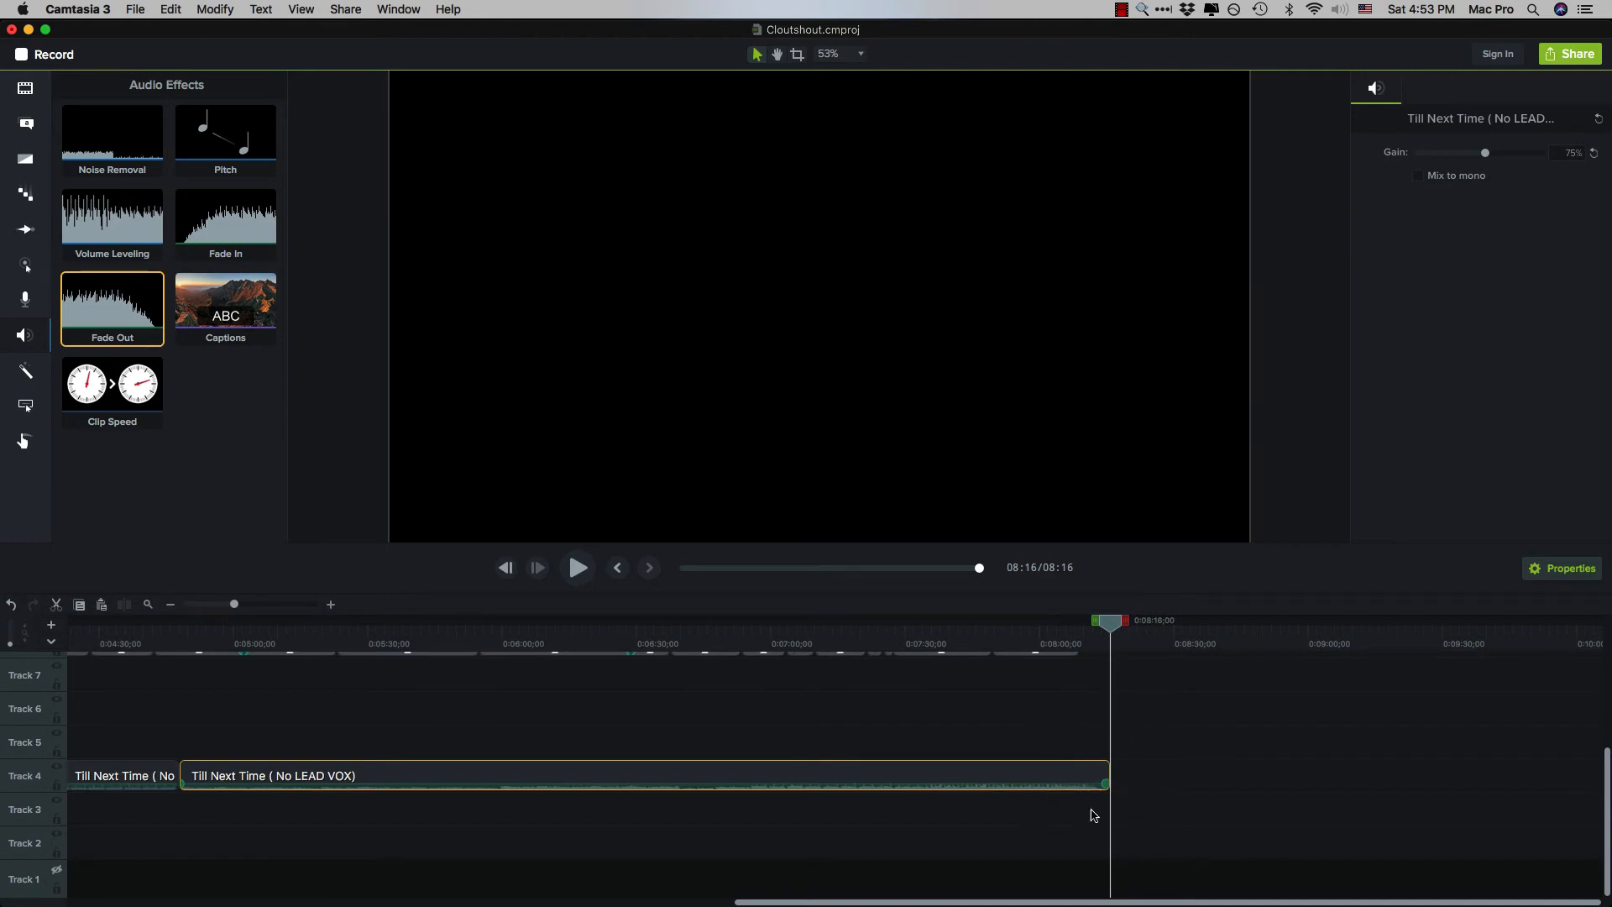
mouse_move(1176, 732)
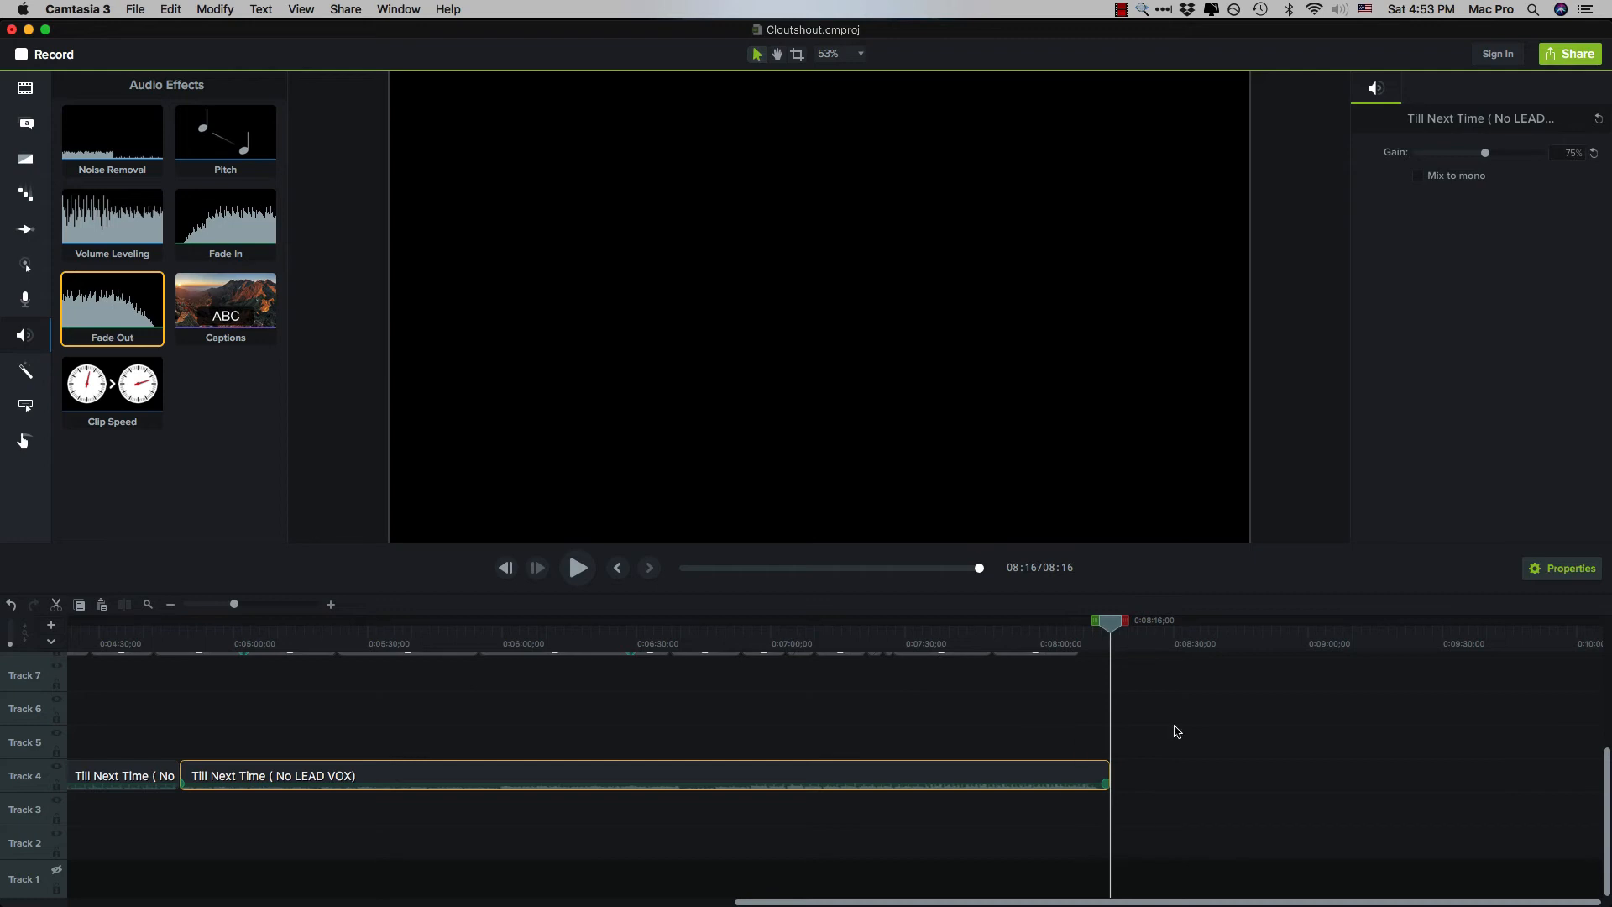
left_click(577, 567)
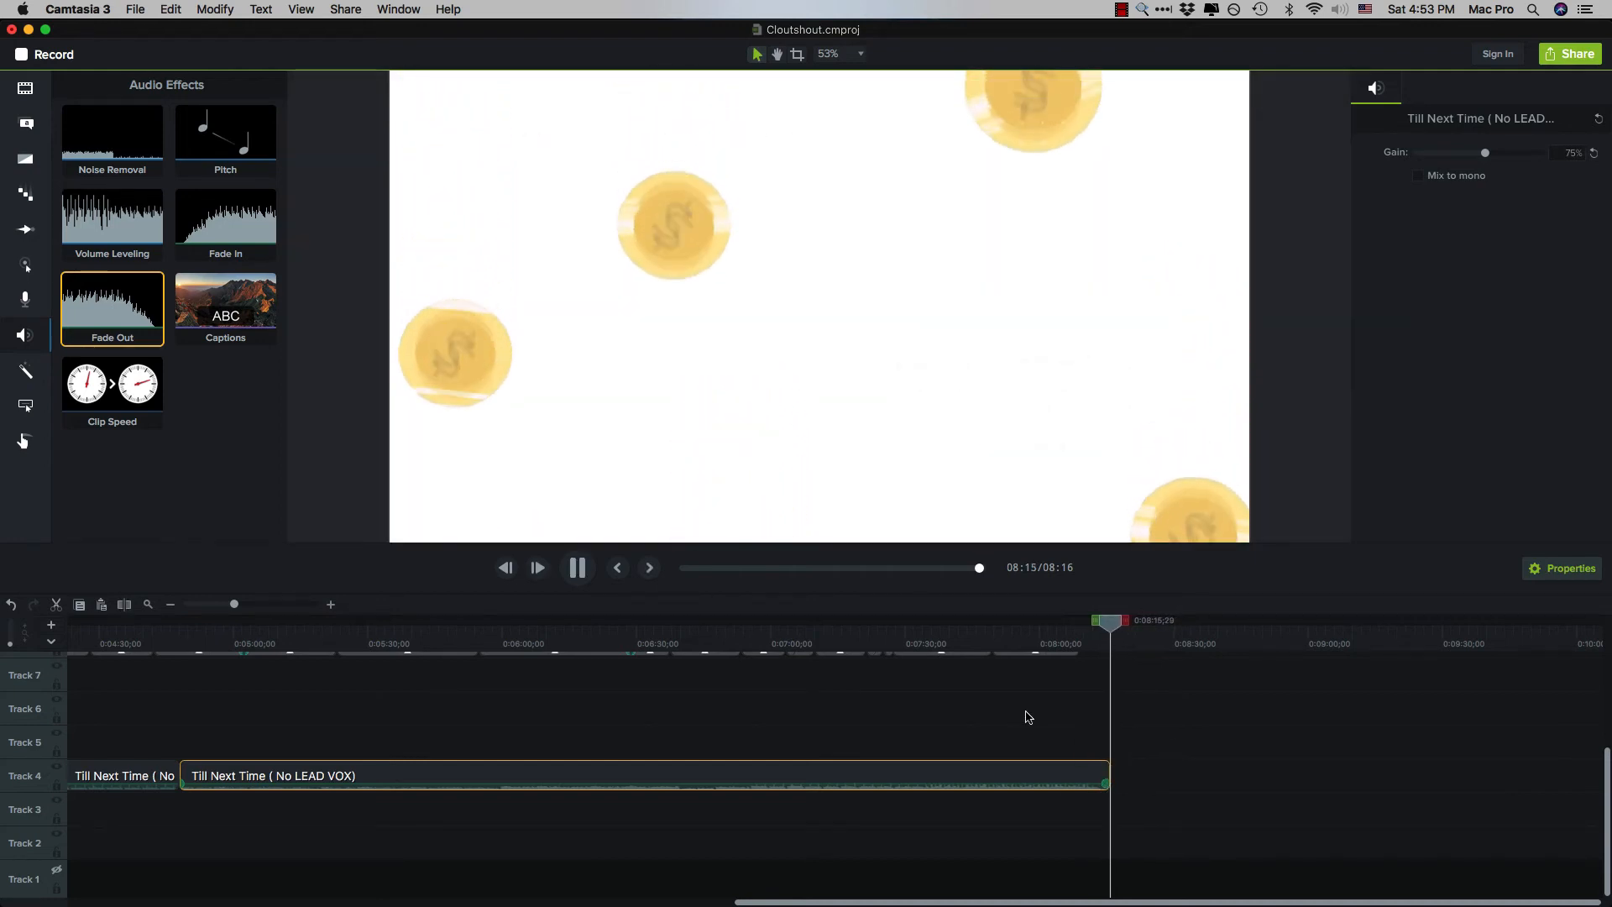
left_click(576, 567)
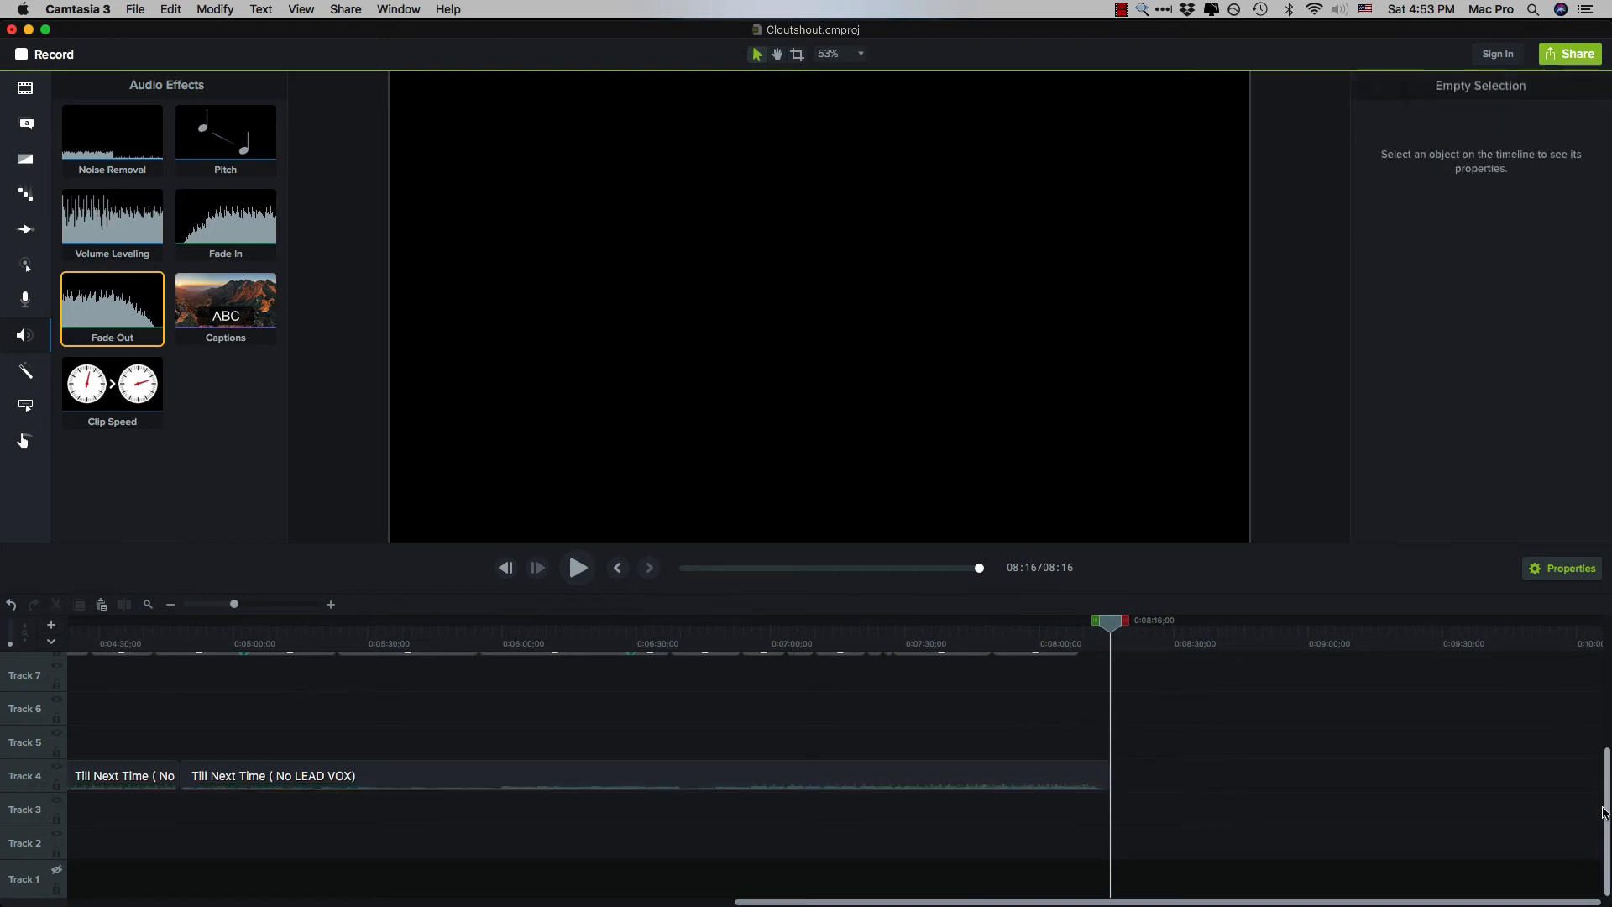
scroll("up", 3)
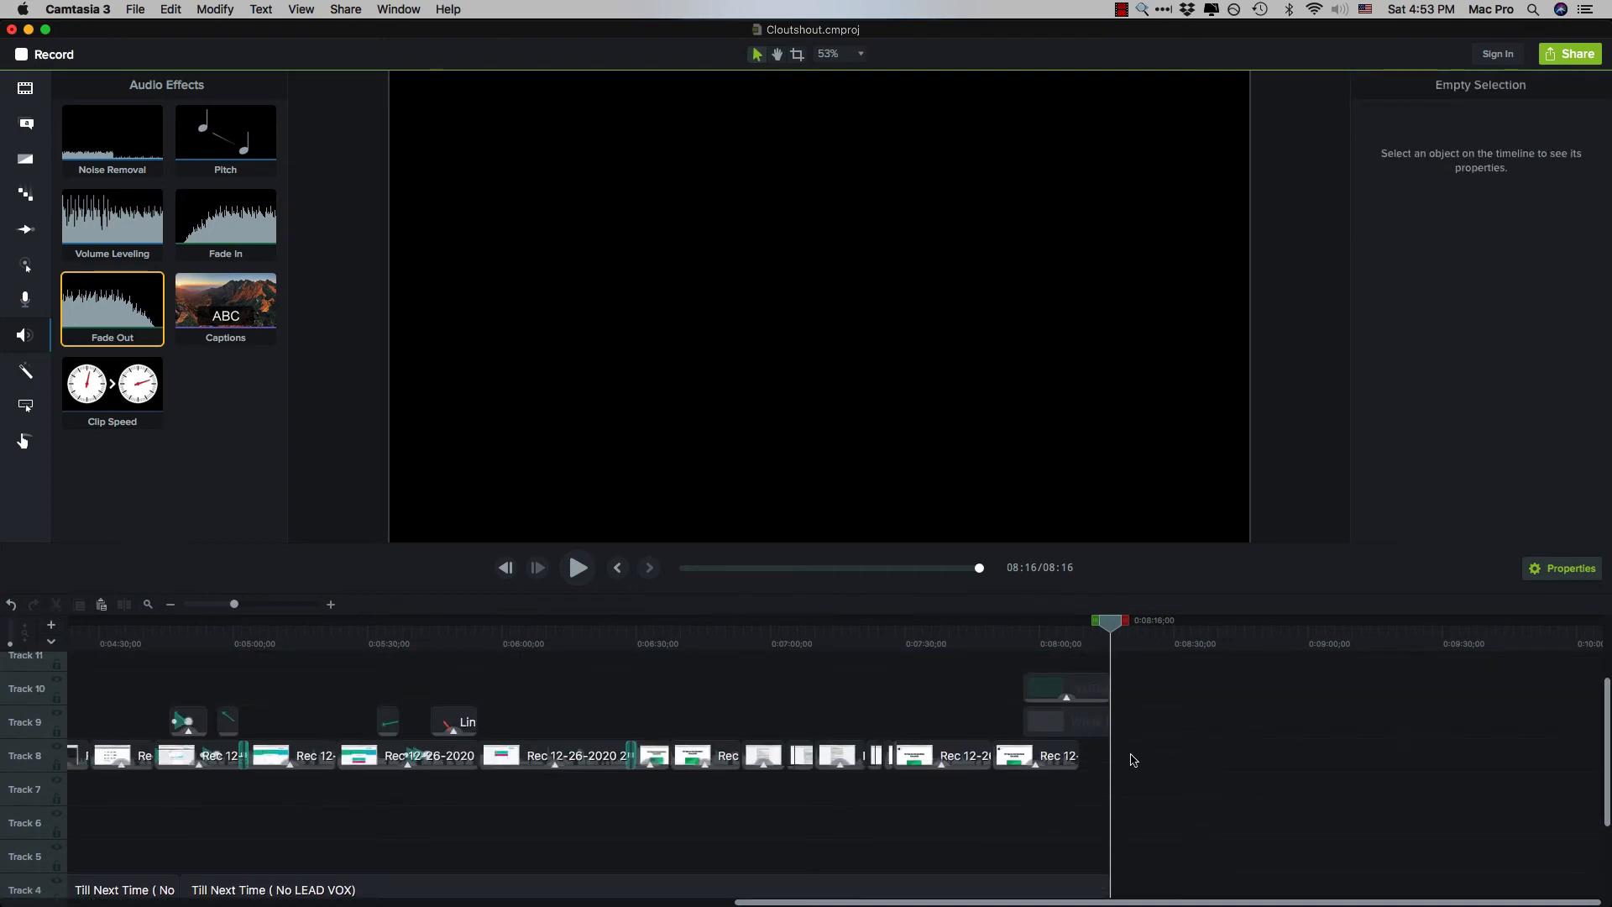
mouse_move(1063, 681)
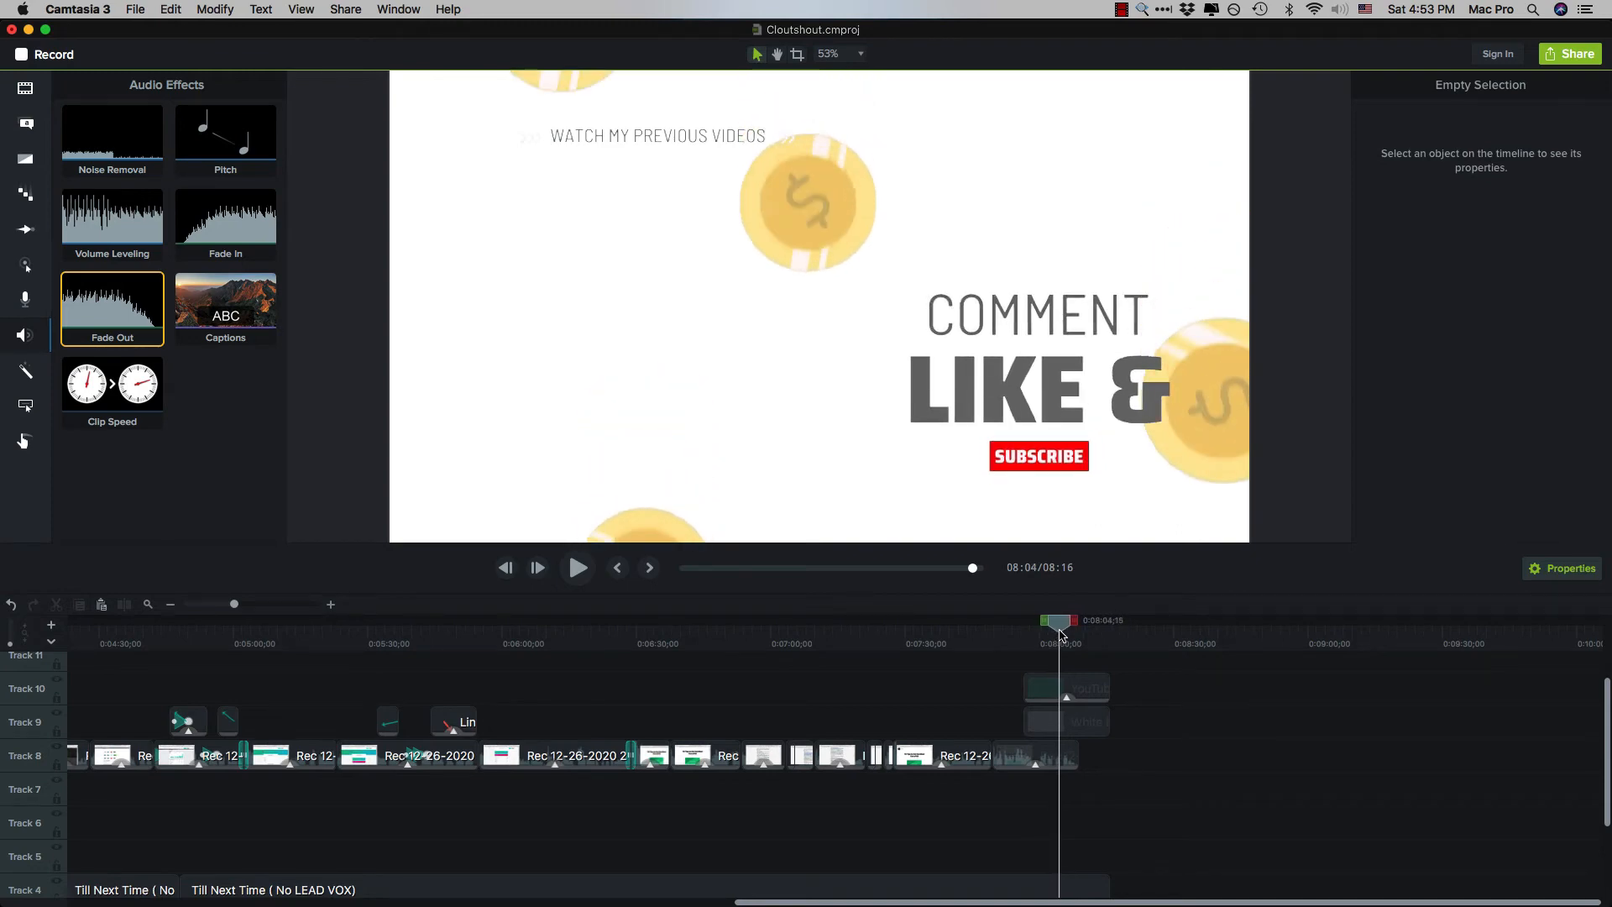
mouse_move(233, 608)
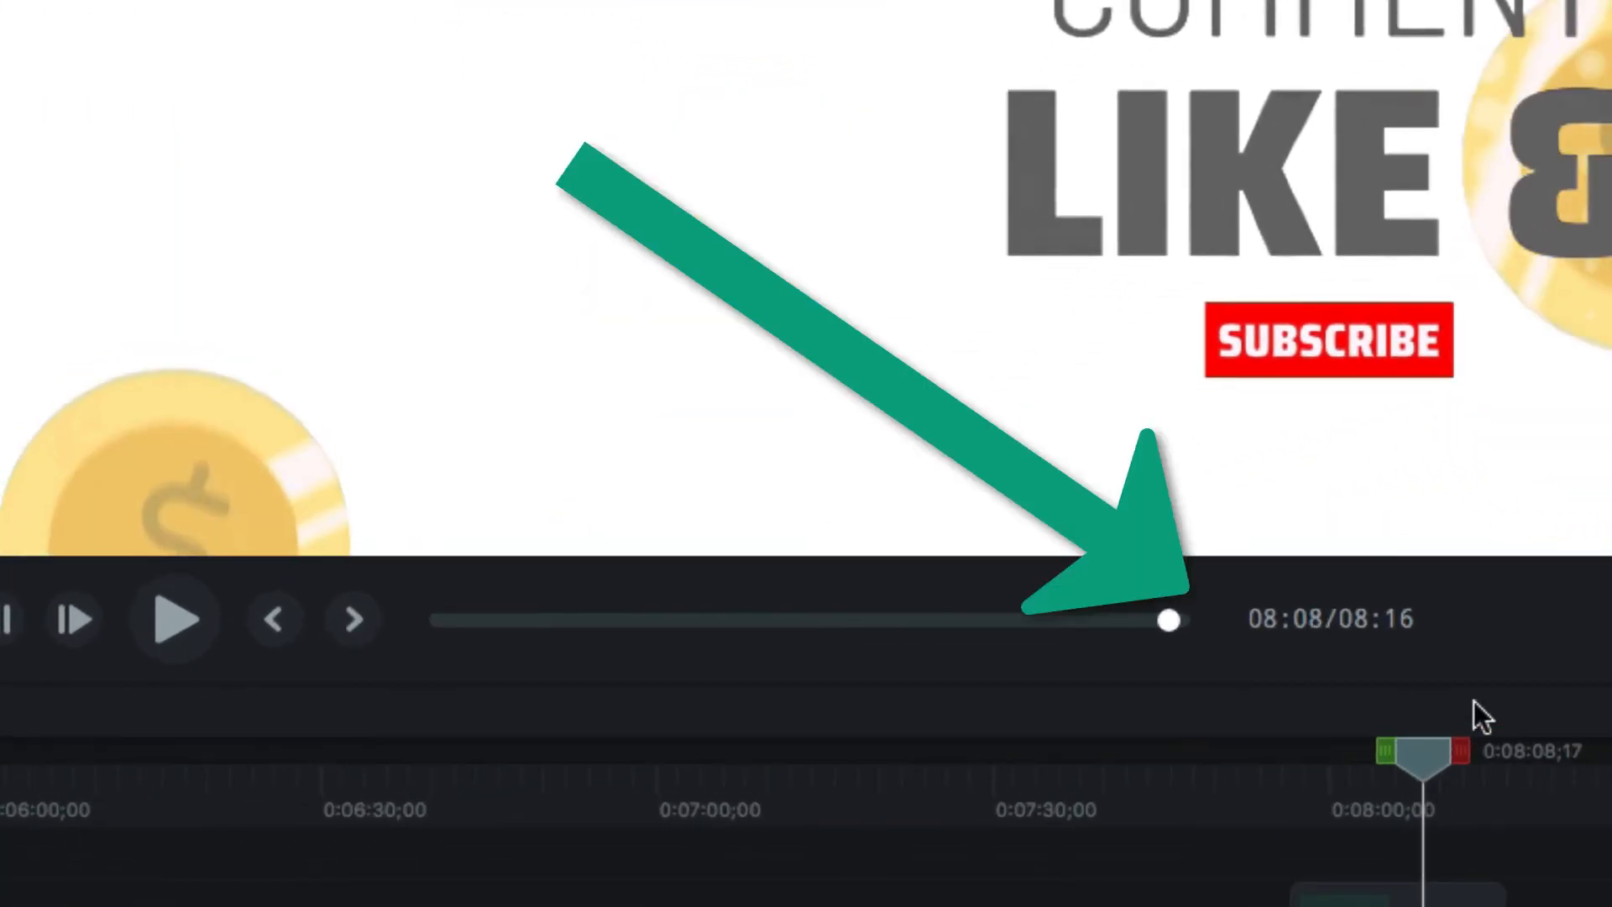
mouse_move(1553, 756)
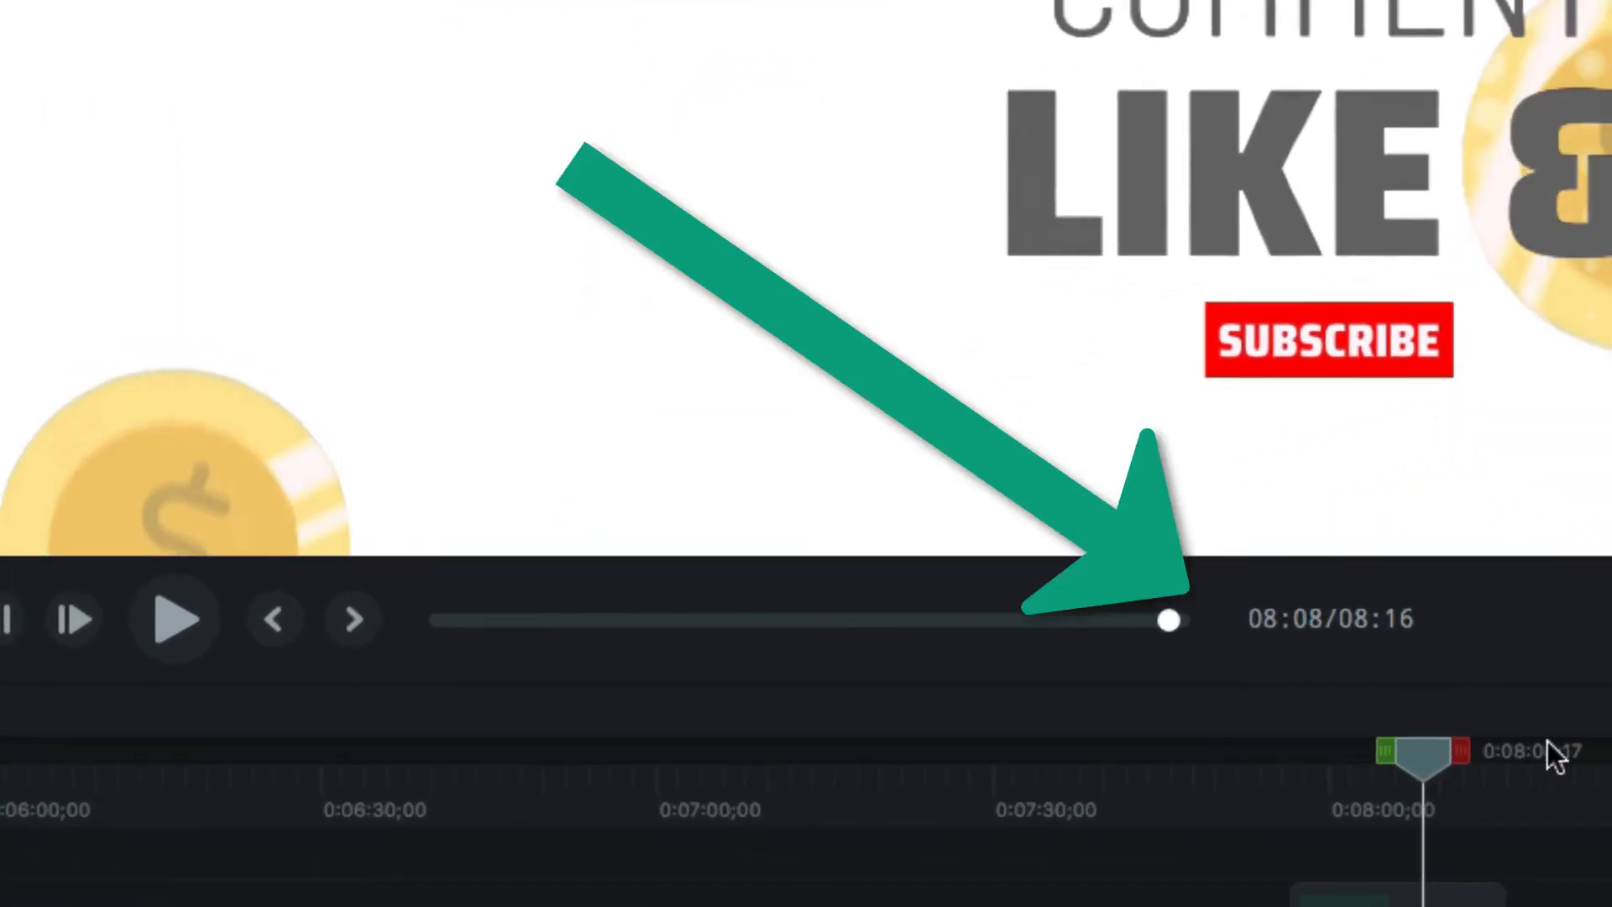
mouse_move(859, 417)
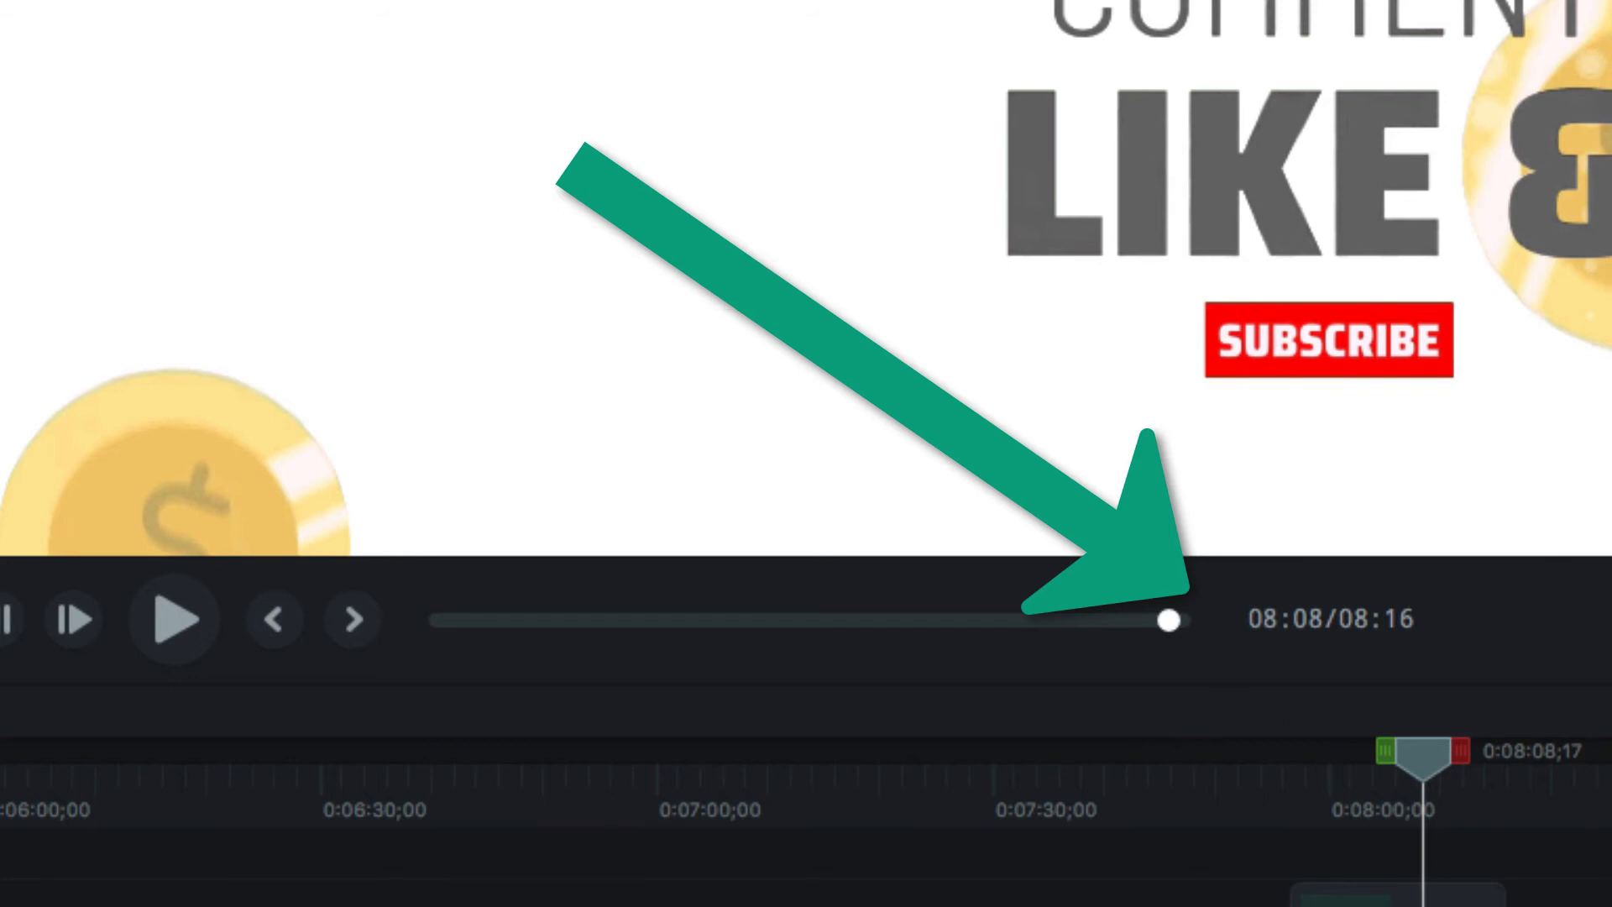
mouse_move(1433, 776)
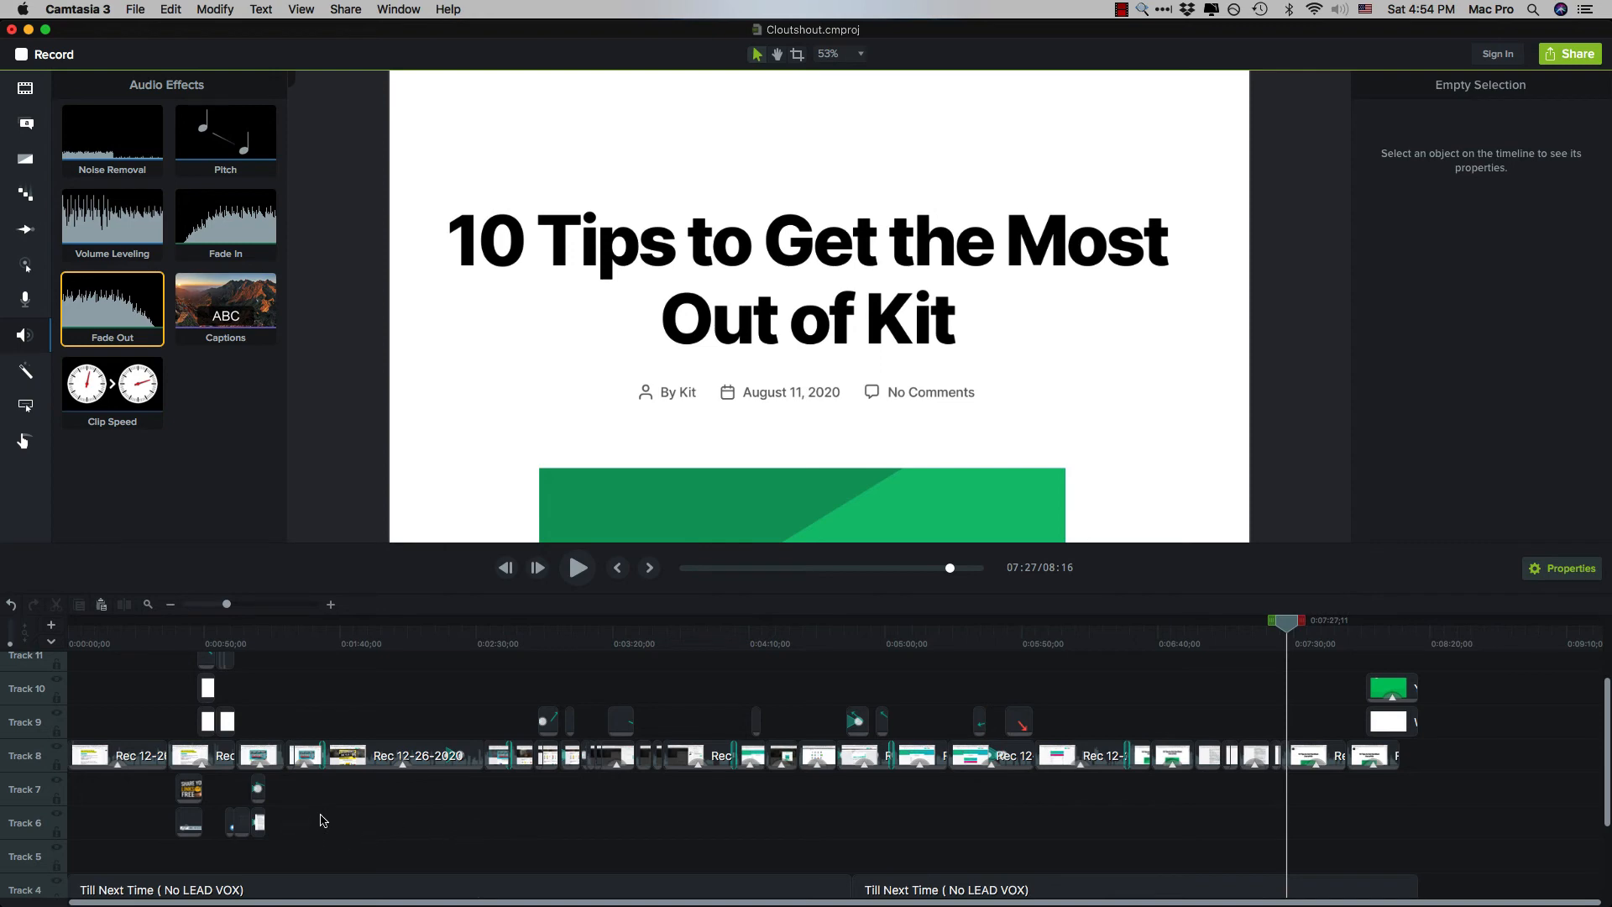
mouse_move(207, 856)
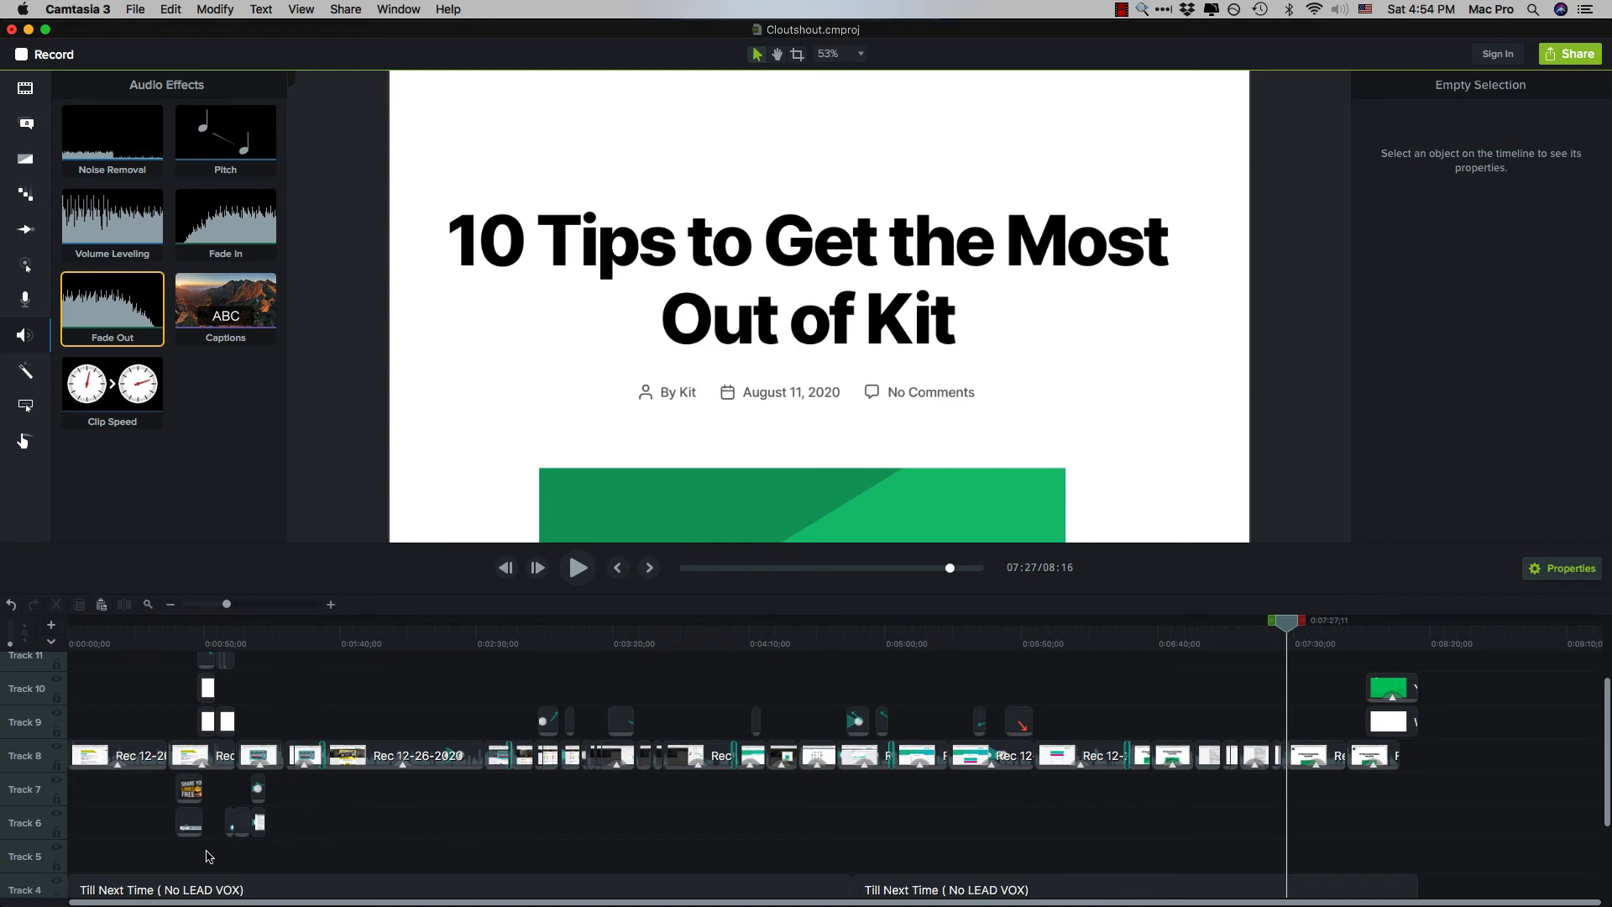
Move the Subscribe Button and White Background clips on tracks 11 and 10 to about 7:27.
left_click(188, 822)
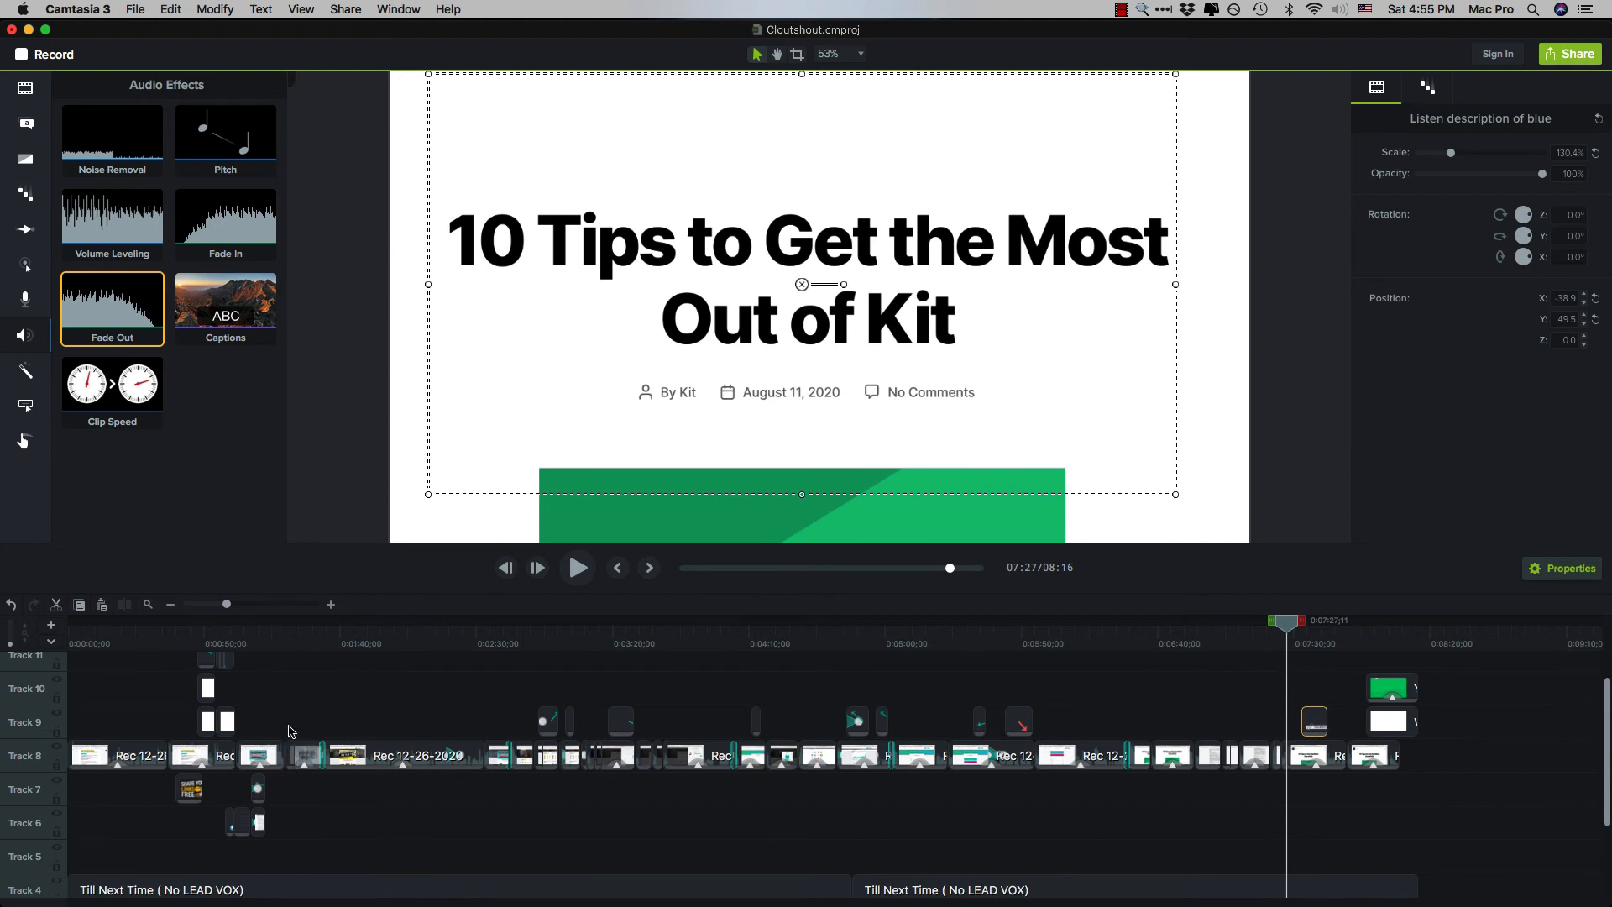
scroll("down", 3)
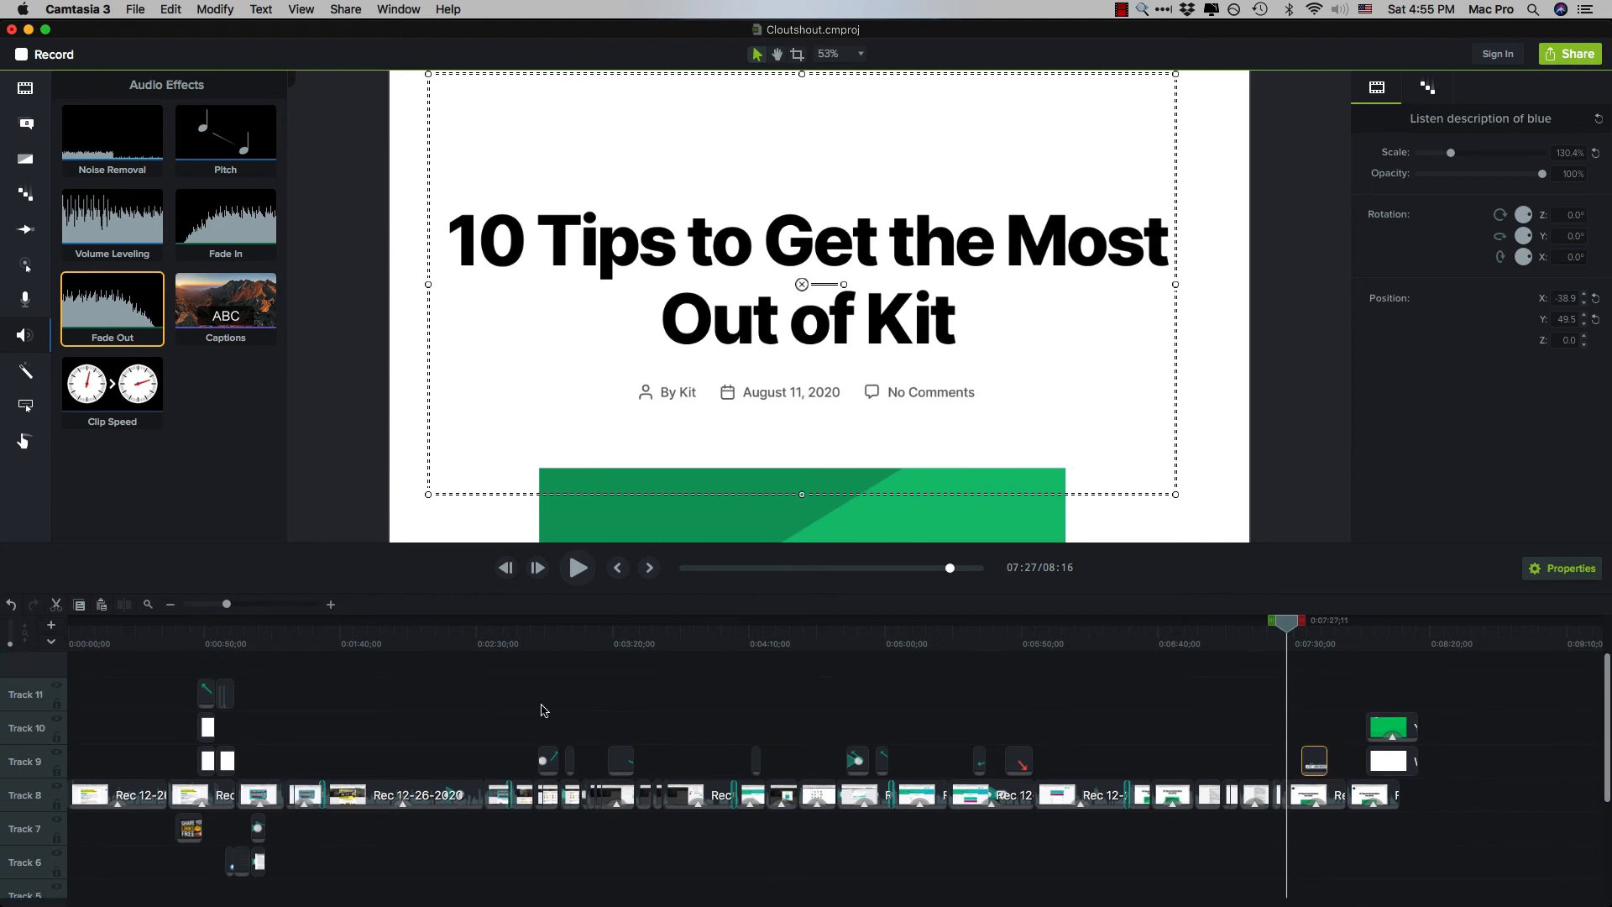
mouse_move(265, 688)
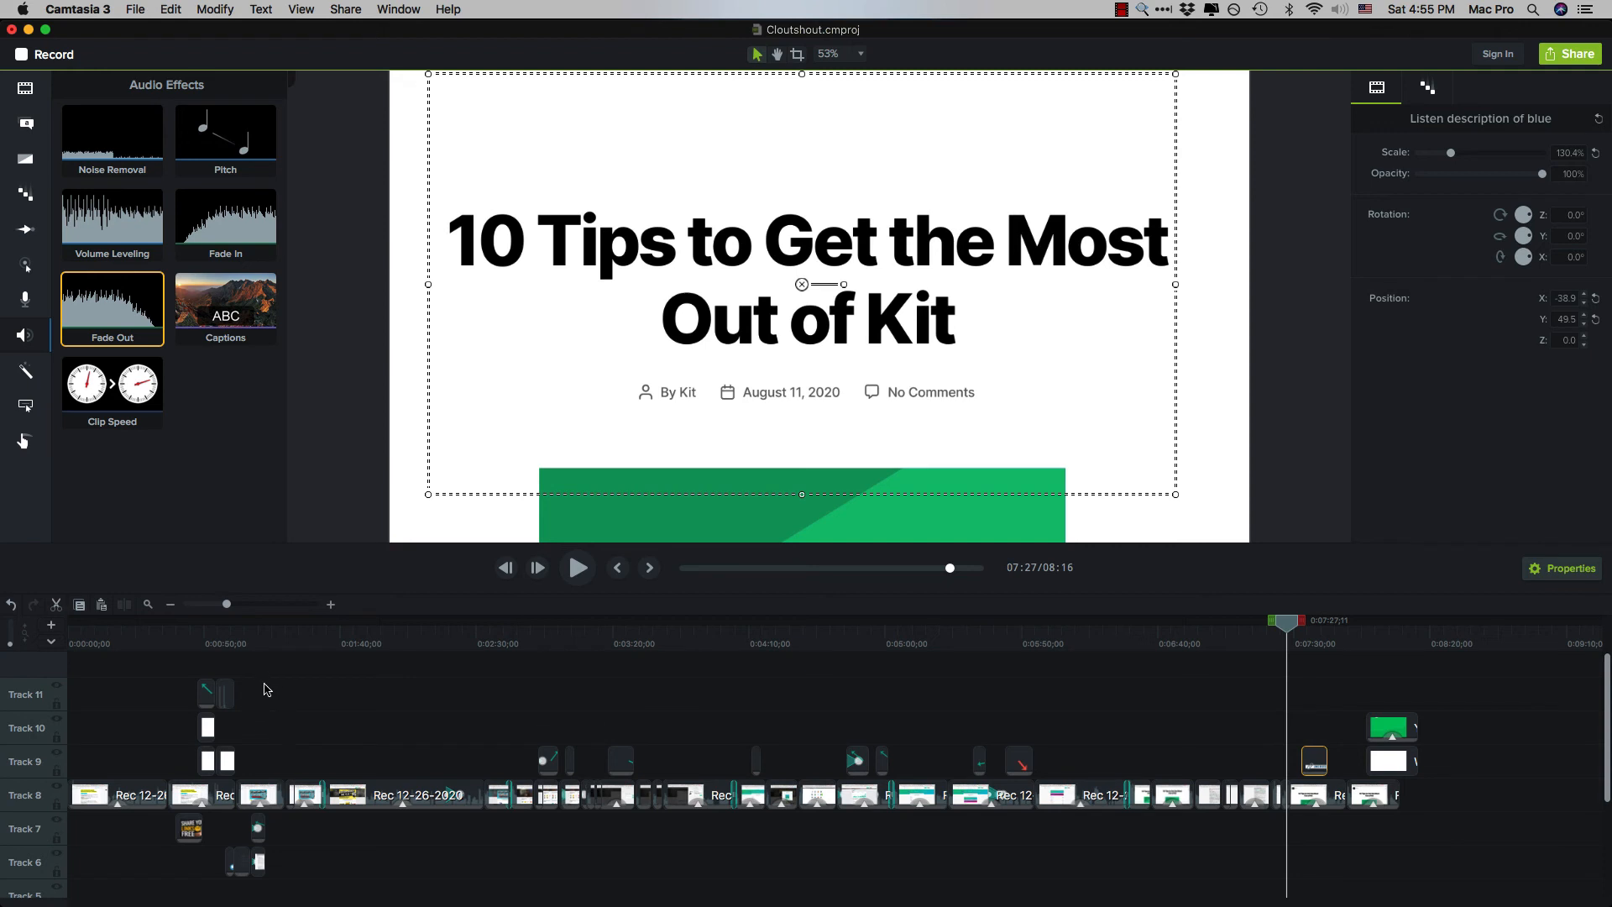
left_click(221, 761)
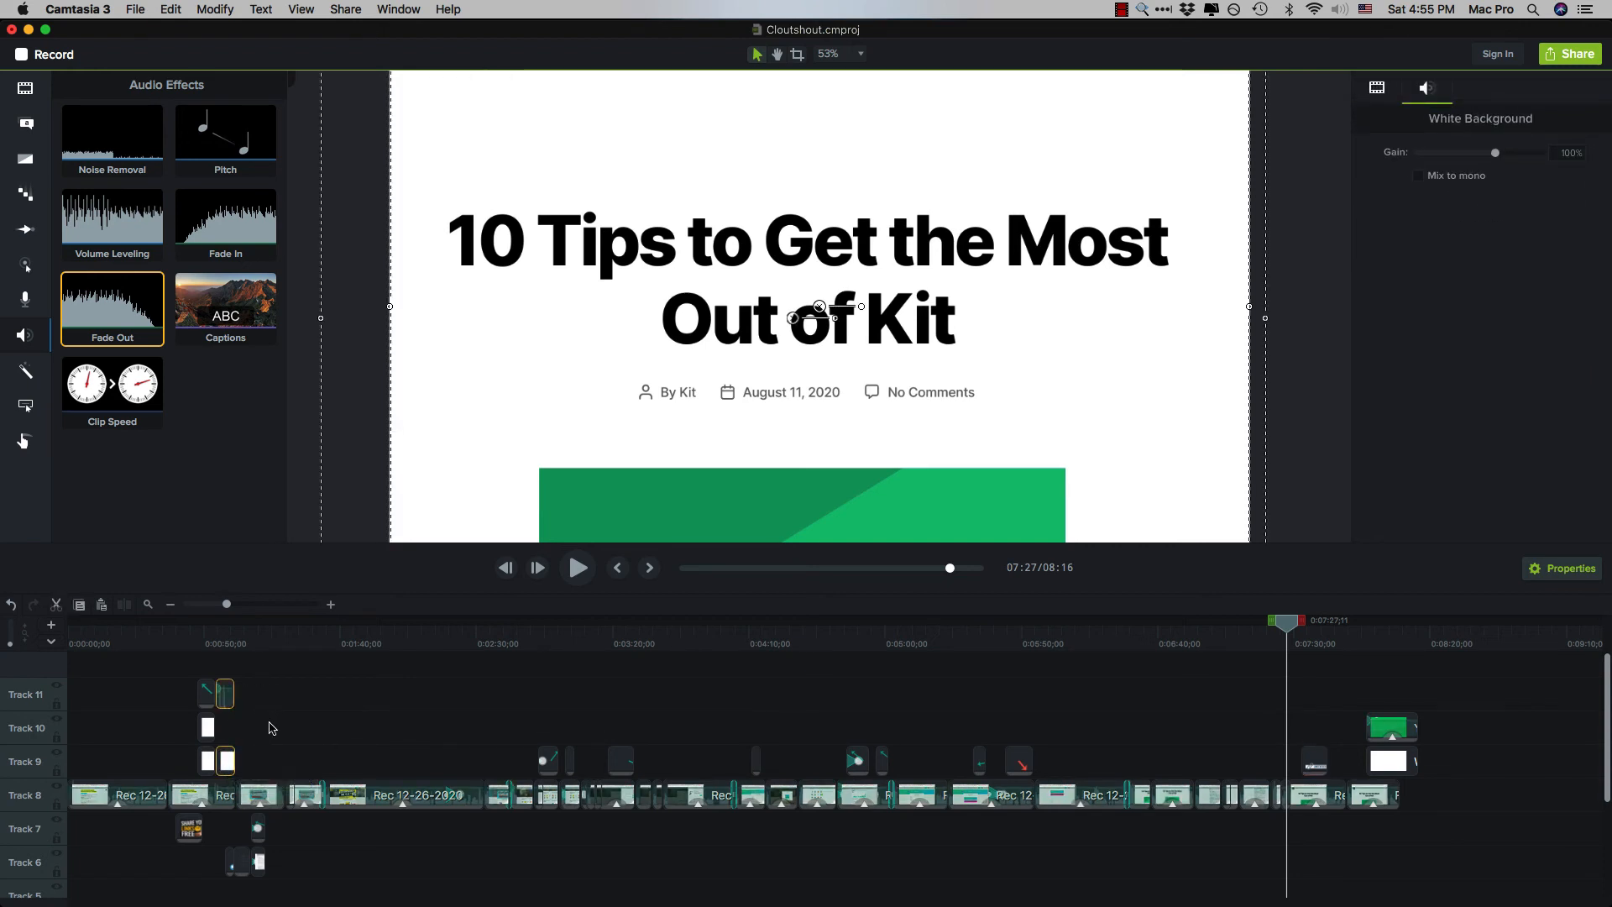
left_click(1296, 694)
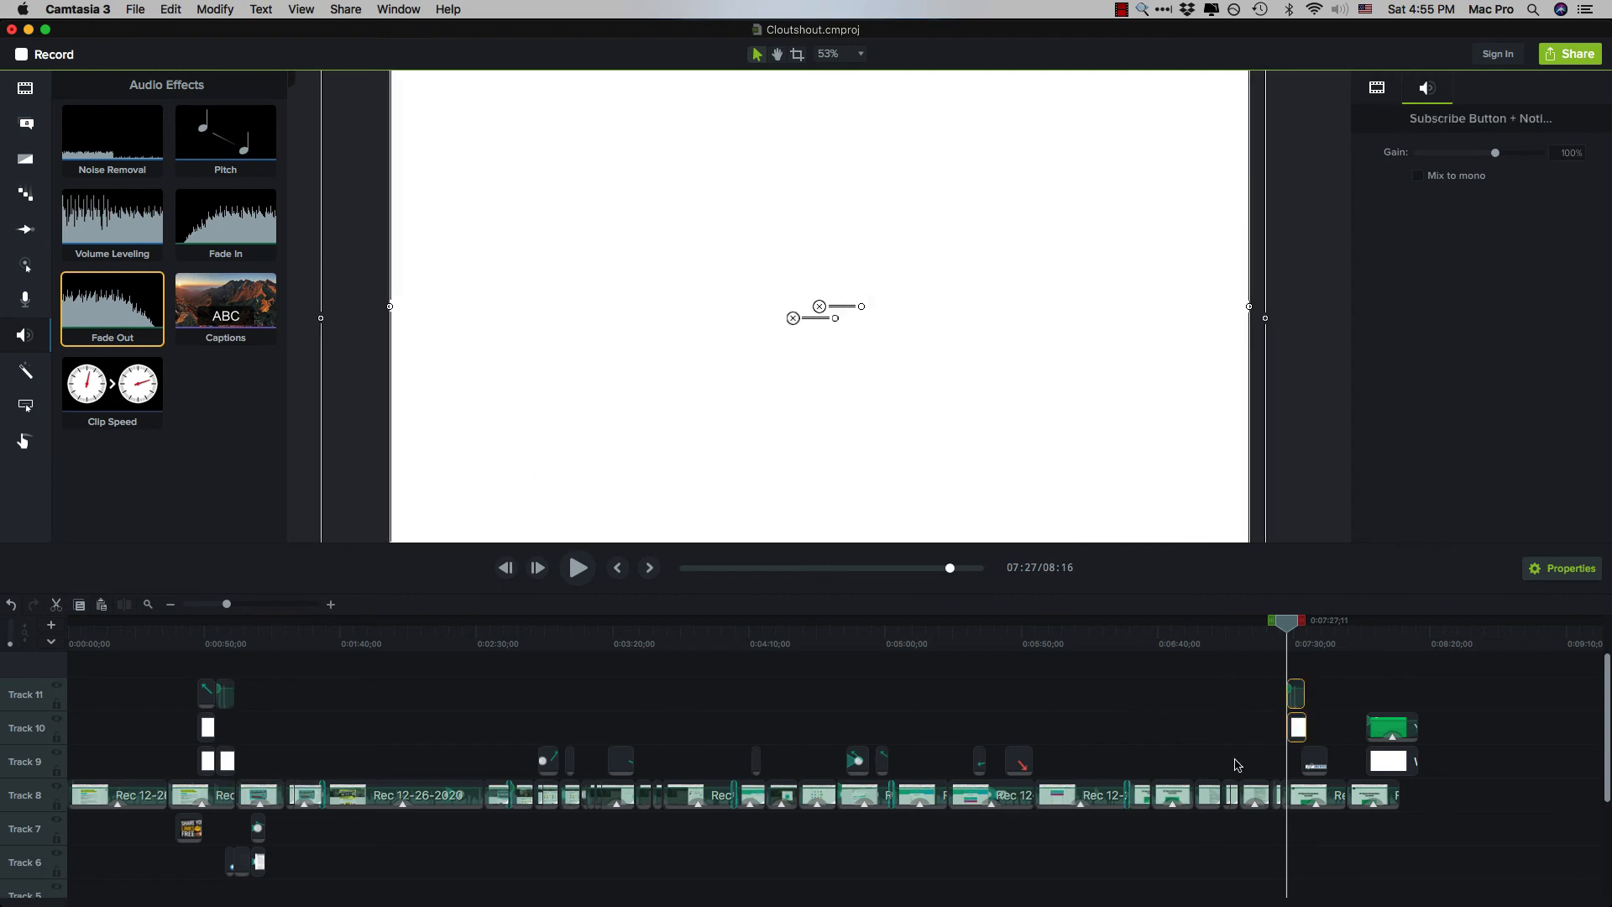
mouse_move(1369, 652)
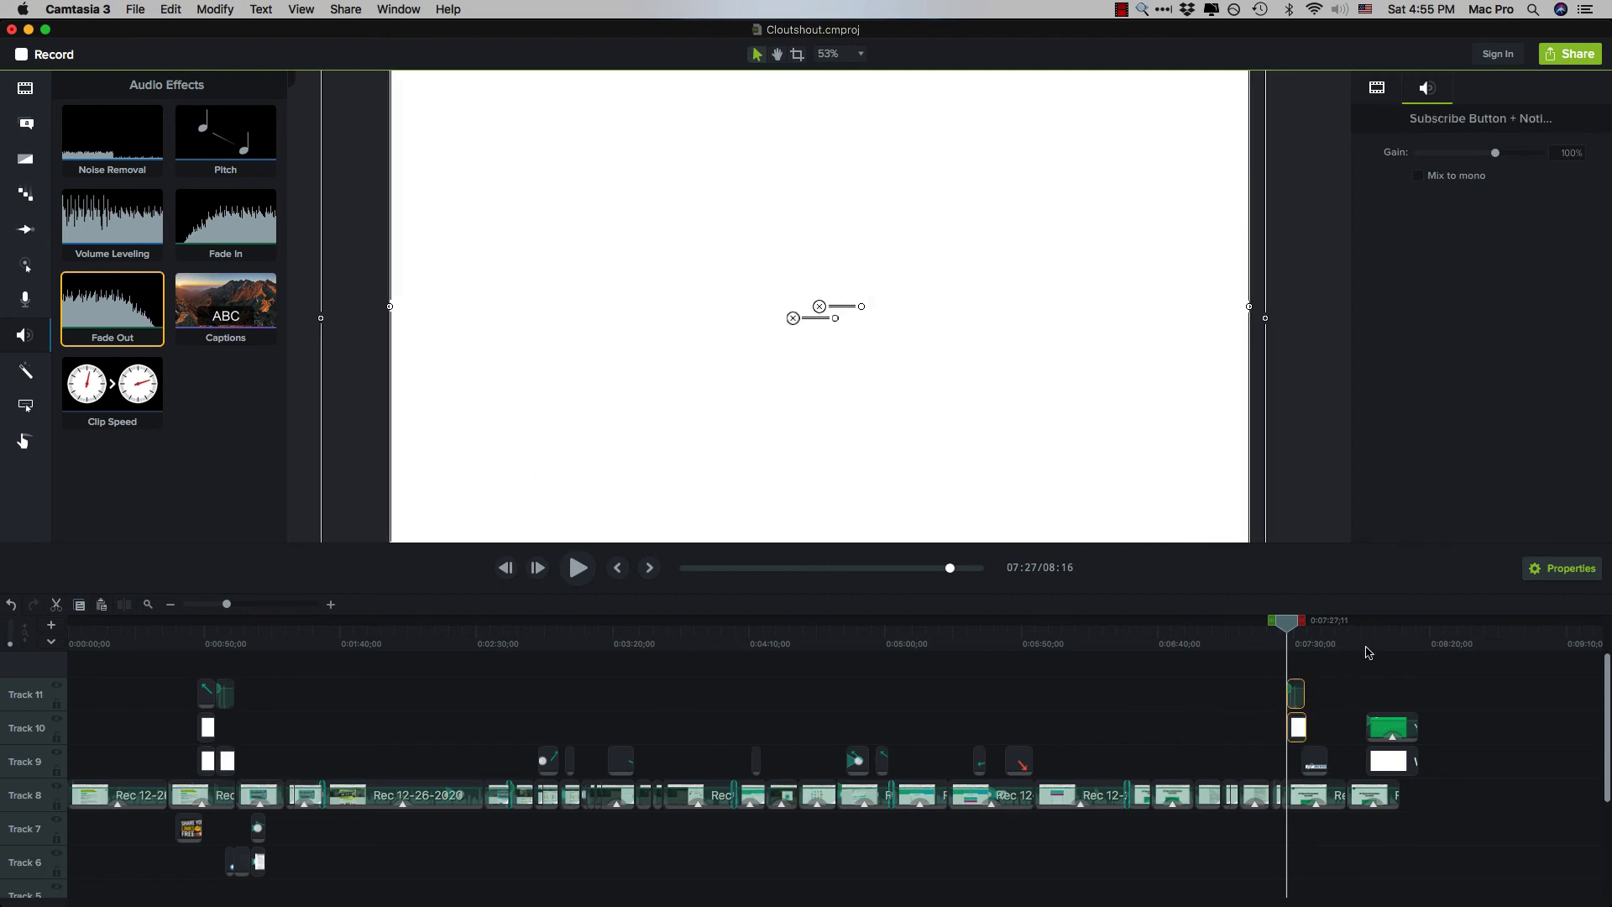
mouse_move(265, 828)
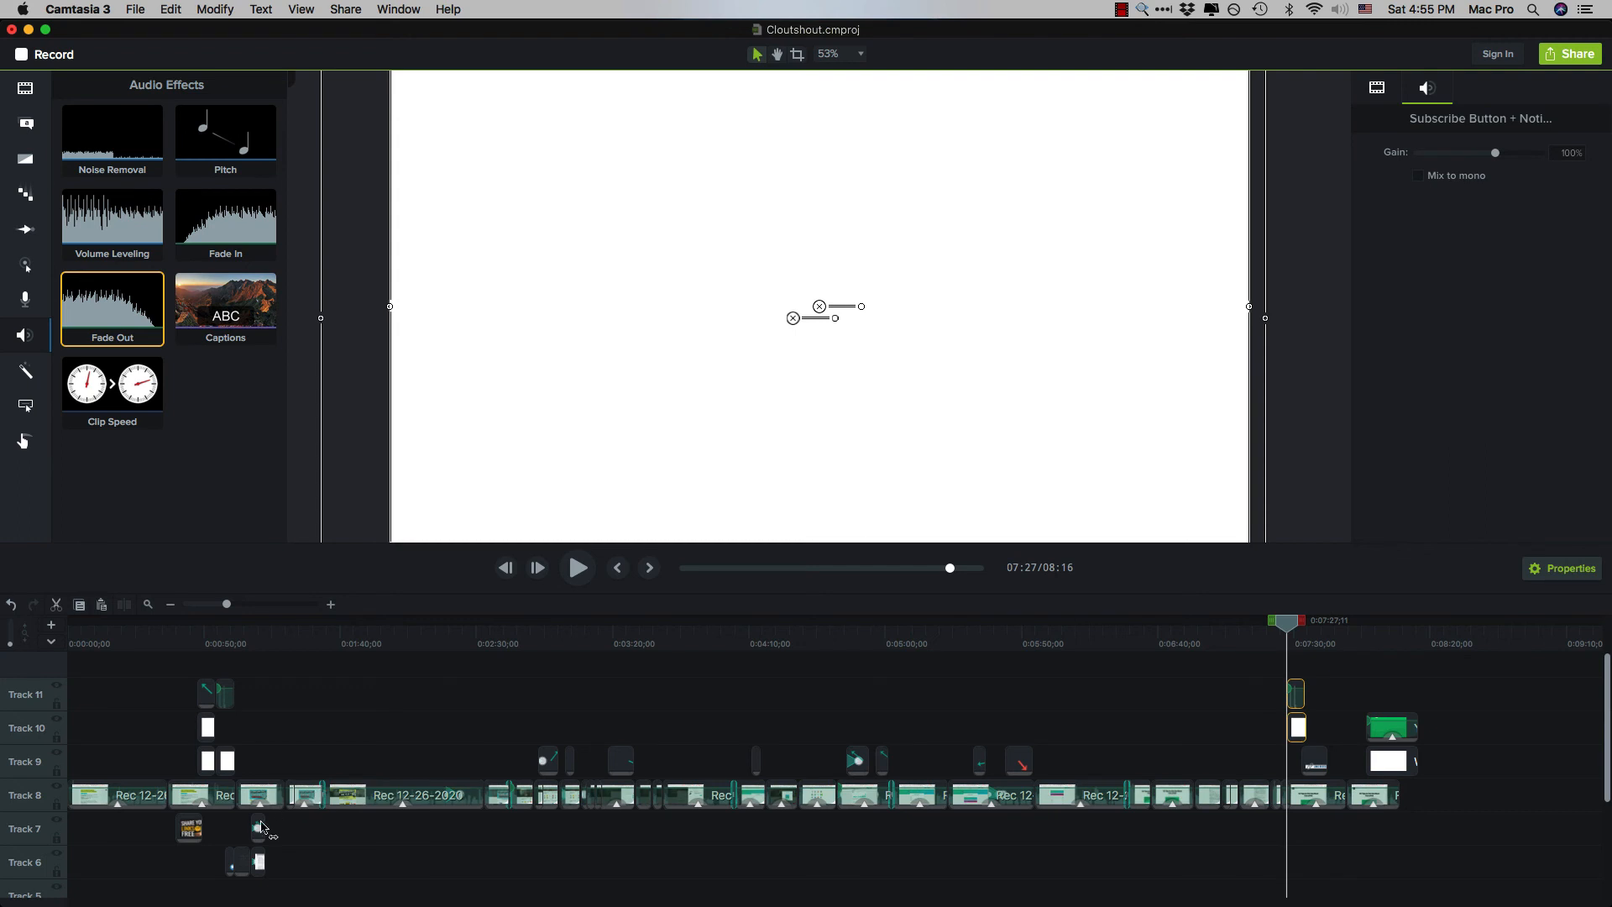
mouse_move(188, 858)
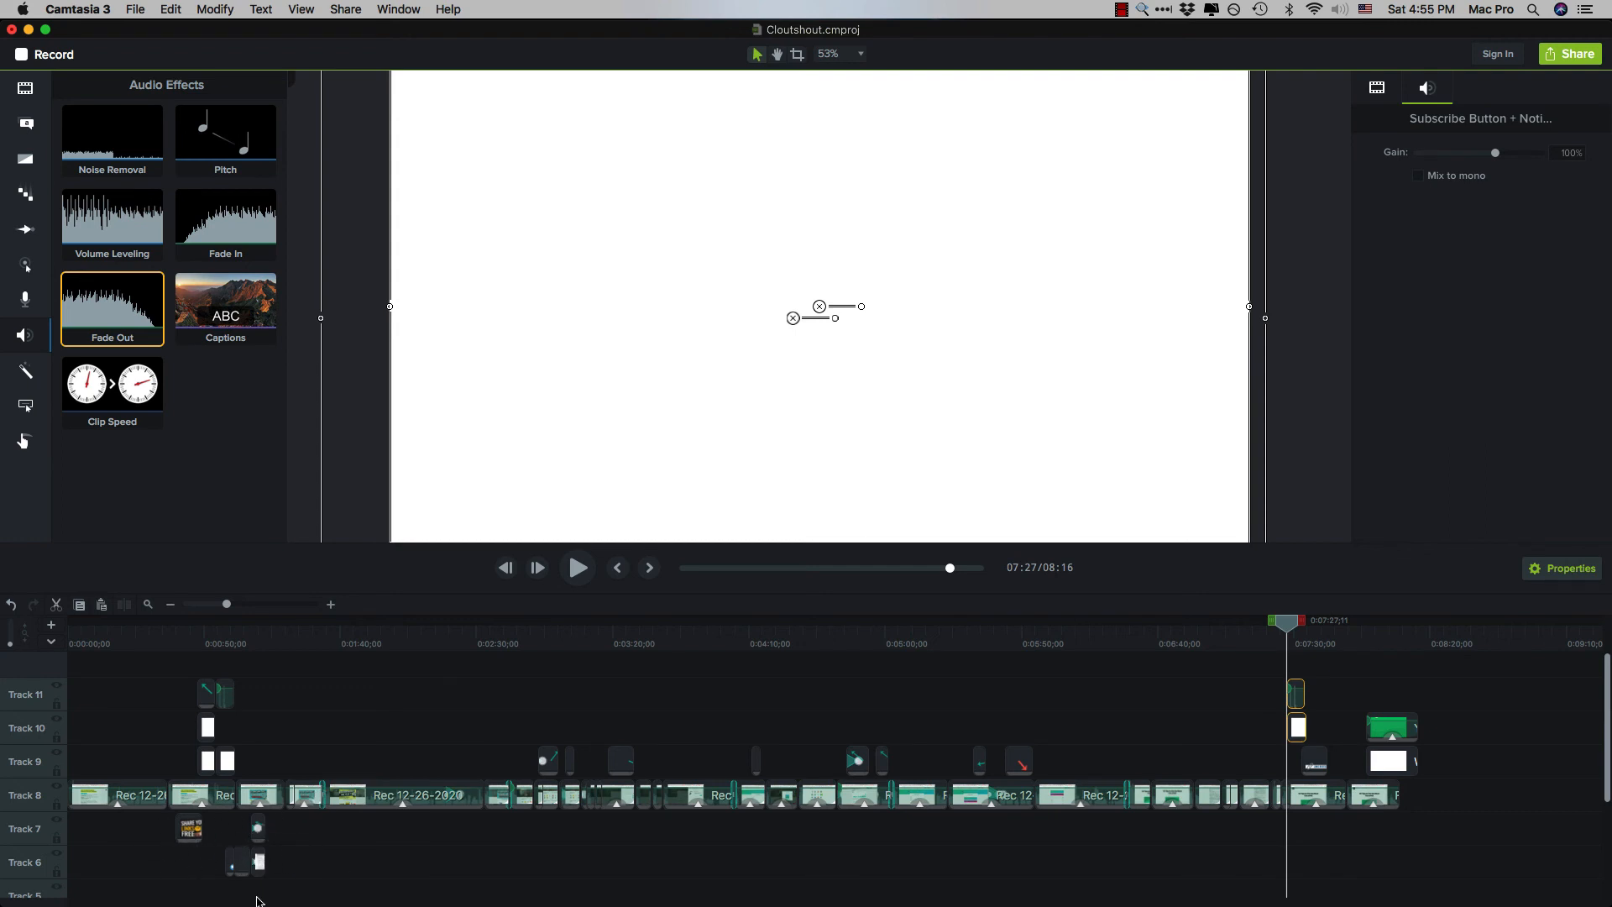
mouse_move(295, 851)
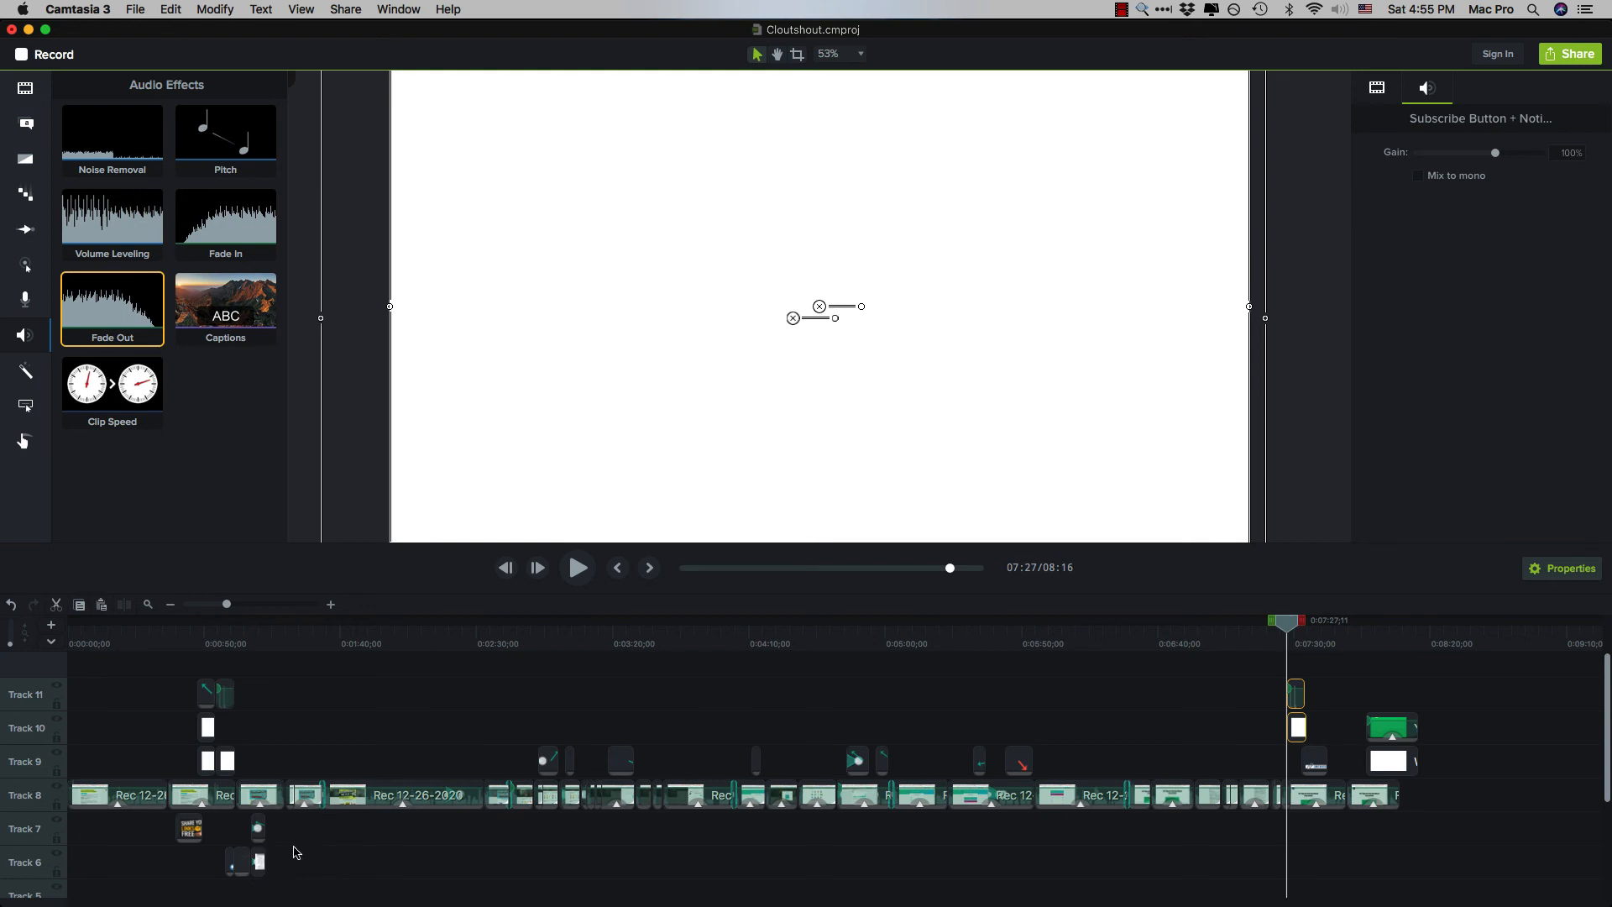
mouse_move(711, 838)
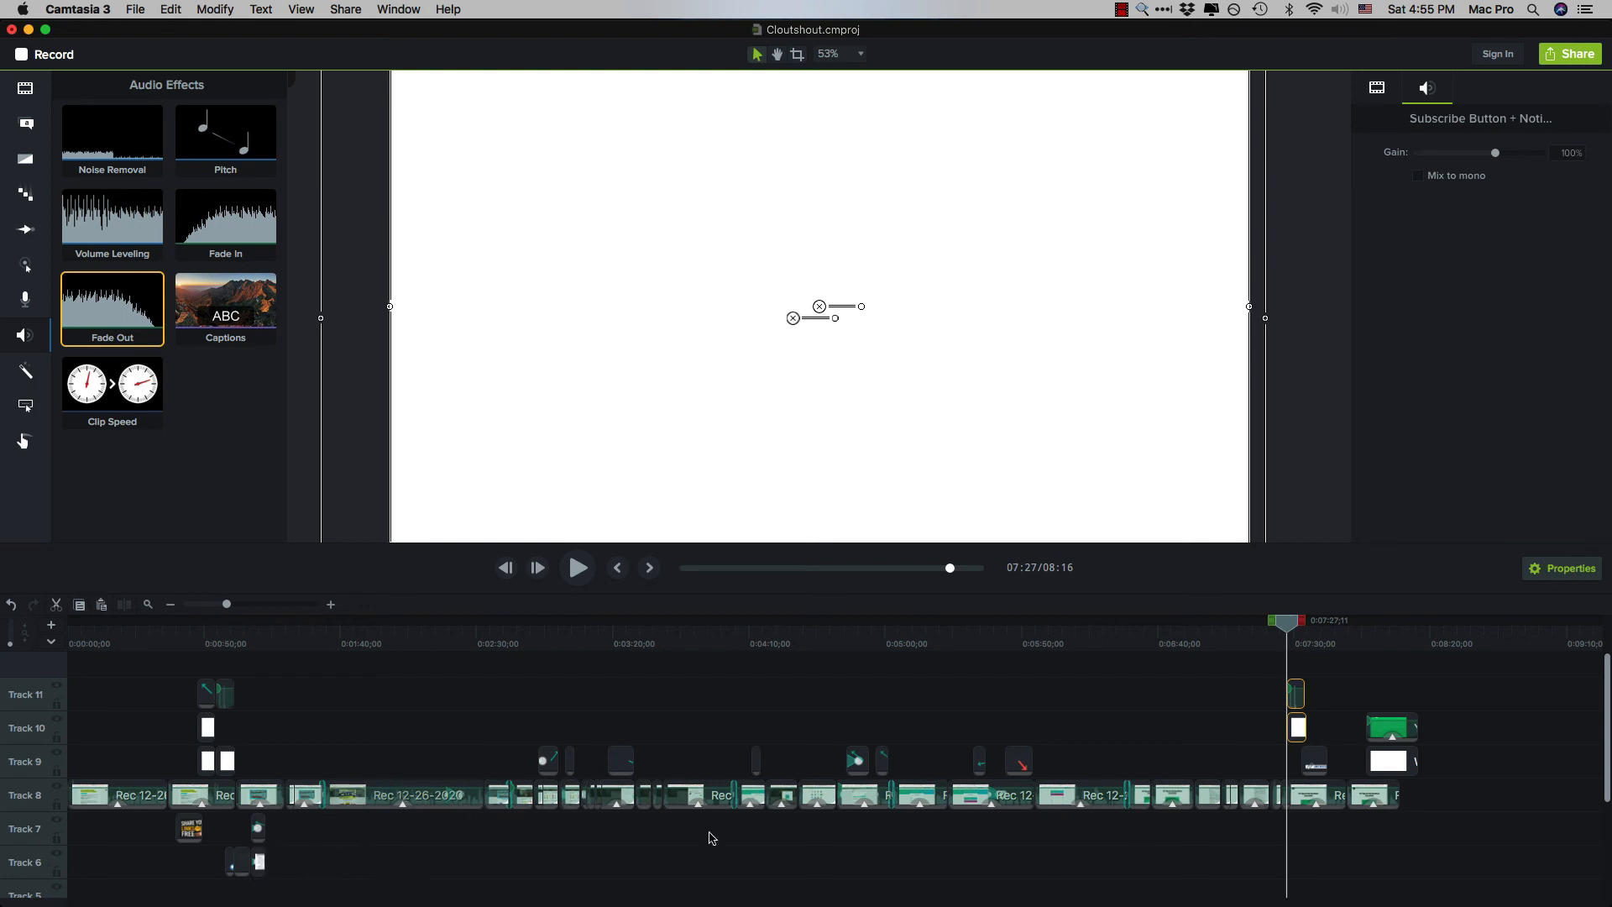
mouse_move(1252, 743)
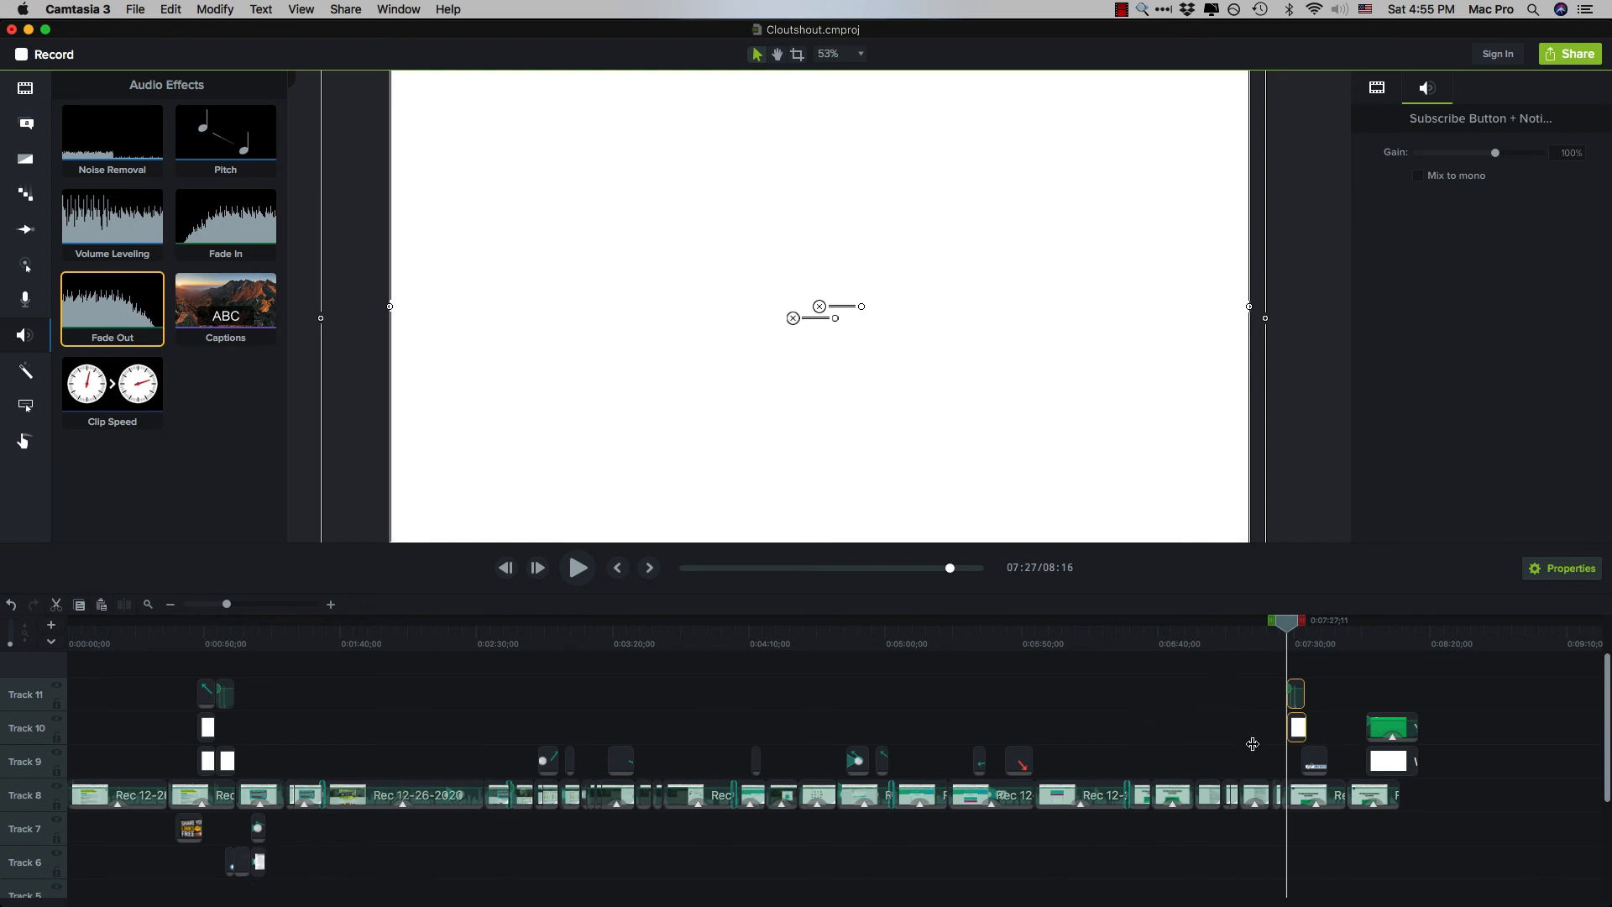
mouse_move(301, 660)
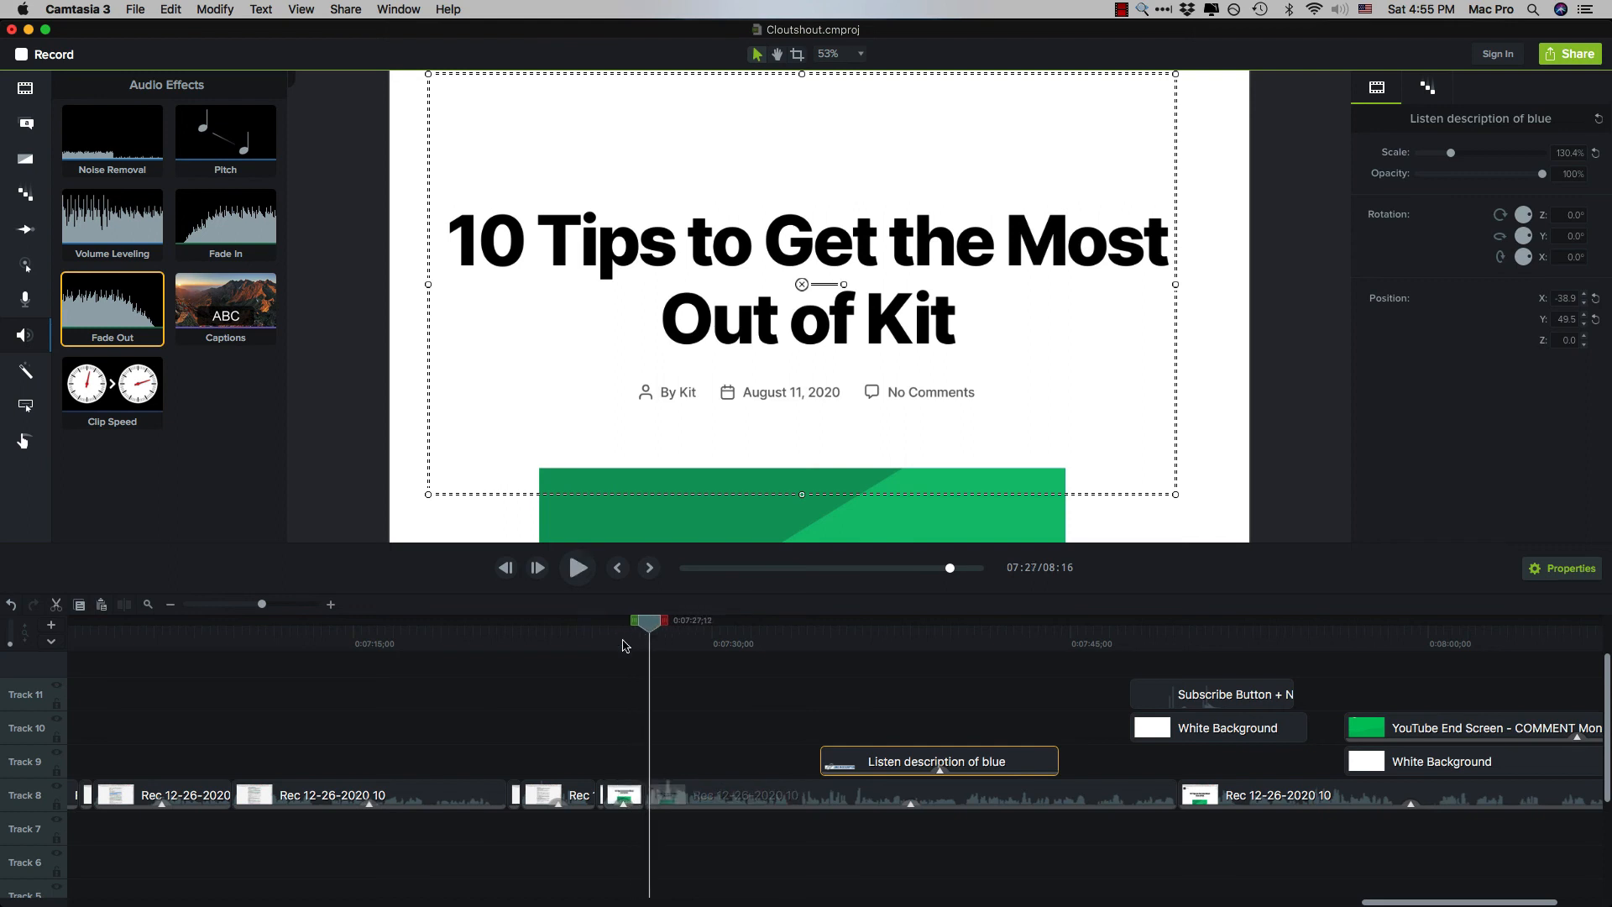
Align the subscribe clips with the playhead at 7:27 and preview through to Subscribed.
left_click(578, 566)
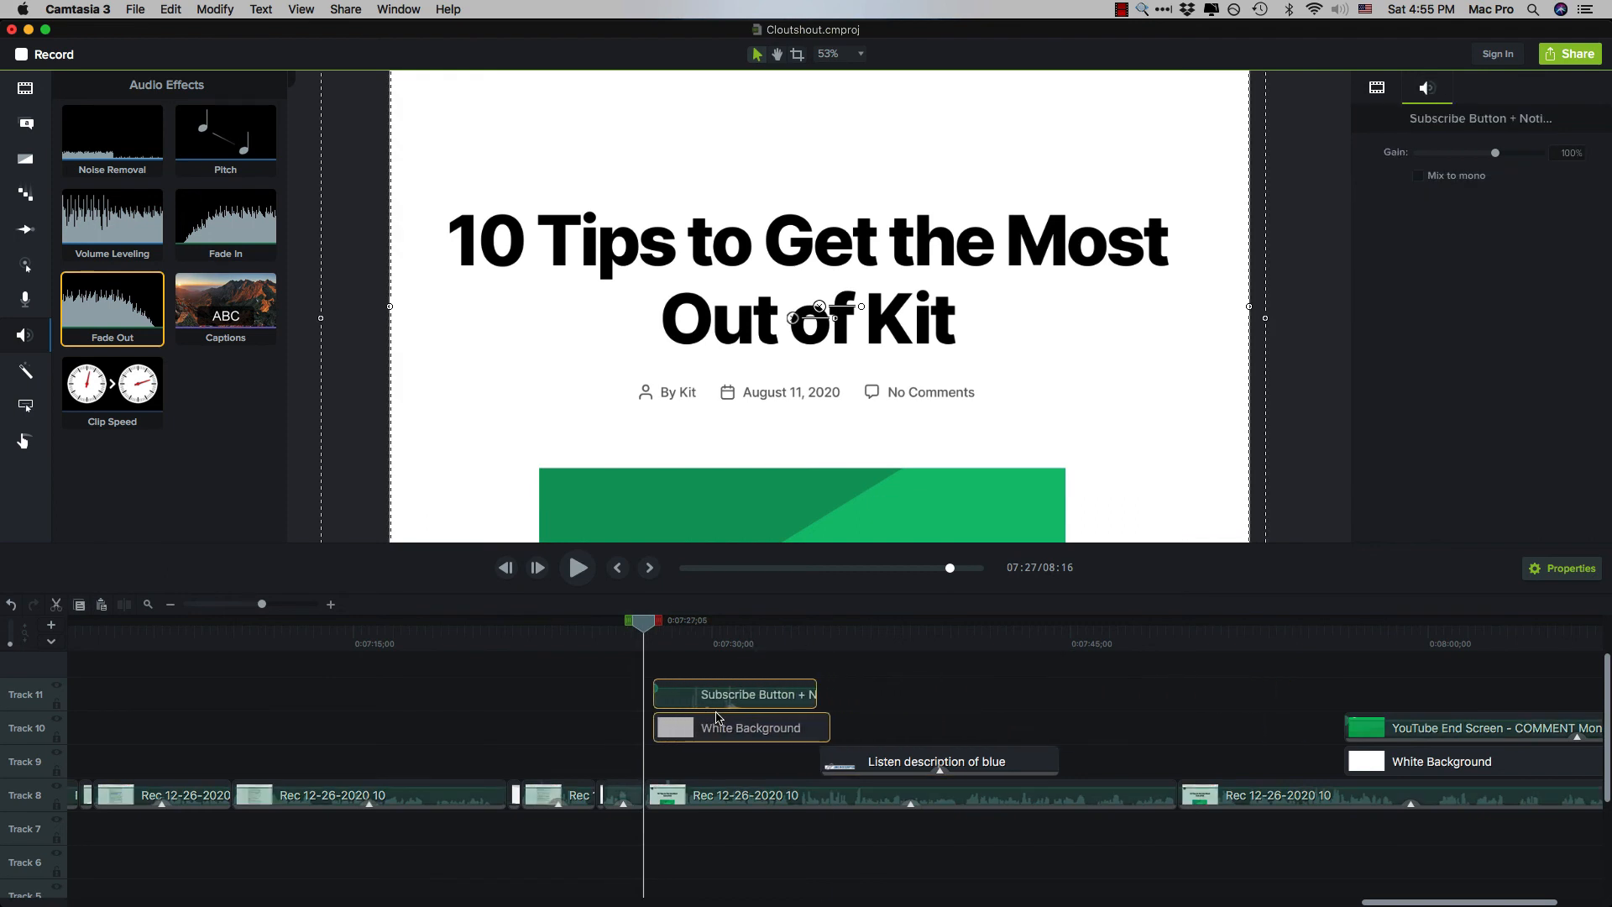
left_click(577, 567)
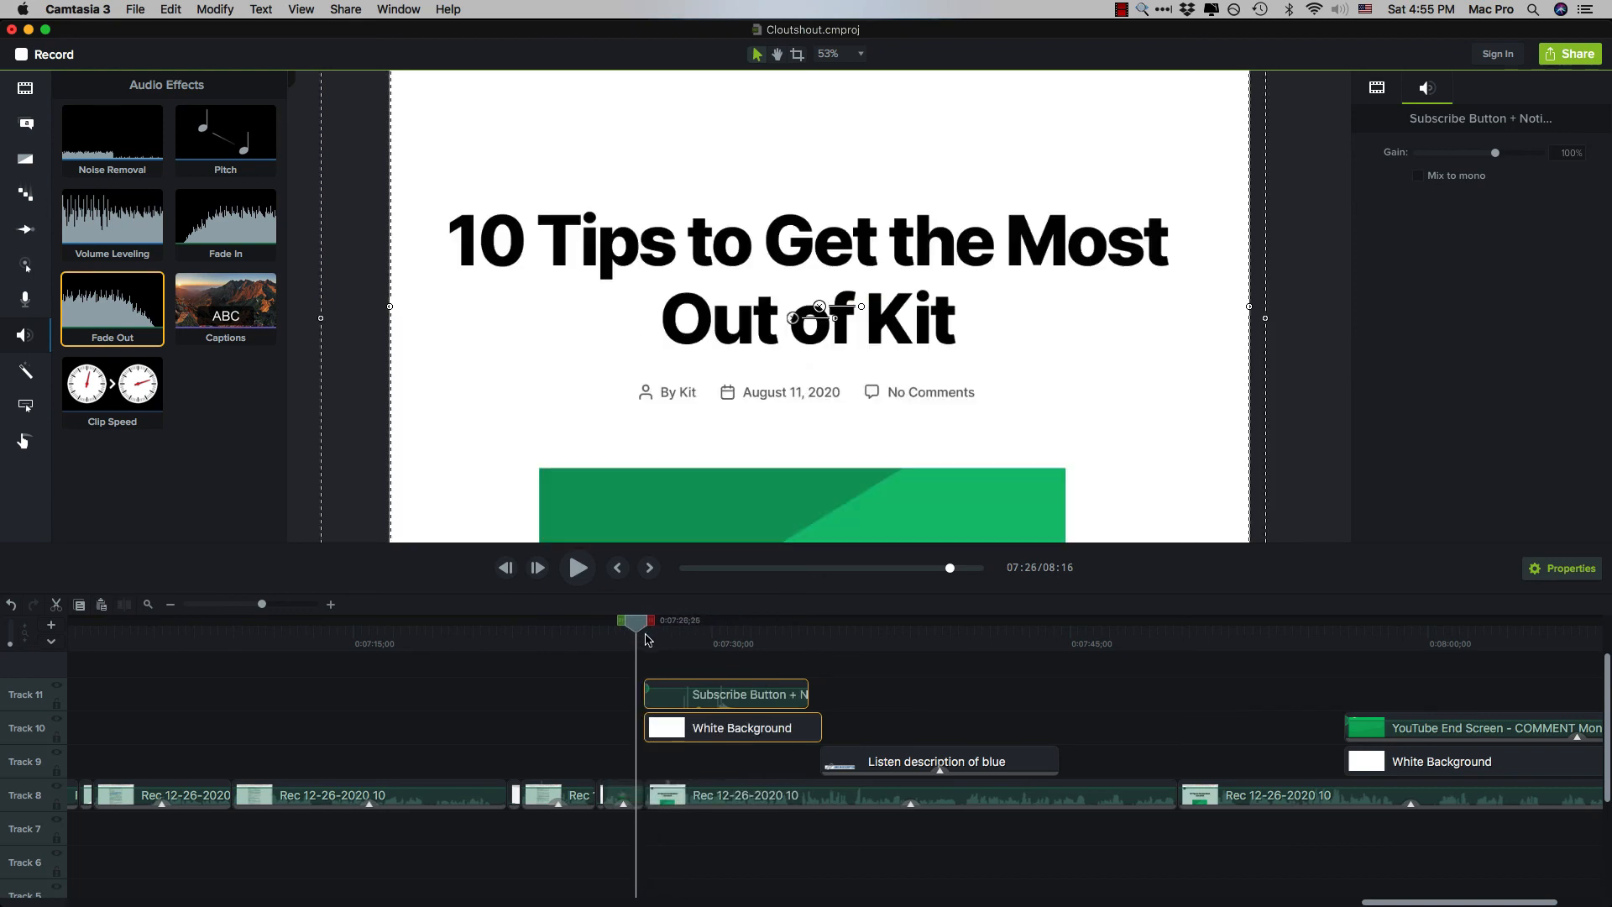
left_click(577, 567)
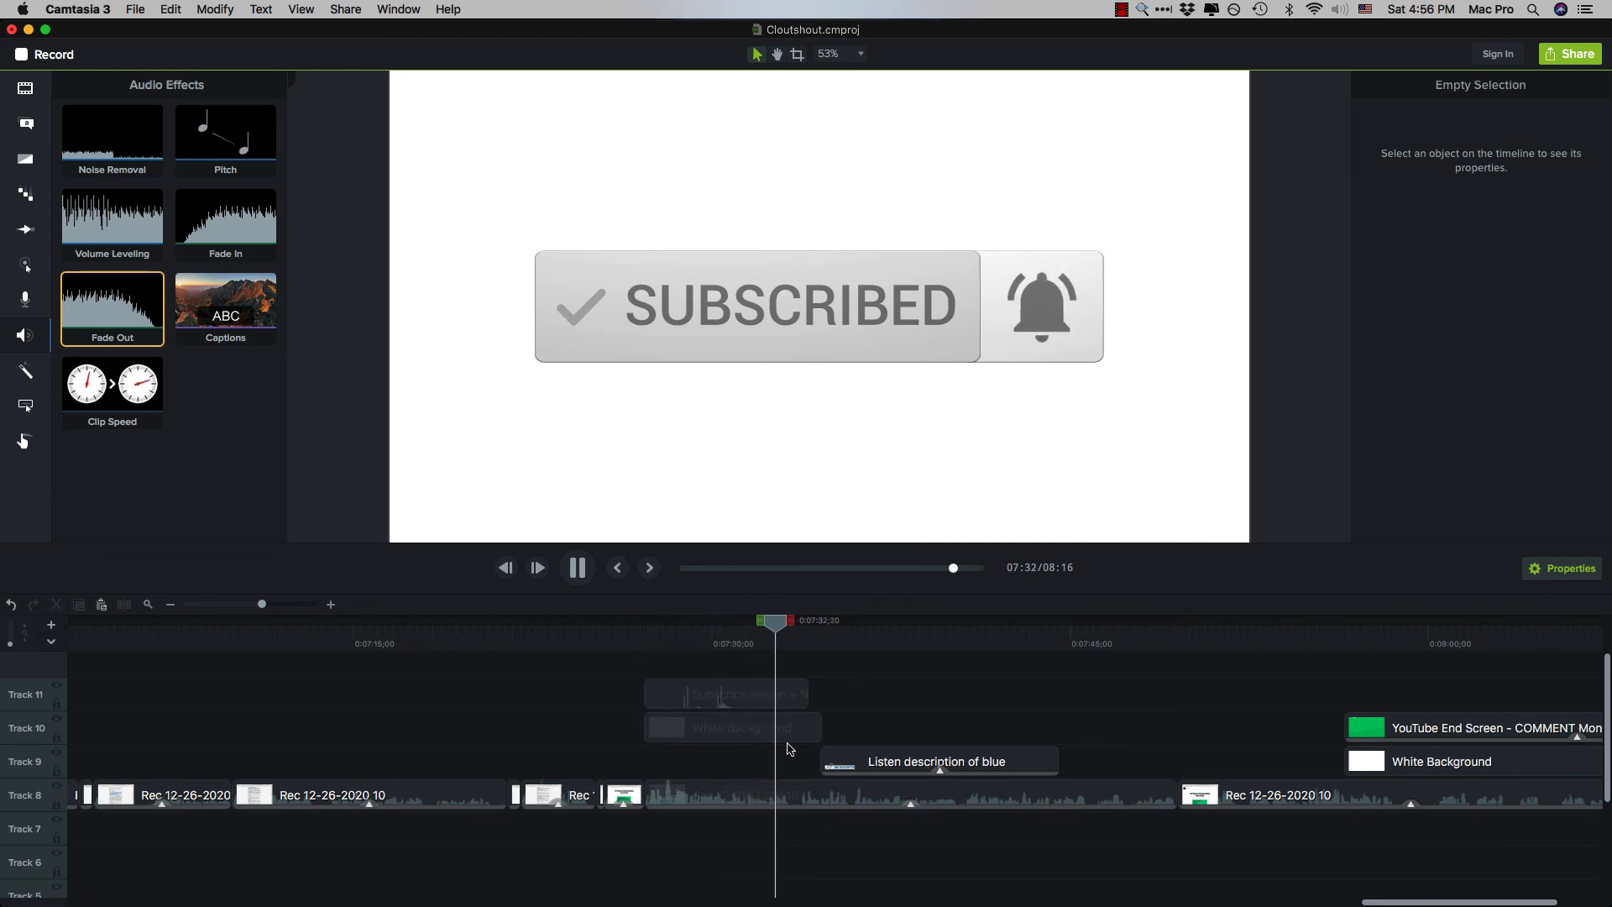
left_click(577, 567)
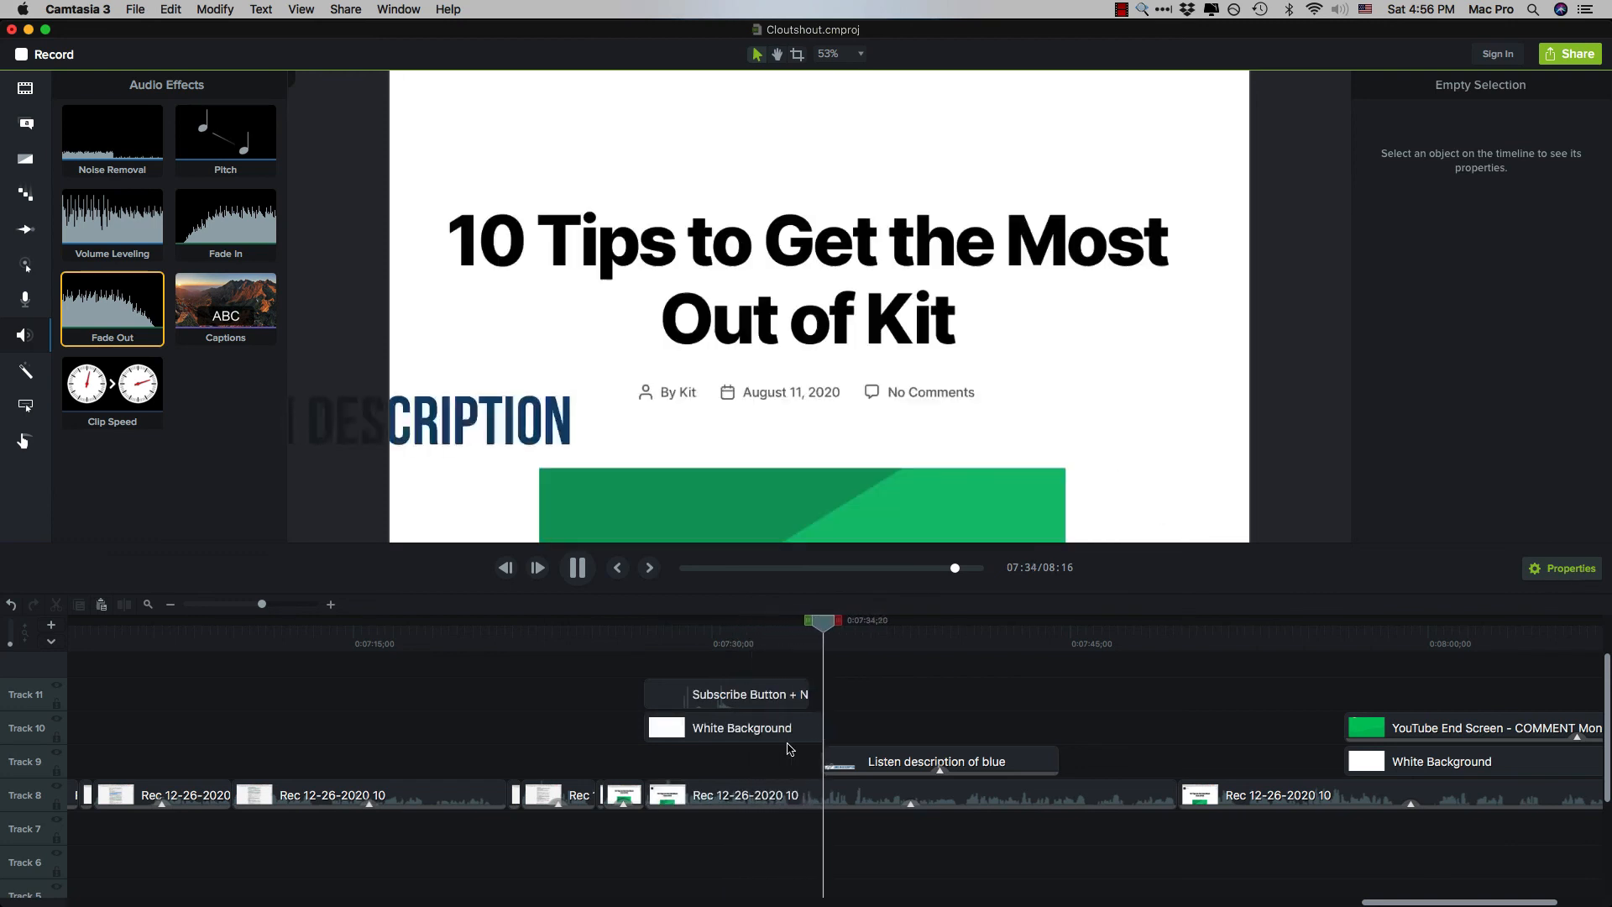
left_click(577, 567)
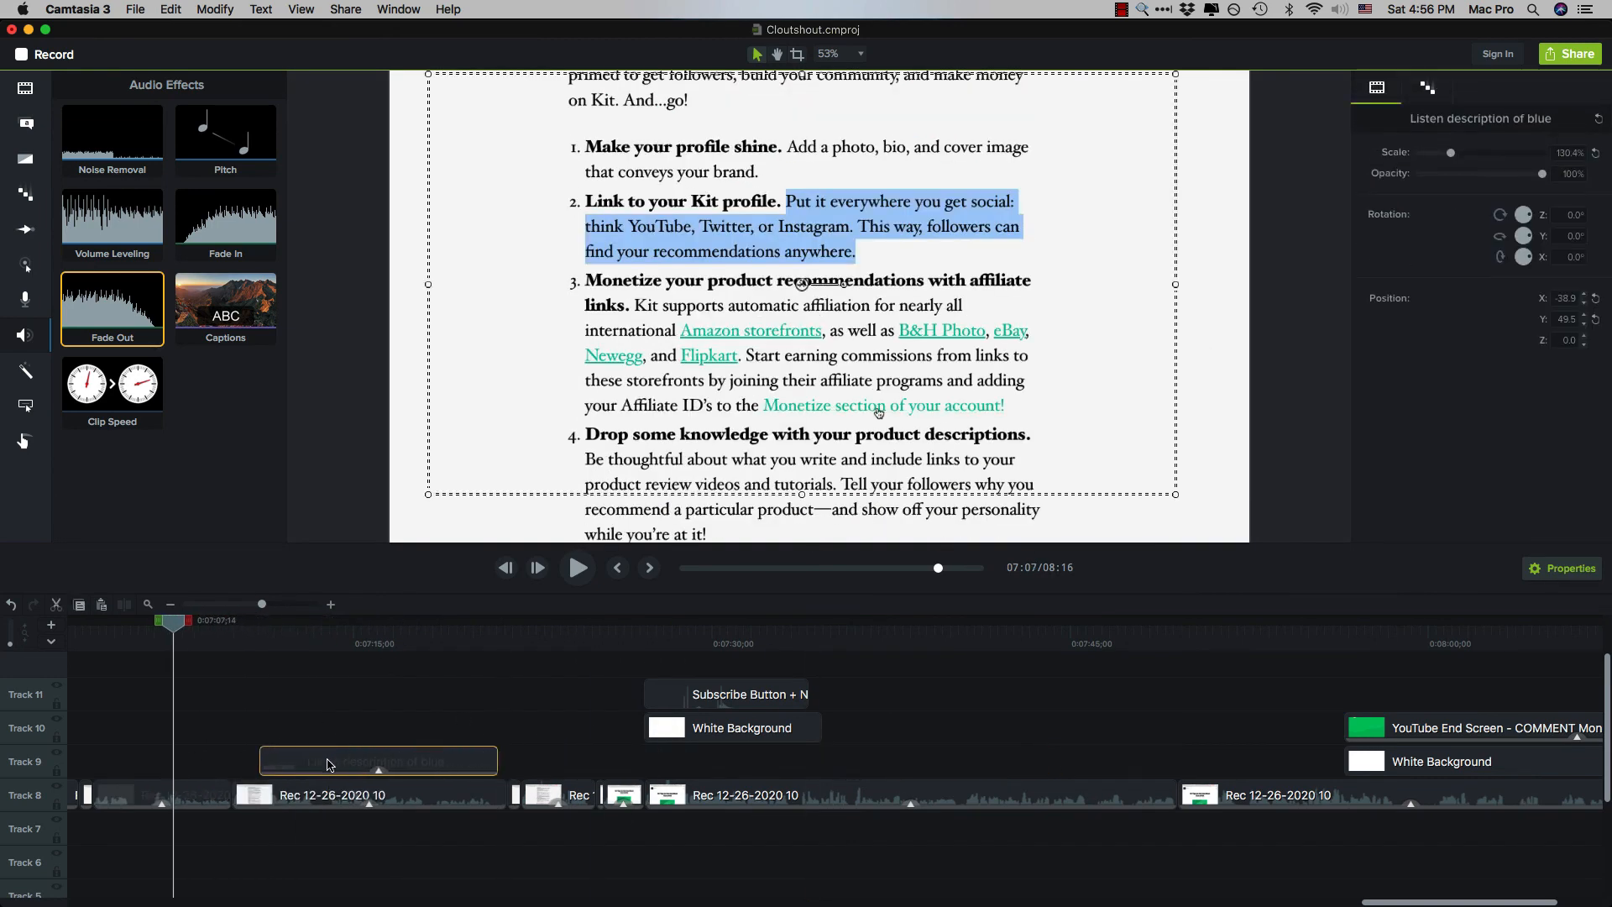
Paste the Links in Description overlay and white background before the YouTube End Screen, then preview.
left_click(578, 567)
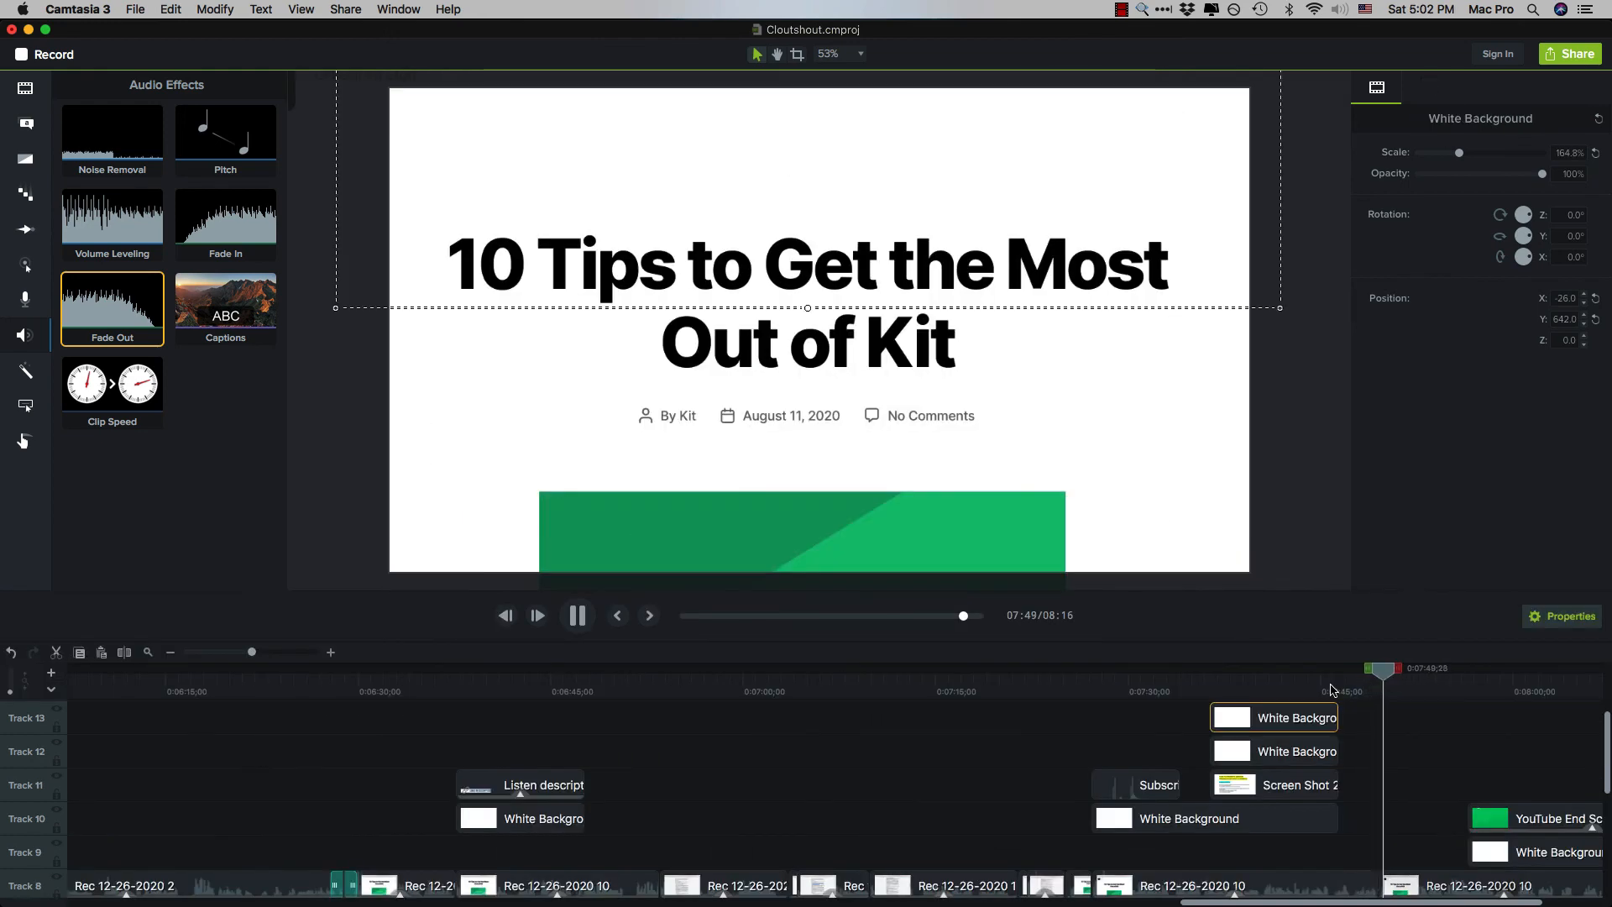
left_click(576, 615)
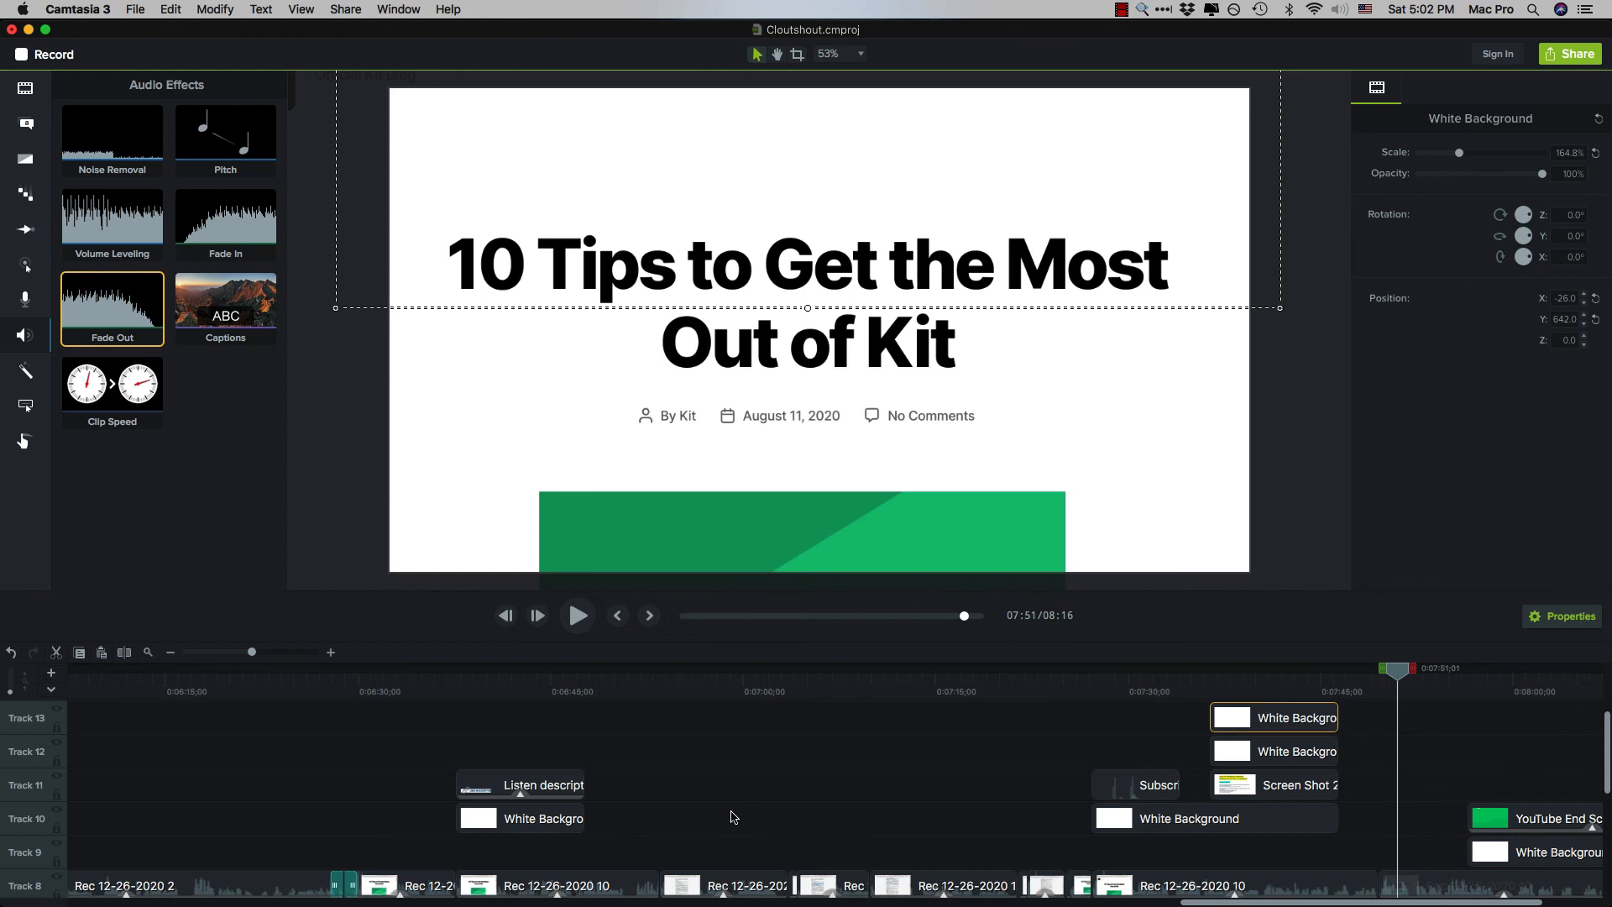
left_click(519, 817)
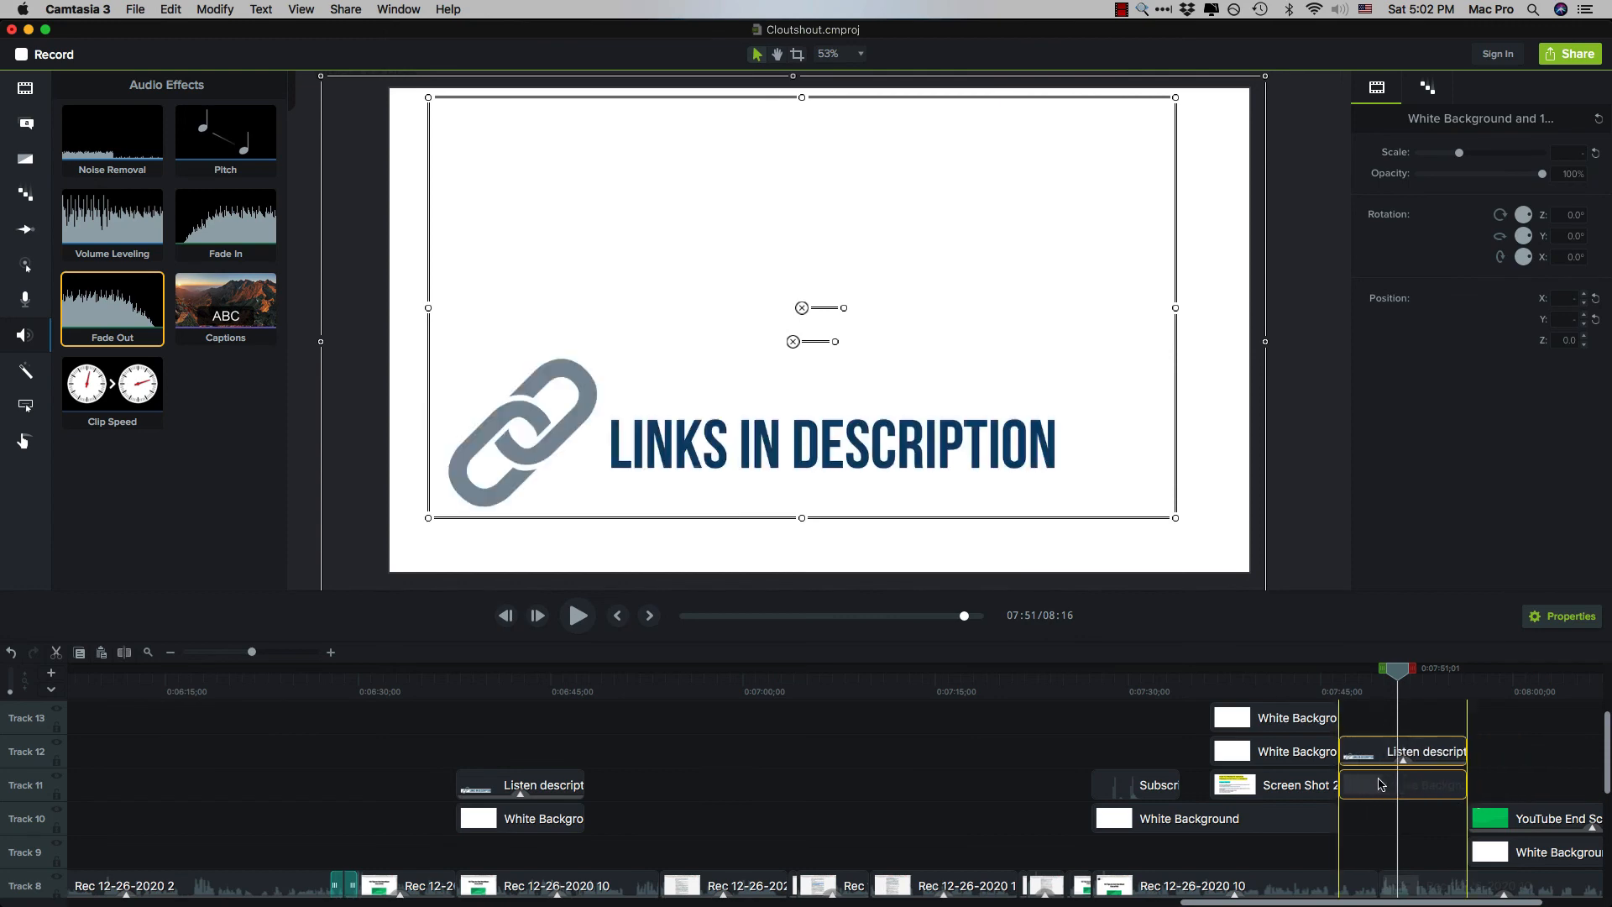
left_click(577, 615)
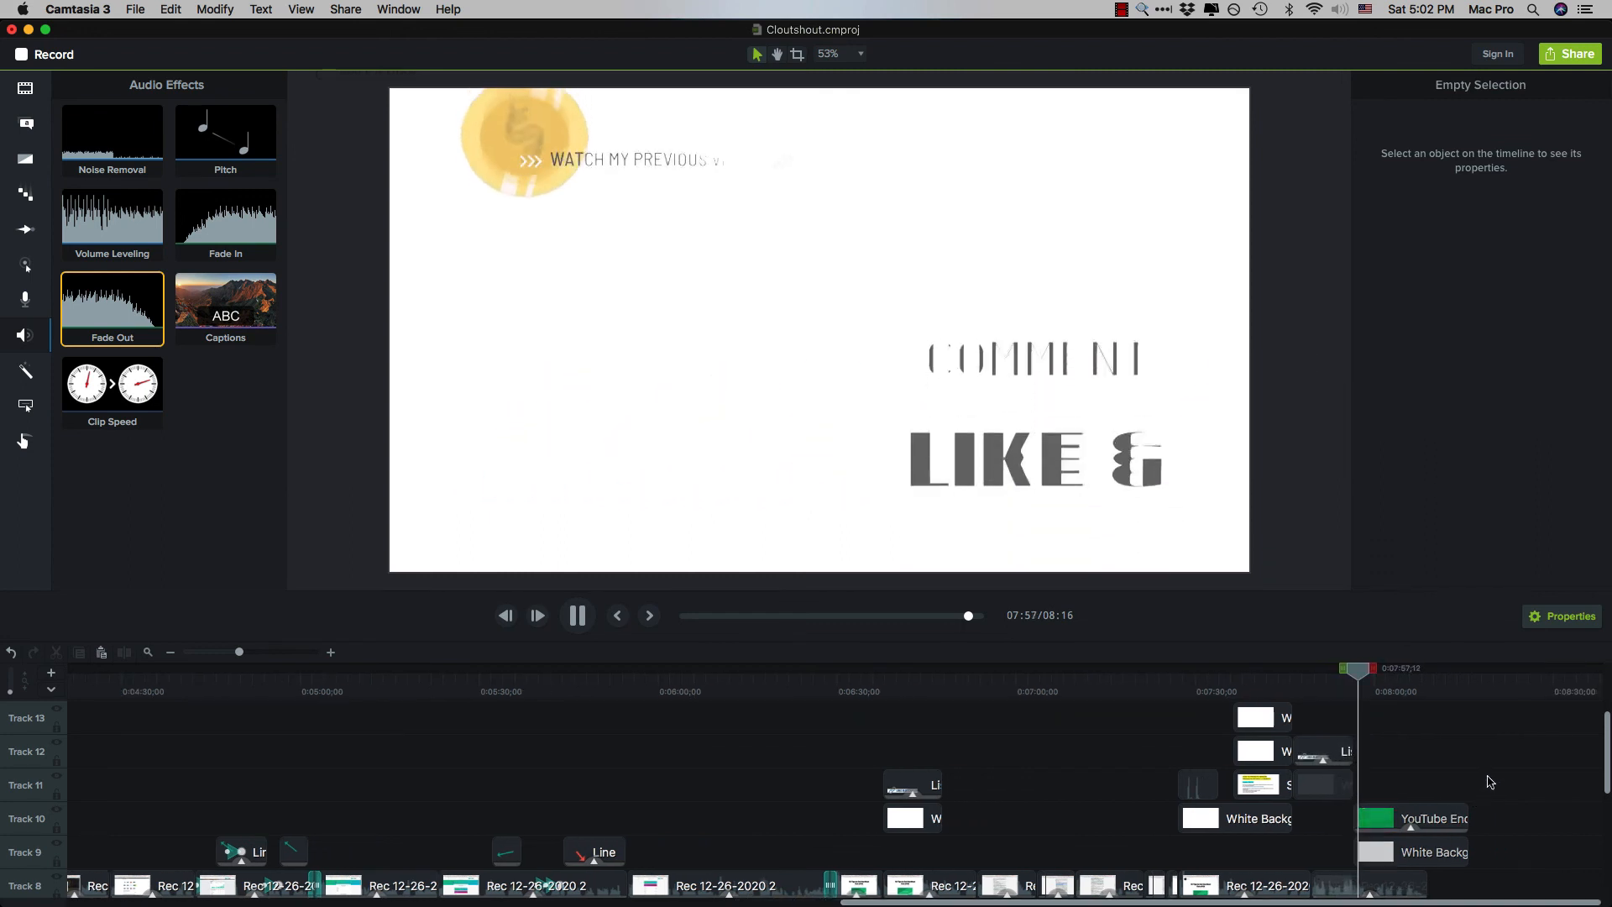
Play through the Comment, Like & Subscribe end screen to the 8:16 finish.
left_click(577, 615)
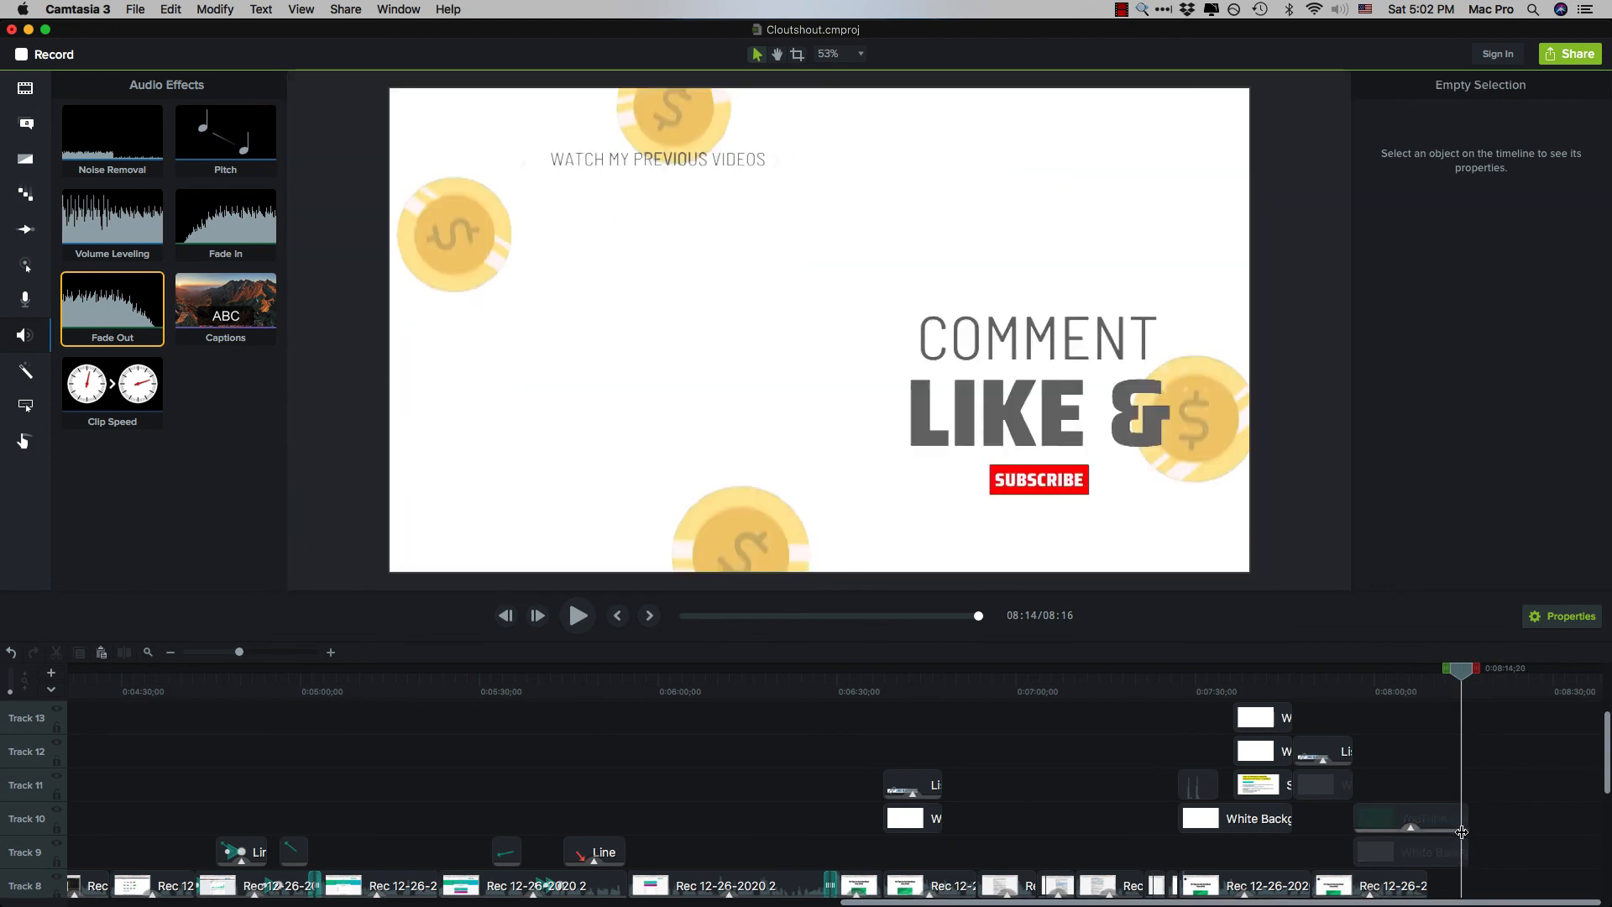
left_click(577, 615)
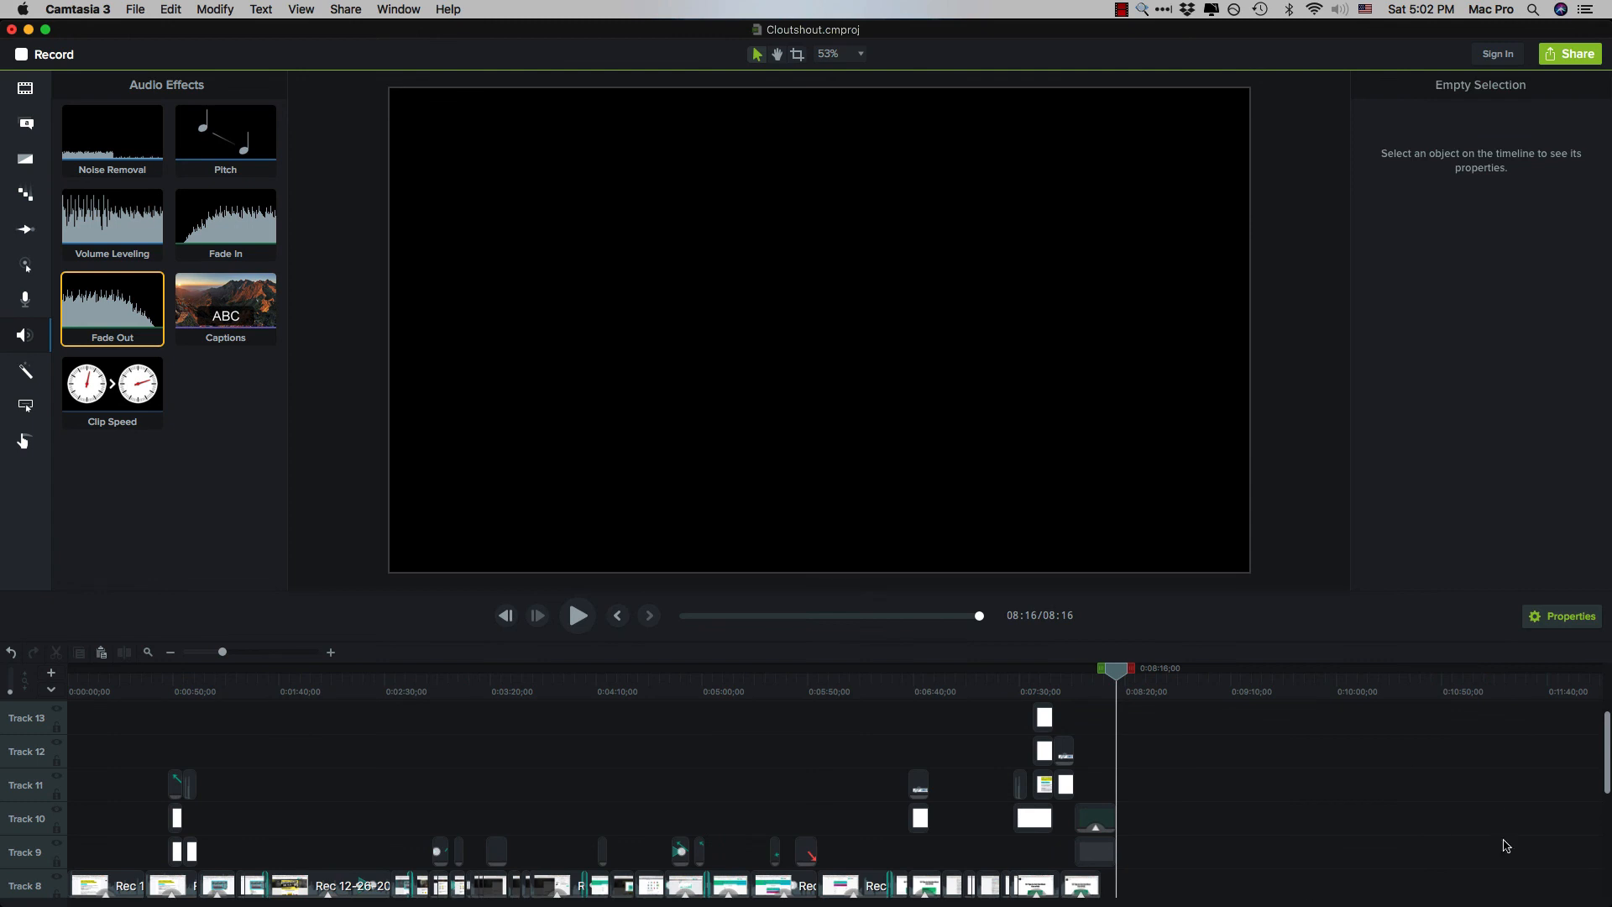
mouse_move(847, 752)
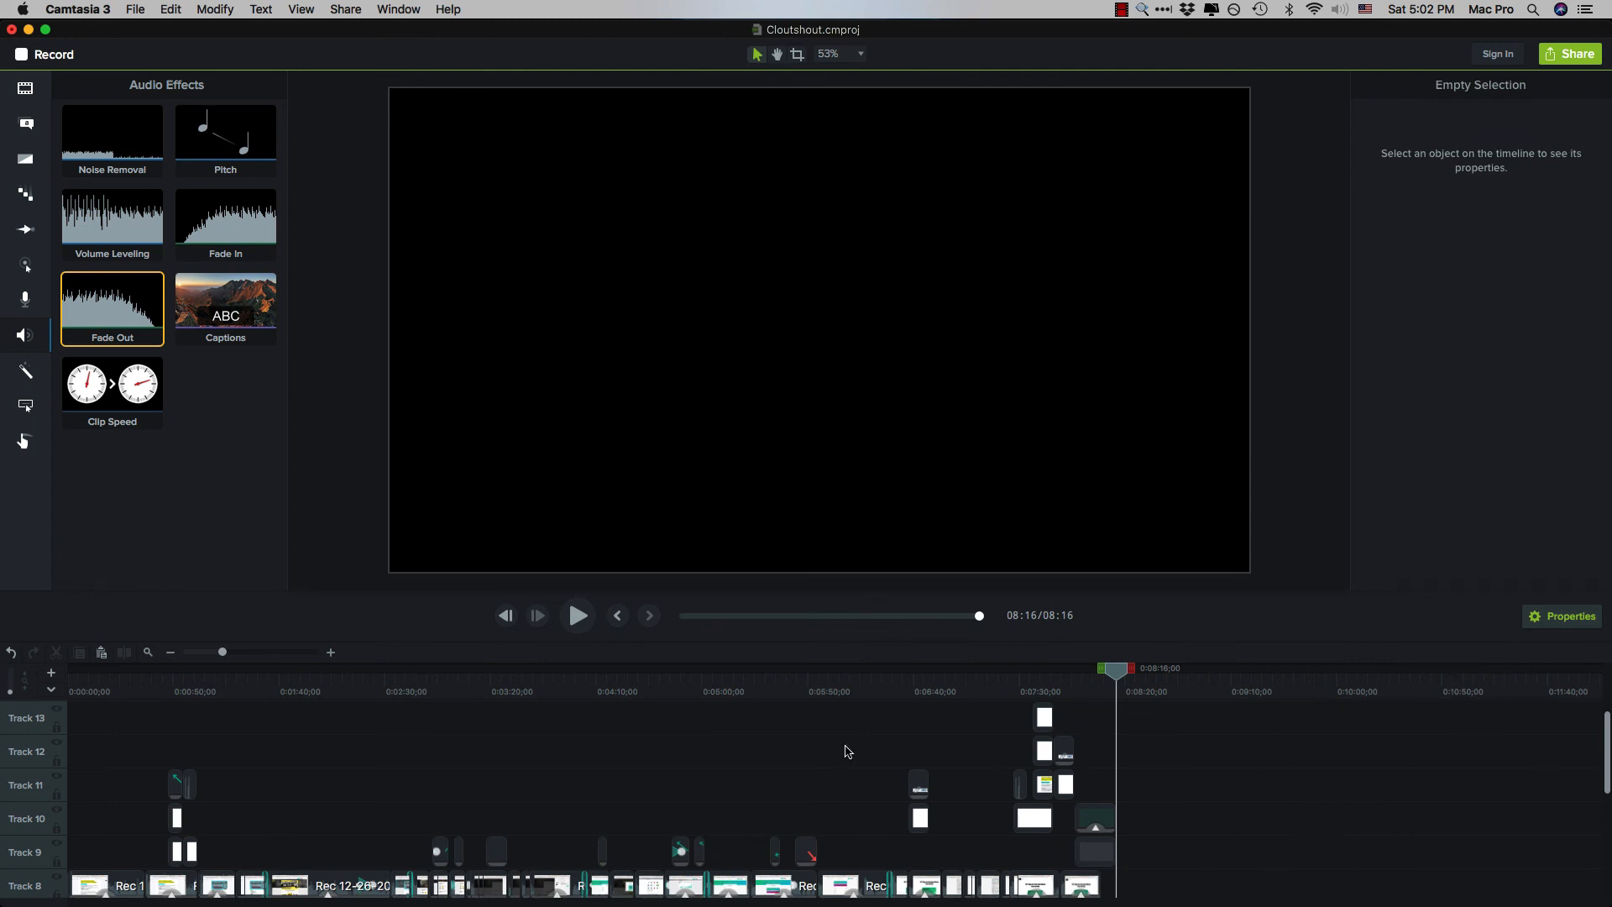
mouse_move(1577, 54)
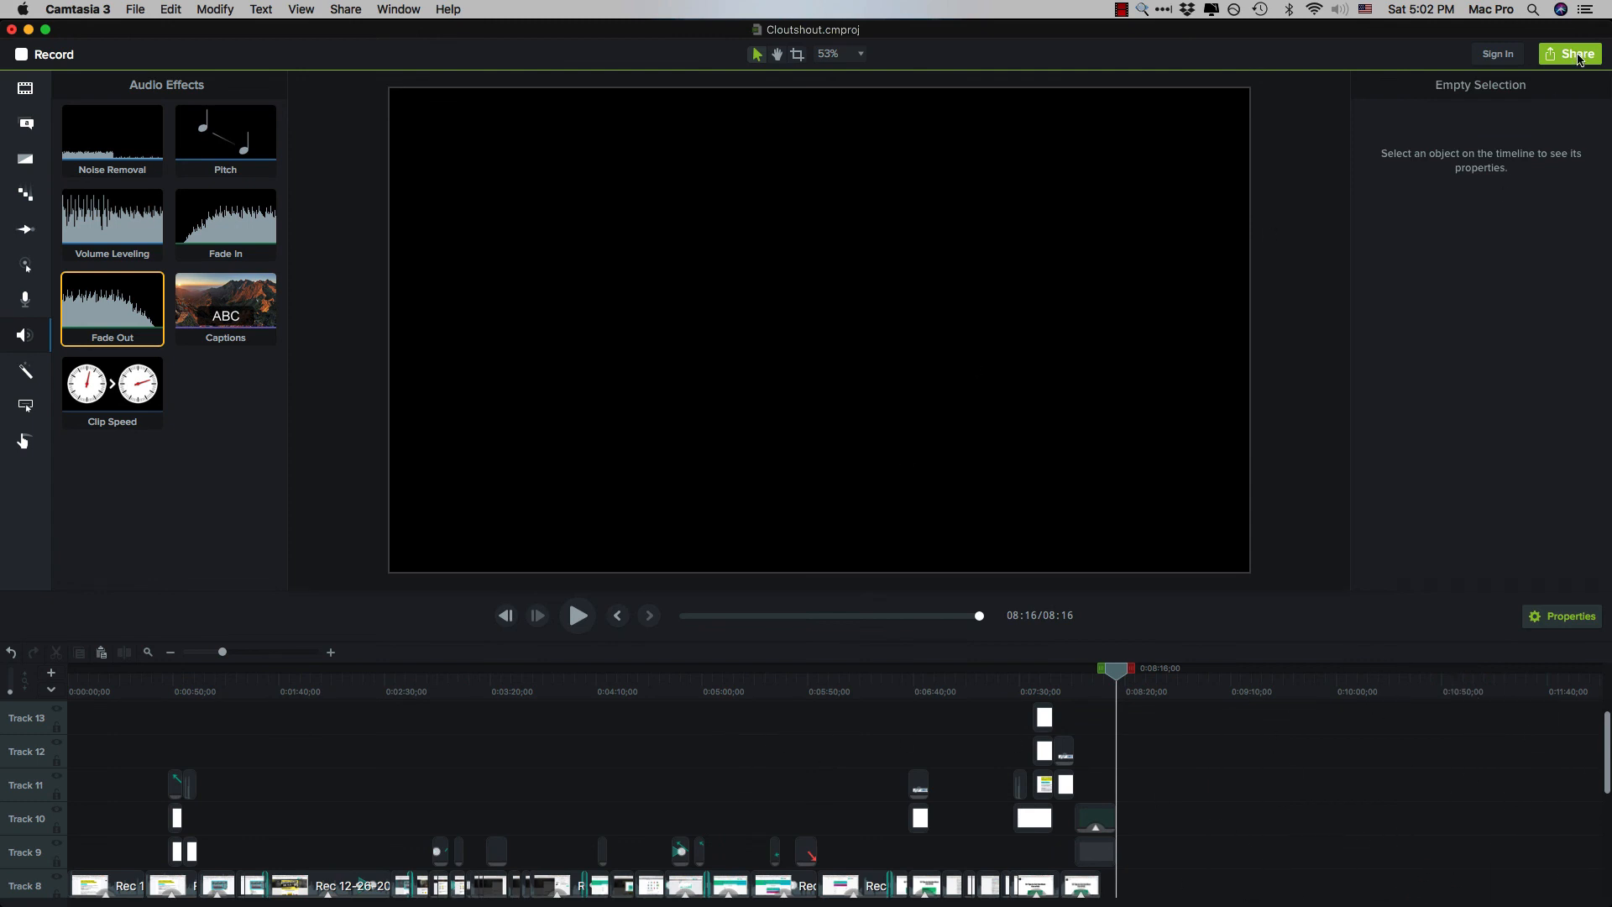
Open the Share menu listing Local File, Screencast.com, YouTube and Google Drive.
left_click(1571, 54)
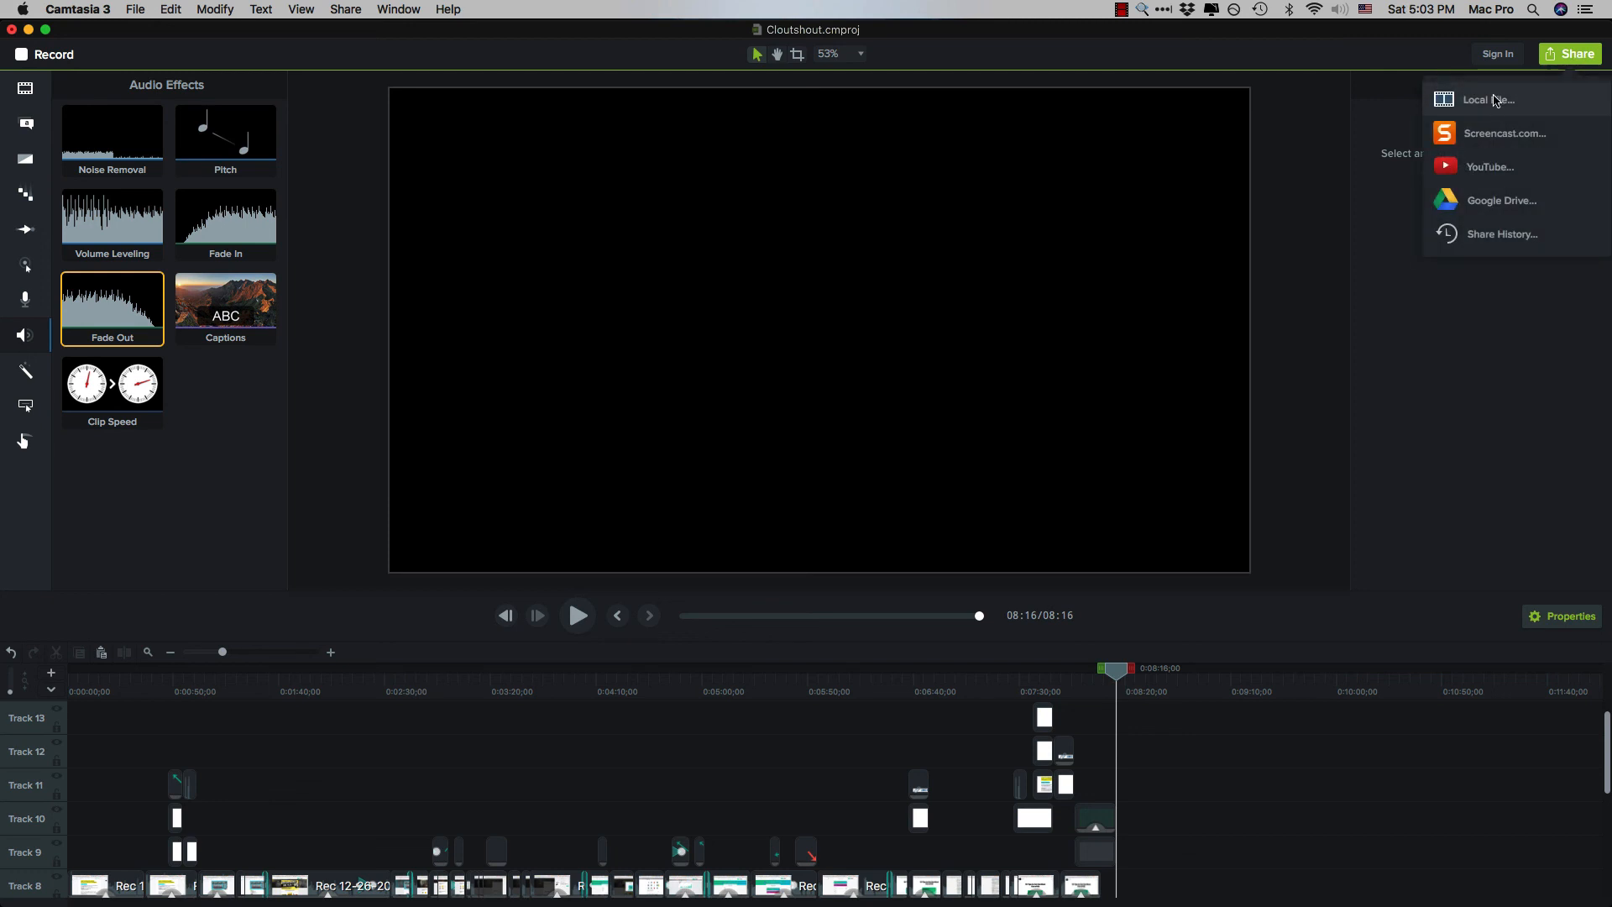
mouse_move(1508, 109)
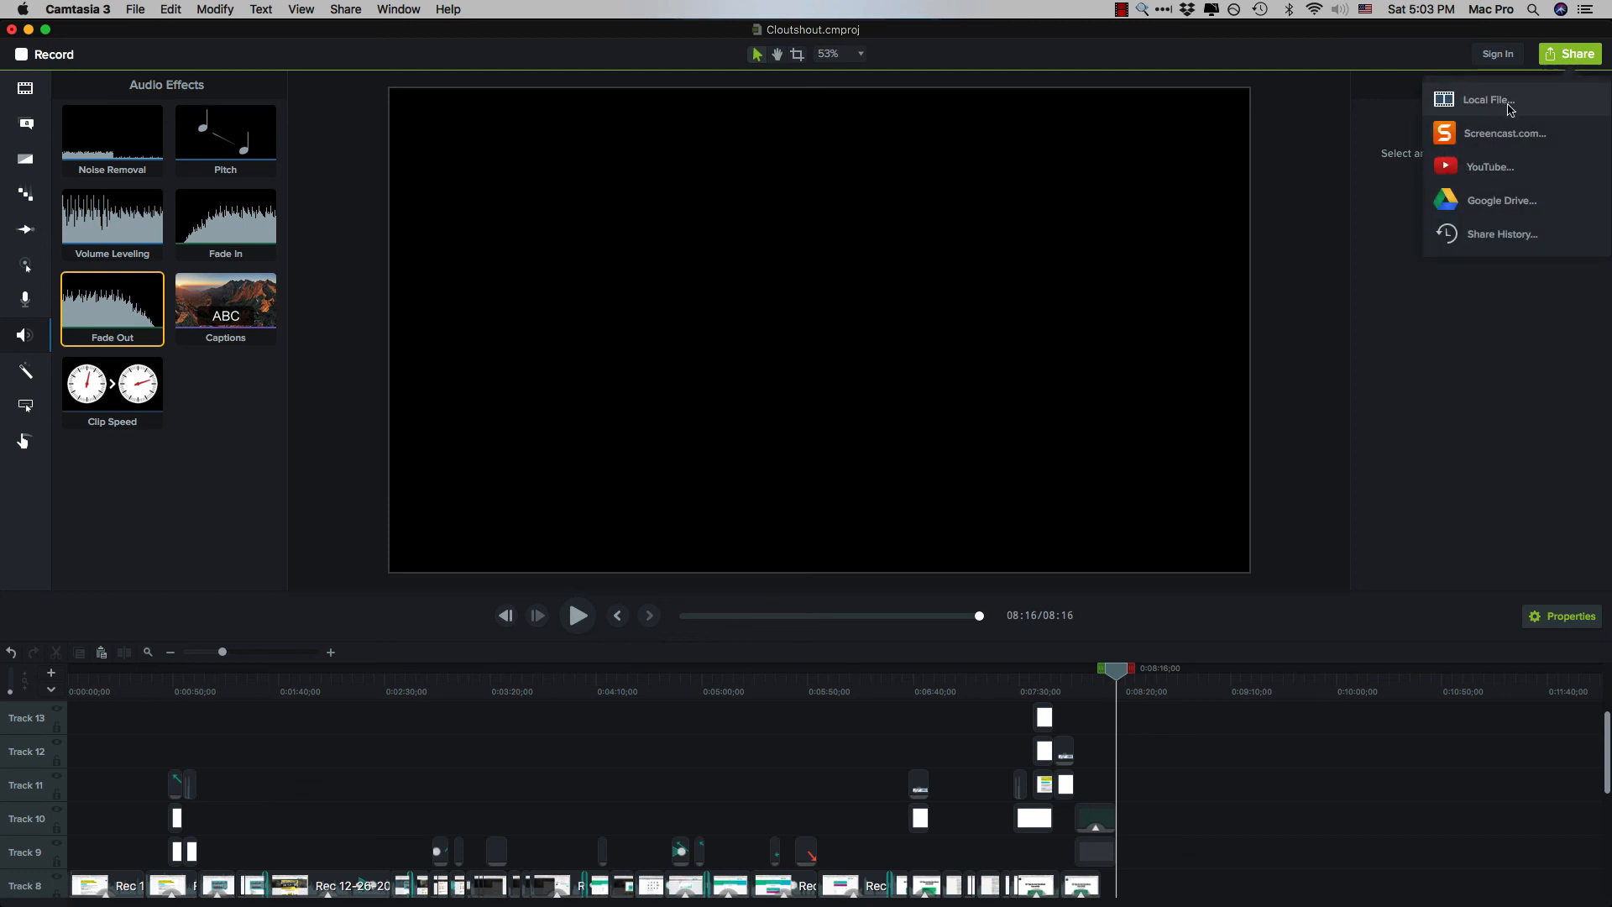
mouse_move(1147, 79)
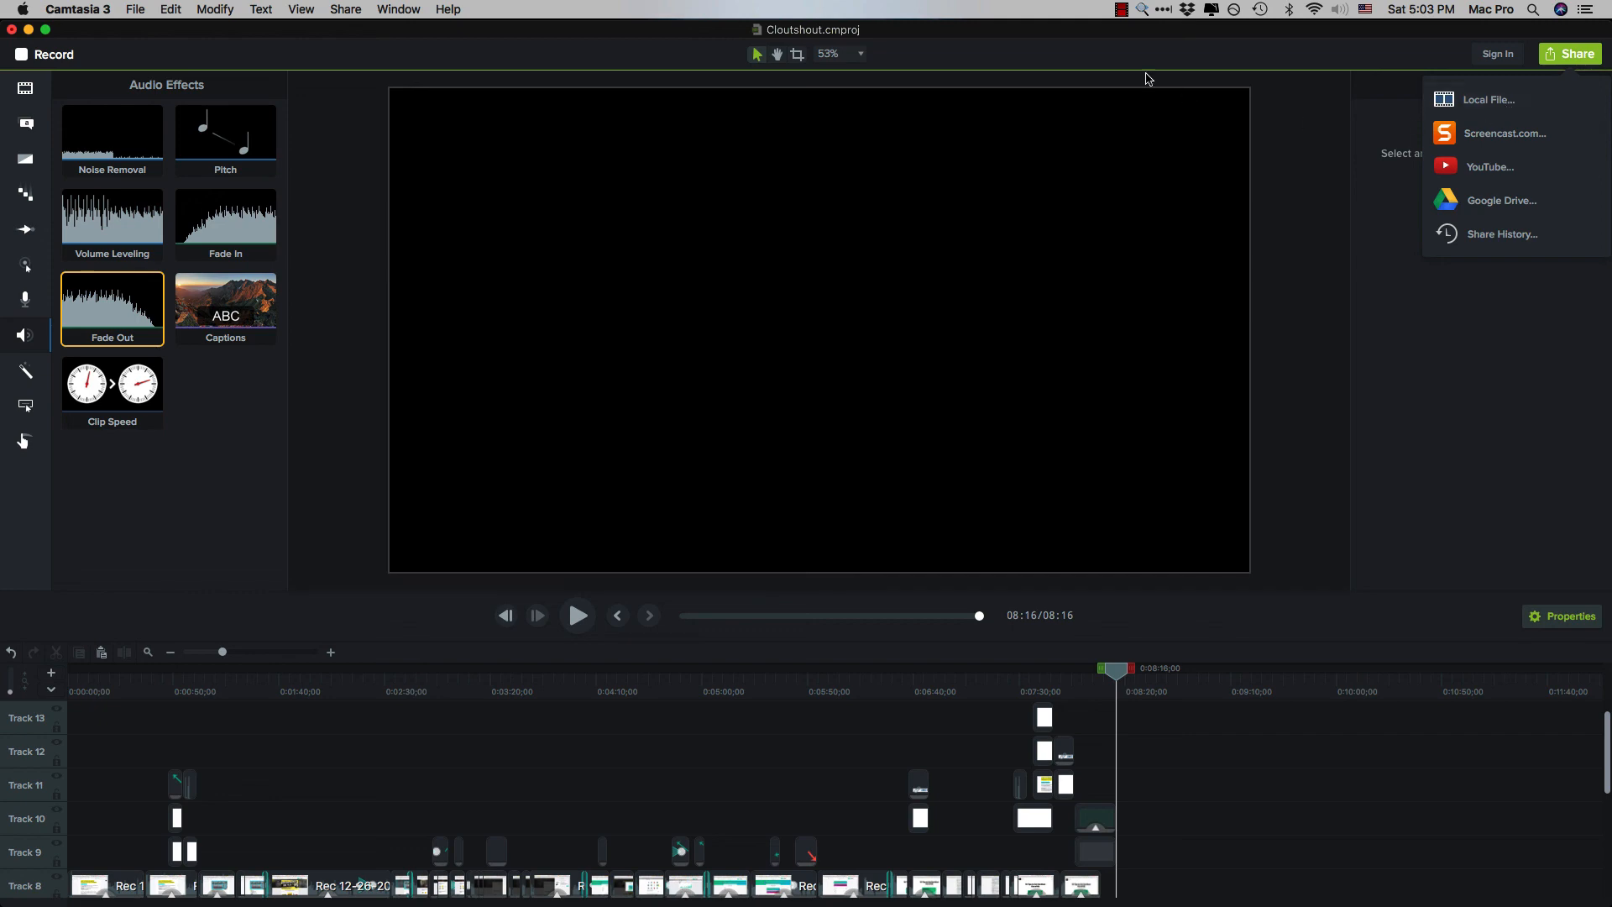